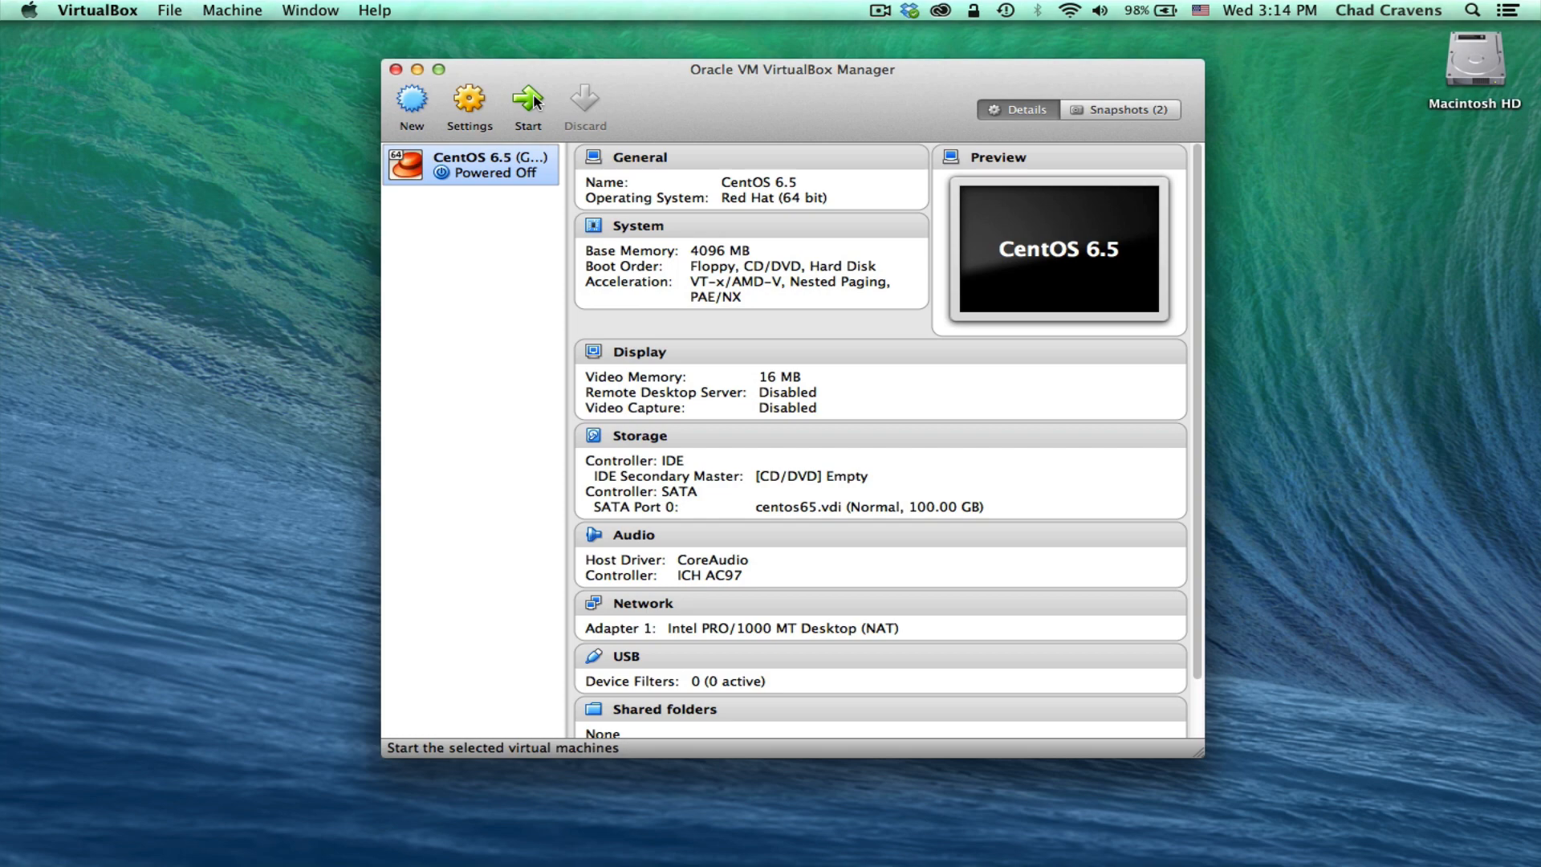
- Start the CentOS 6.5 virtual machine and dismiss the keyboard capture notice
click(527, 97)
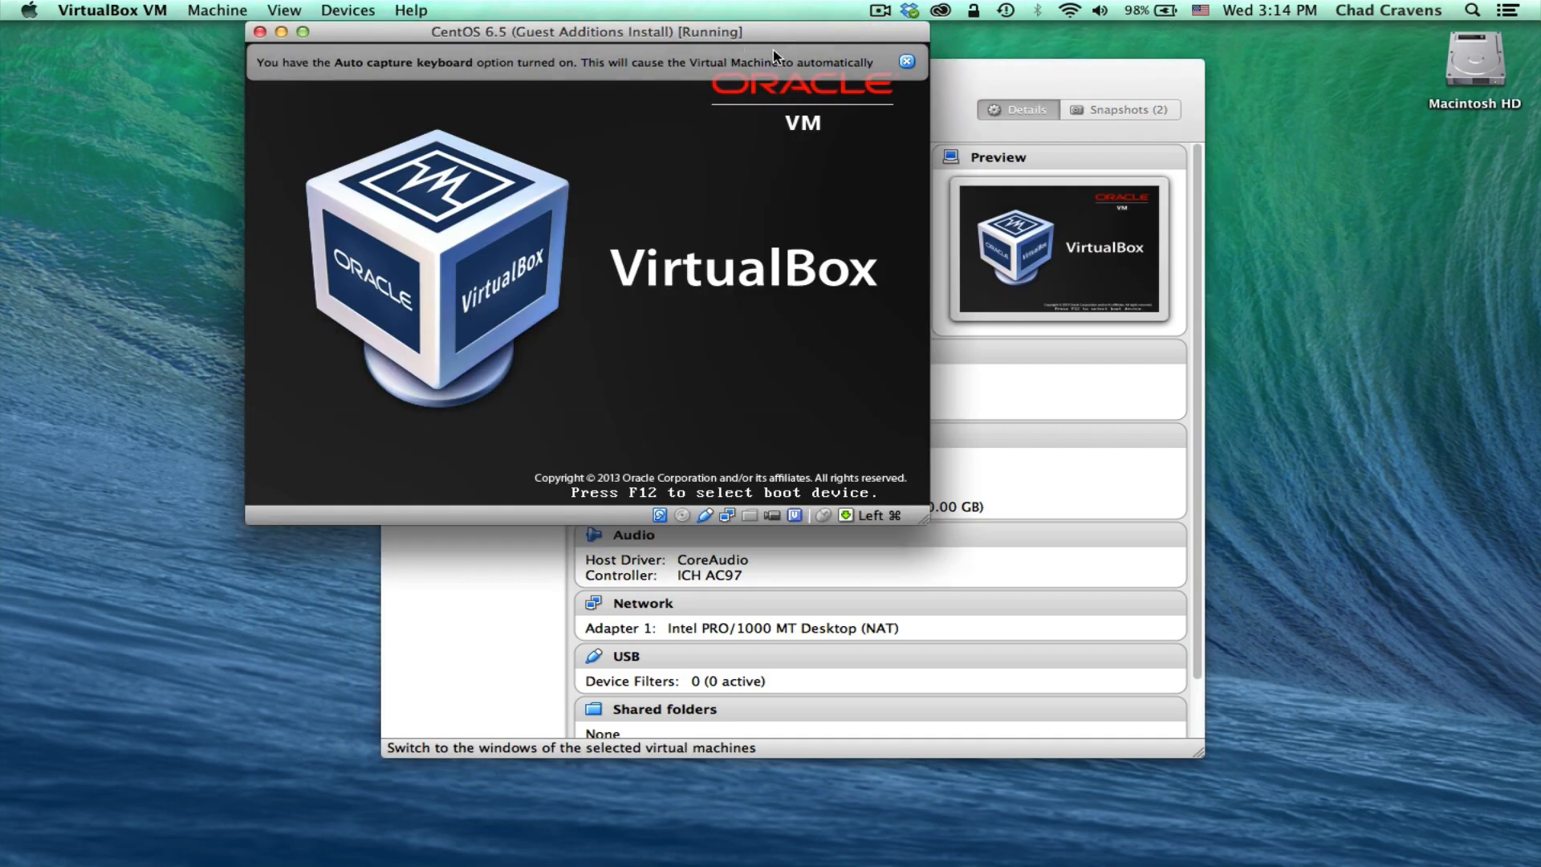
click(903, 61)
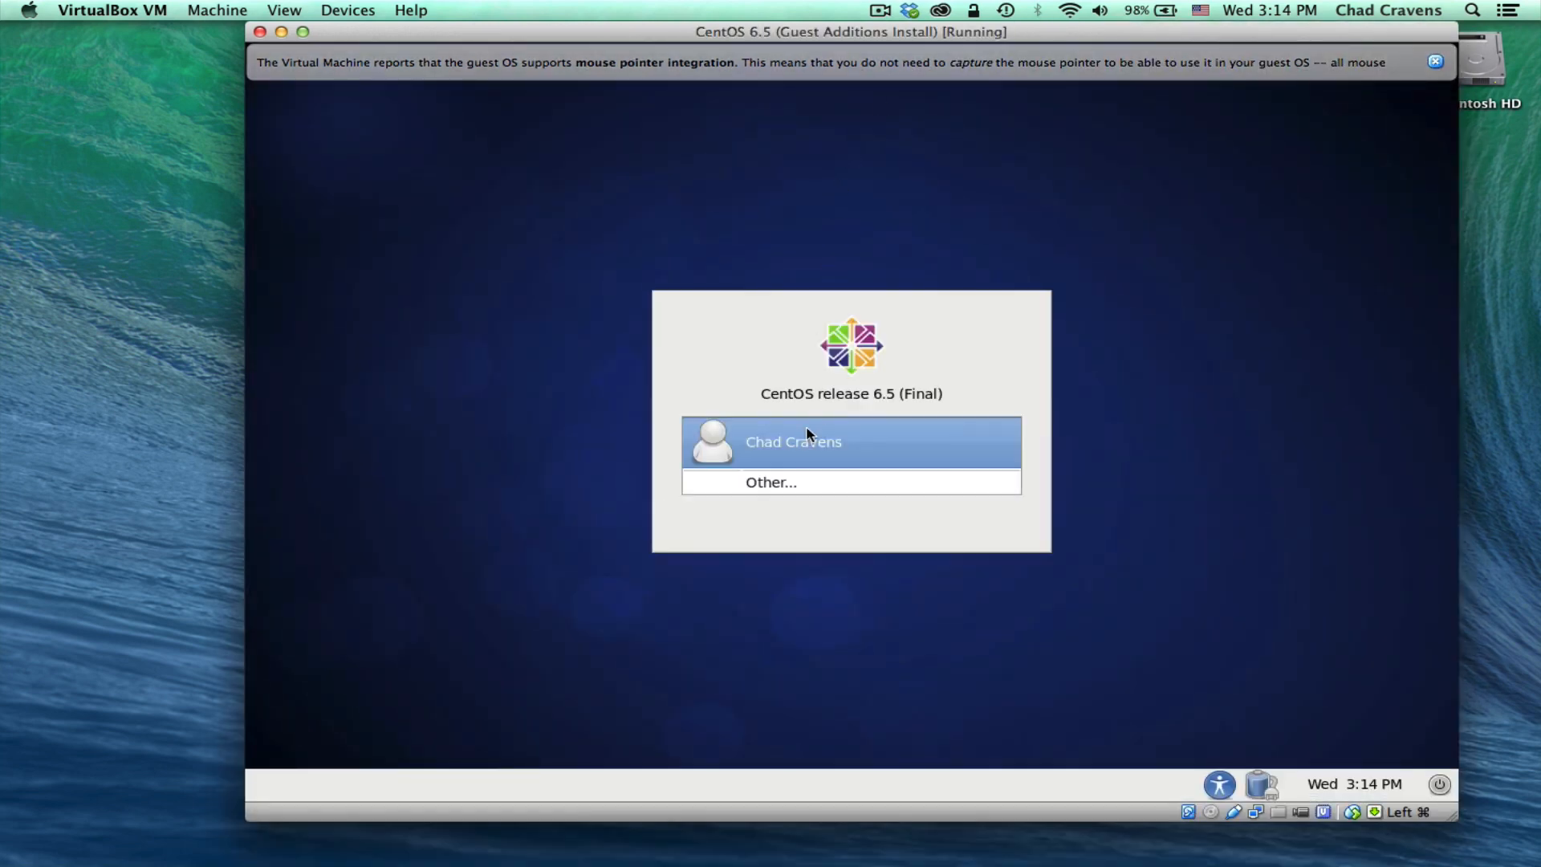
- Log in to the CentOS desktop with the user password and dismiss the pointer integration notice
text(••••)
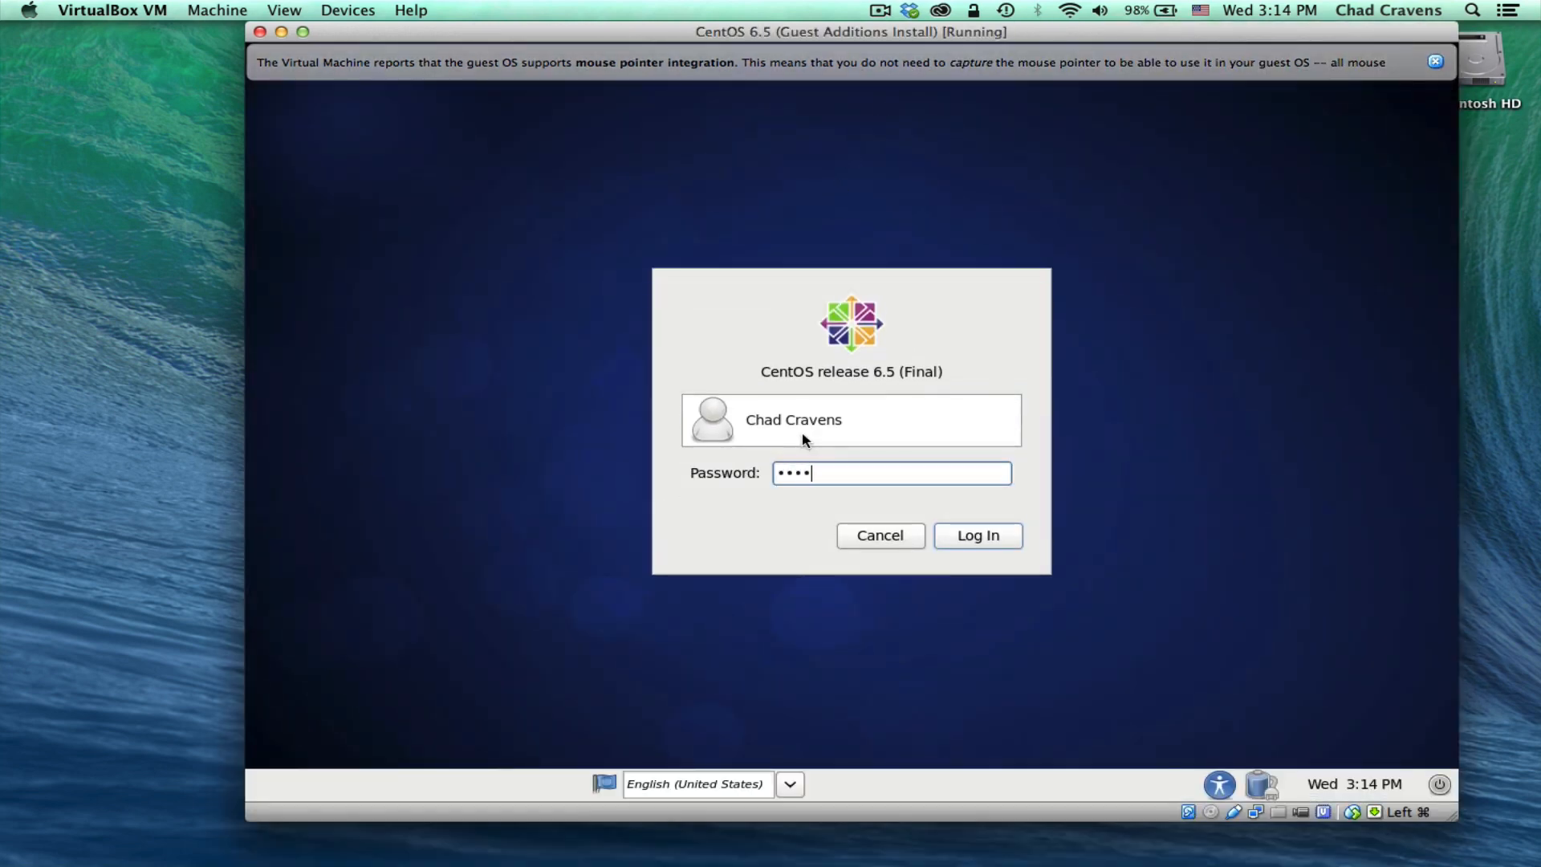
click(977, 535)
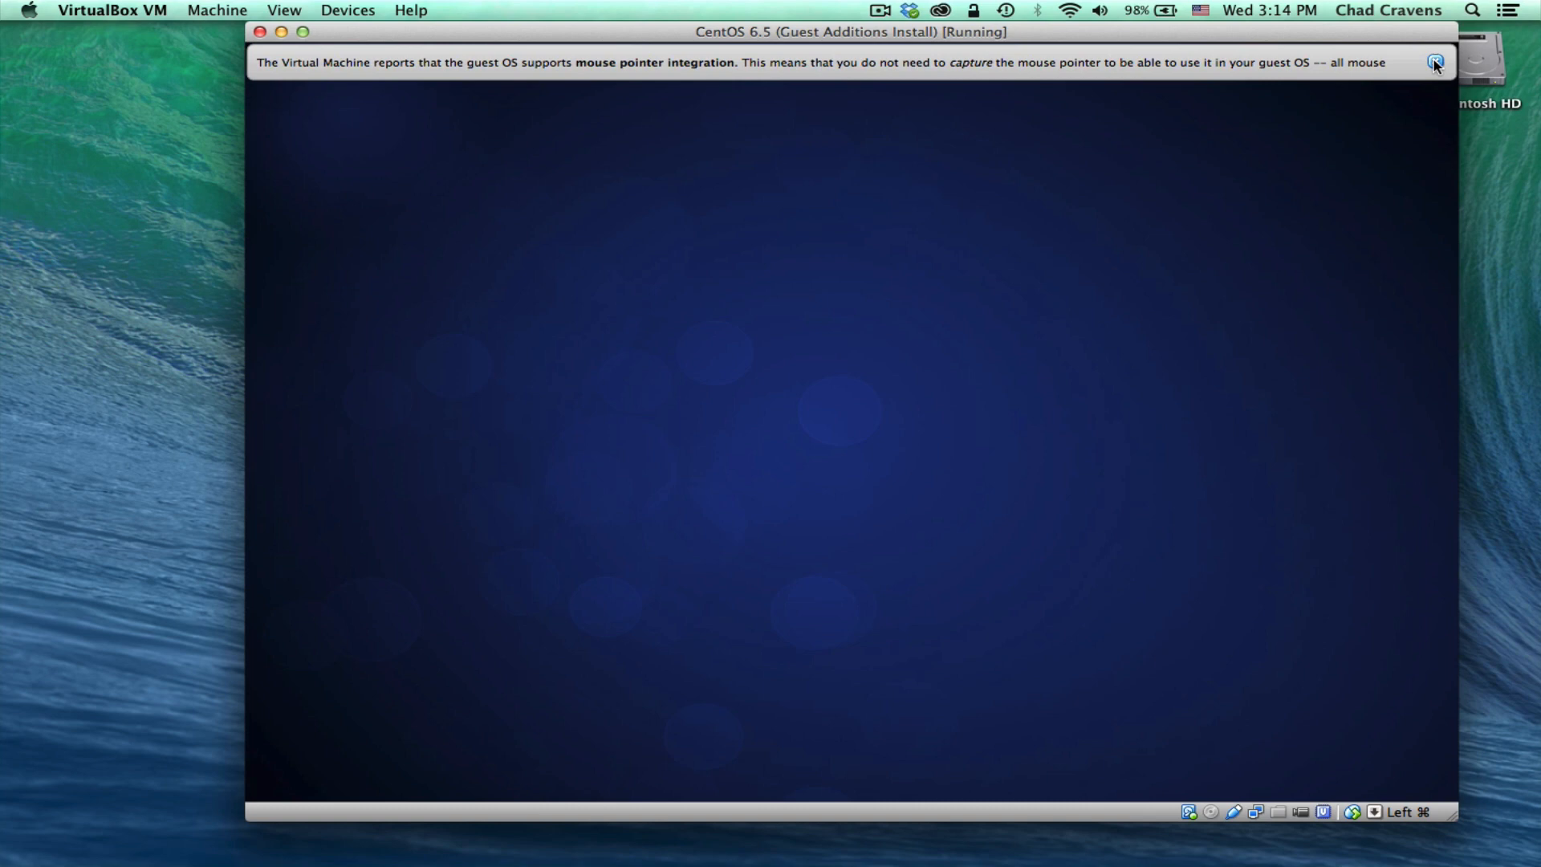
click(1436, 63)
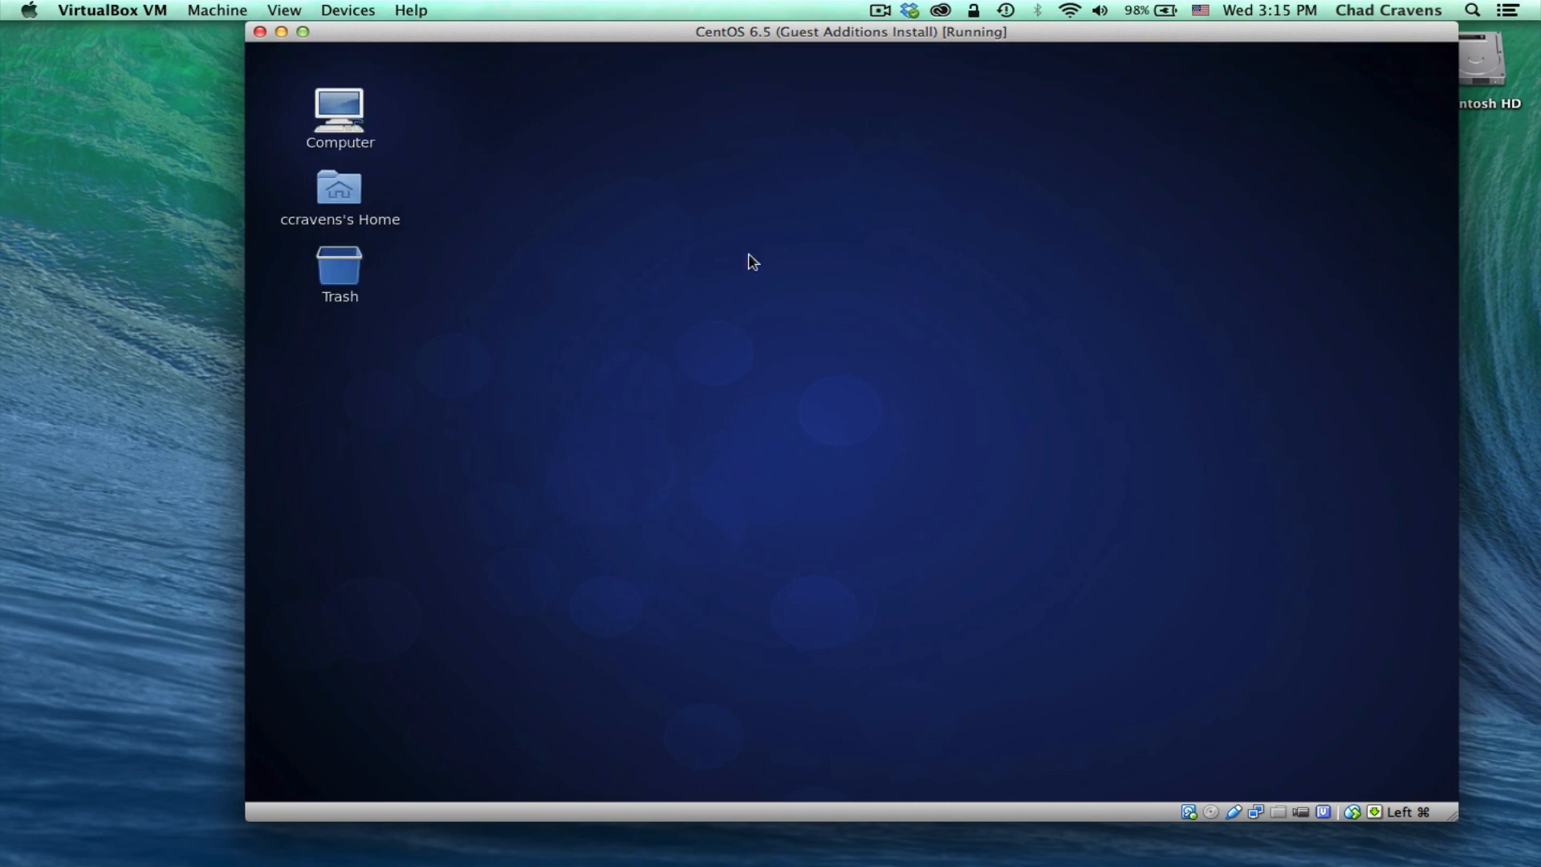
mouse_move(594, 248)
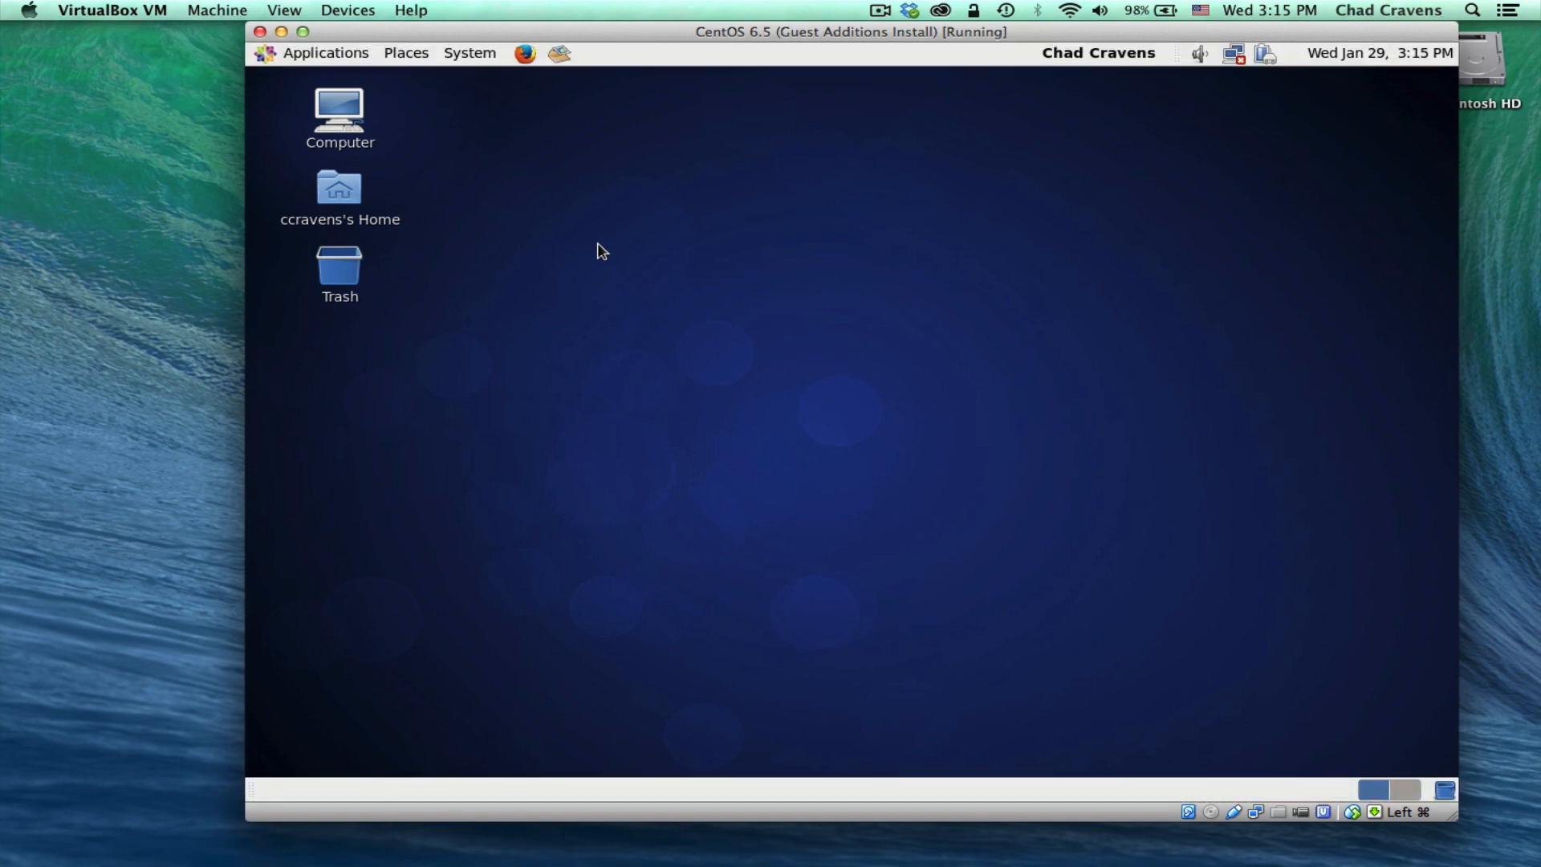
mouse_move(323, 97)
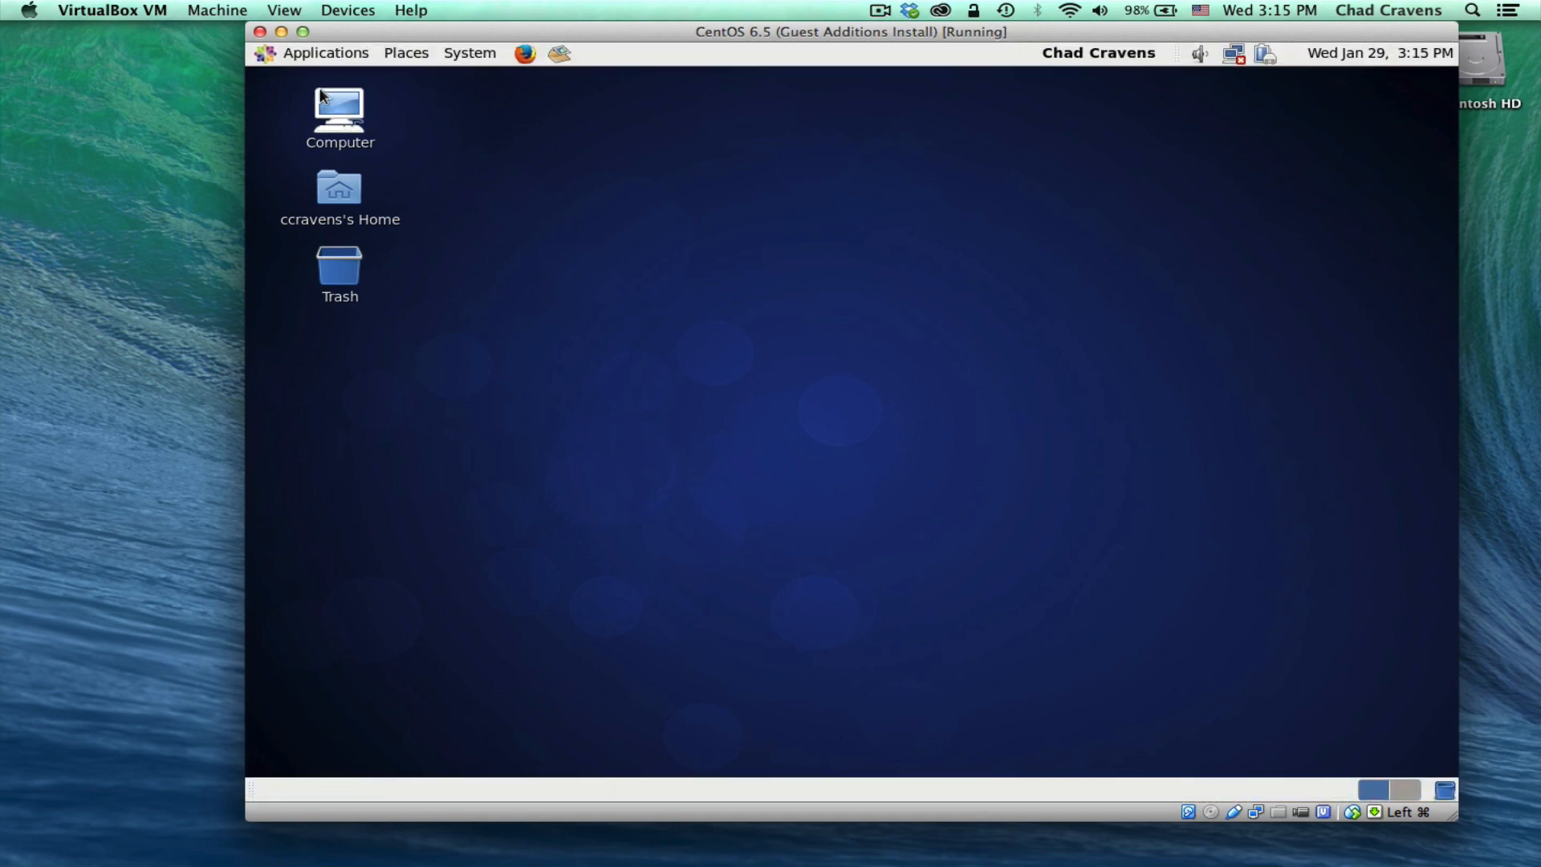
mouse_move(318, 58)
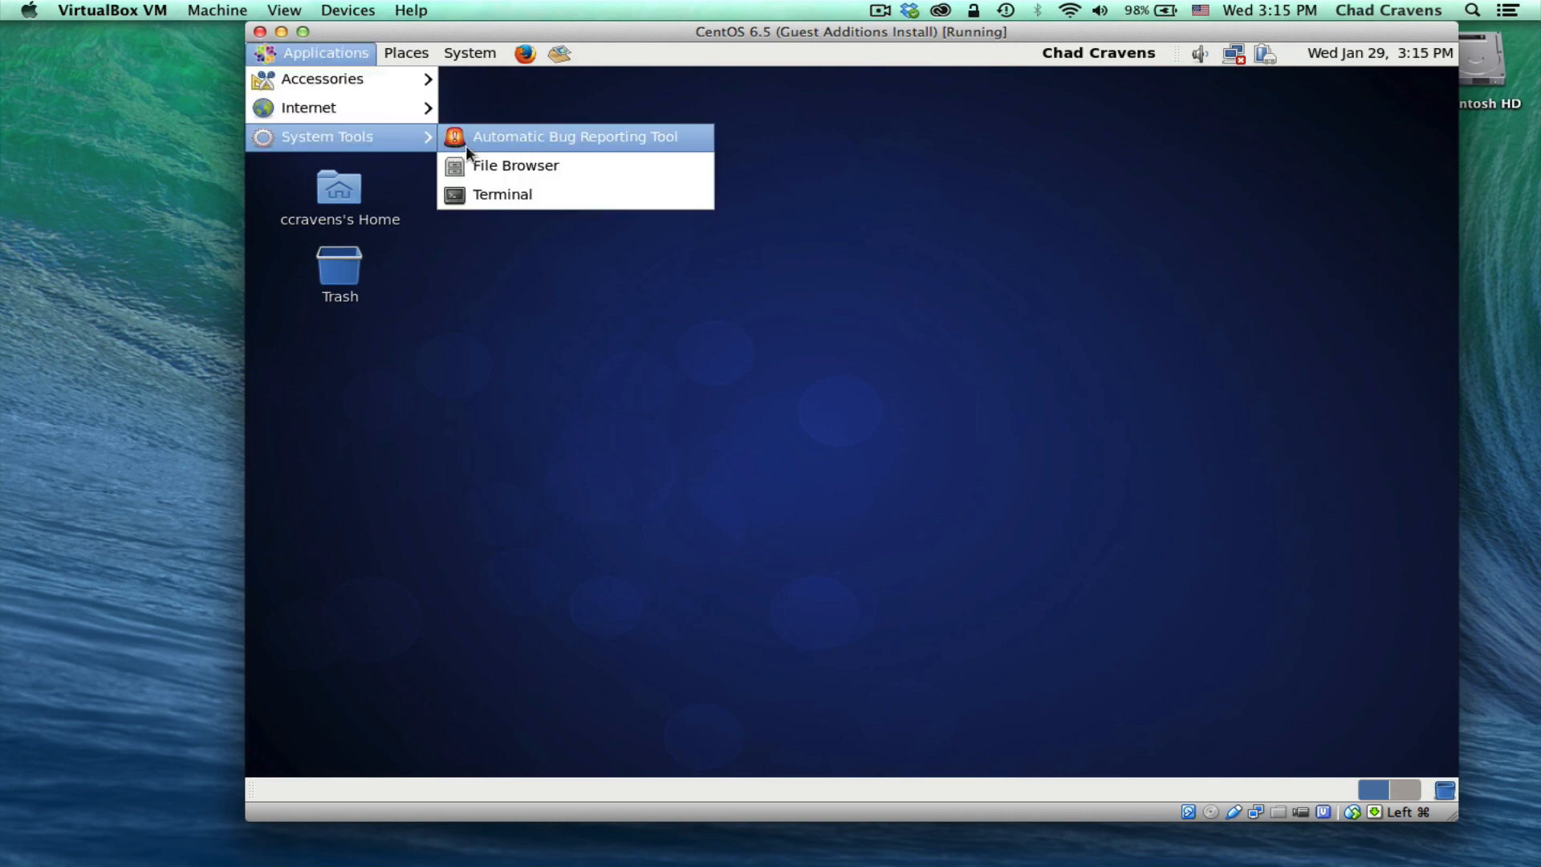
- Launch a terminal, switch the VM to full screen, and enlarge the terminal across the desktop
click(501, 194)
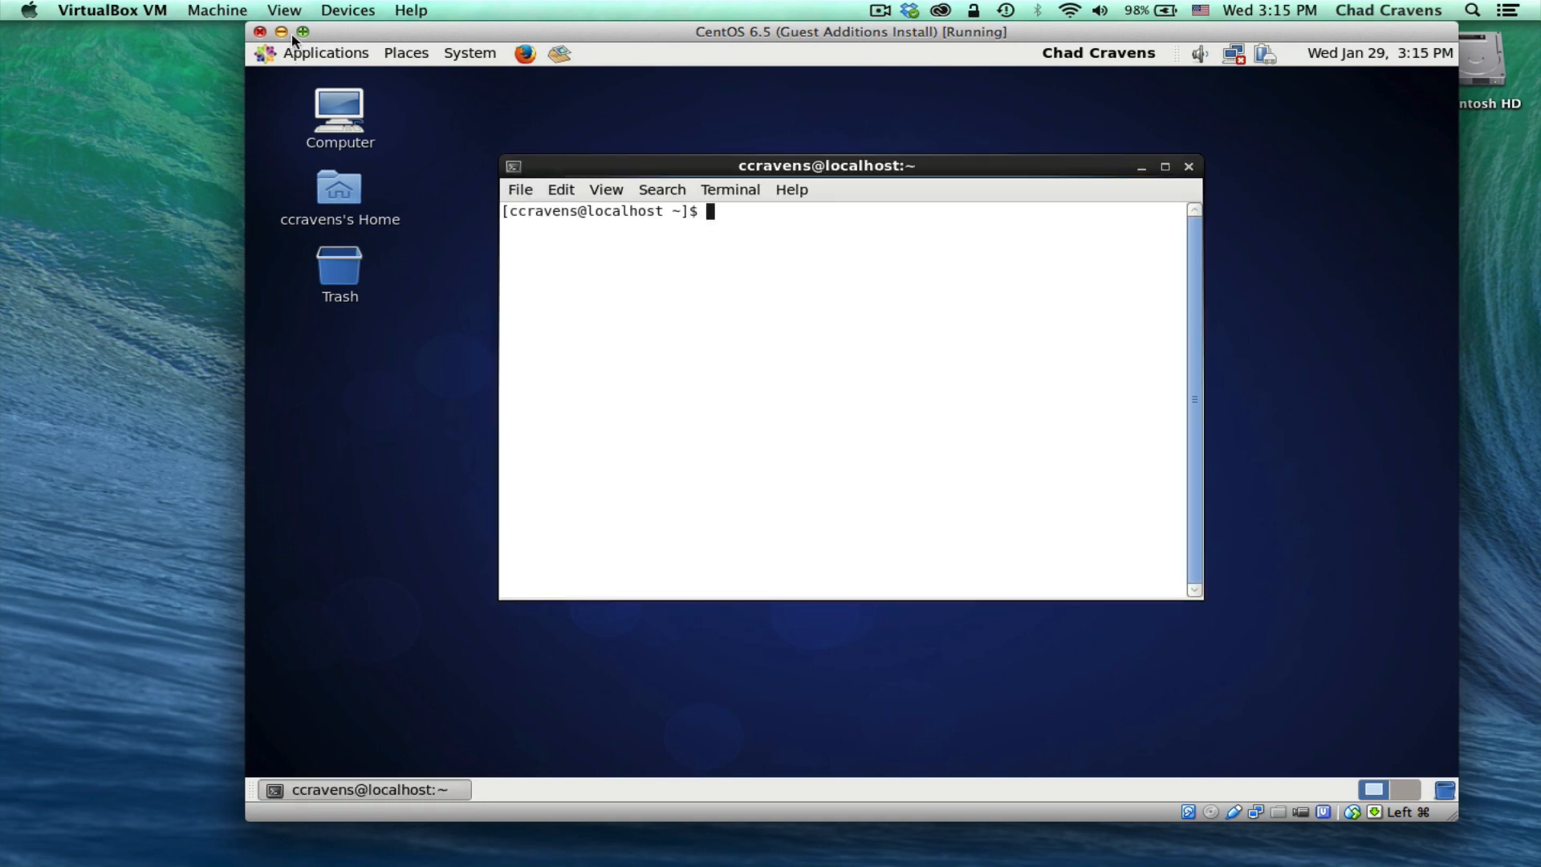
mouse_move(284, 10)
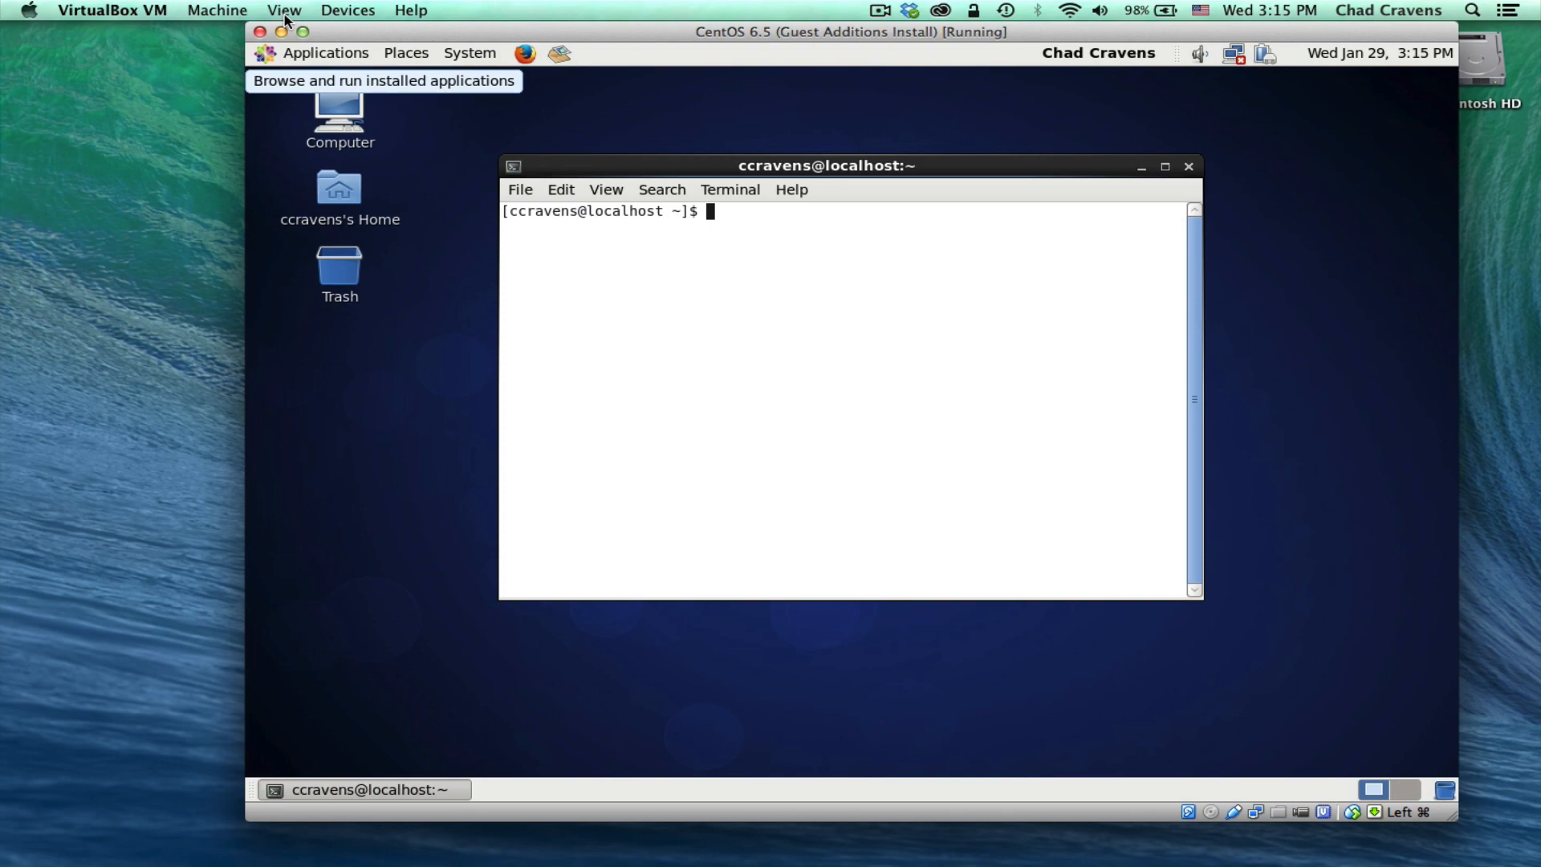
click(283, 10)
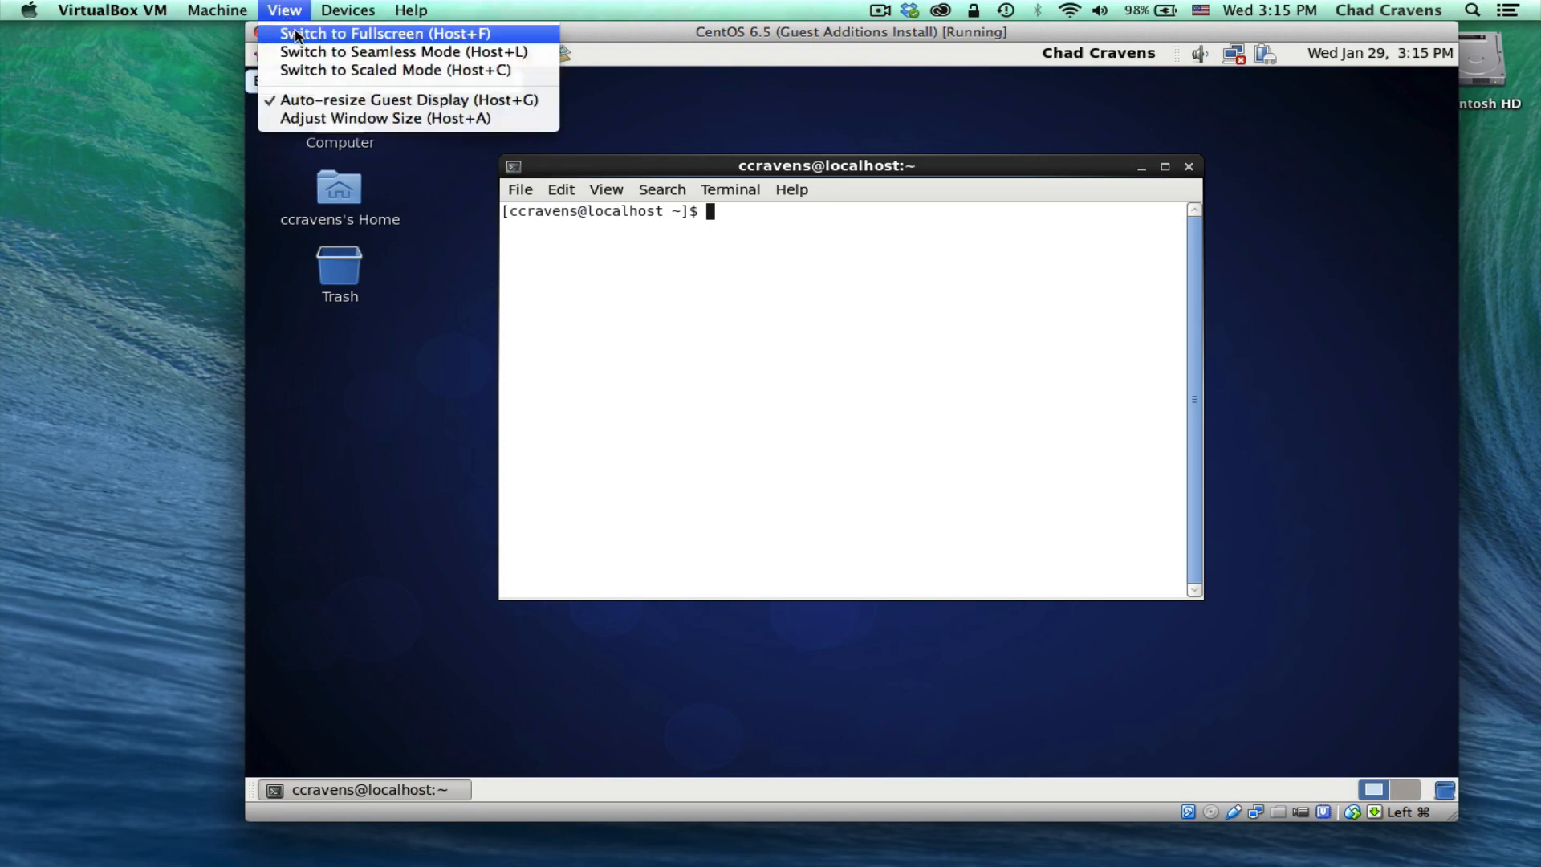
click(388, 32)
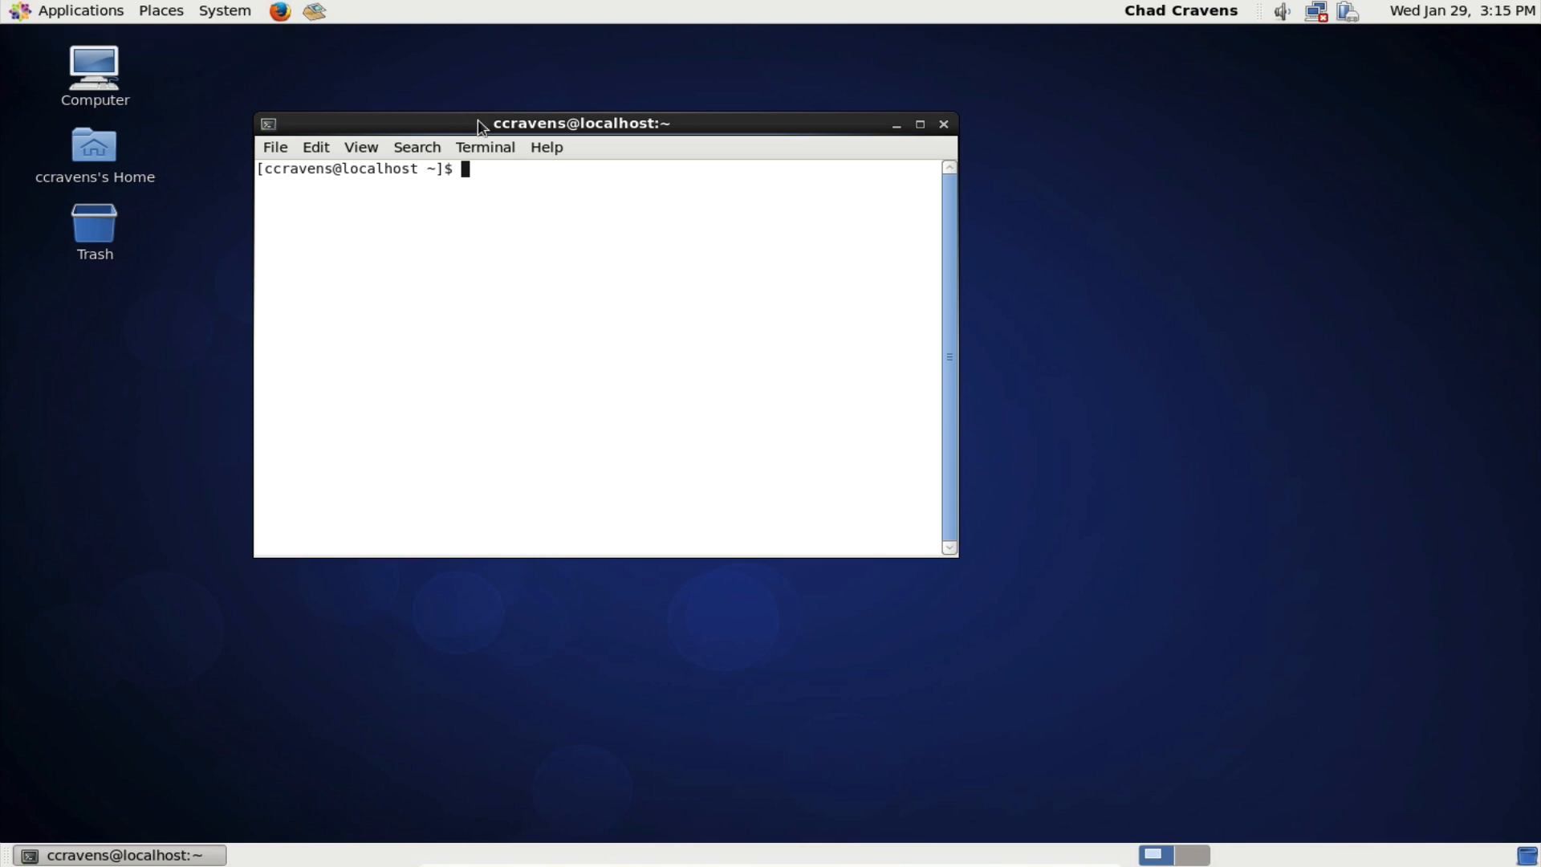
mouse_move(393, 98)
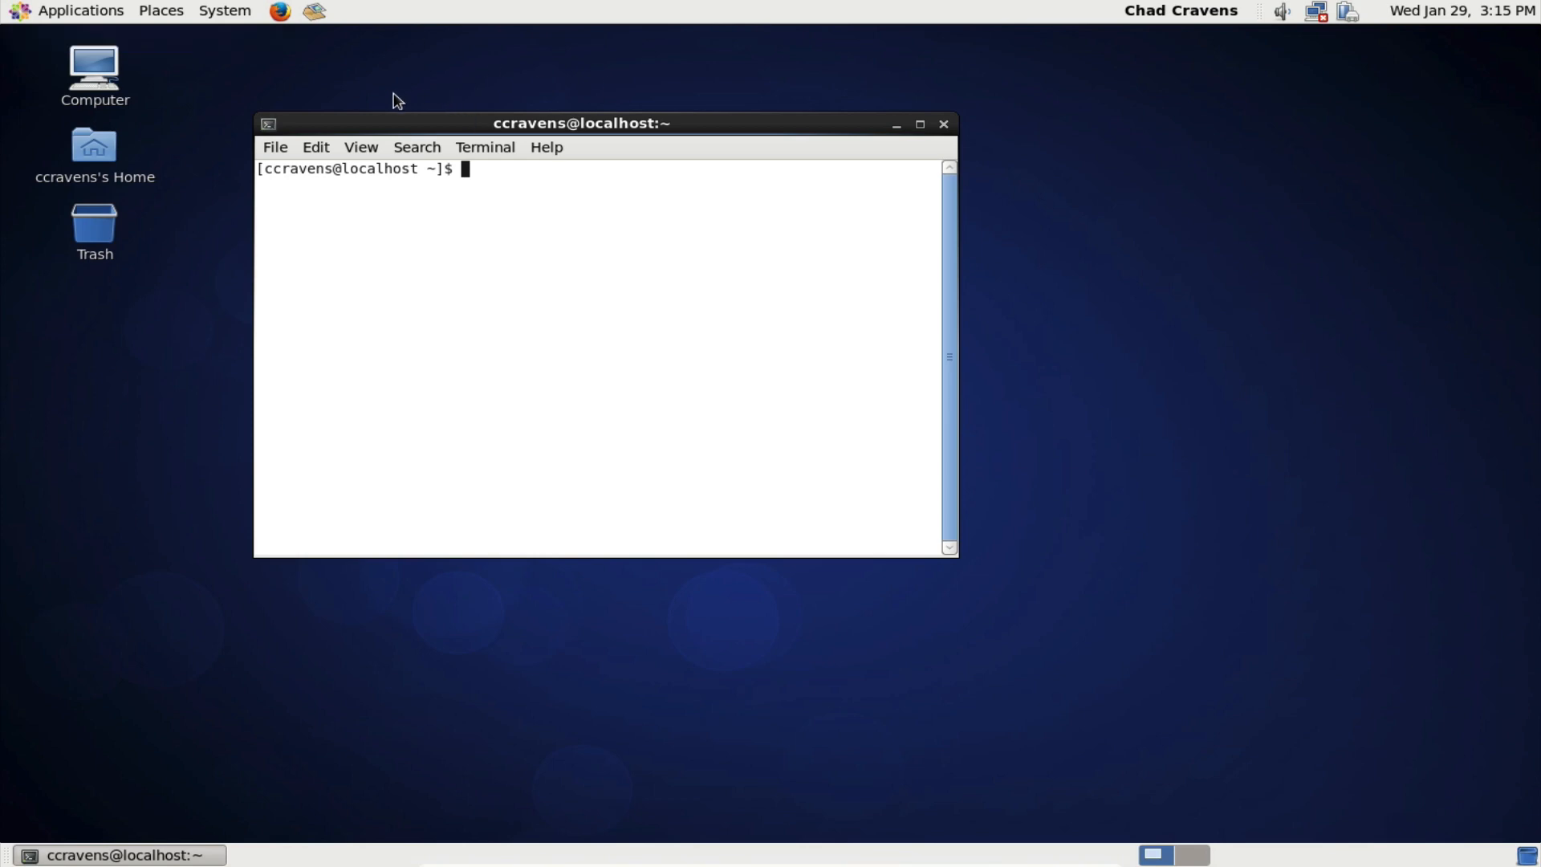
drag(581, 122, 629, 97)
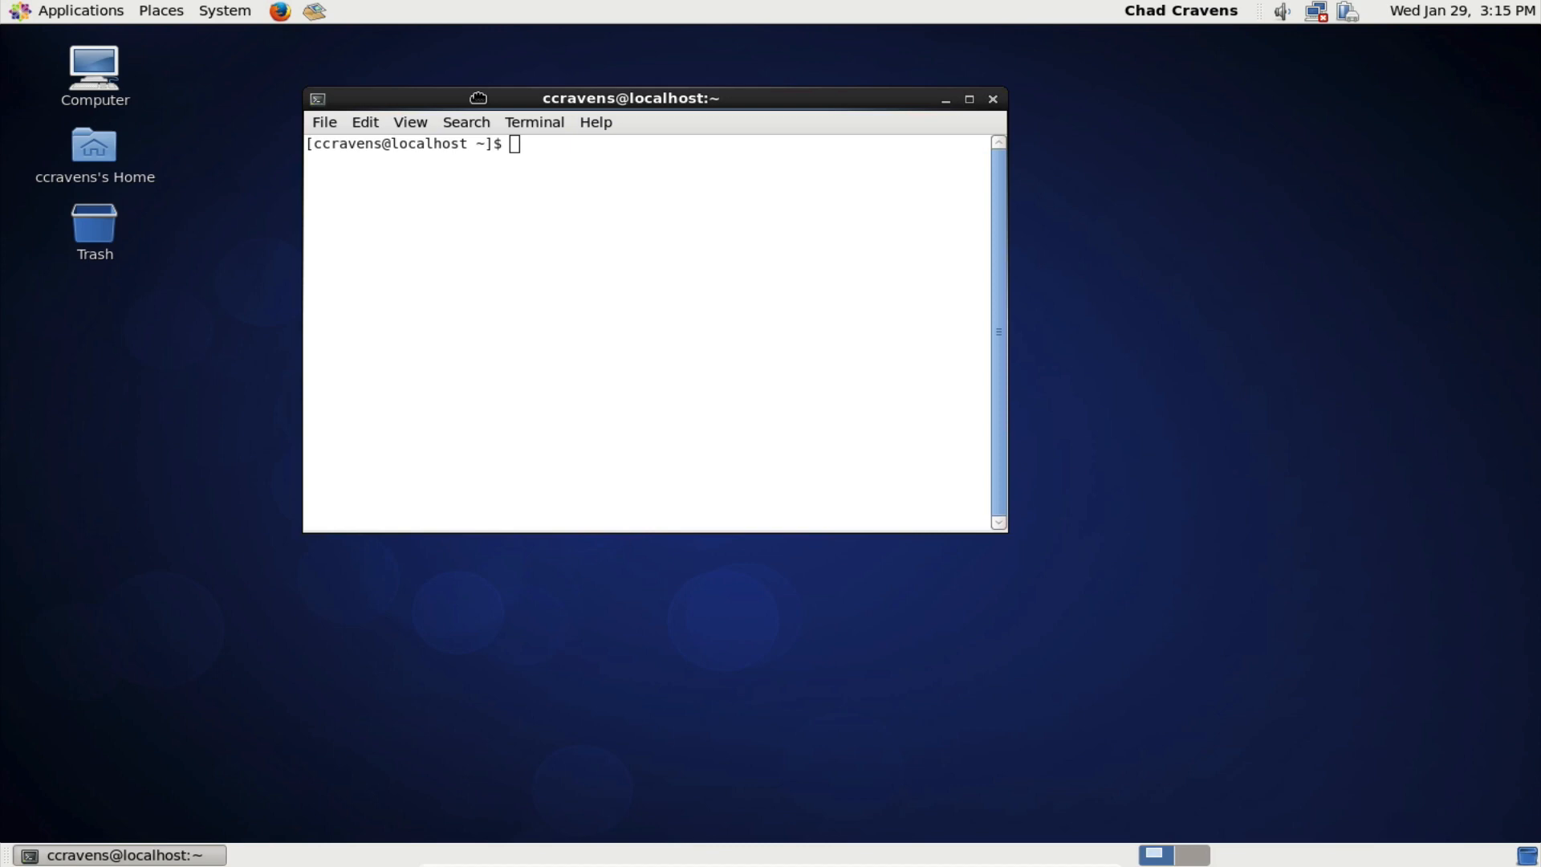
drag(630, 97, 548, 52)
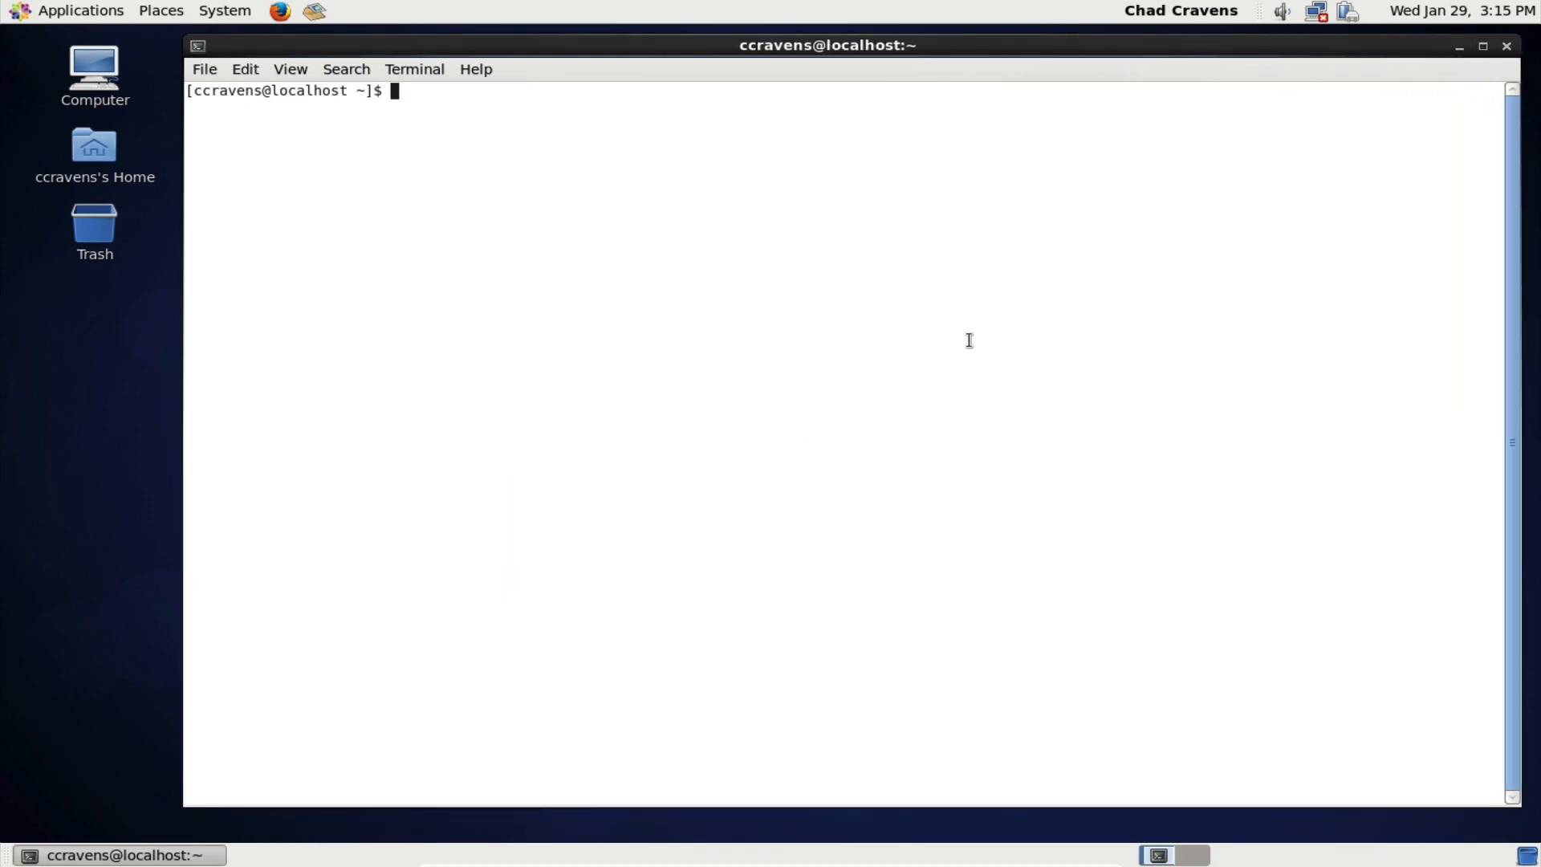
mouse_move(316, 40)
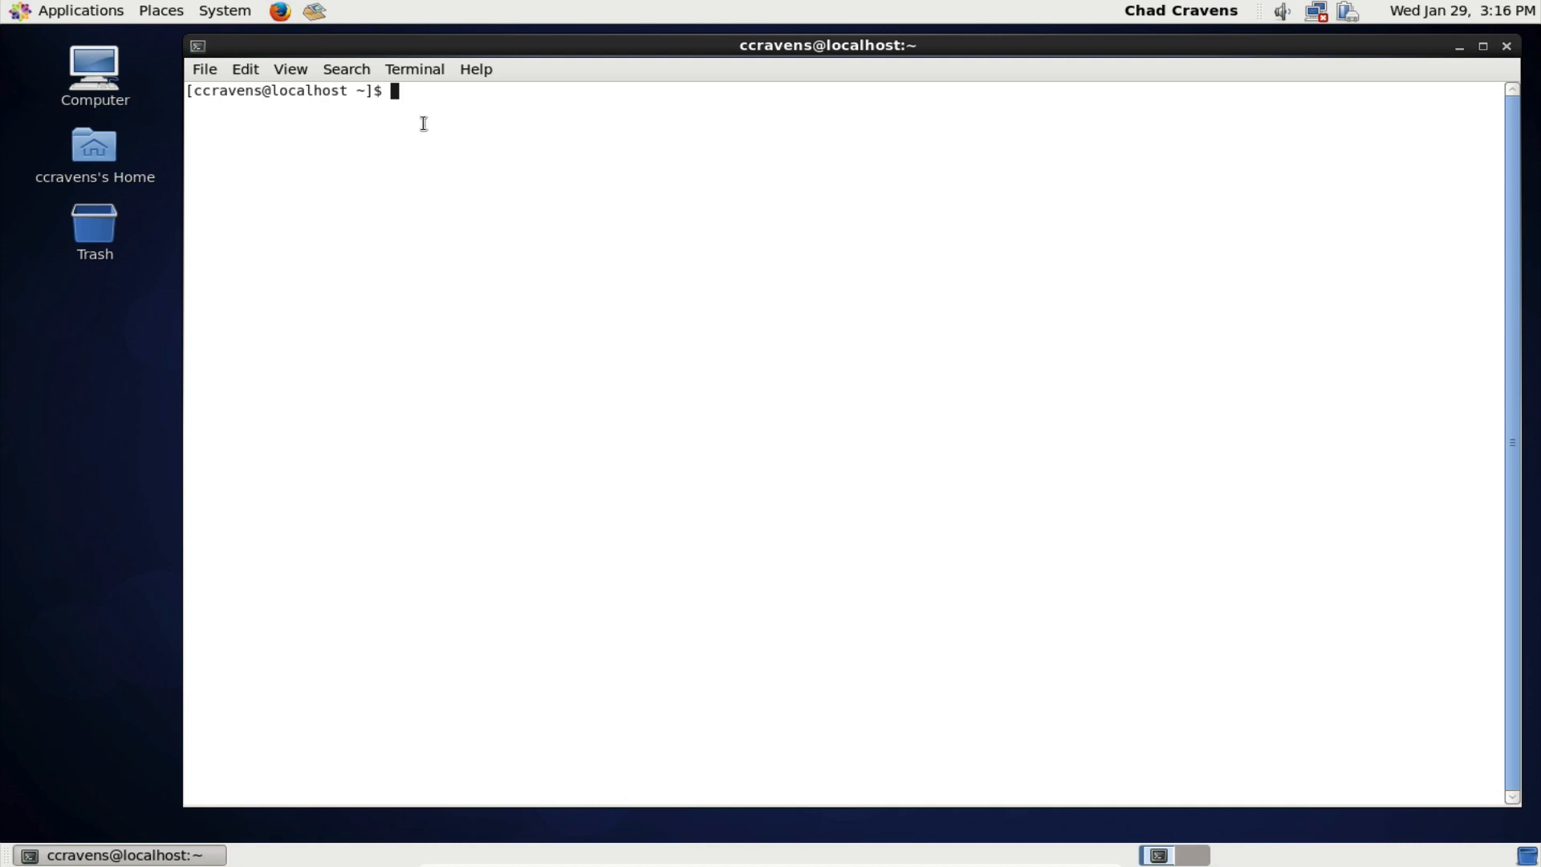
- Become root with su and run dhclient to obtain a network address
text(s@localhost ~]$ su)
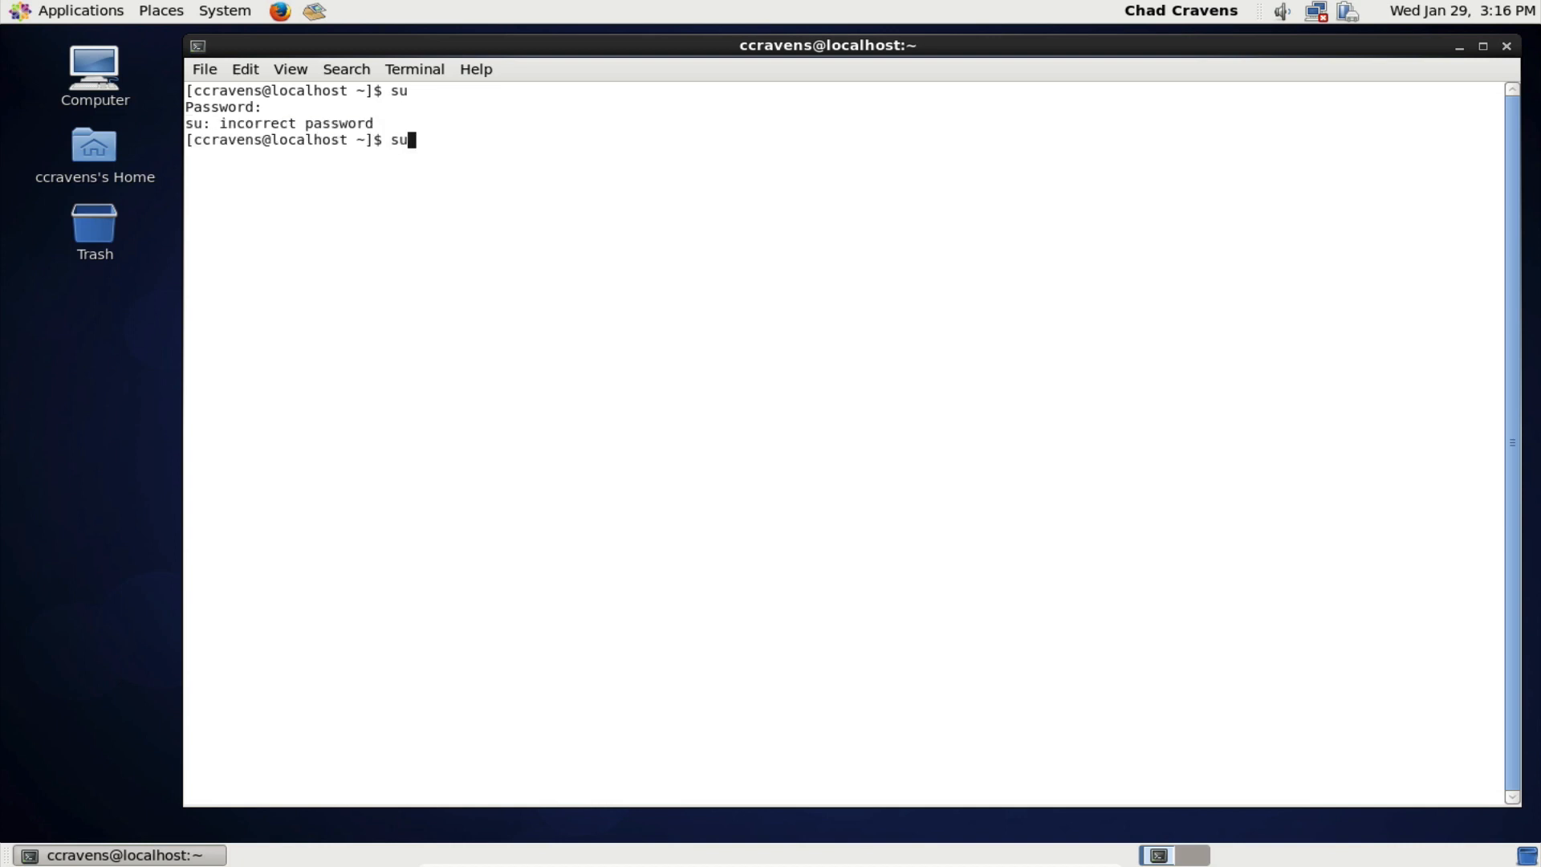
key(Return)
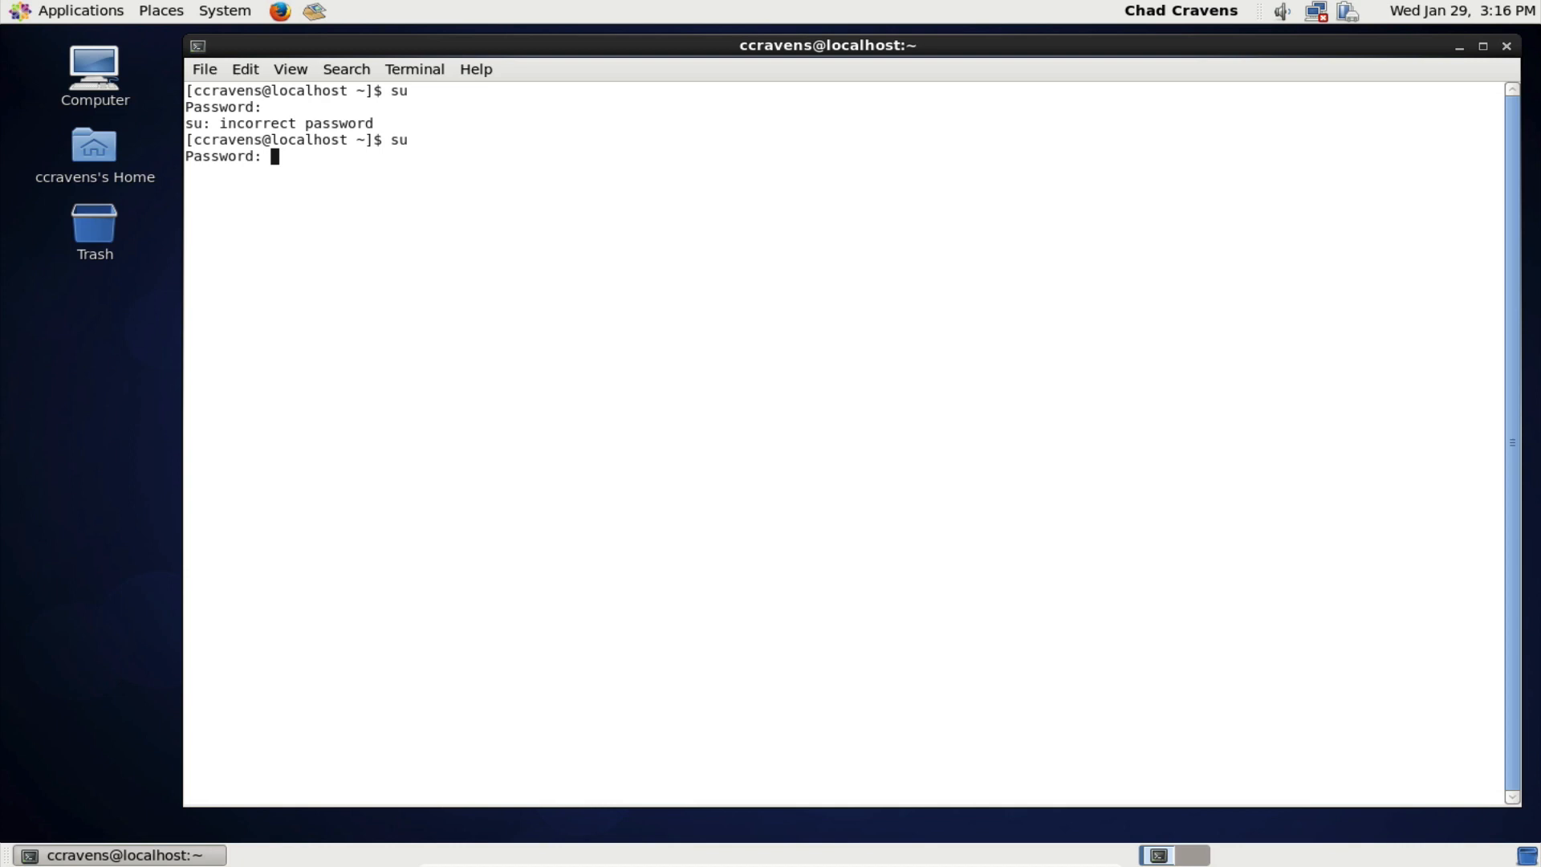
key(Return)
text(dhclient)
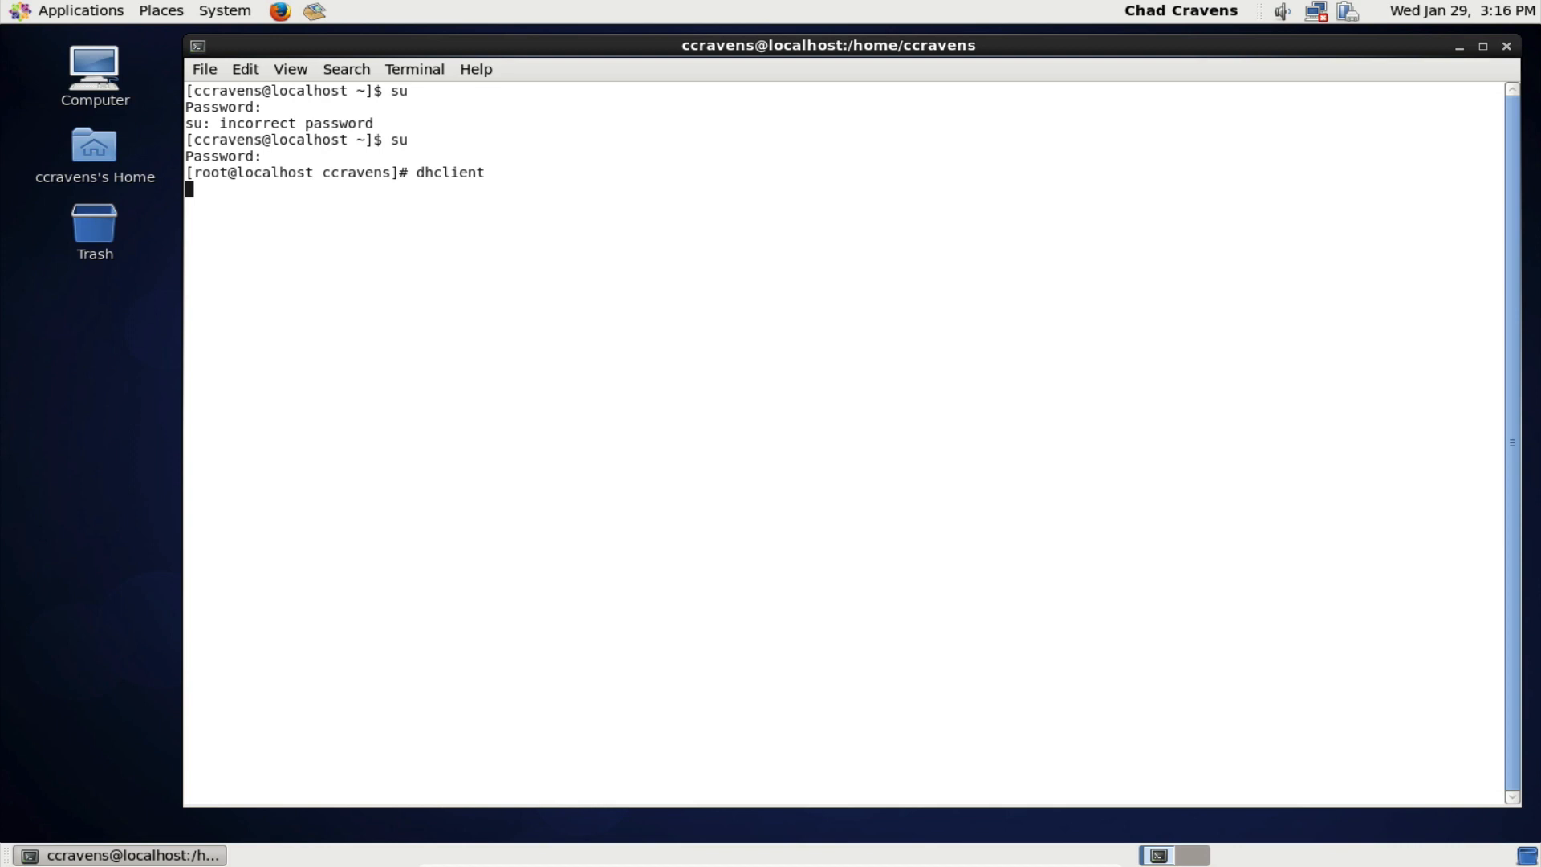
key(Return)
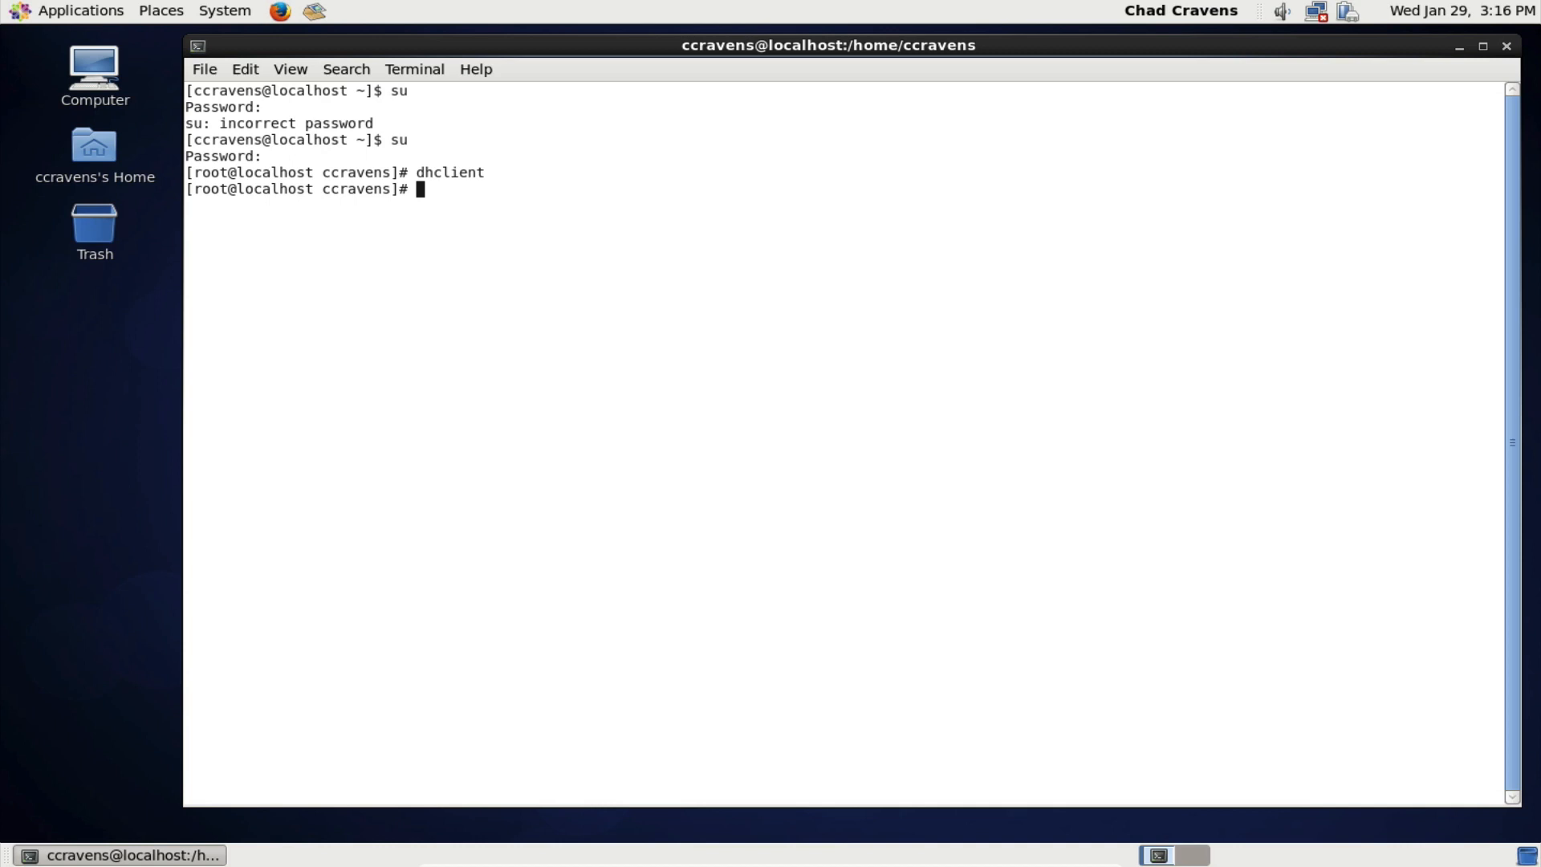
text(rpm)
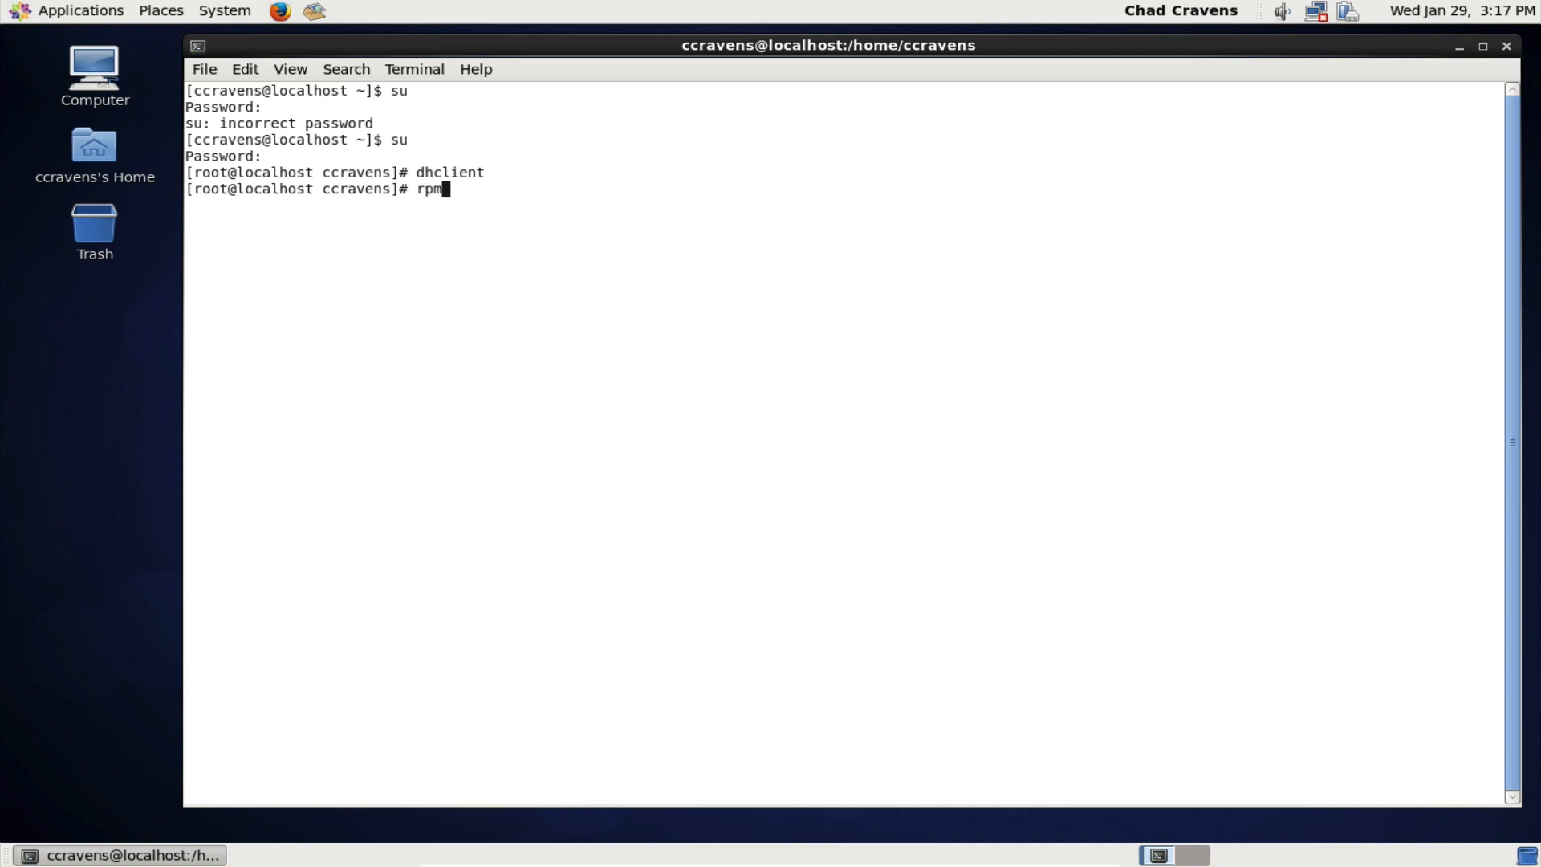
text(-)
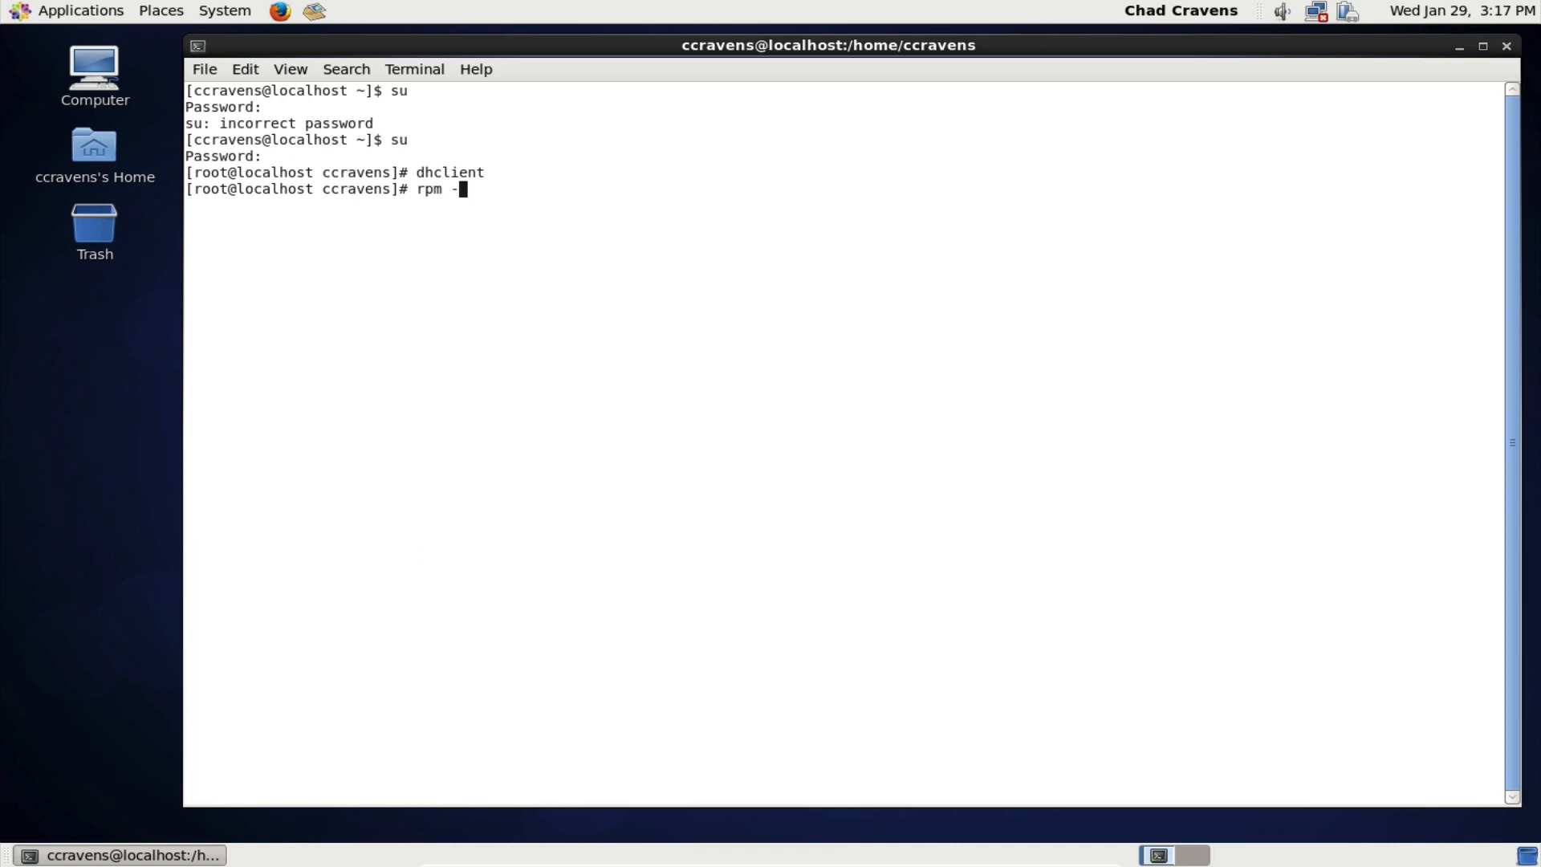
text(U)
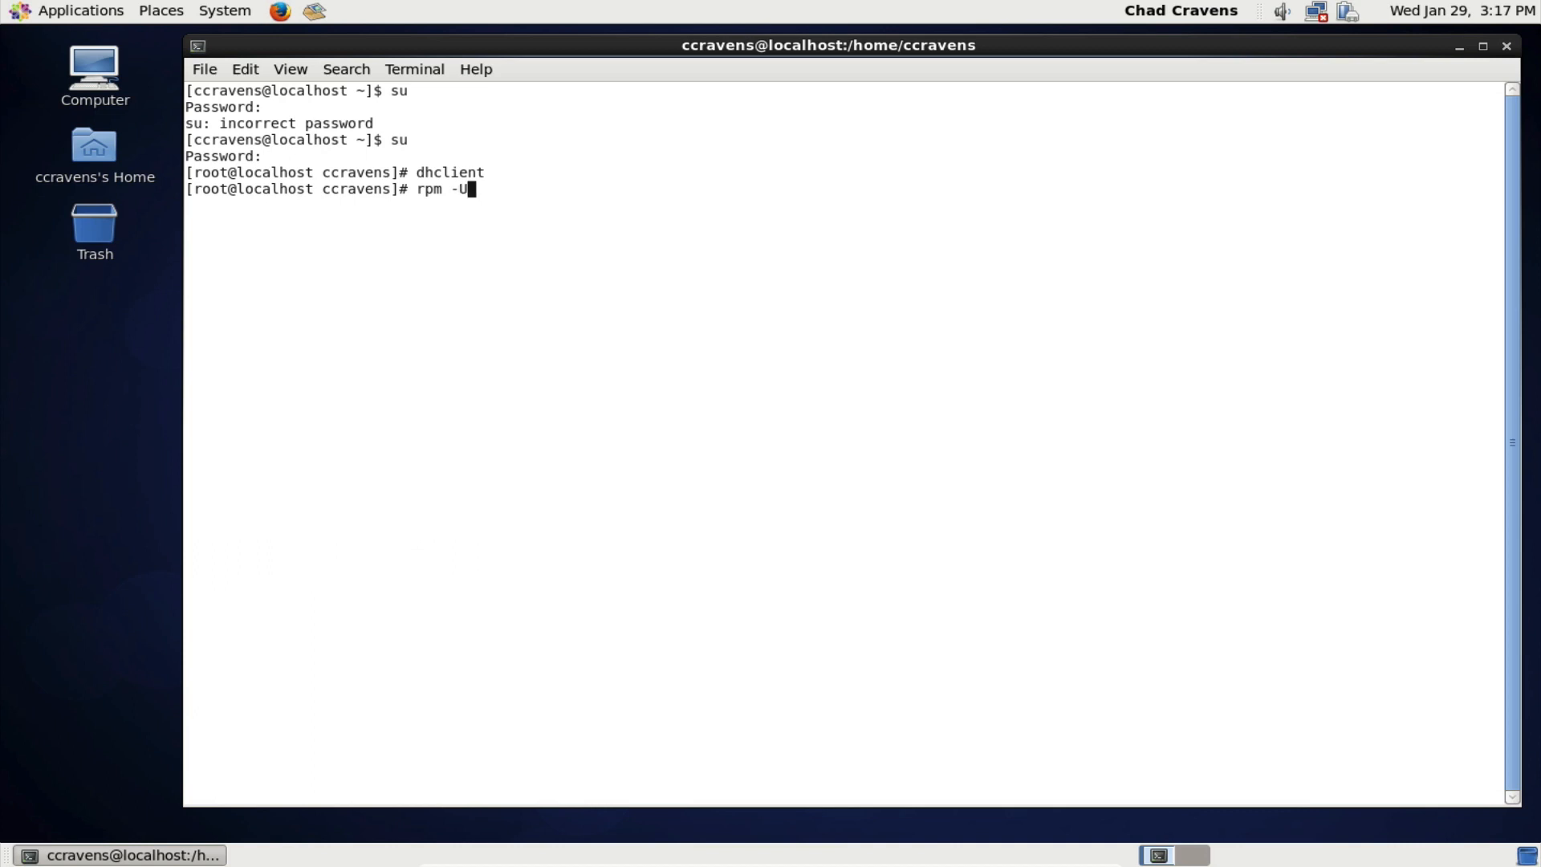
text(vh)
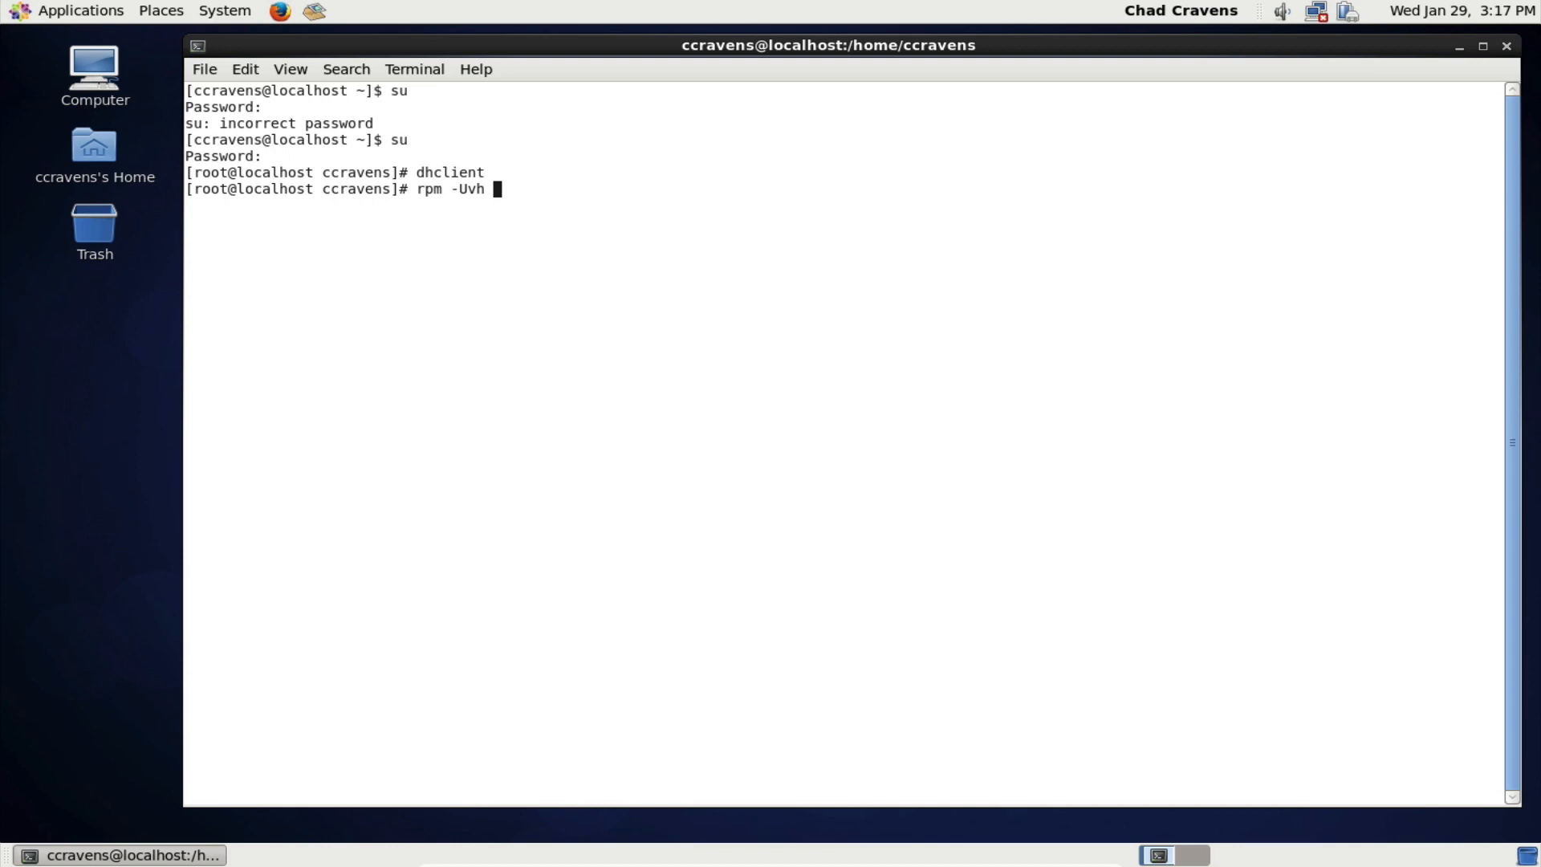
text(http:)
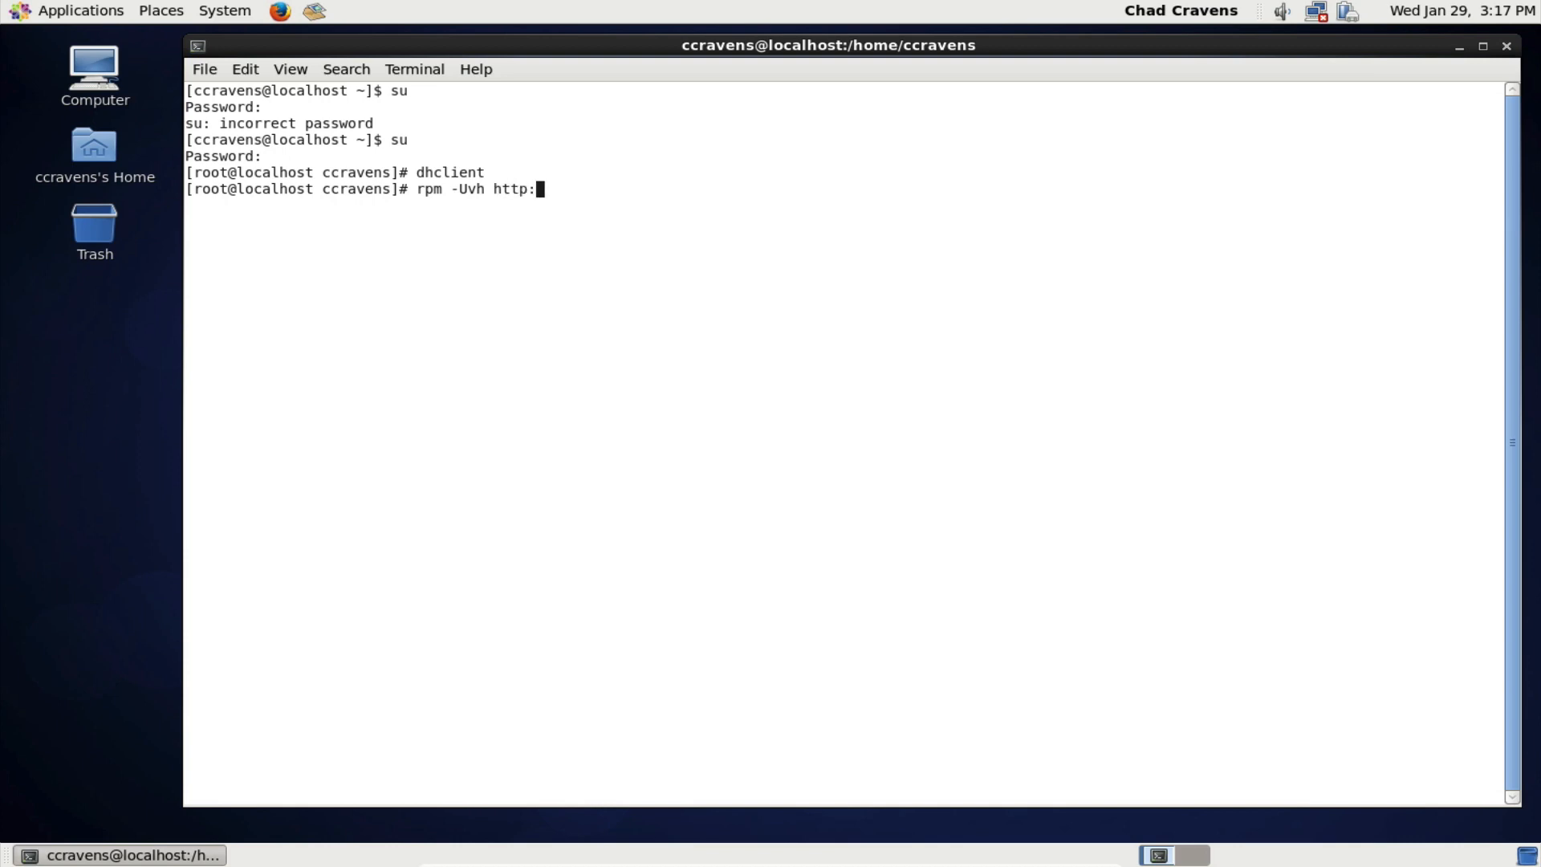
text(//)
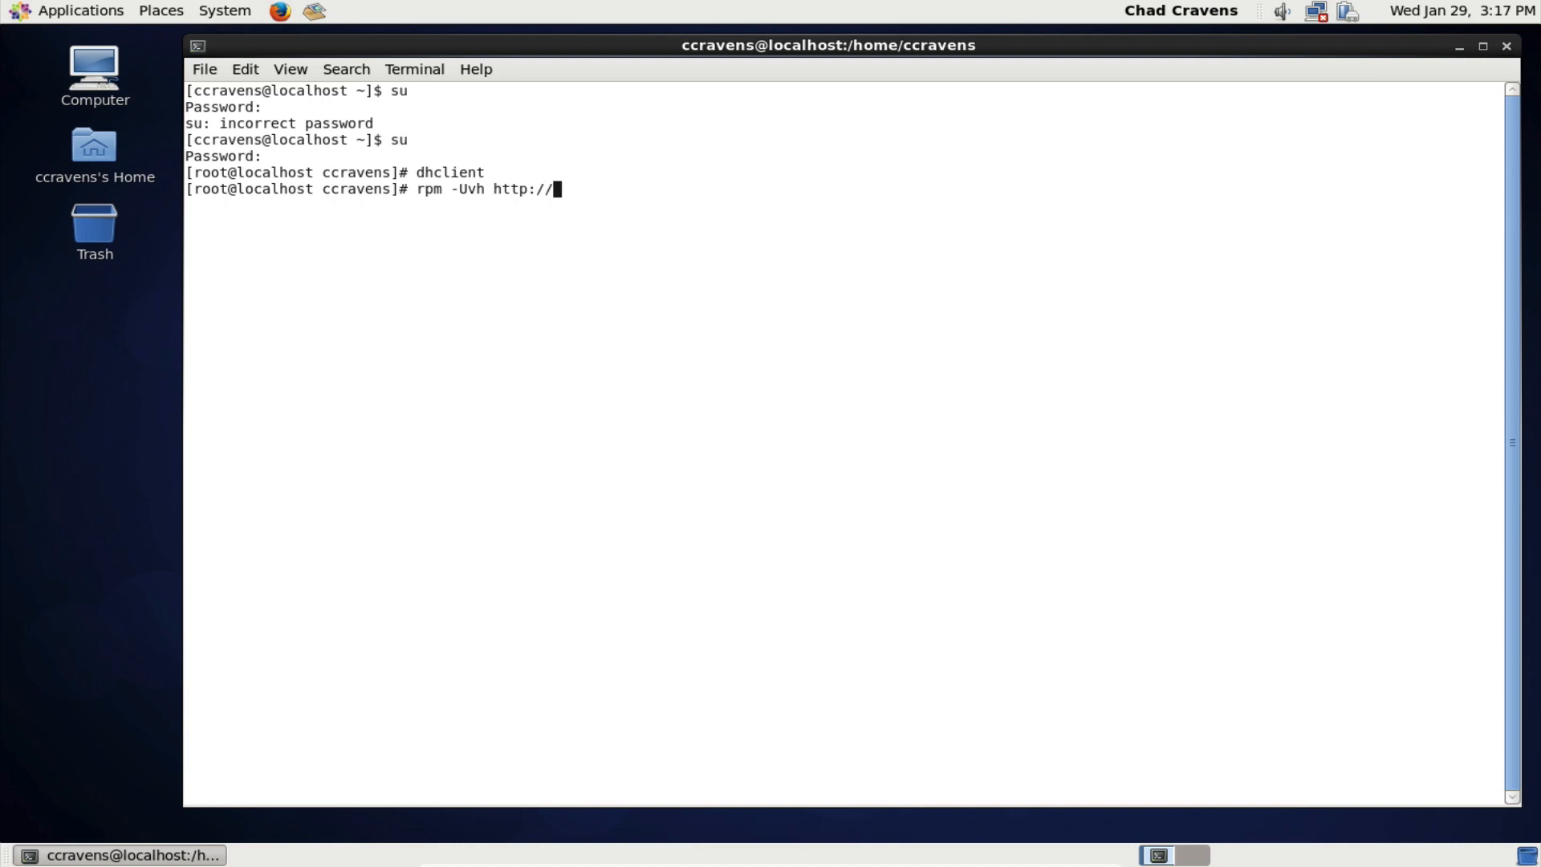
text(mirror.we)
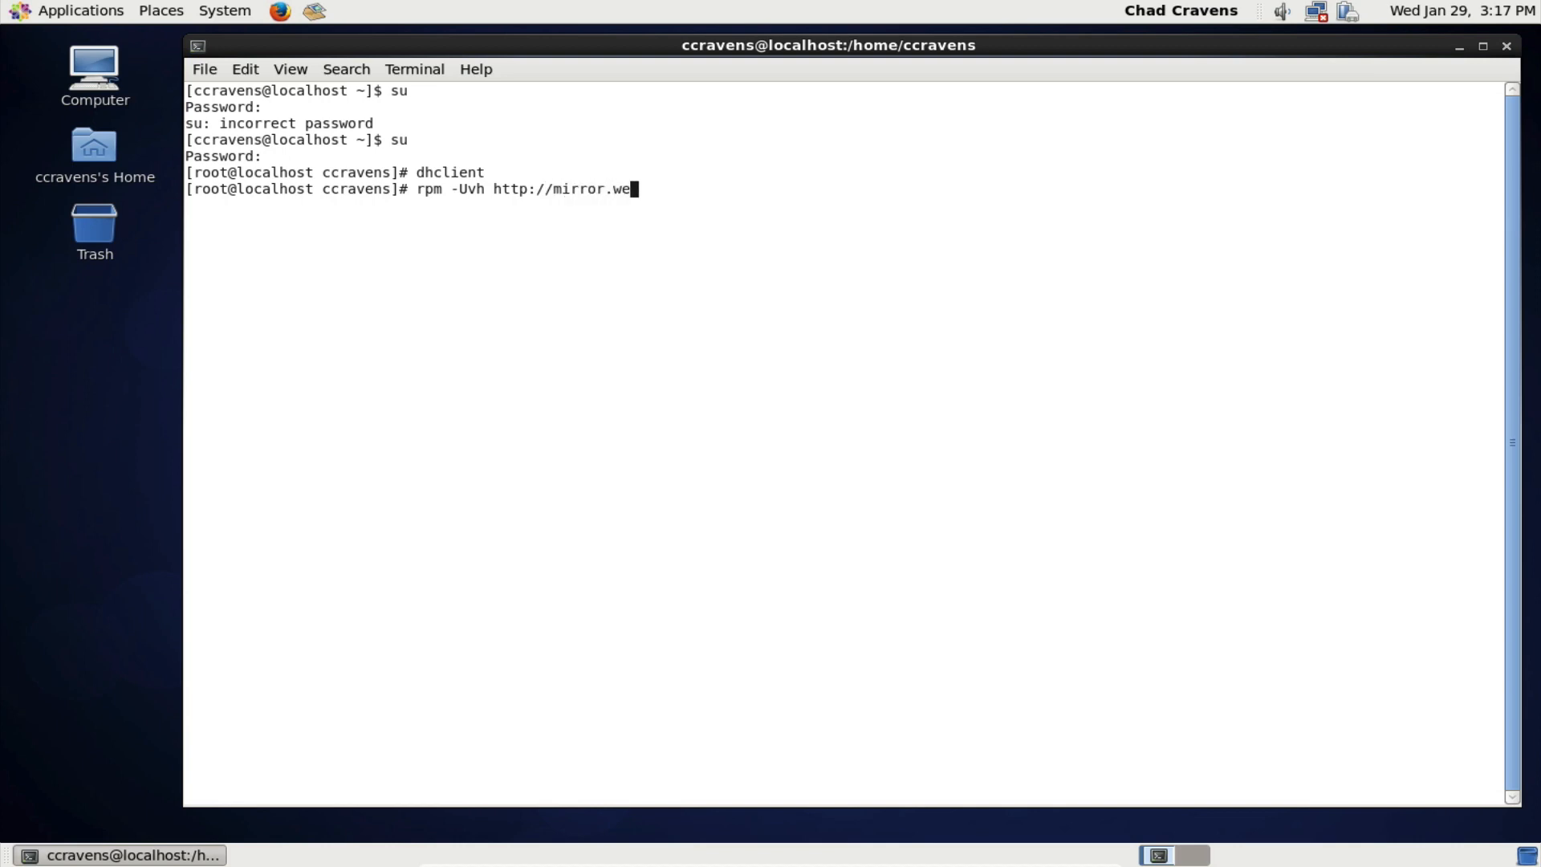
text(btati)
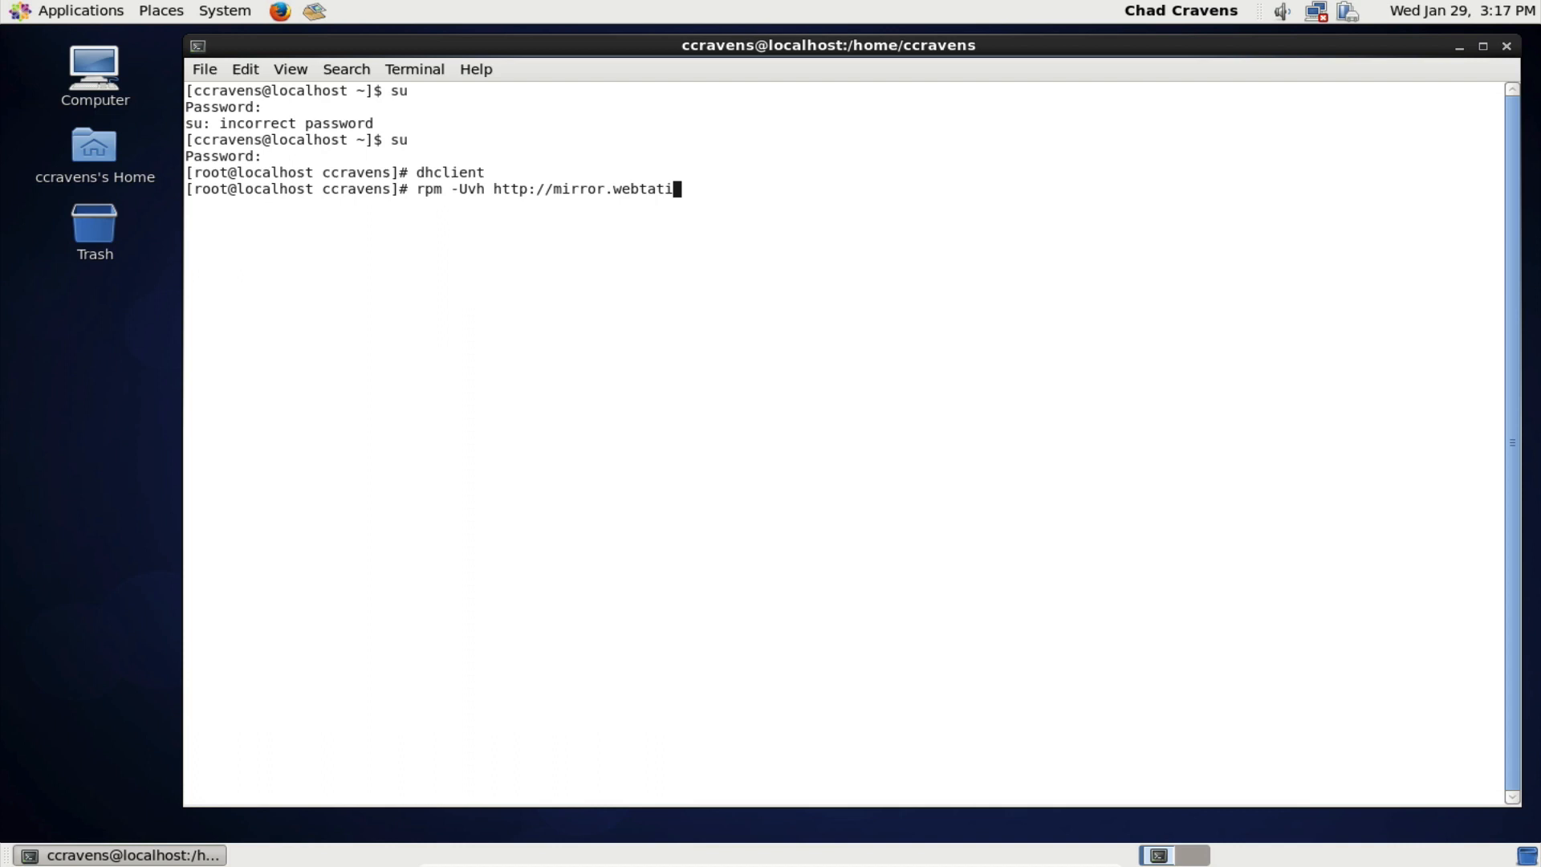
text(c.com/y)
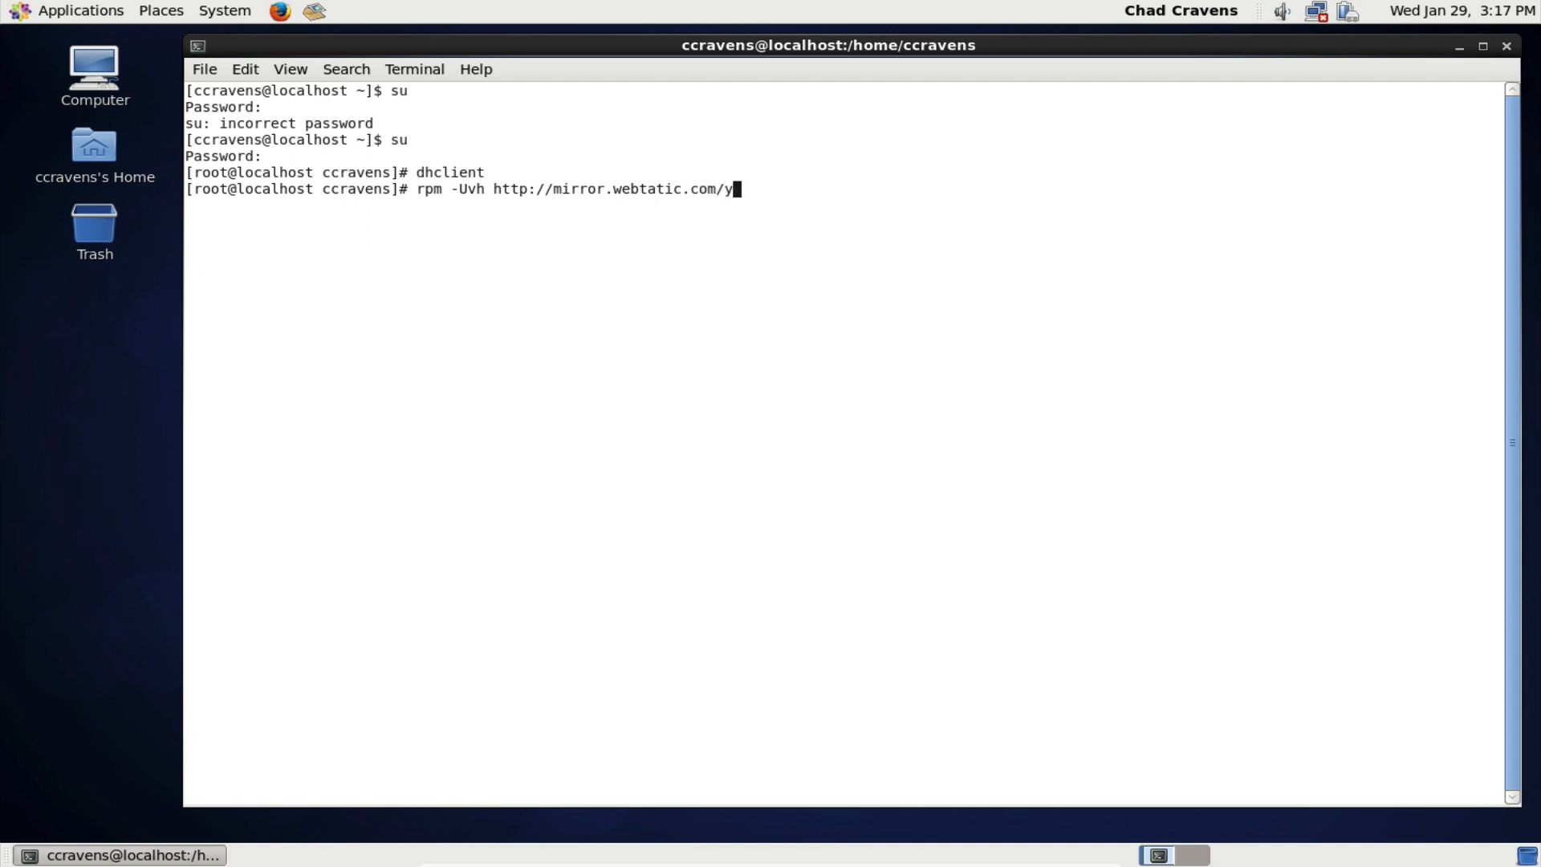
text(um/el)
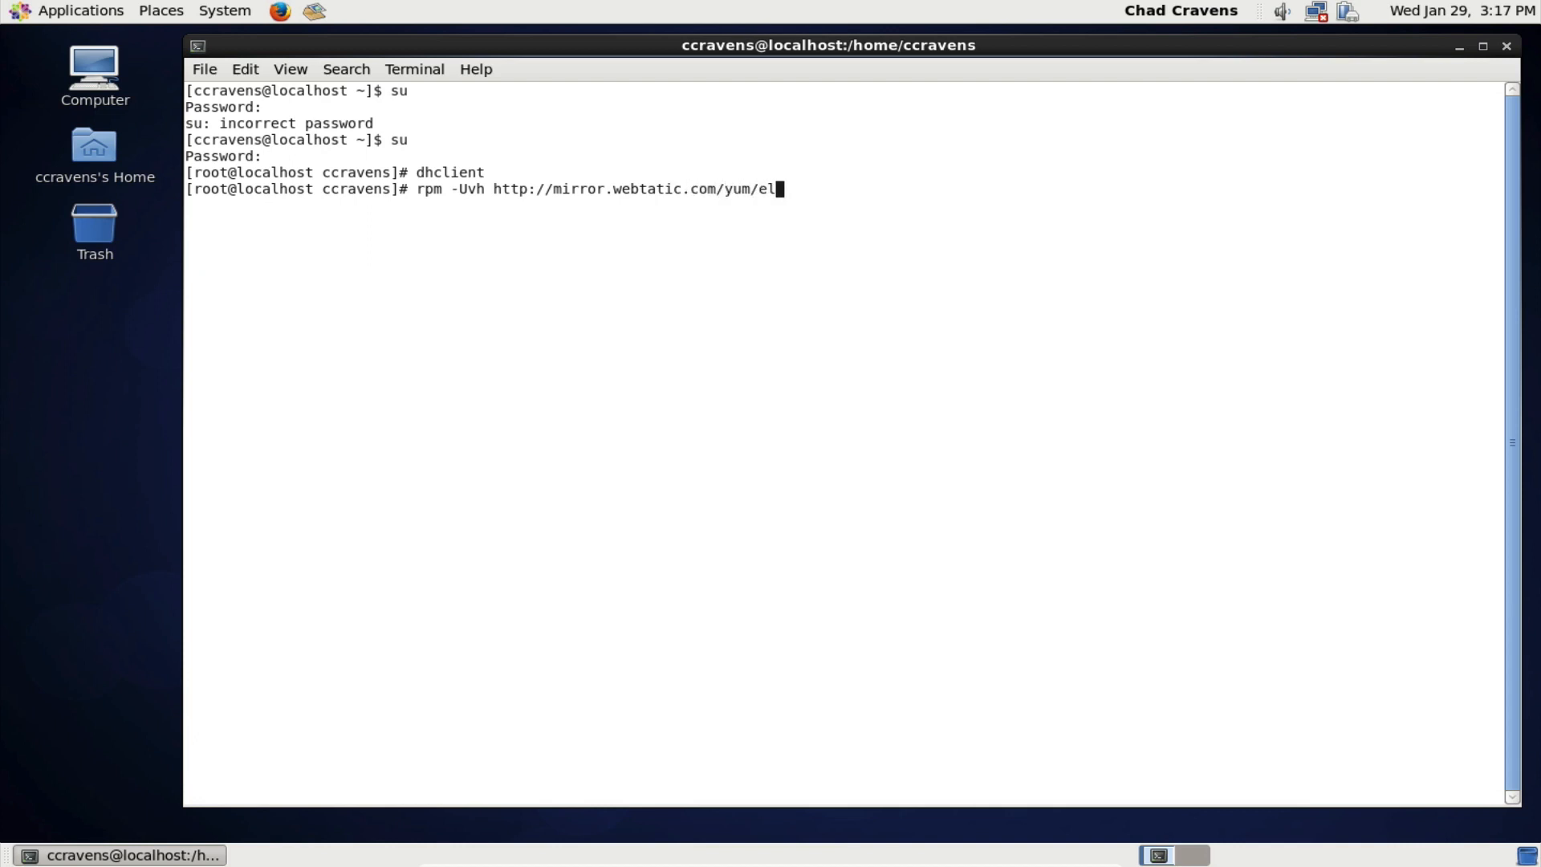
text(6/)
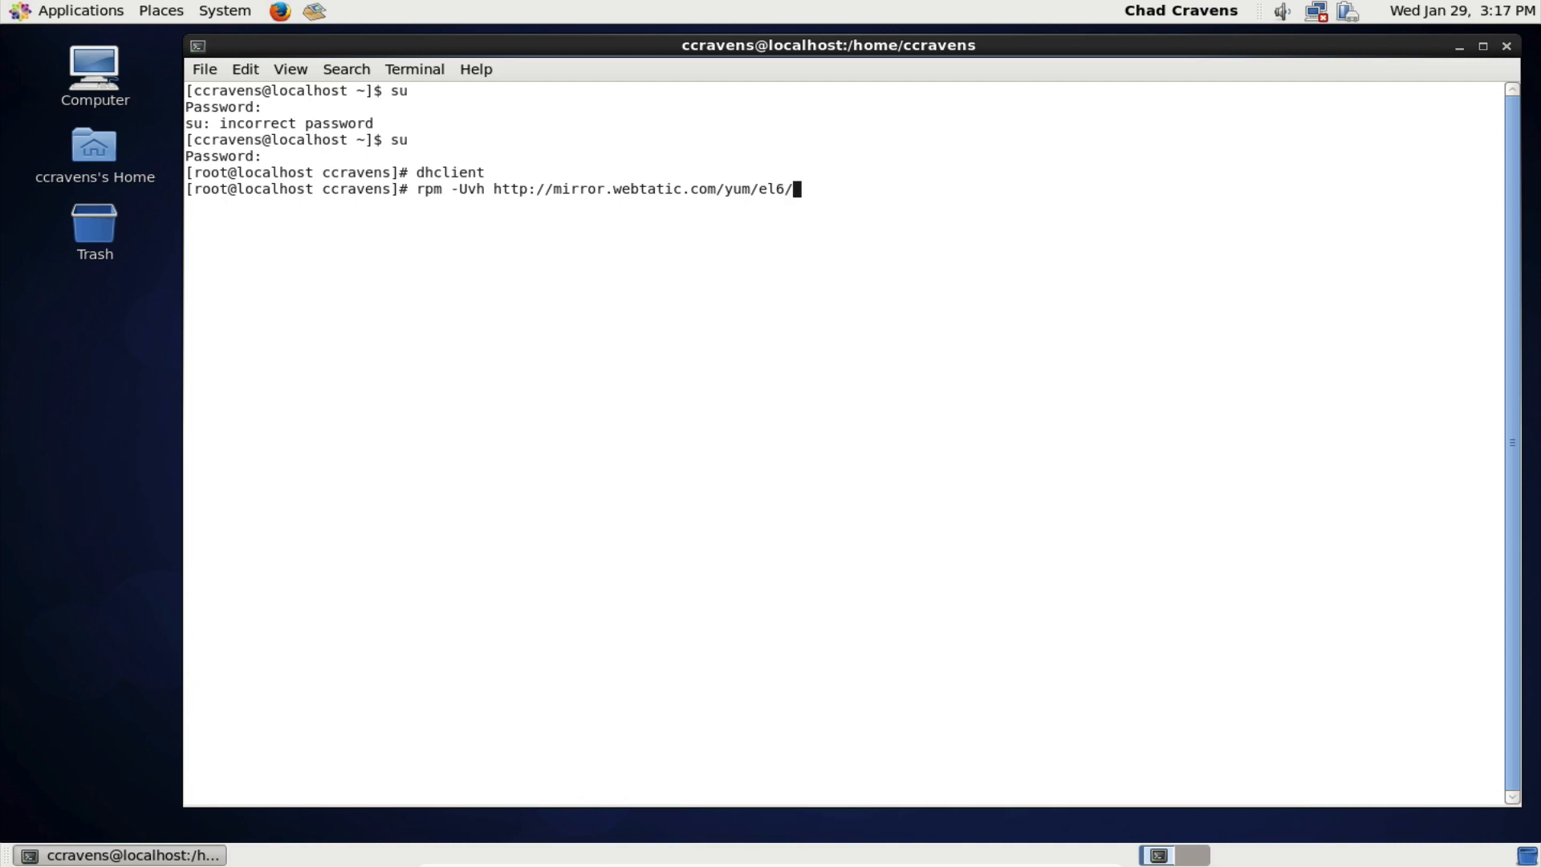
text(latest.rpm)
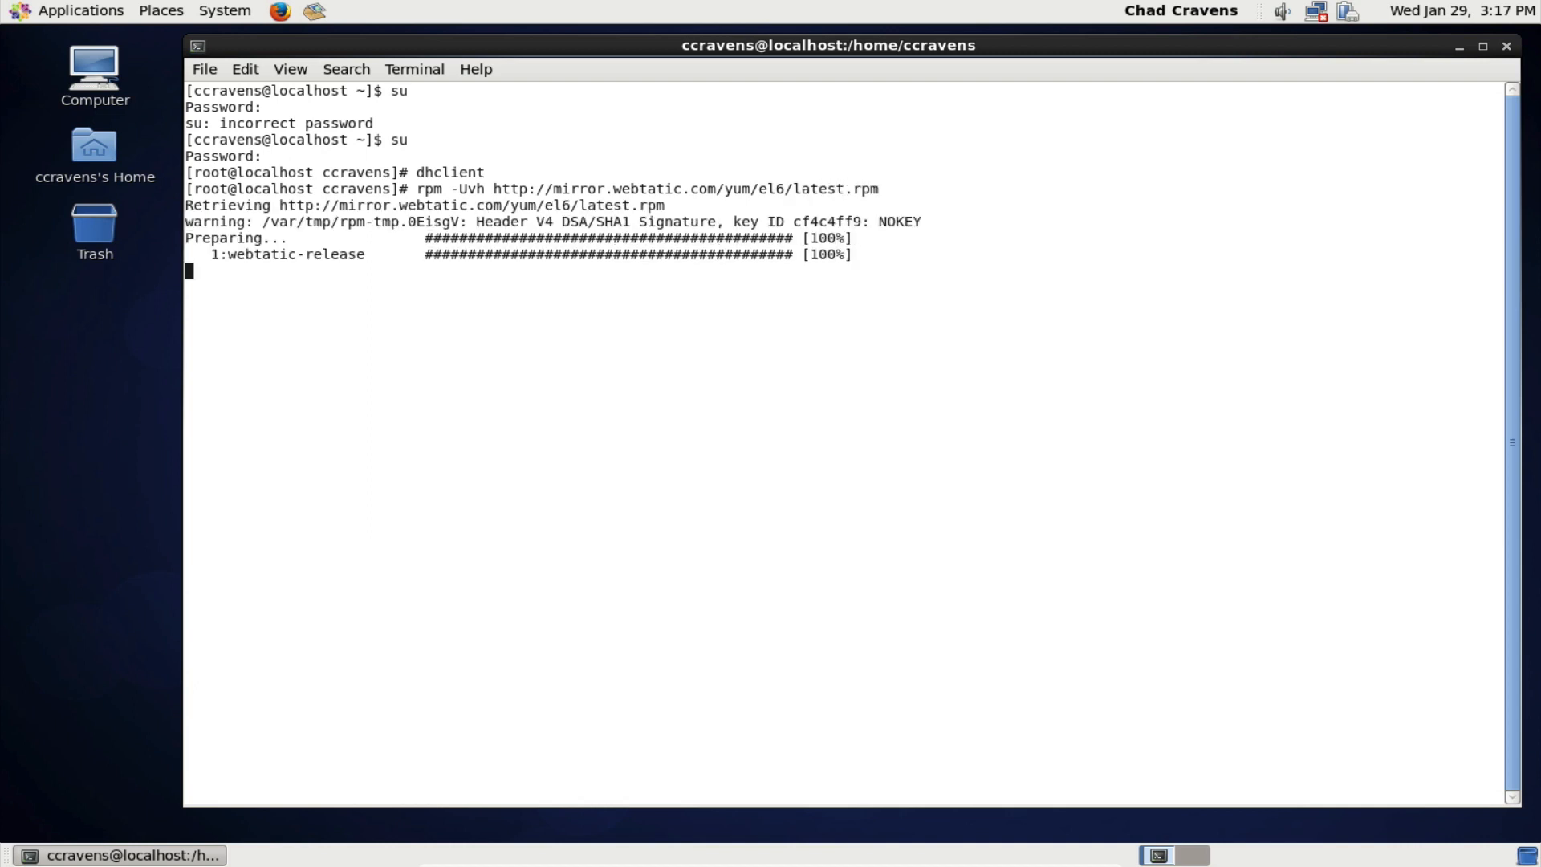
key(Return)
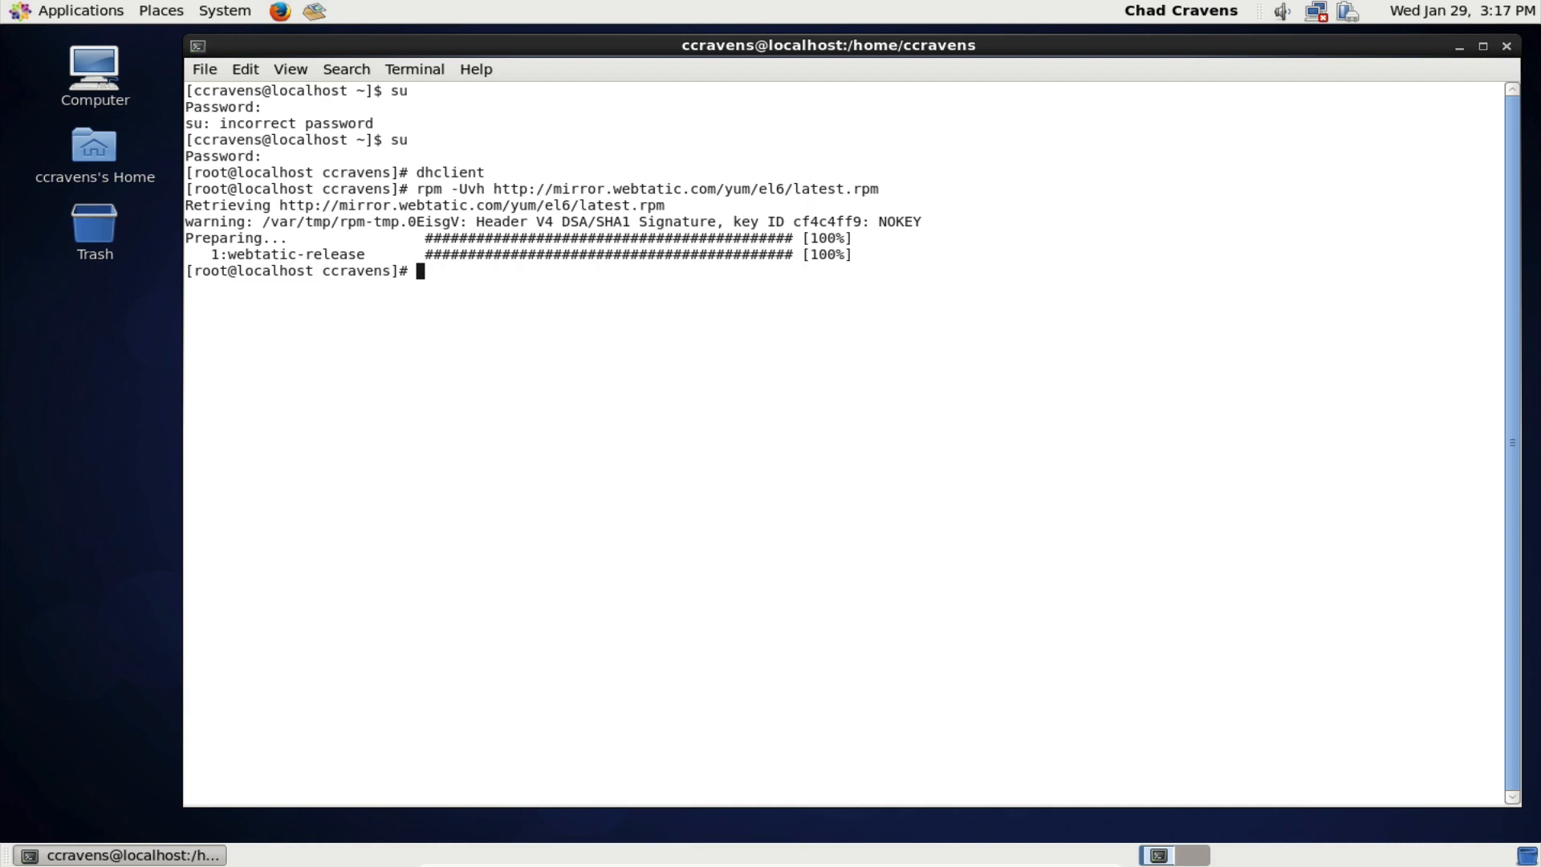
- Begin a yum install command with --enablerepo=webtatic
text(yum -y)
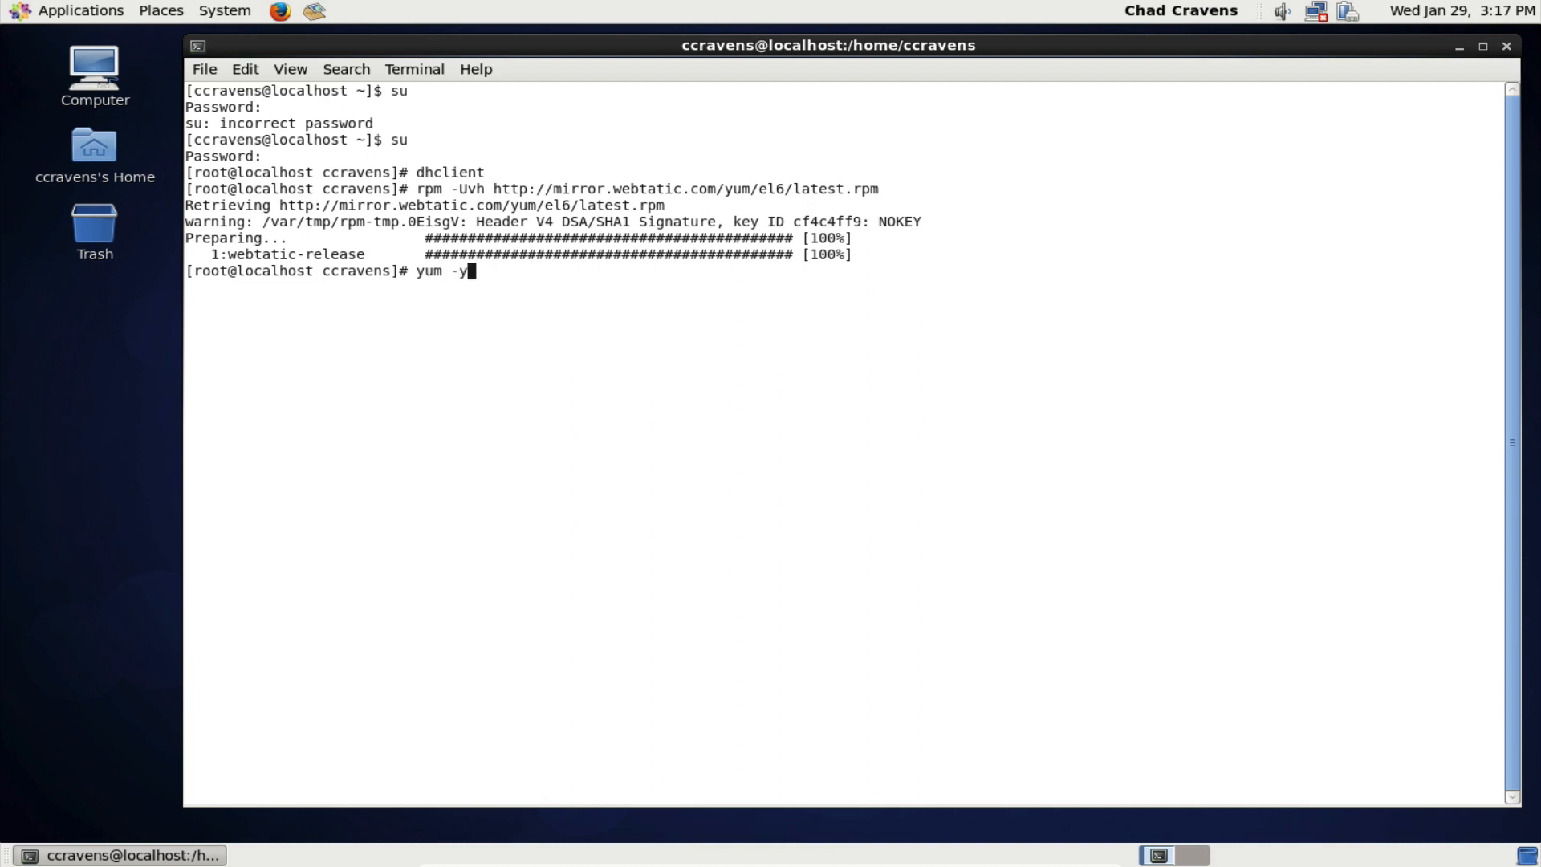
text(install)
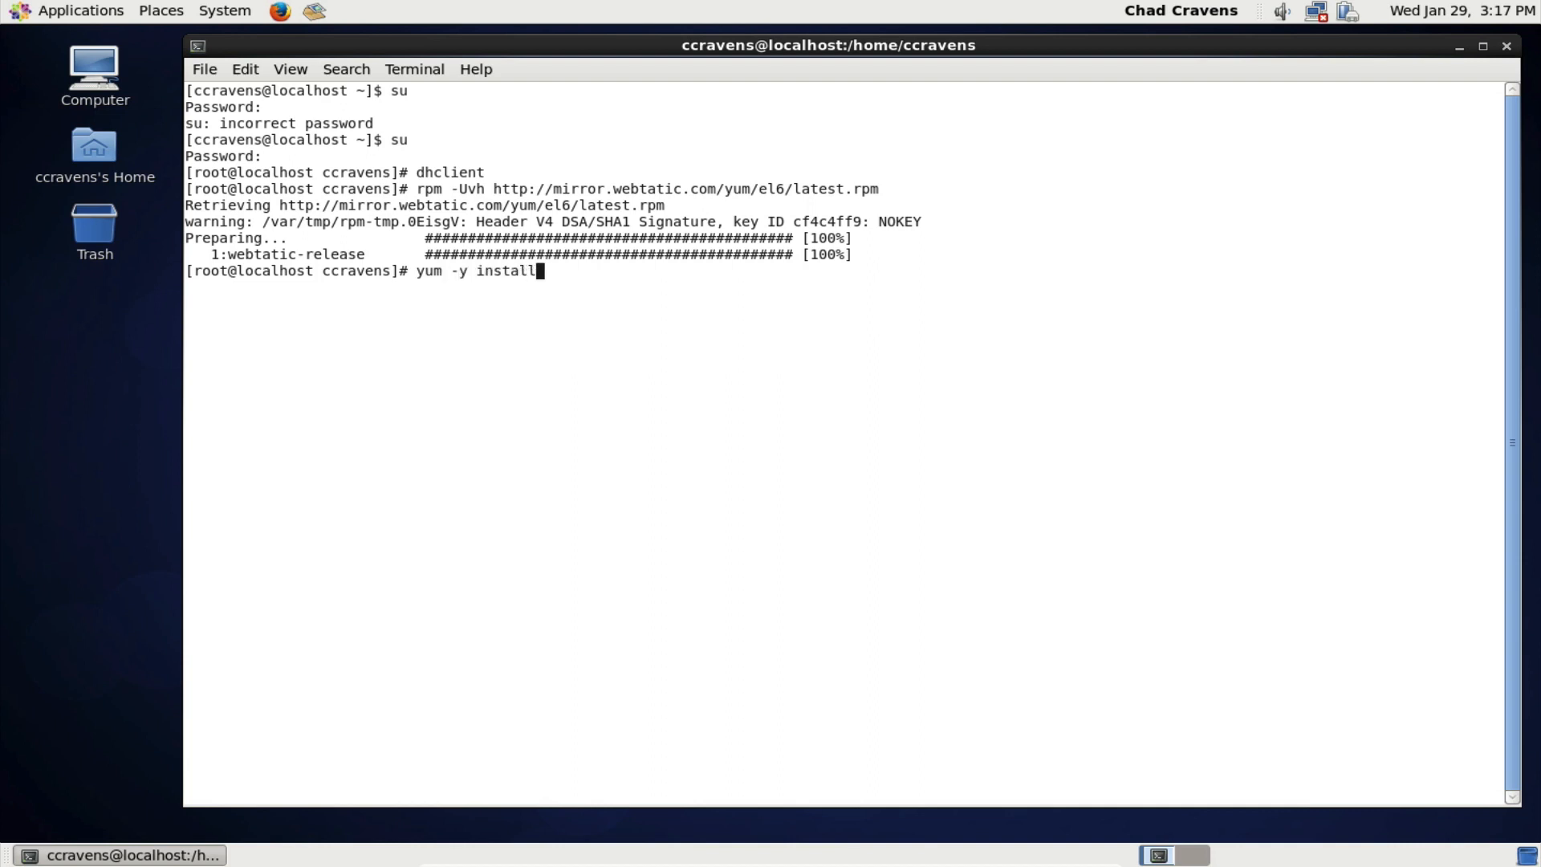
text(--e)
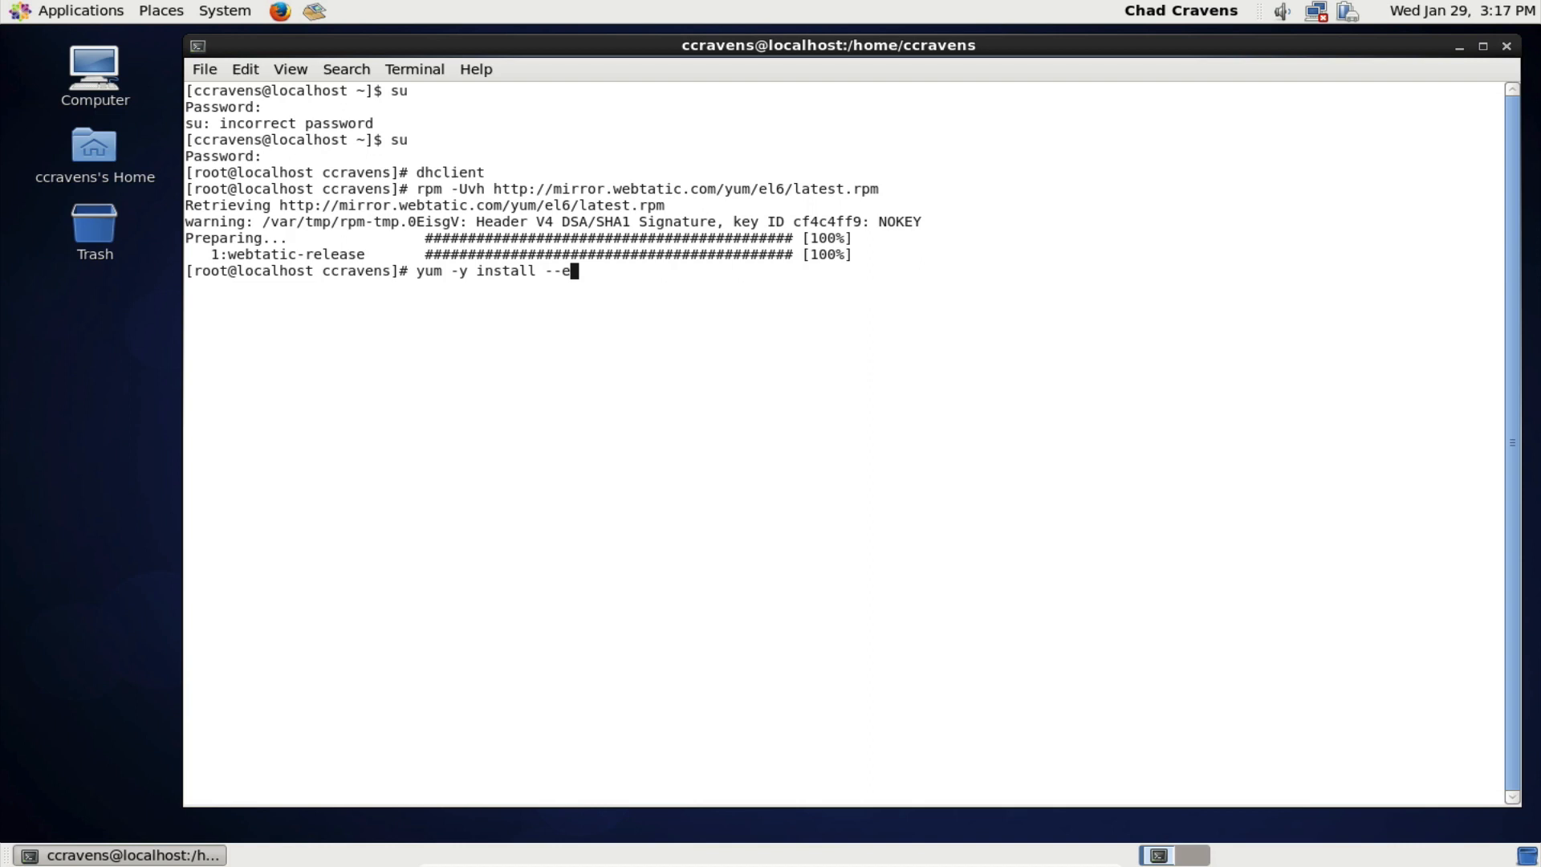
text(nabl)
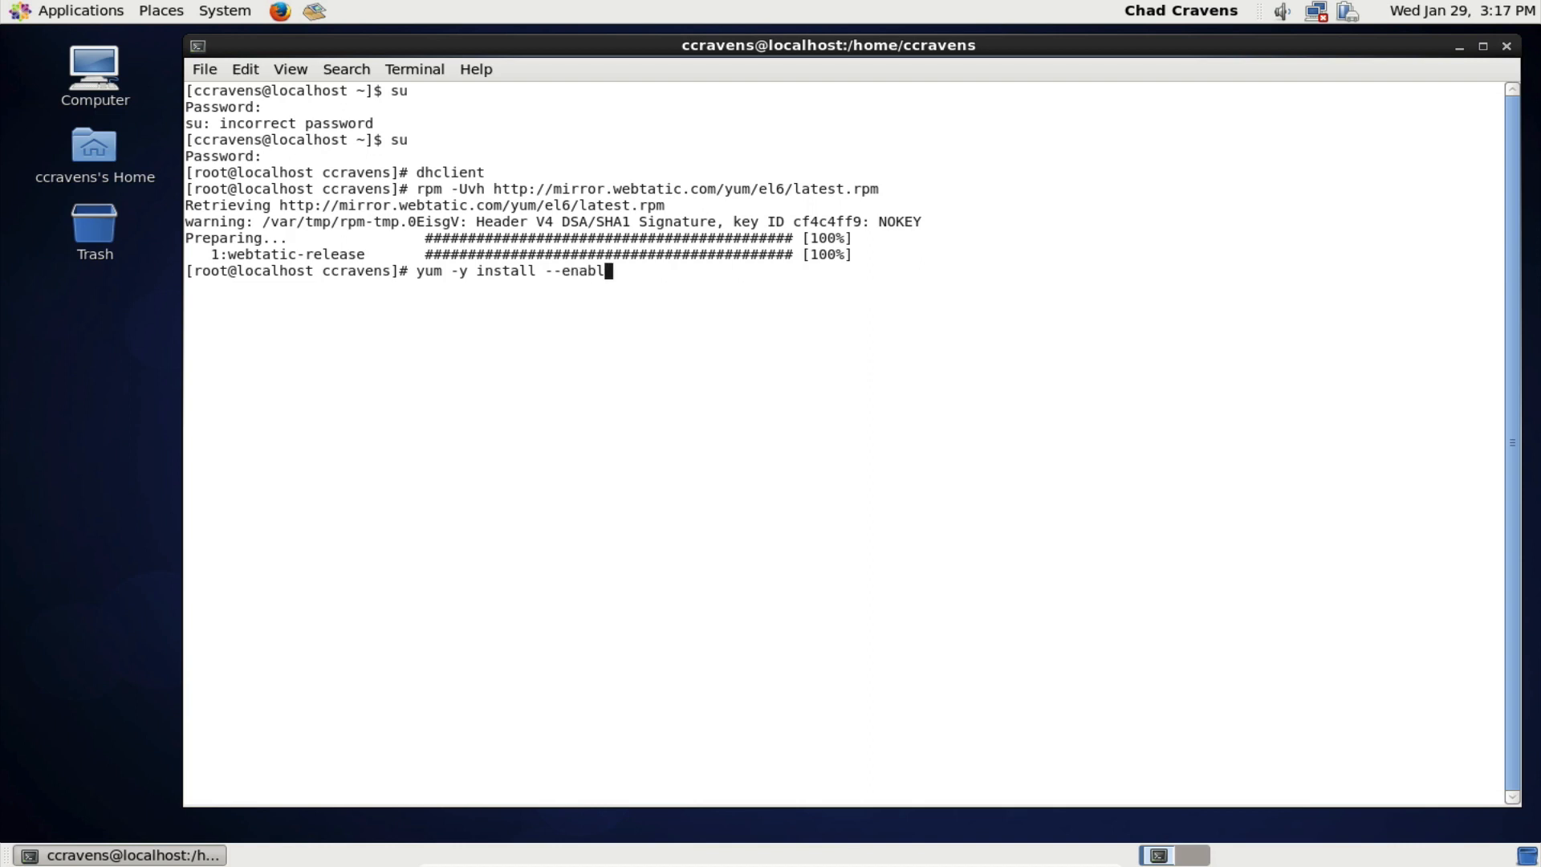
text(erepo)
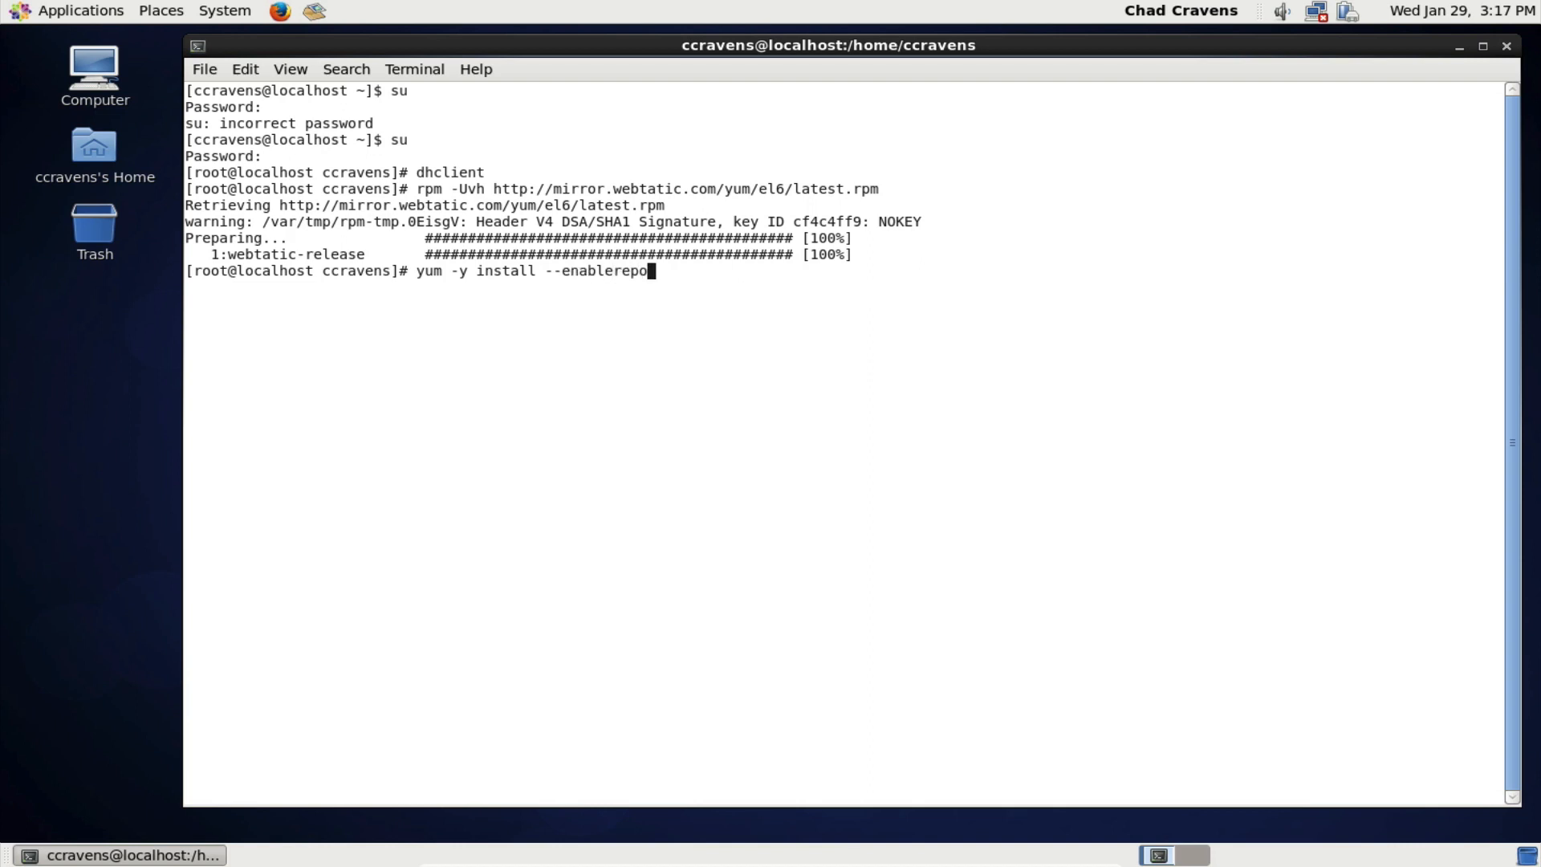
text(=web)
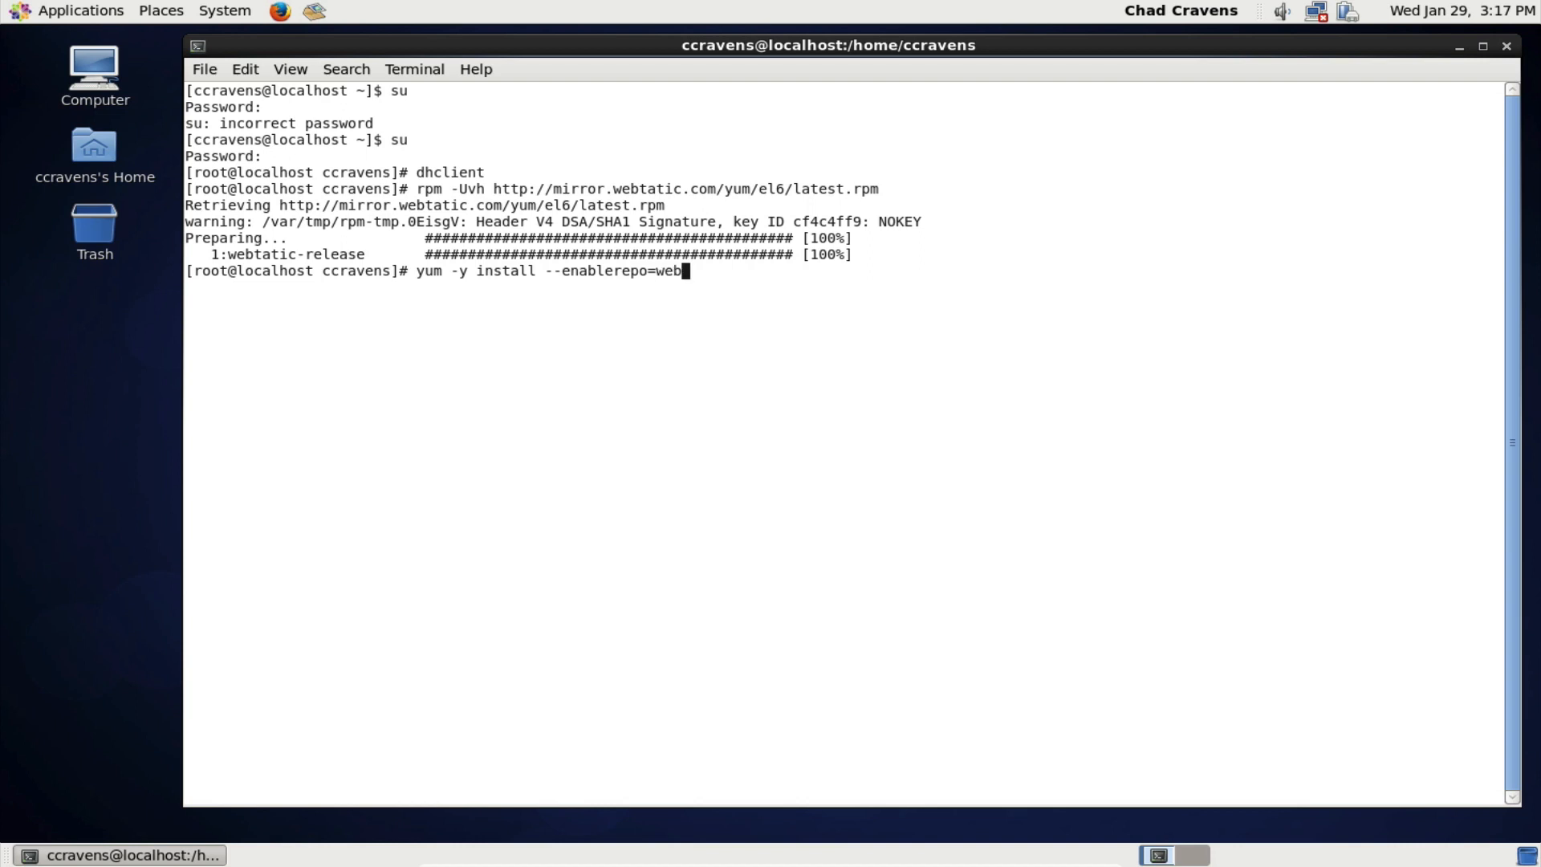
text(tatic)
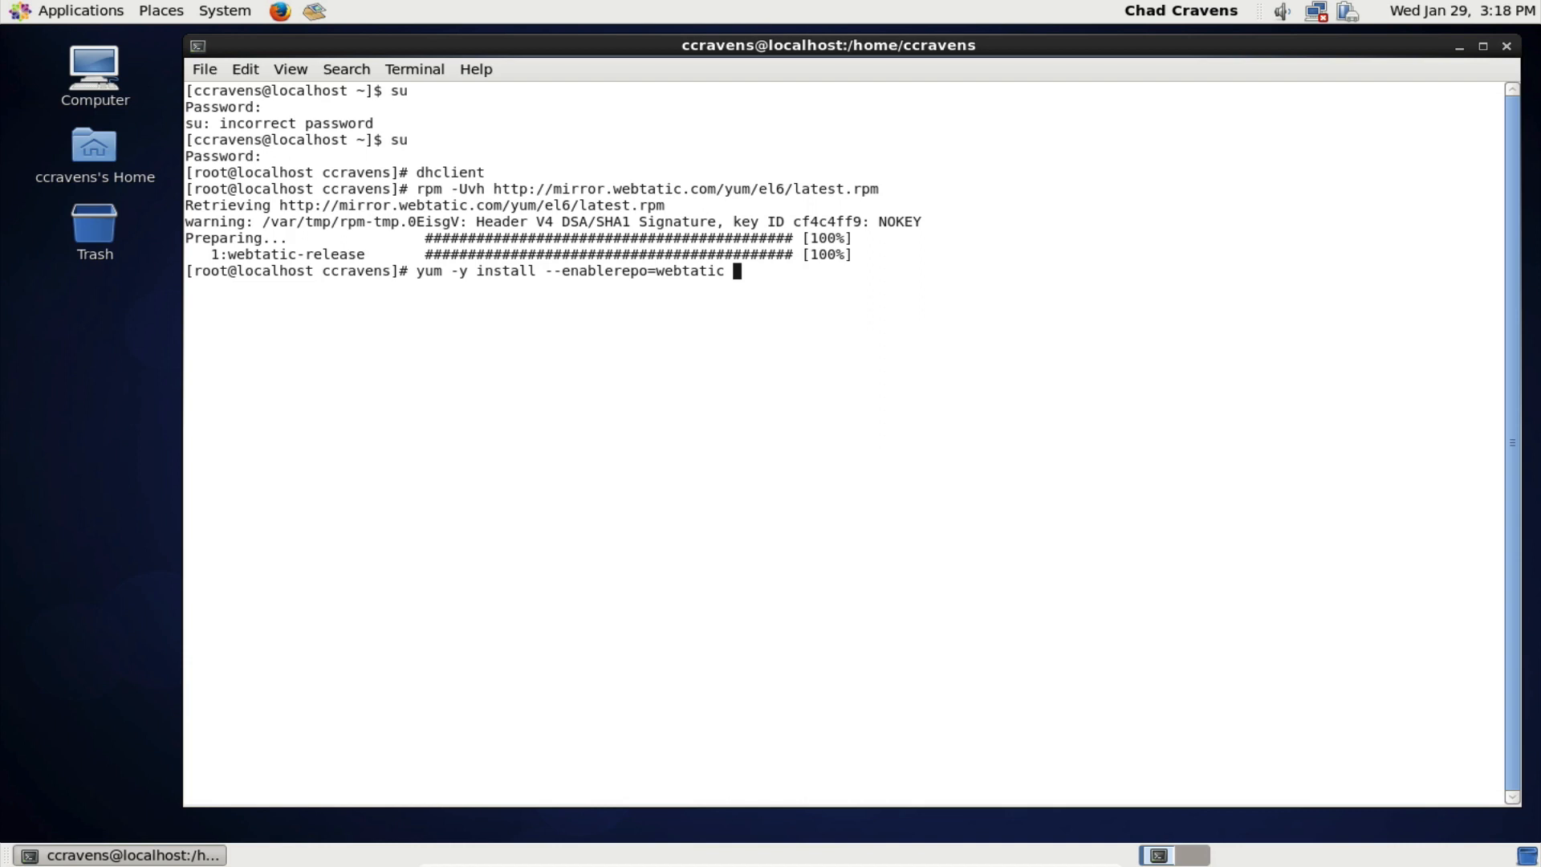
- List the packages httpd, mysql-server, mysql, php55w and php55-mysql on the command
text(httpd)
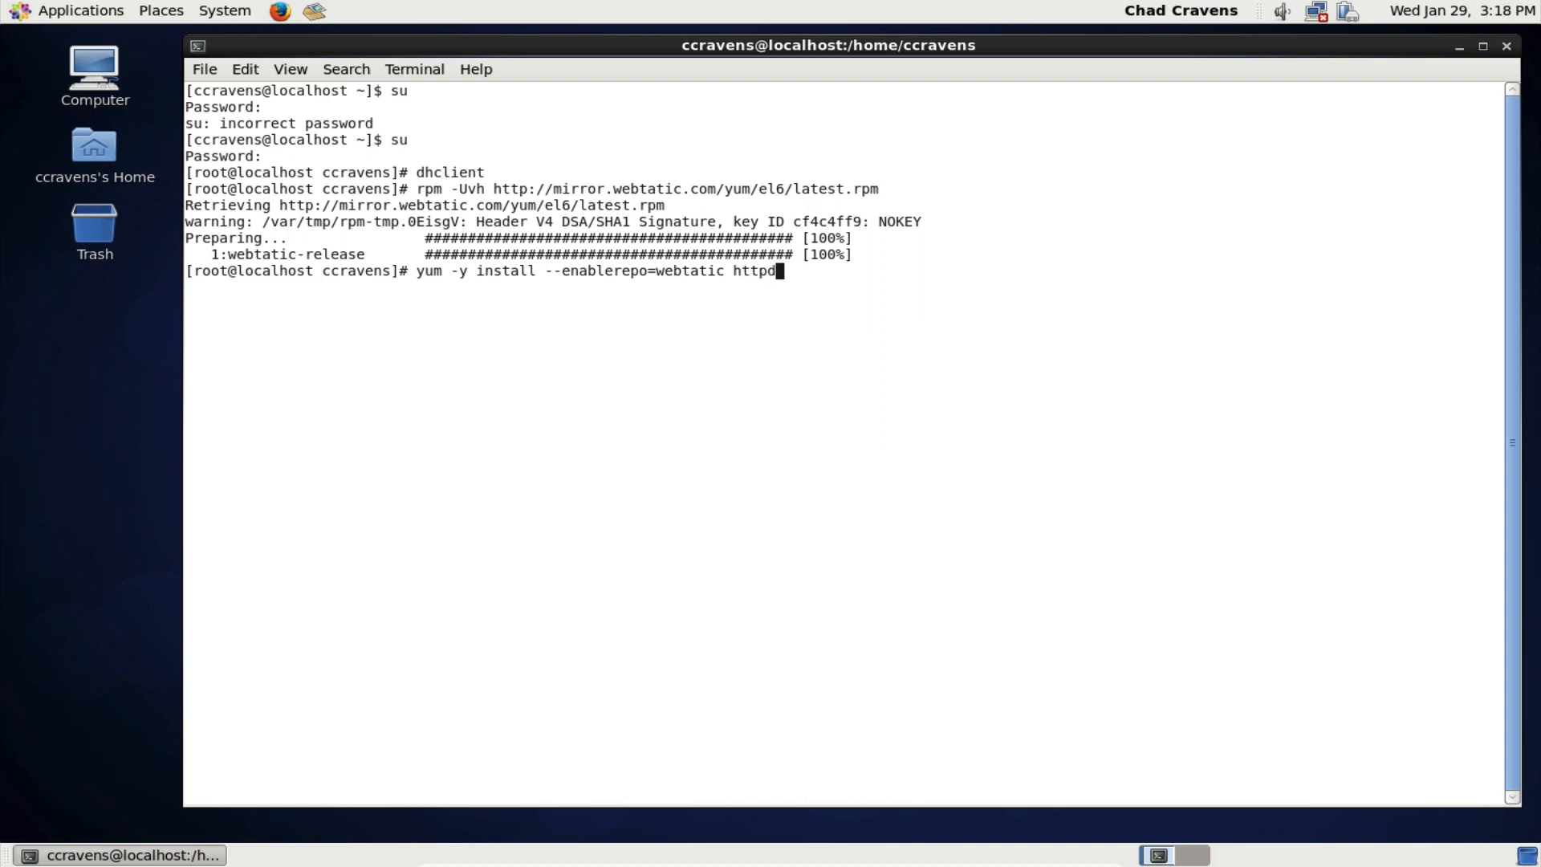
text(m)
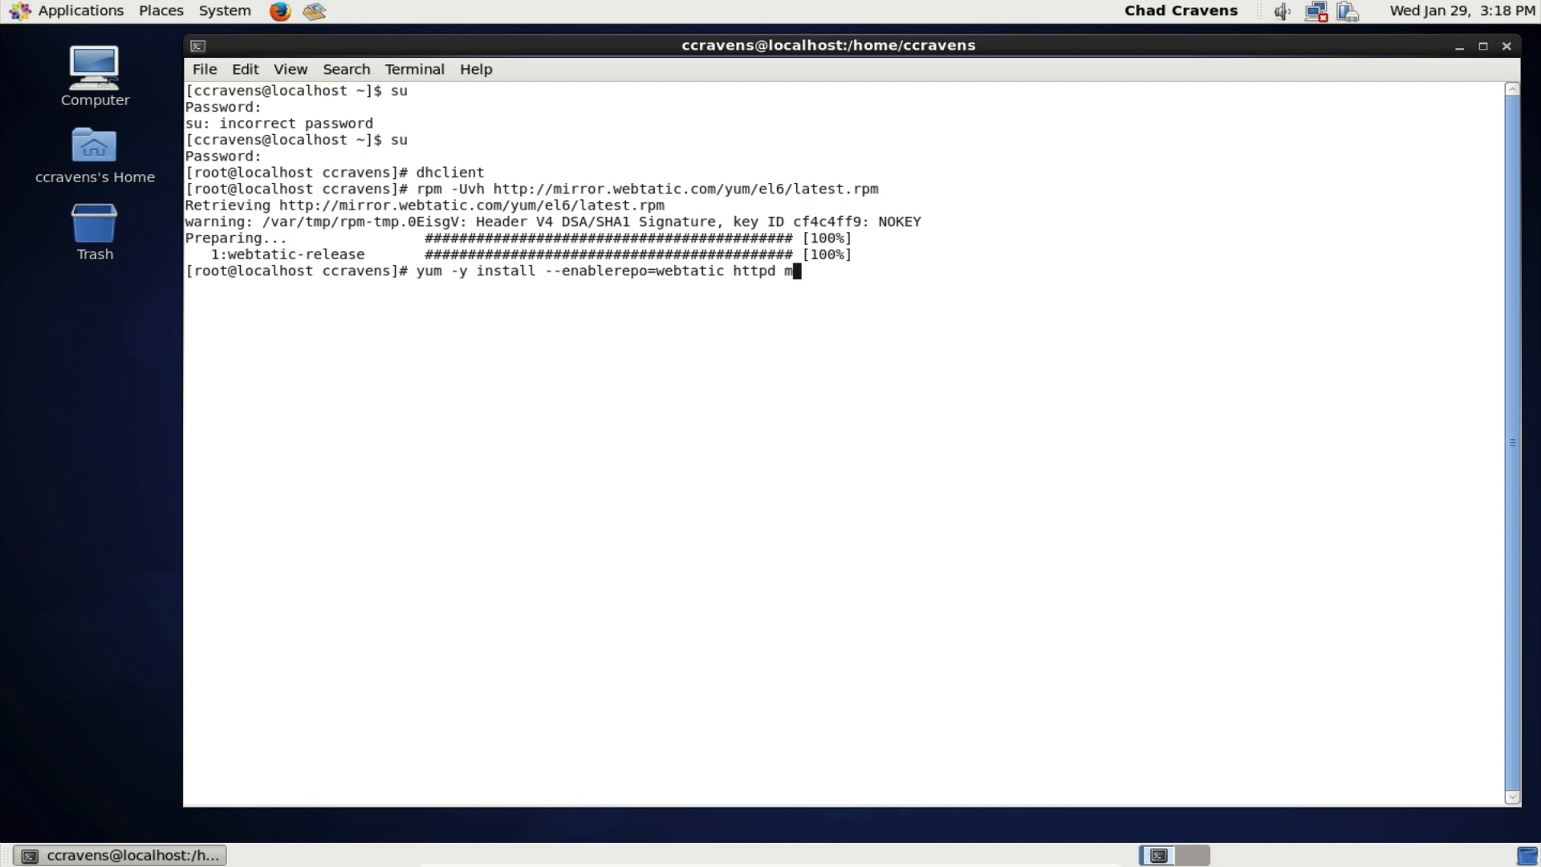
text(ysql-se)
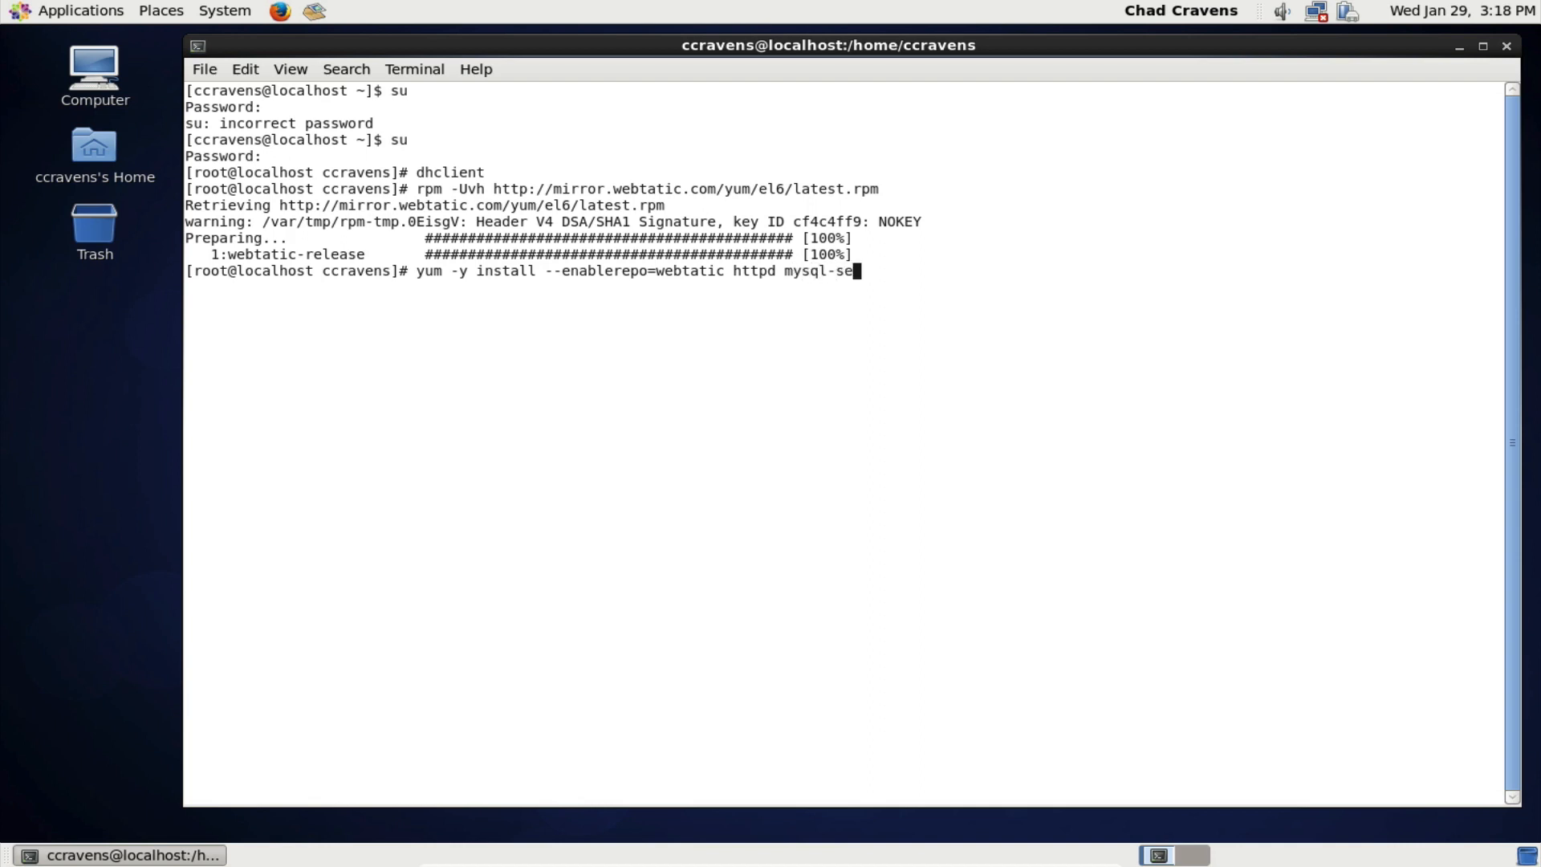
text(rver)
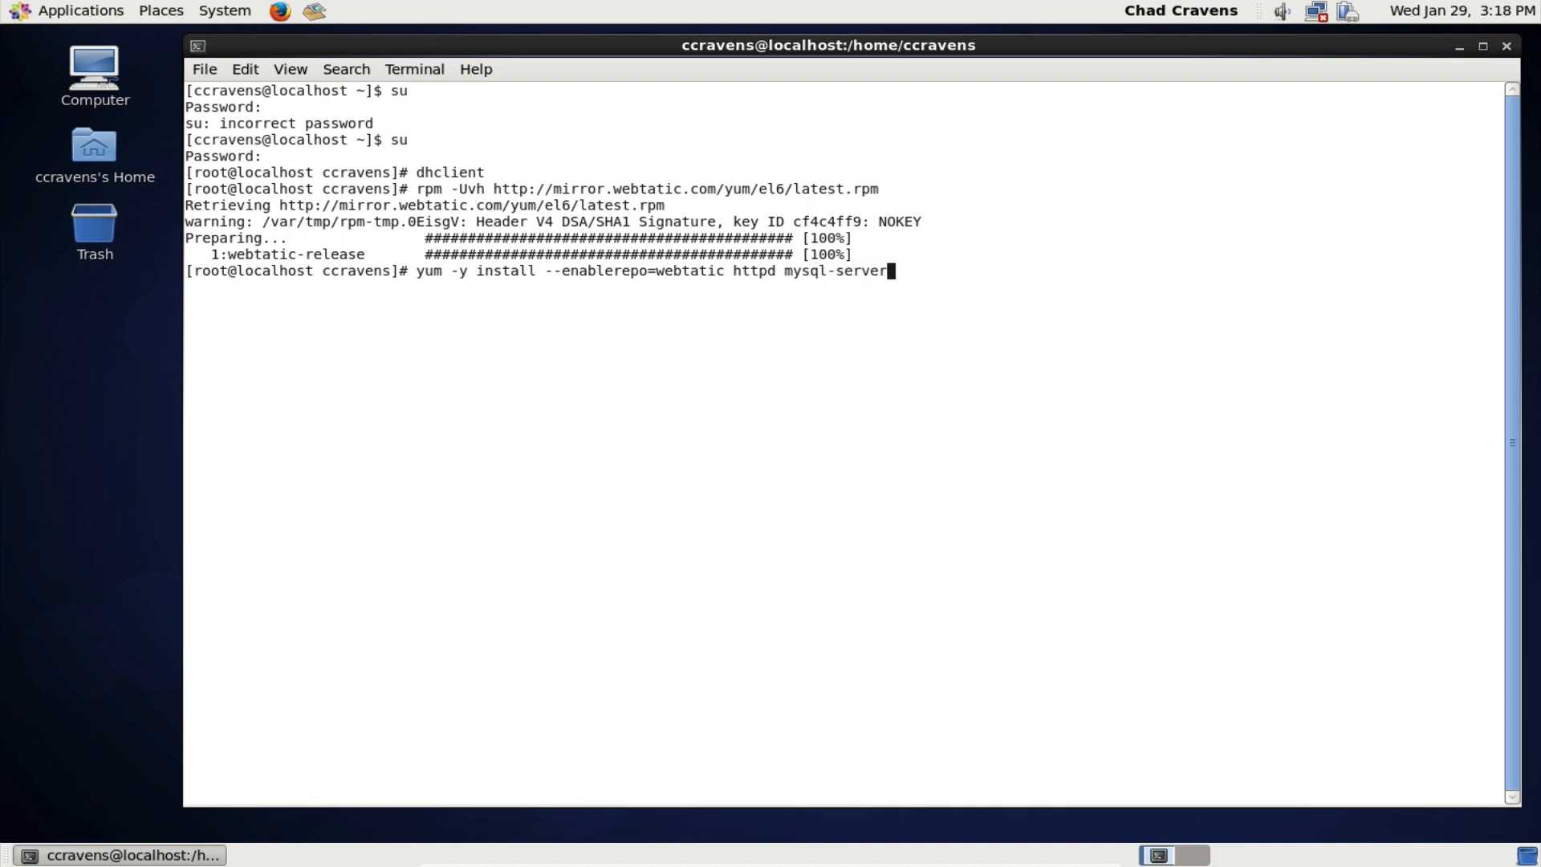
text(mysql)
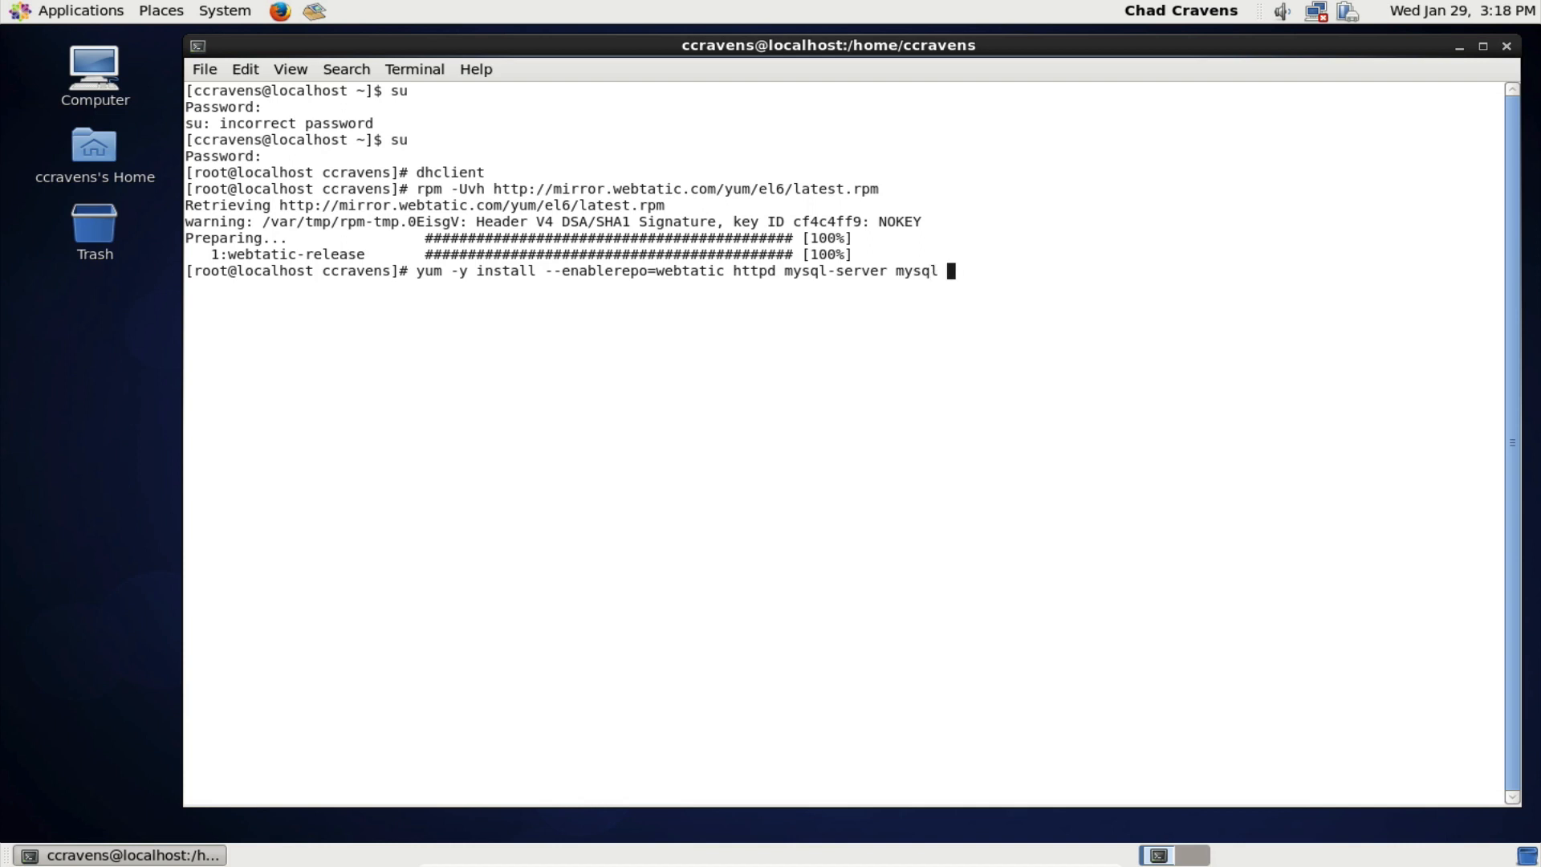
text(php55)
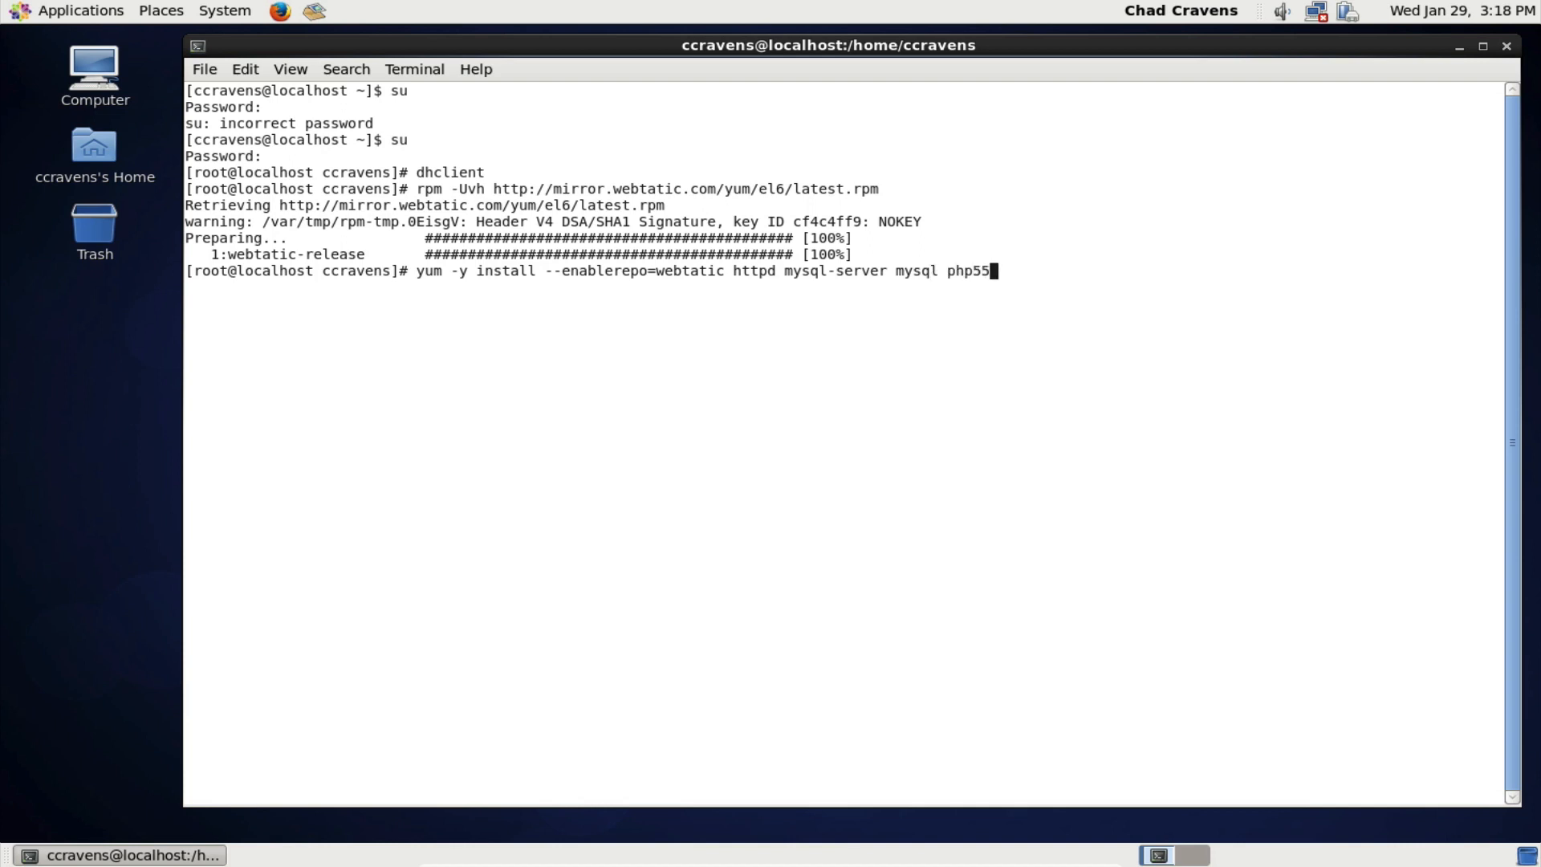
text(w)
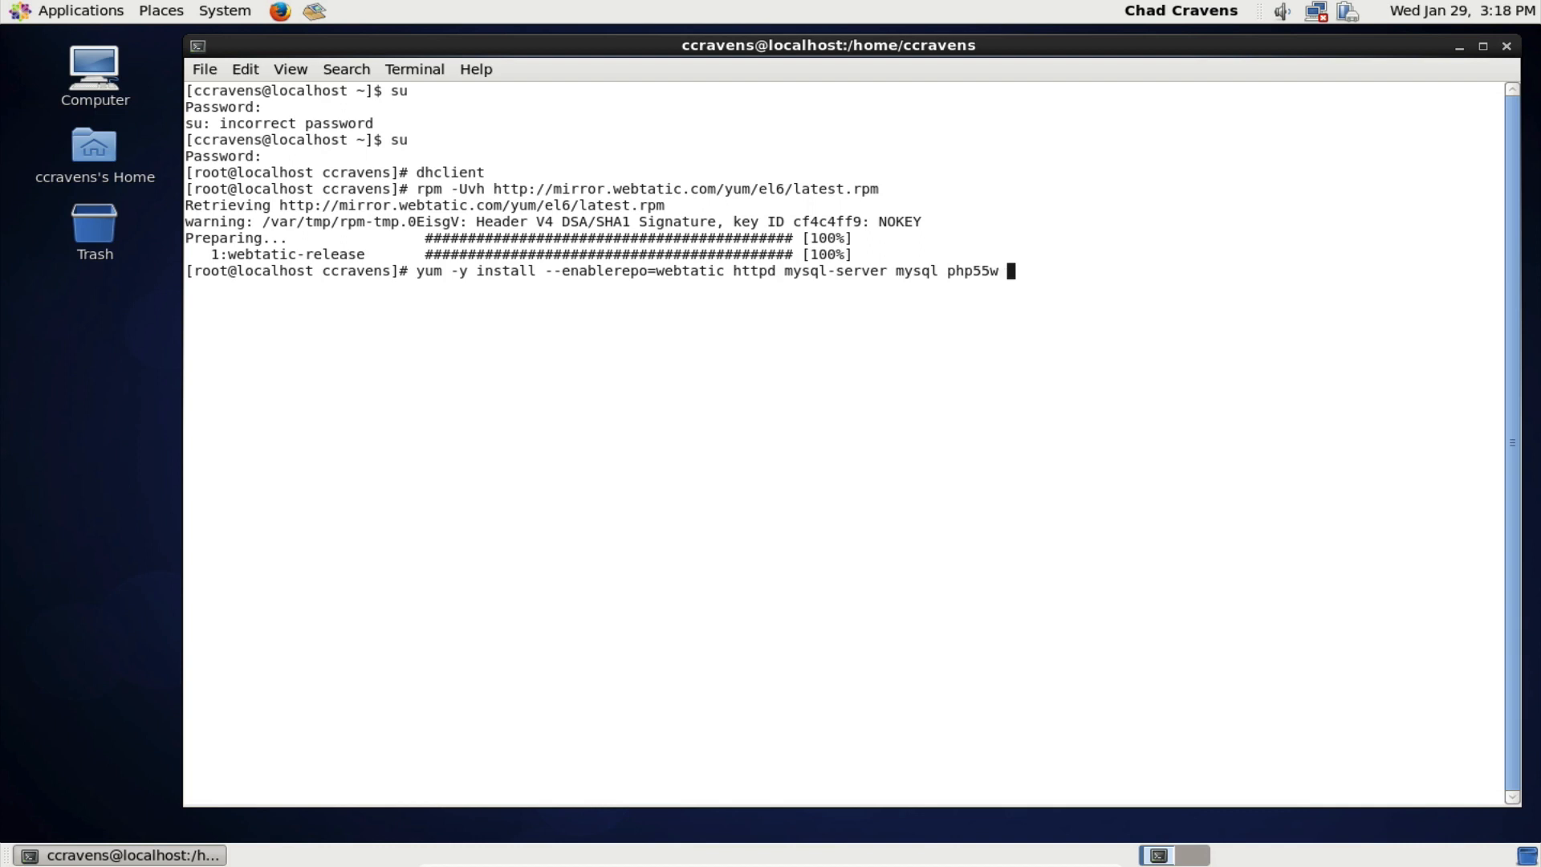
text(php55)
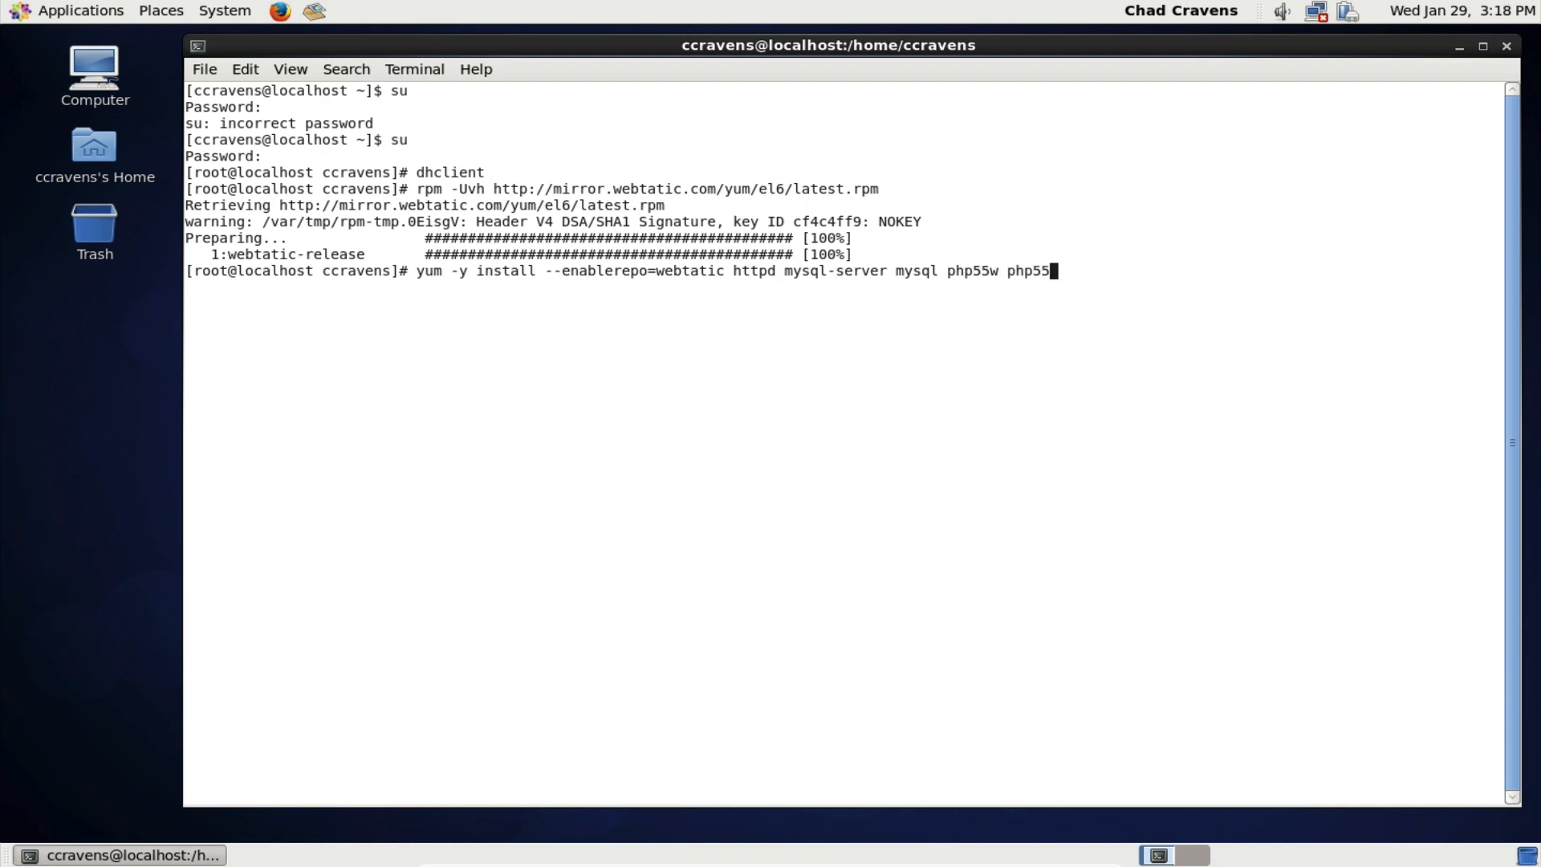
text(-mysql)
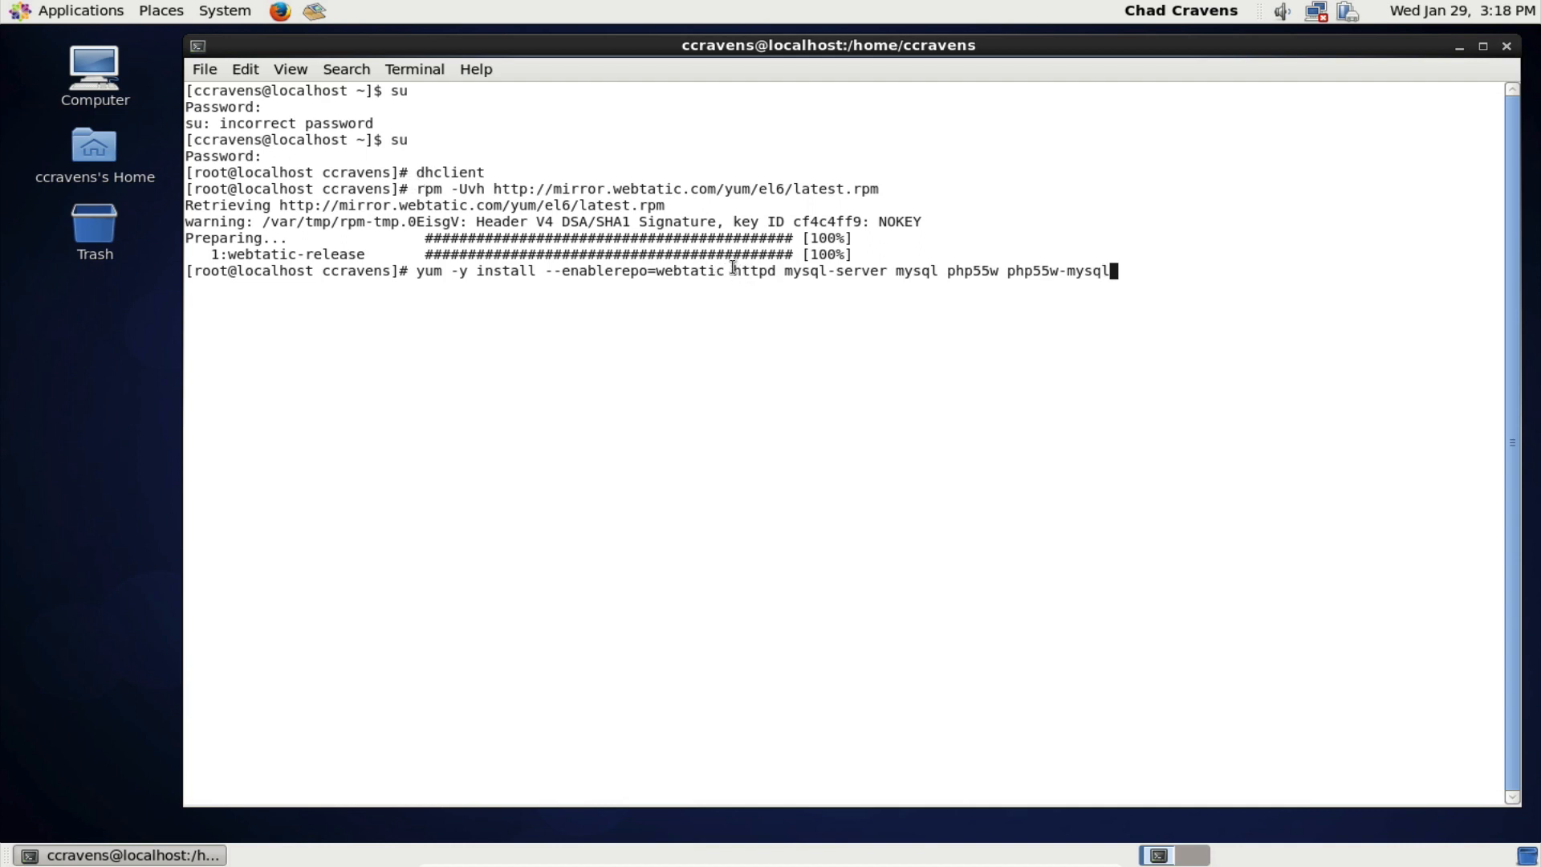
- Correct the last package name to php55w-mysql and verify the package names before running the install
drag(732, 270, 1110, 270)
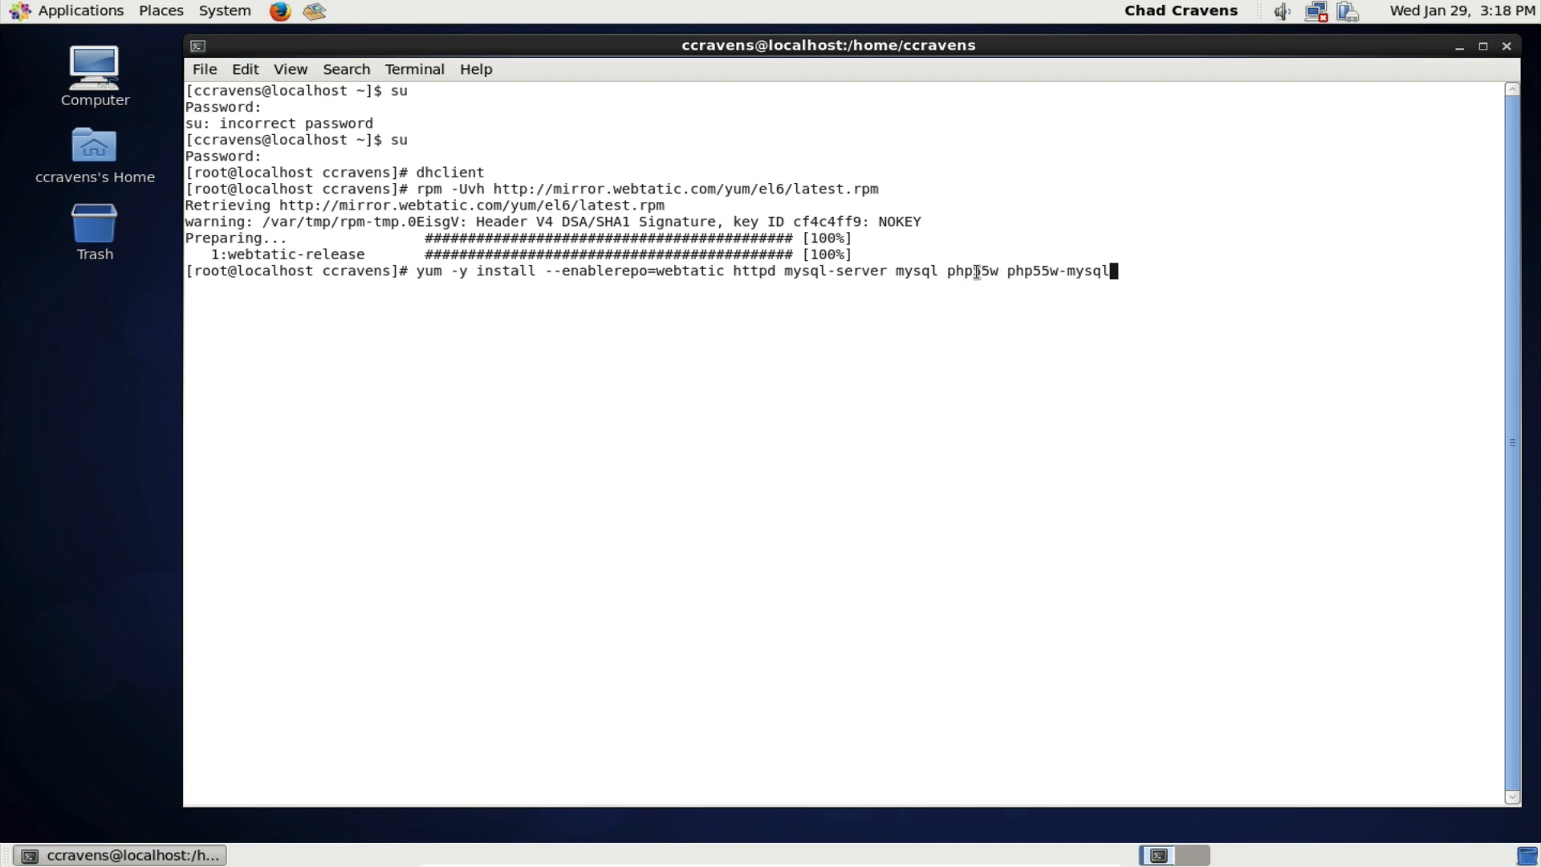
double_click(971, 271)
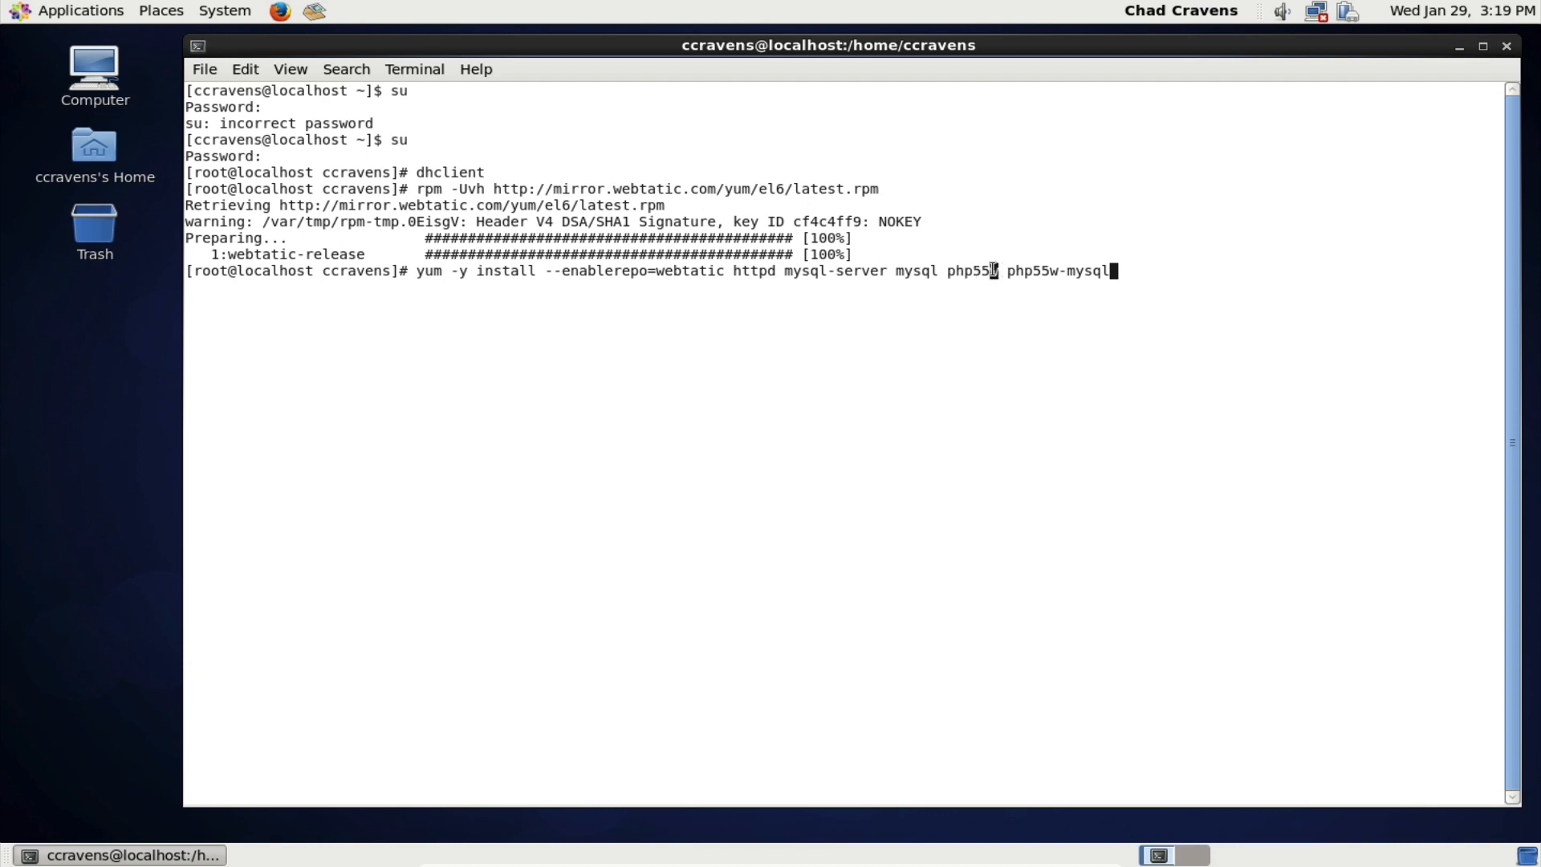
text(w)
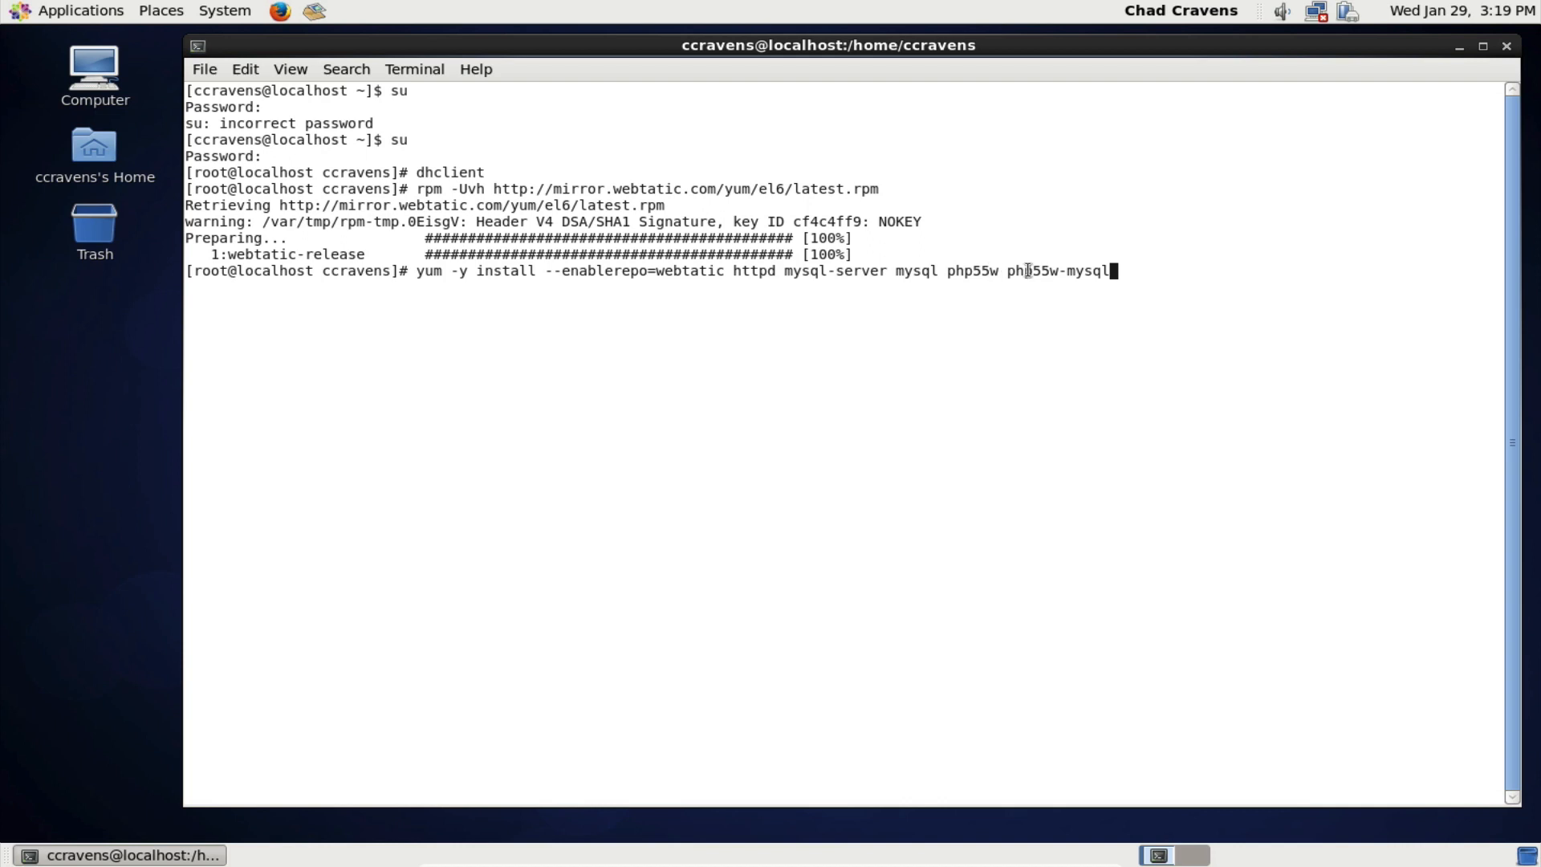
double_click(1032, 272)
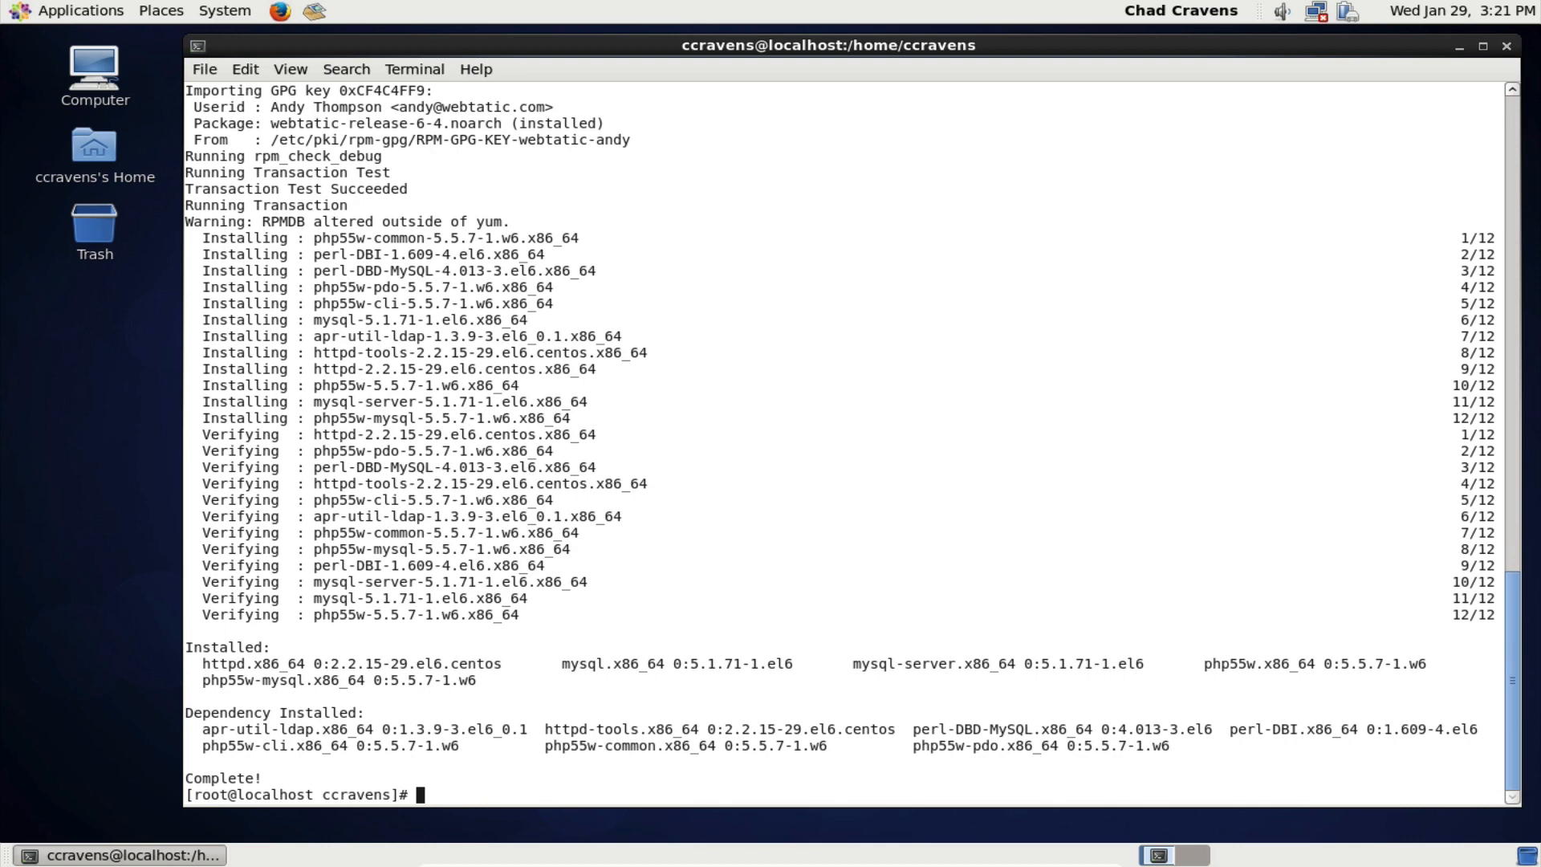
- Run php --version to confirm PHP 5.5.7 is installed
text(php --version)
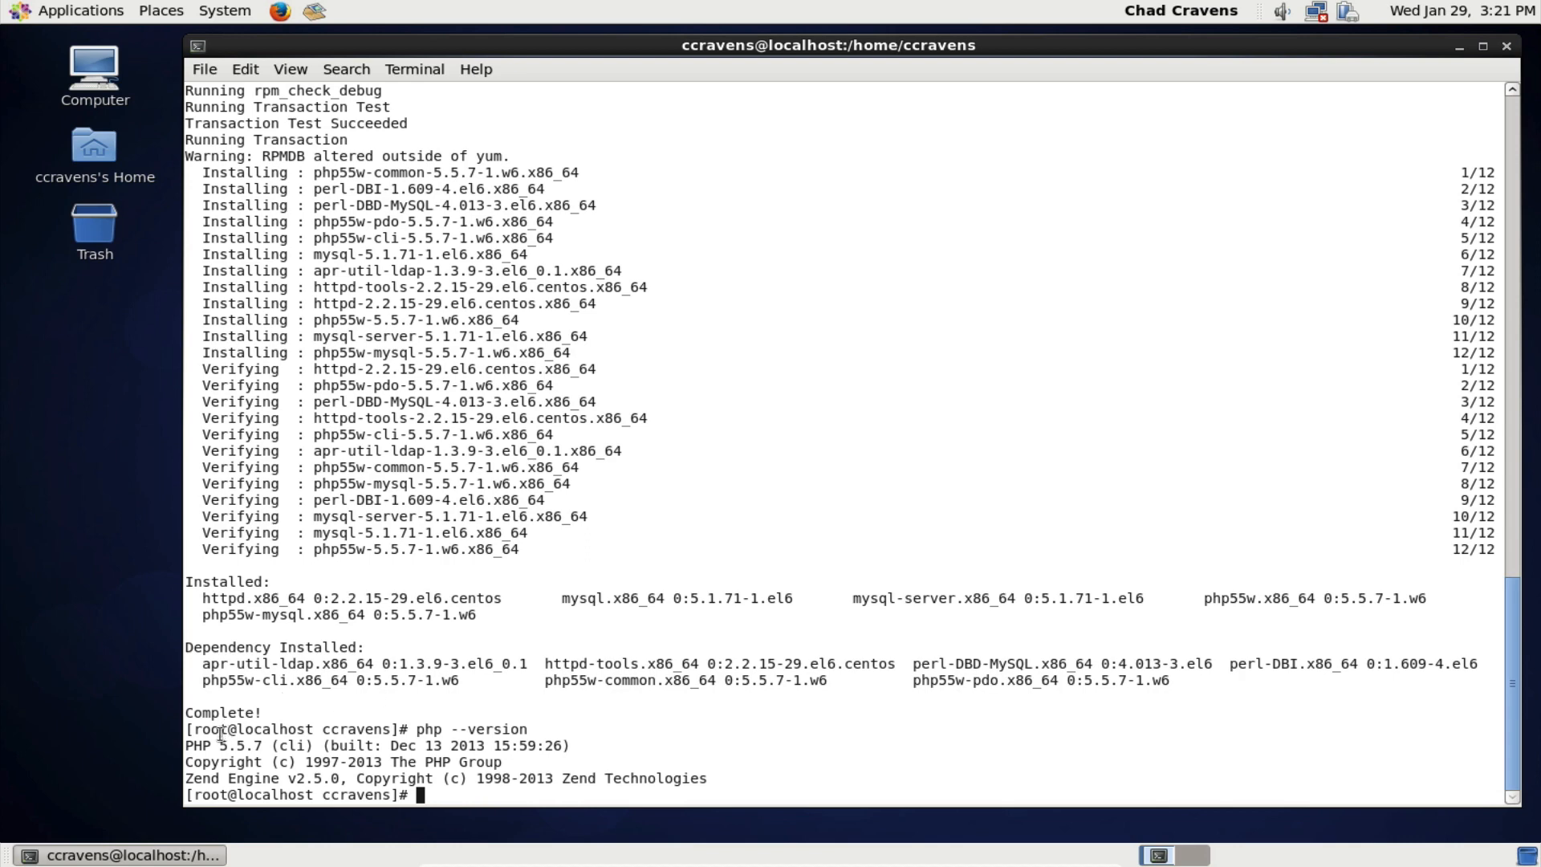
double_click(233, 745)
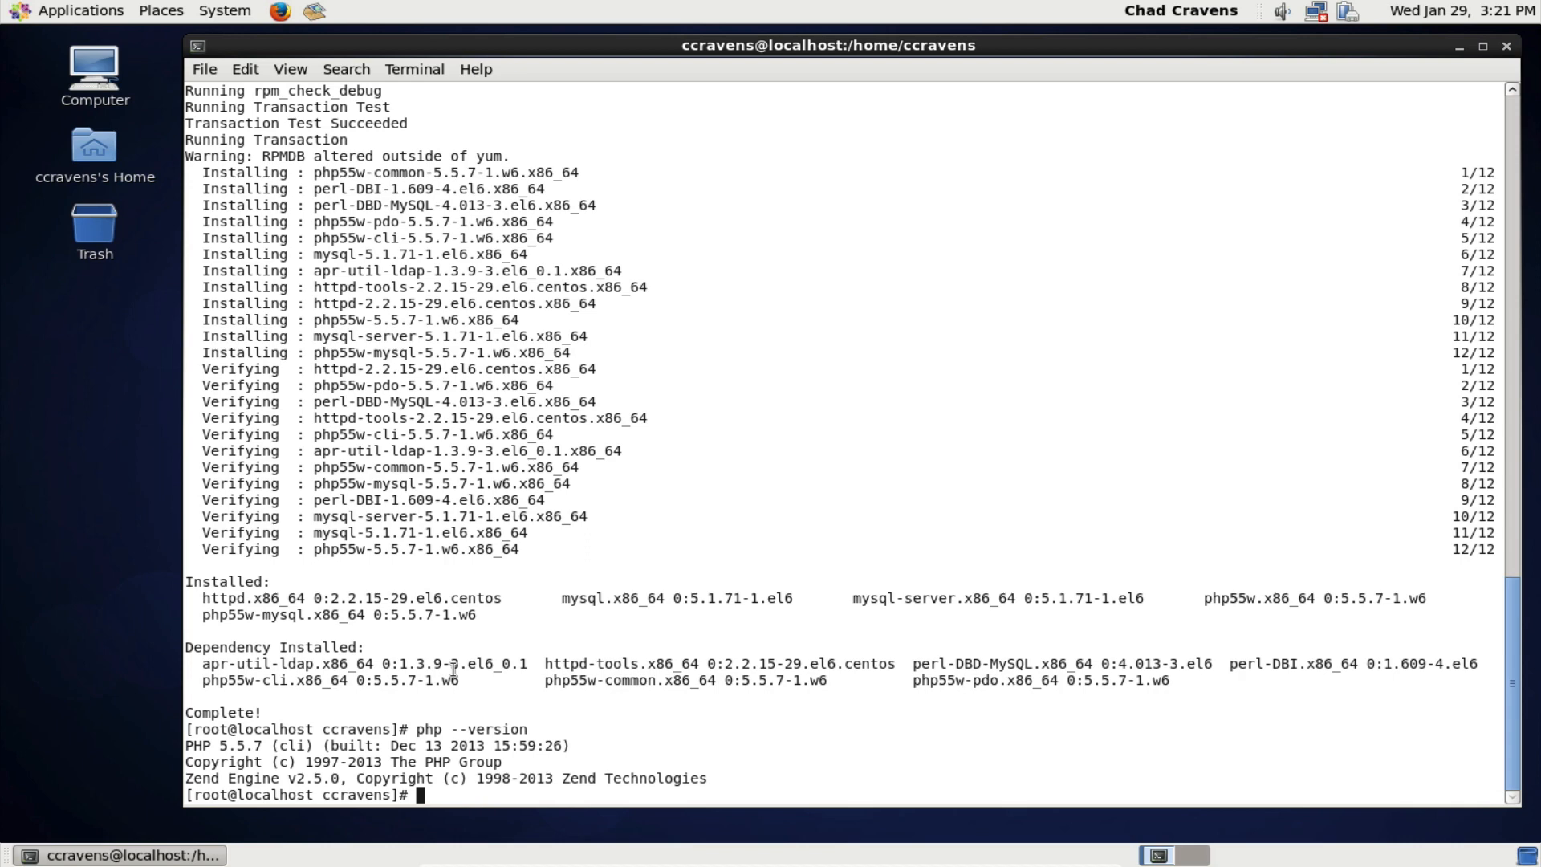
mouse_move(277, 12)
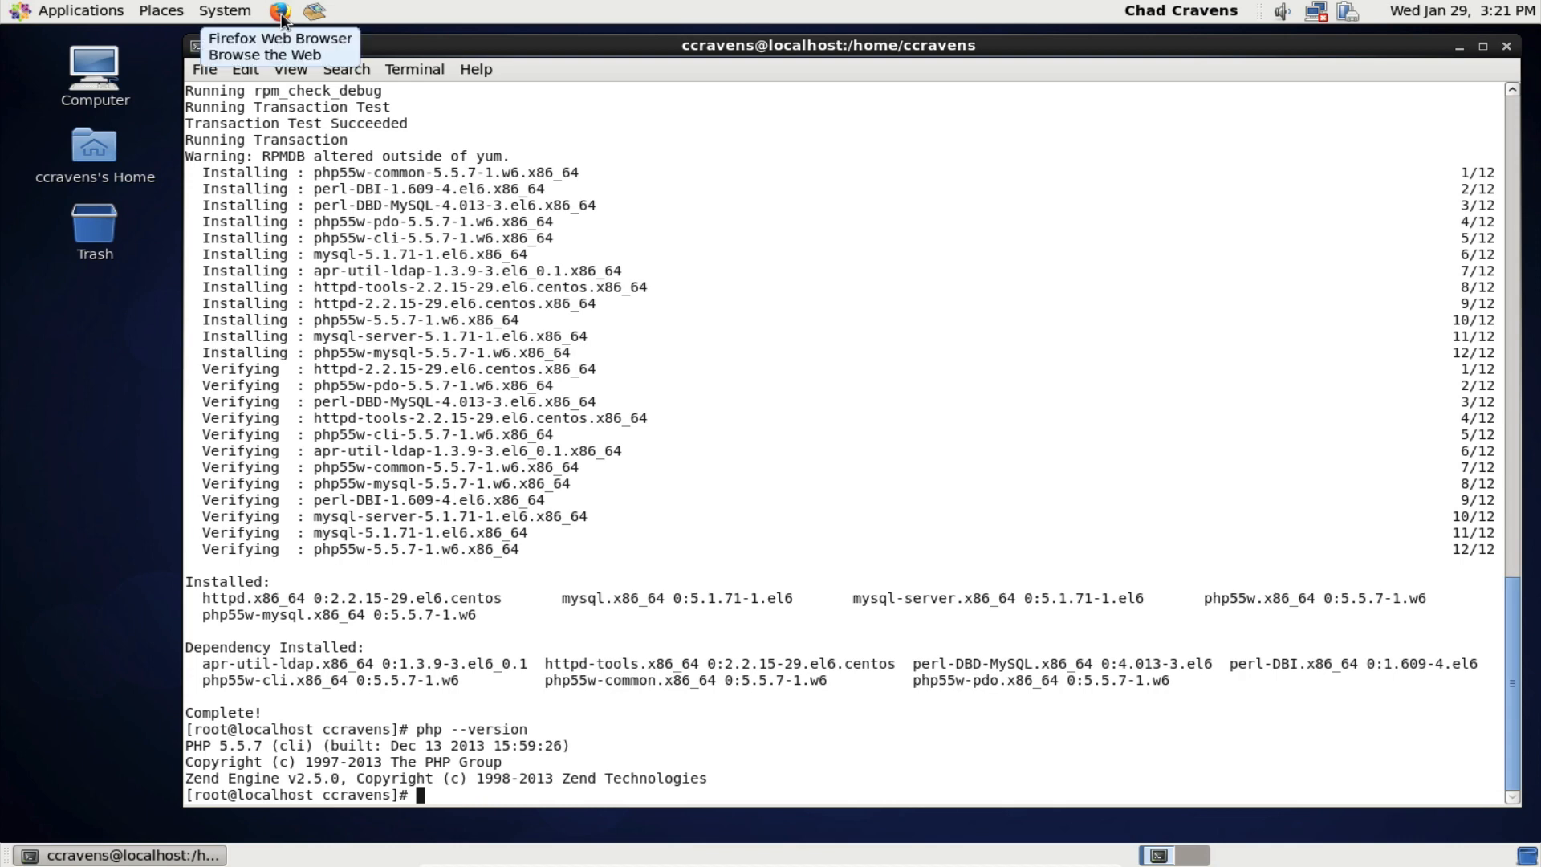
- Load localhost in Firefox, see the offline-mode error, and bring the terminal back to the front
click(279, 11)
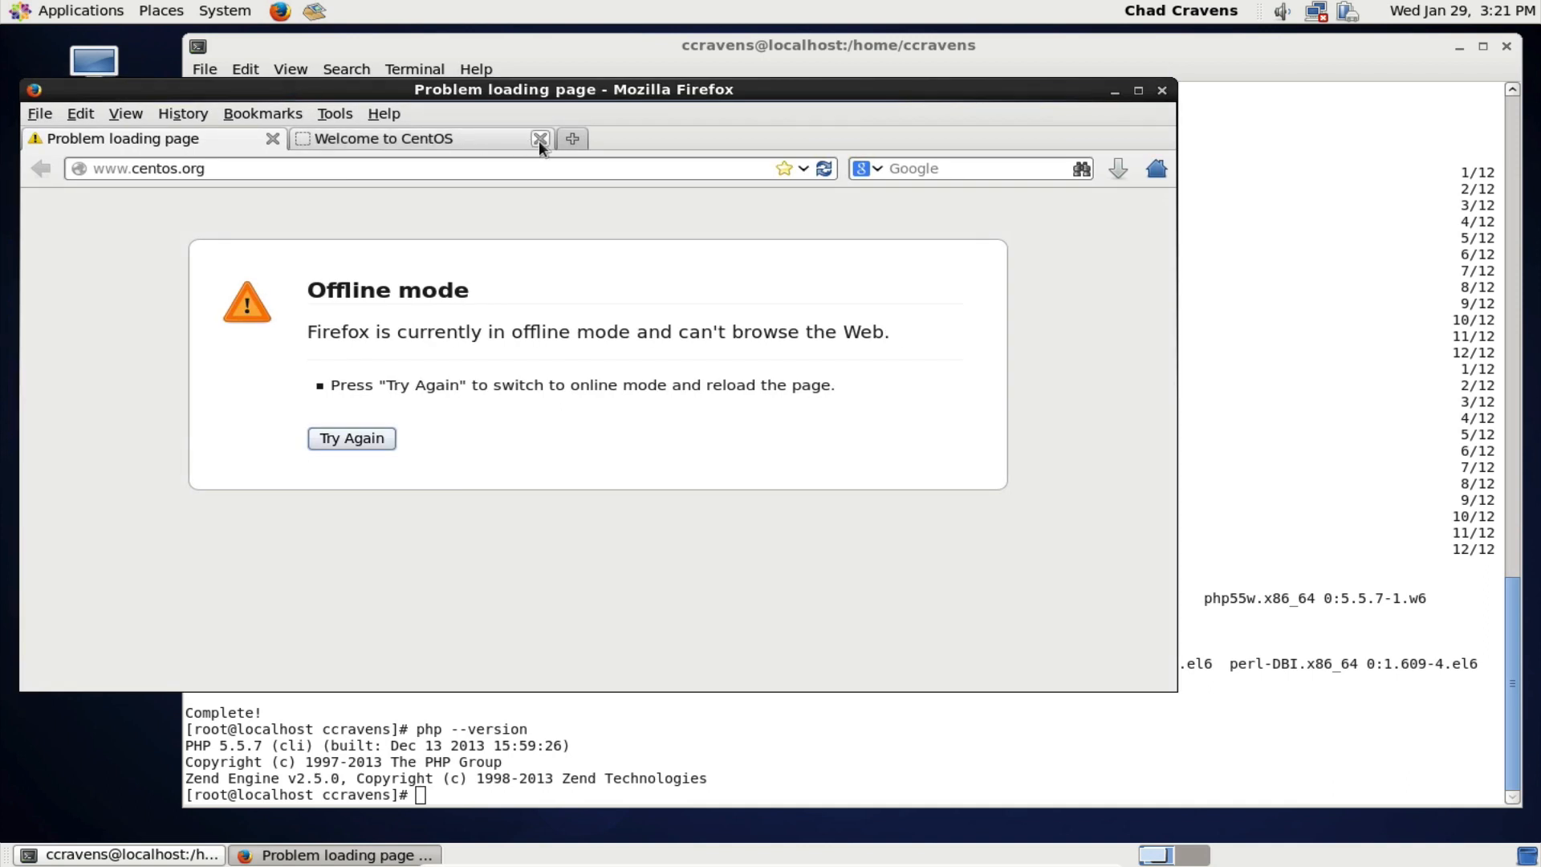
click(538, 138)
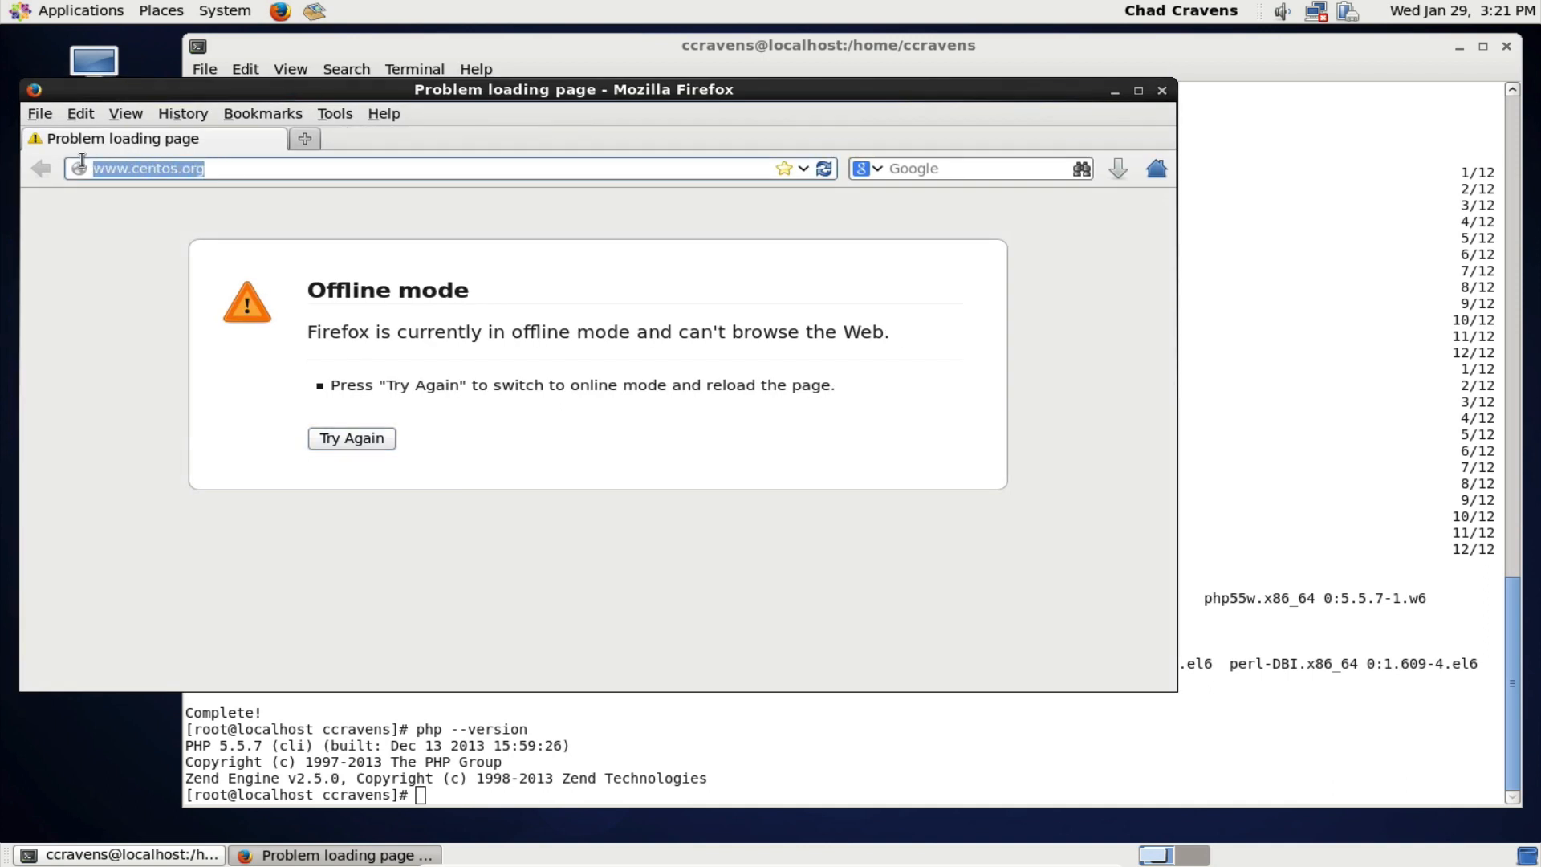
text(localho)
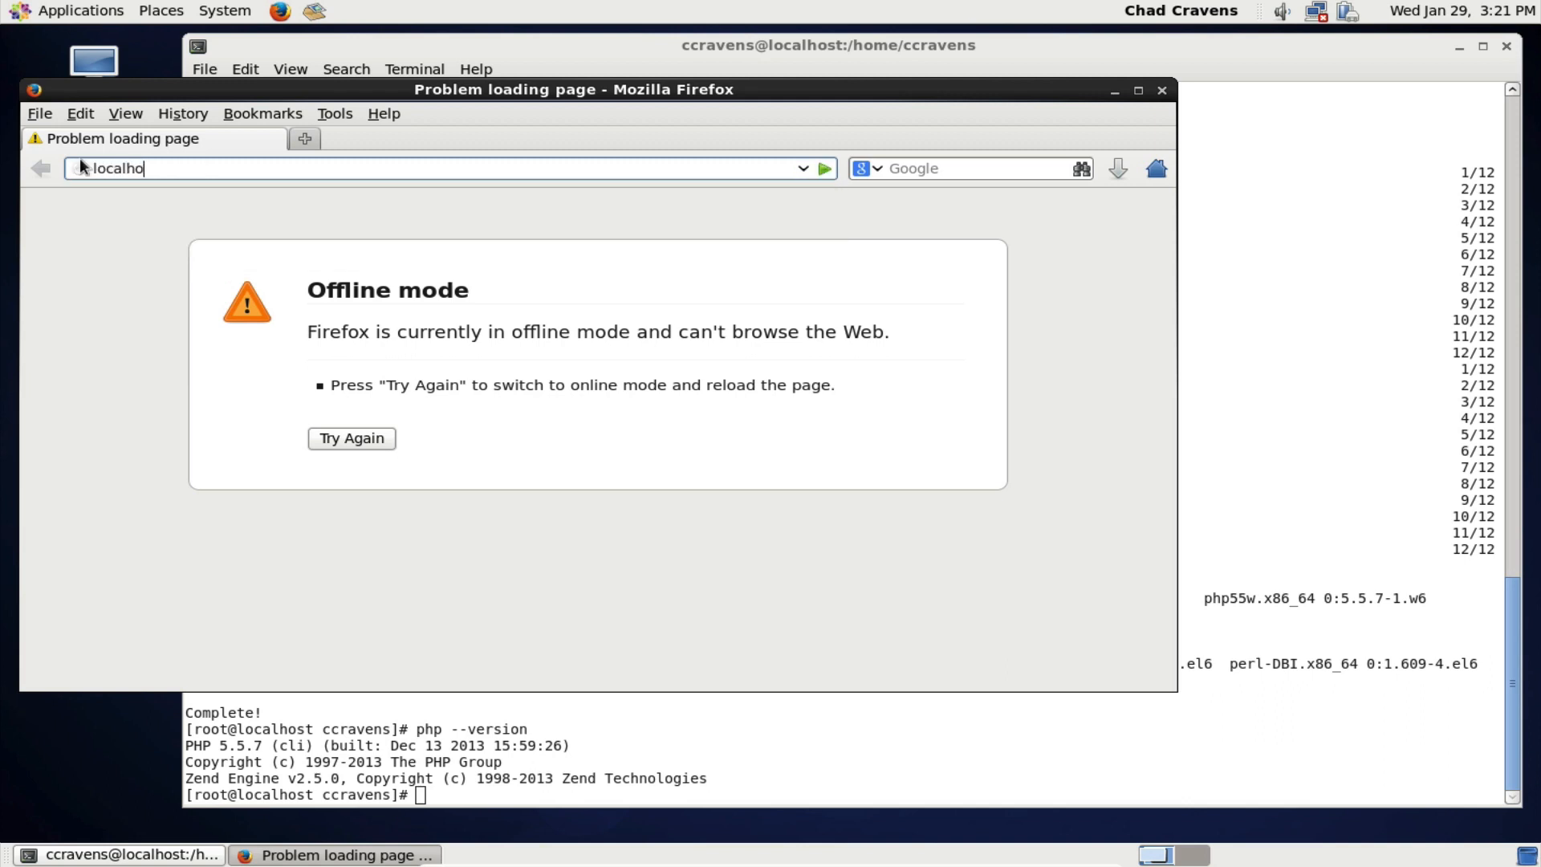
text(st)
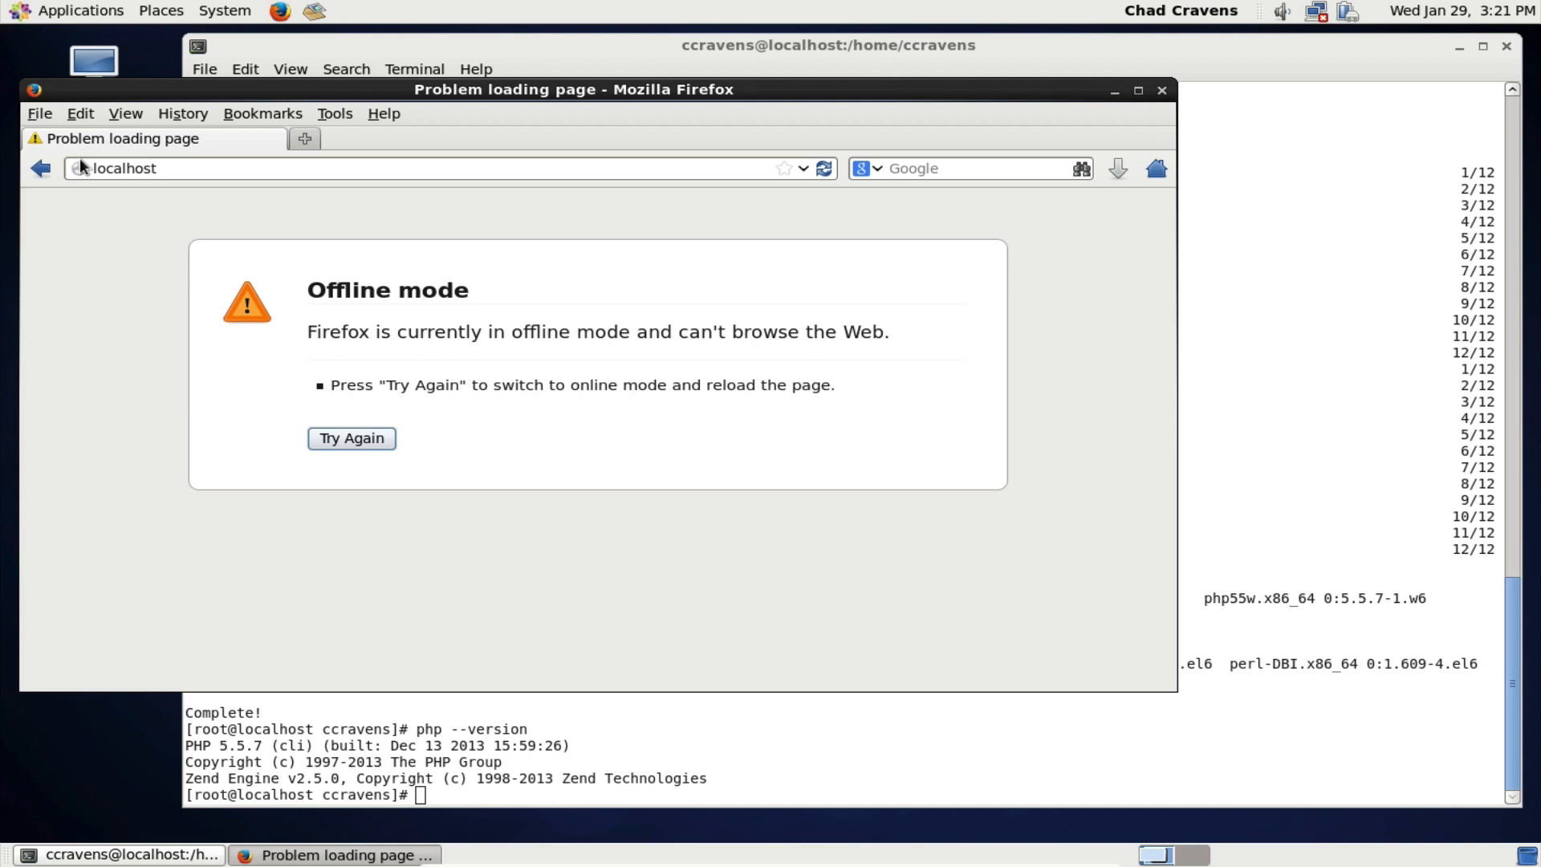
click(350, 438)
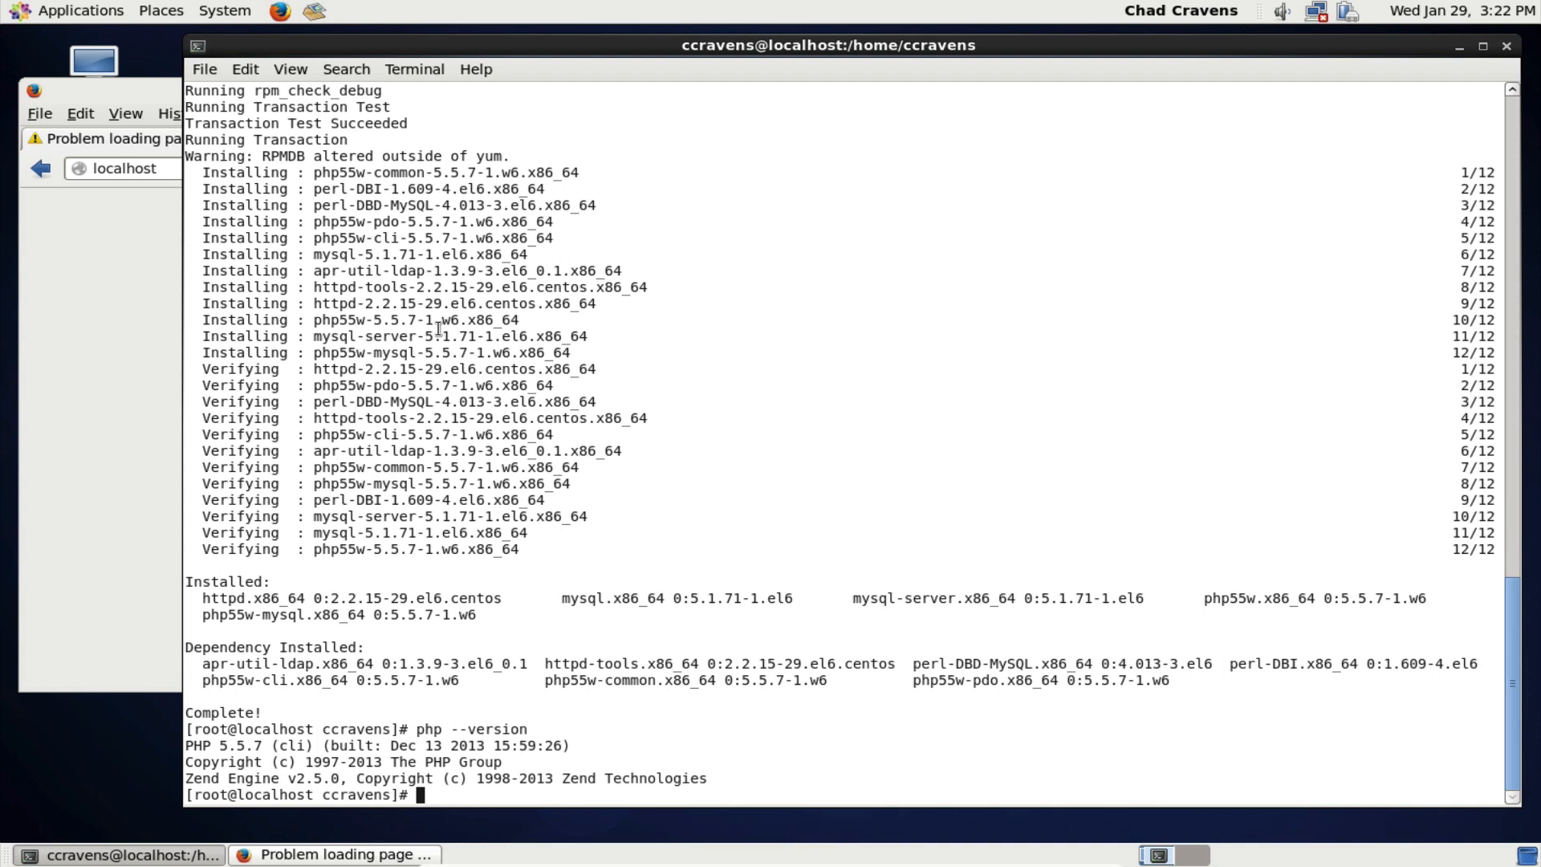
- Run chkconfig httpd on and chkconfig mysqld on so both services start at boot
text(chkco)
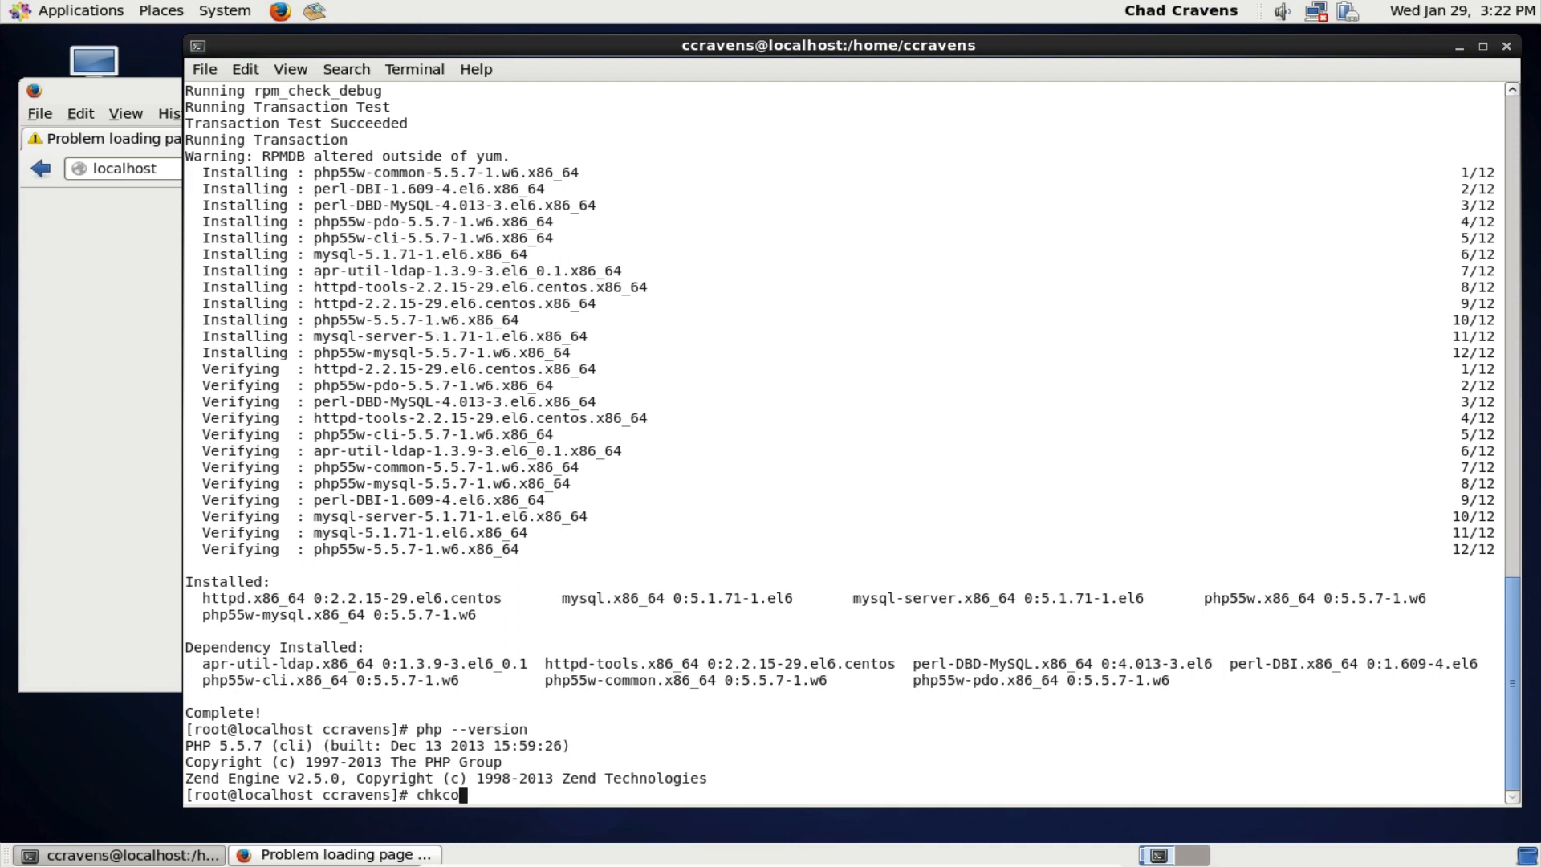
text(nfig)
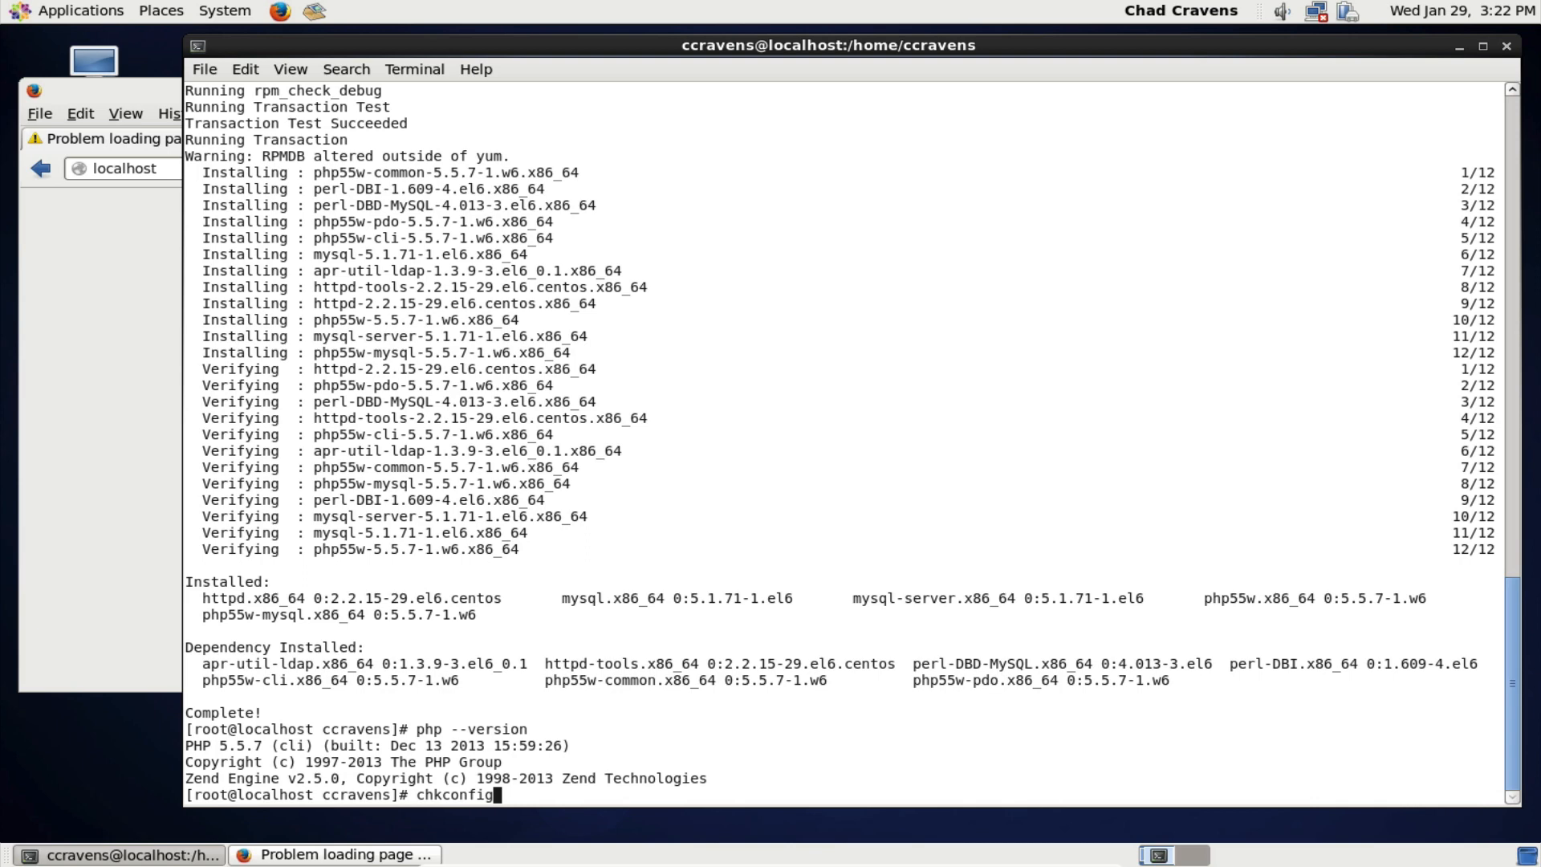
text(httpd on)
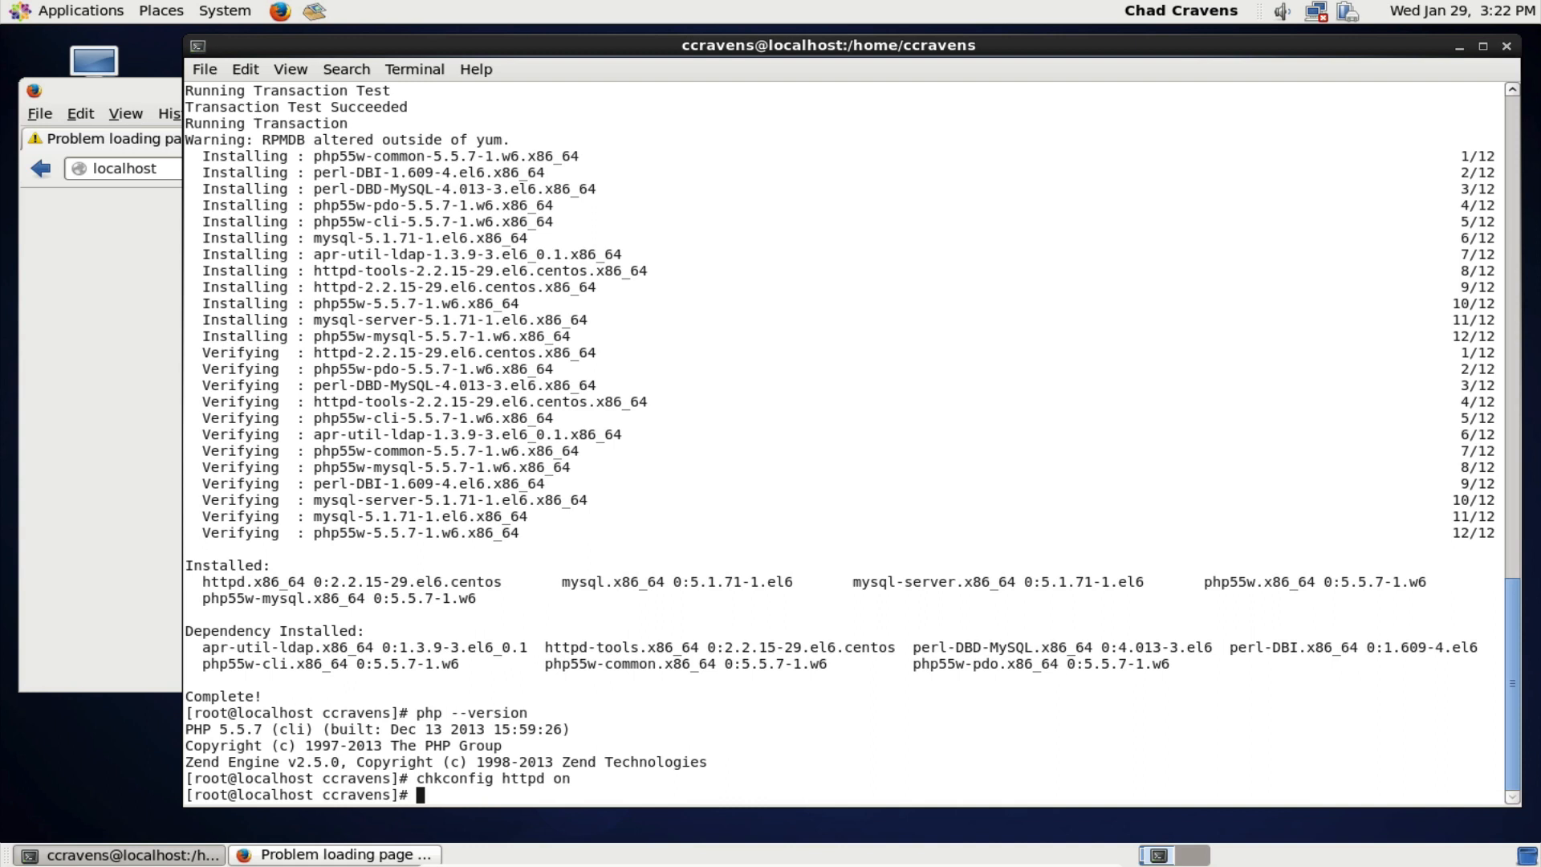
text(chk)
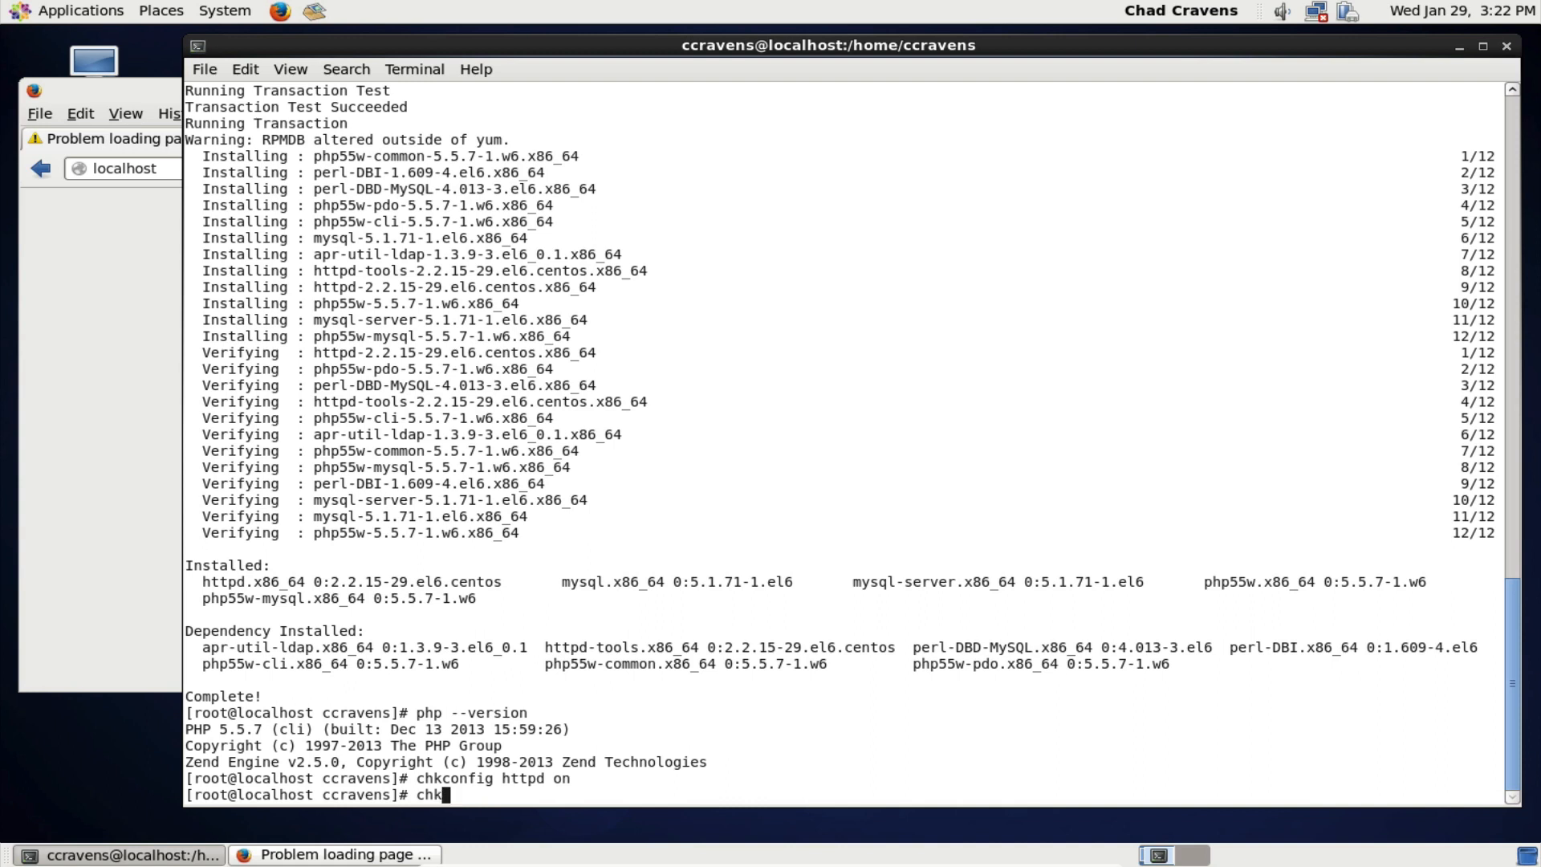
text(config)
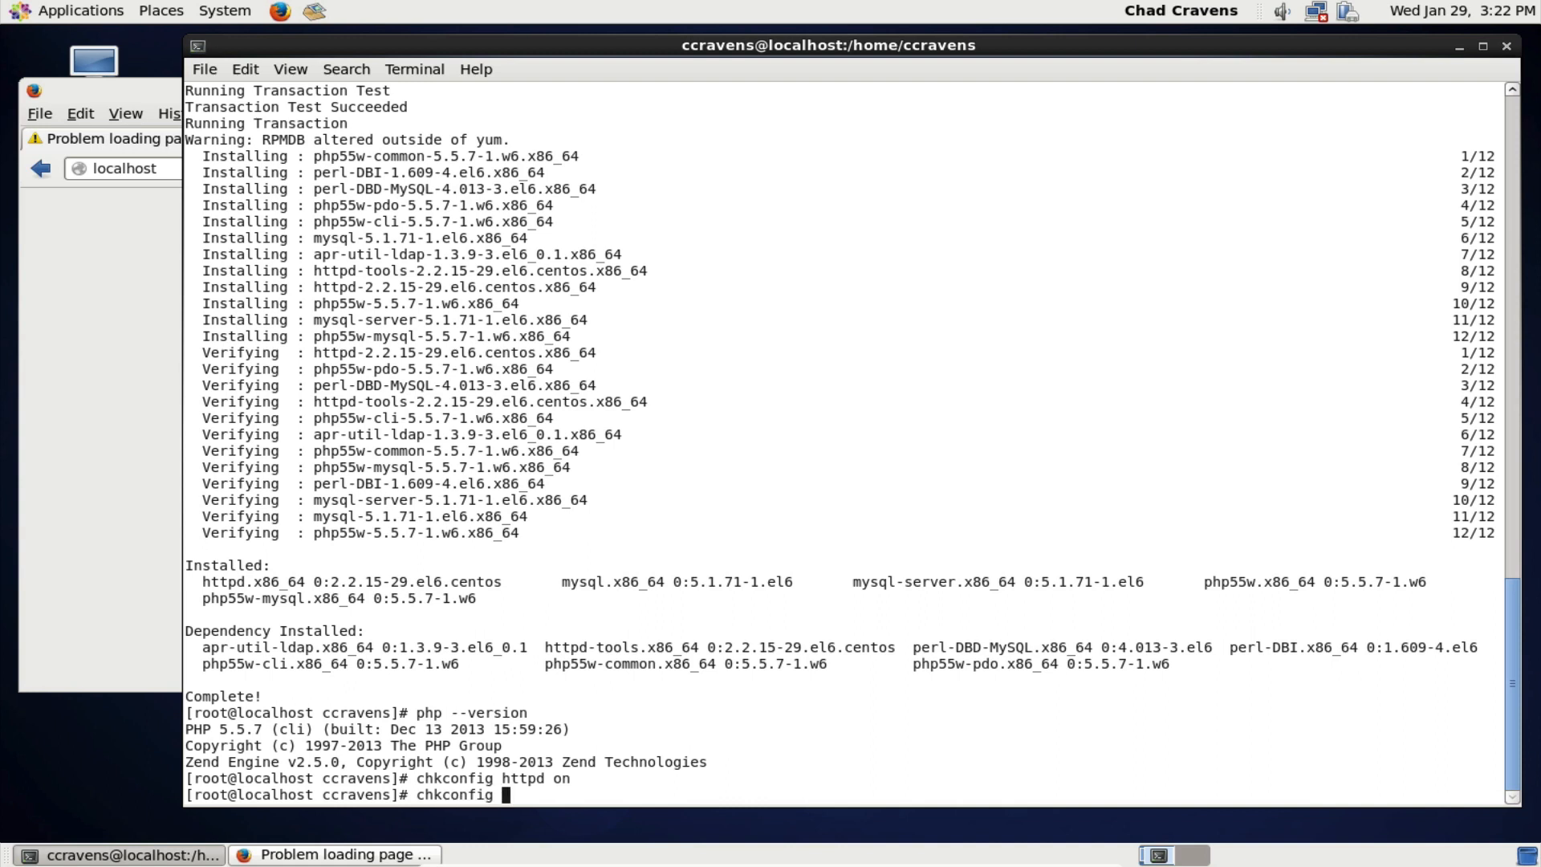
text(mysql)
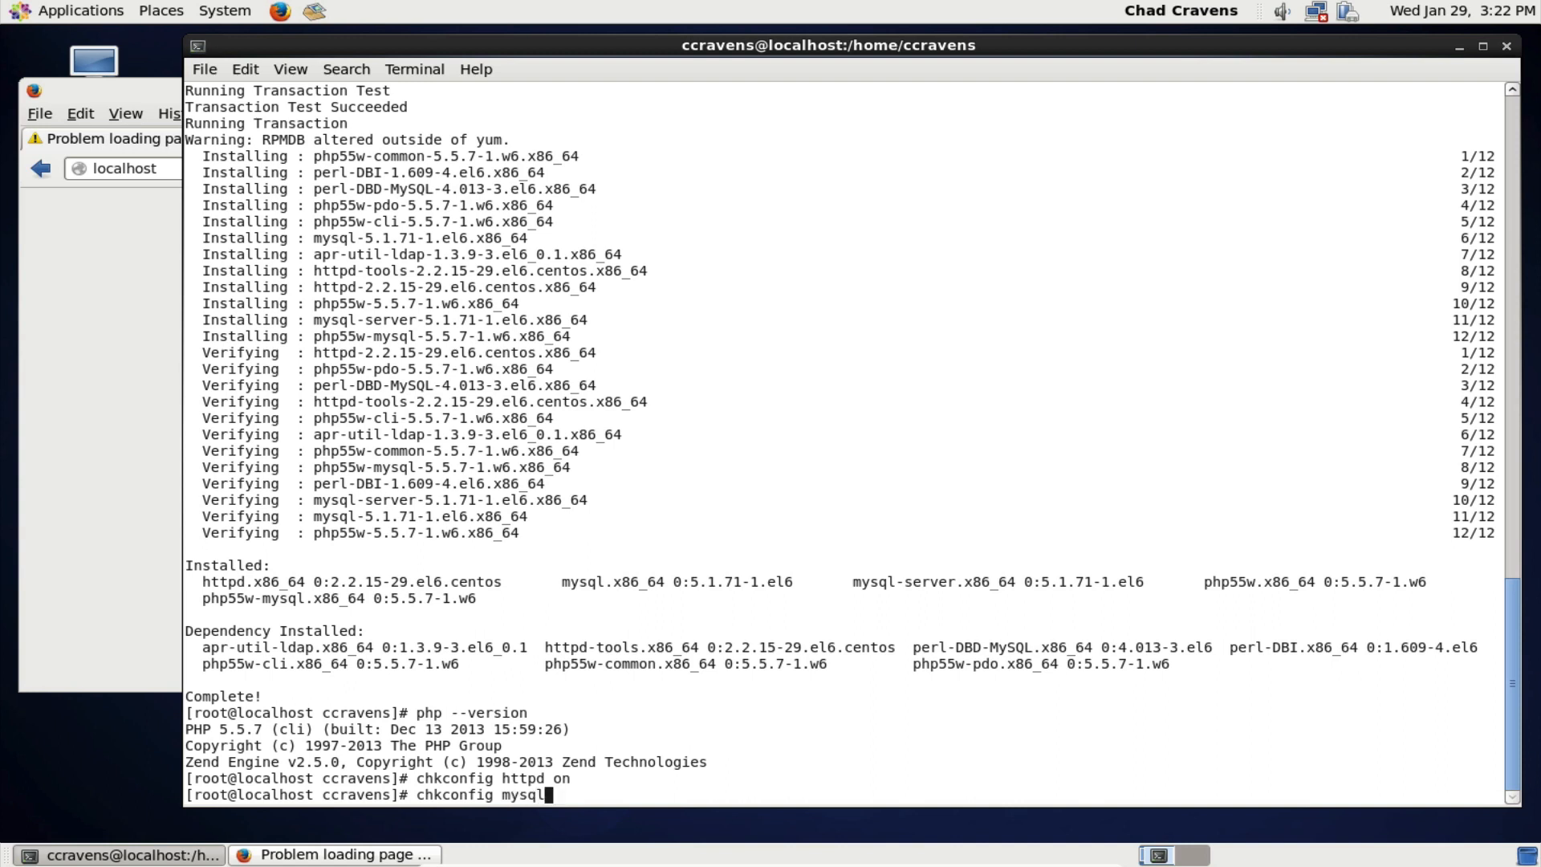
key(Return)
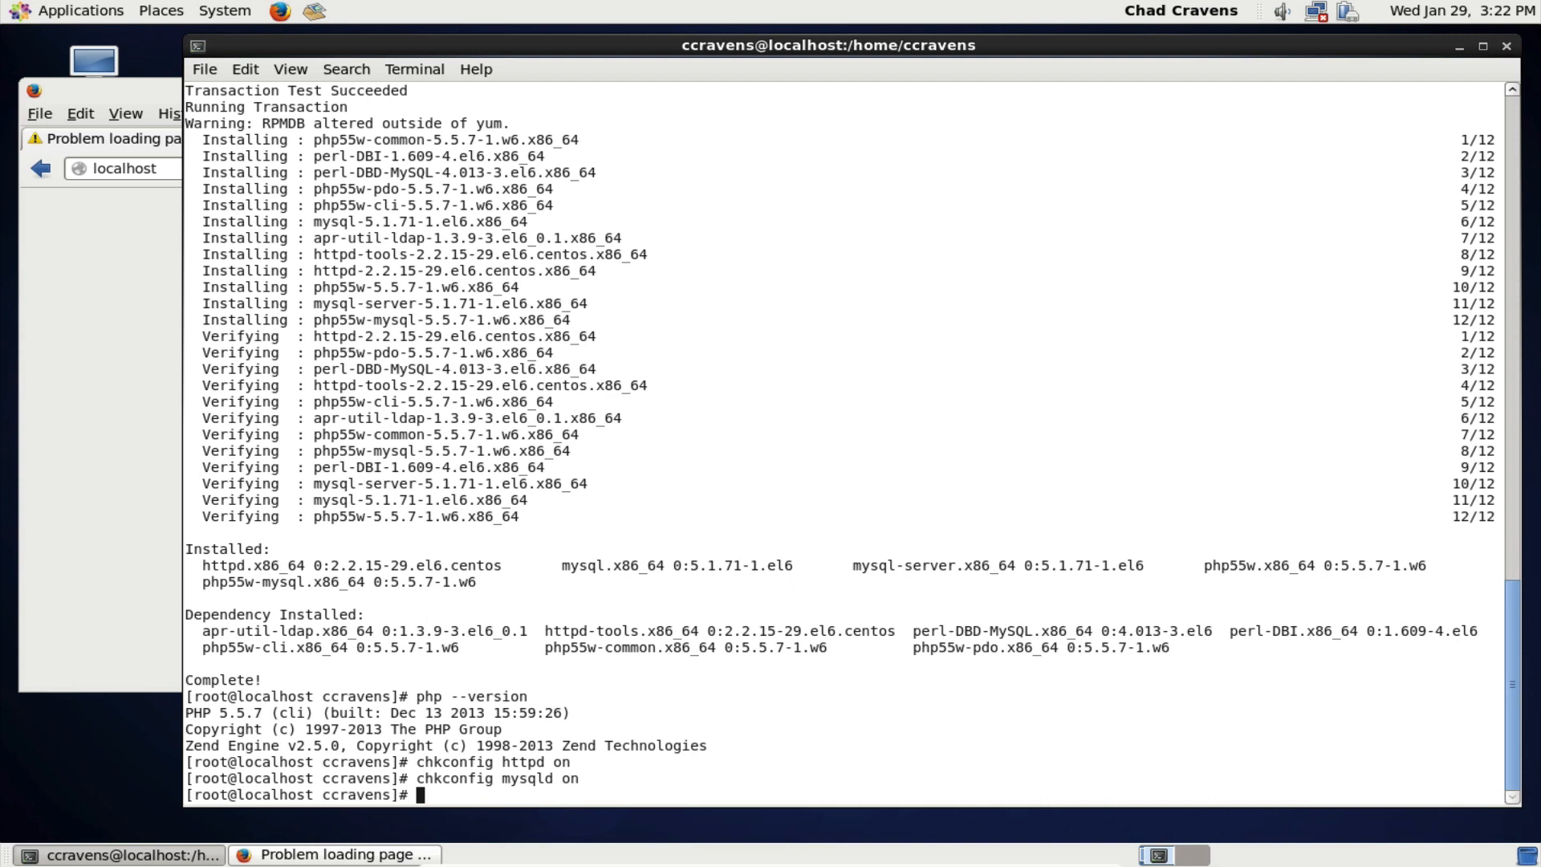
- Start Apache with 'service httpd start', then bring Firefox to the front
text(service)
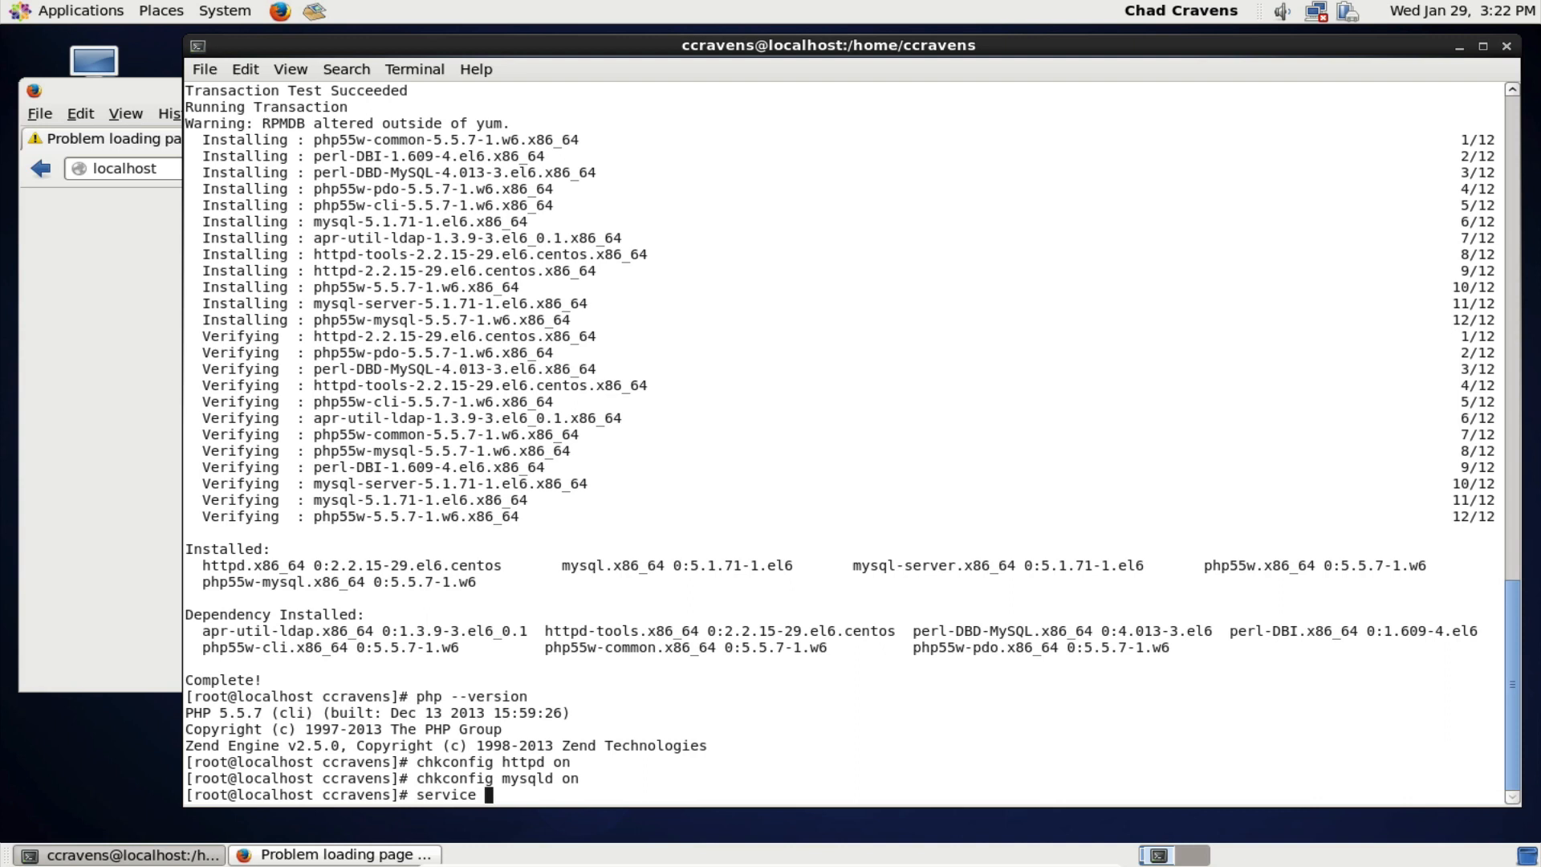
text(h)
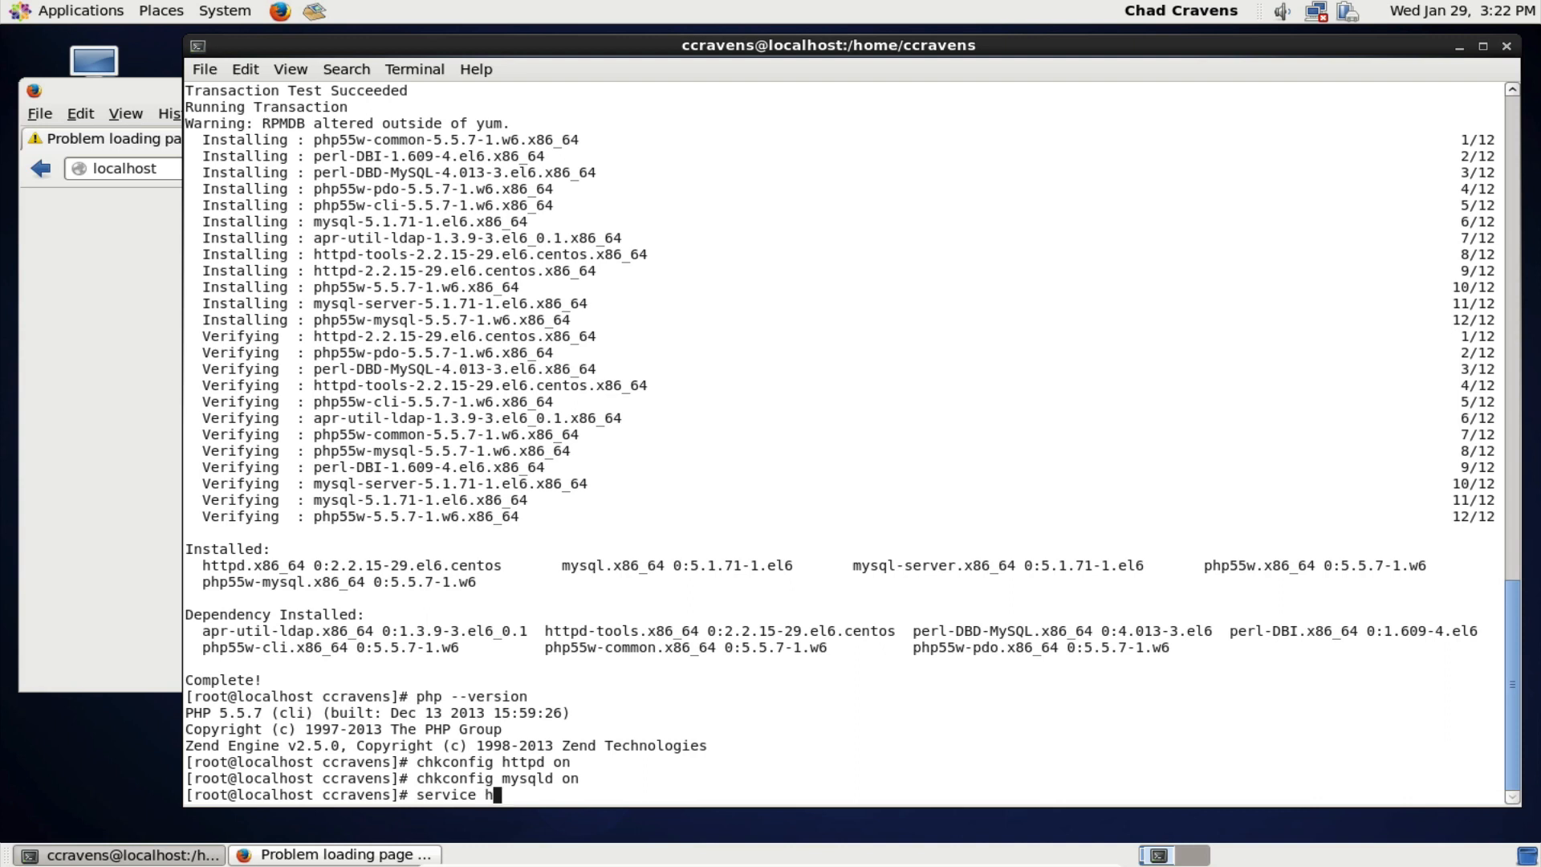
text(ttpd start)
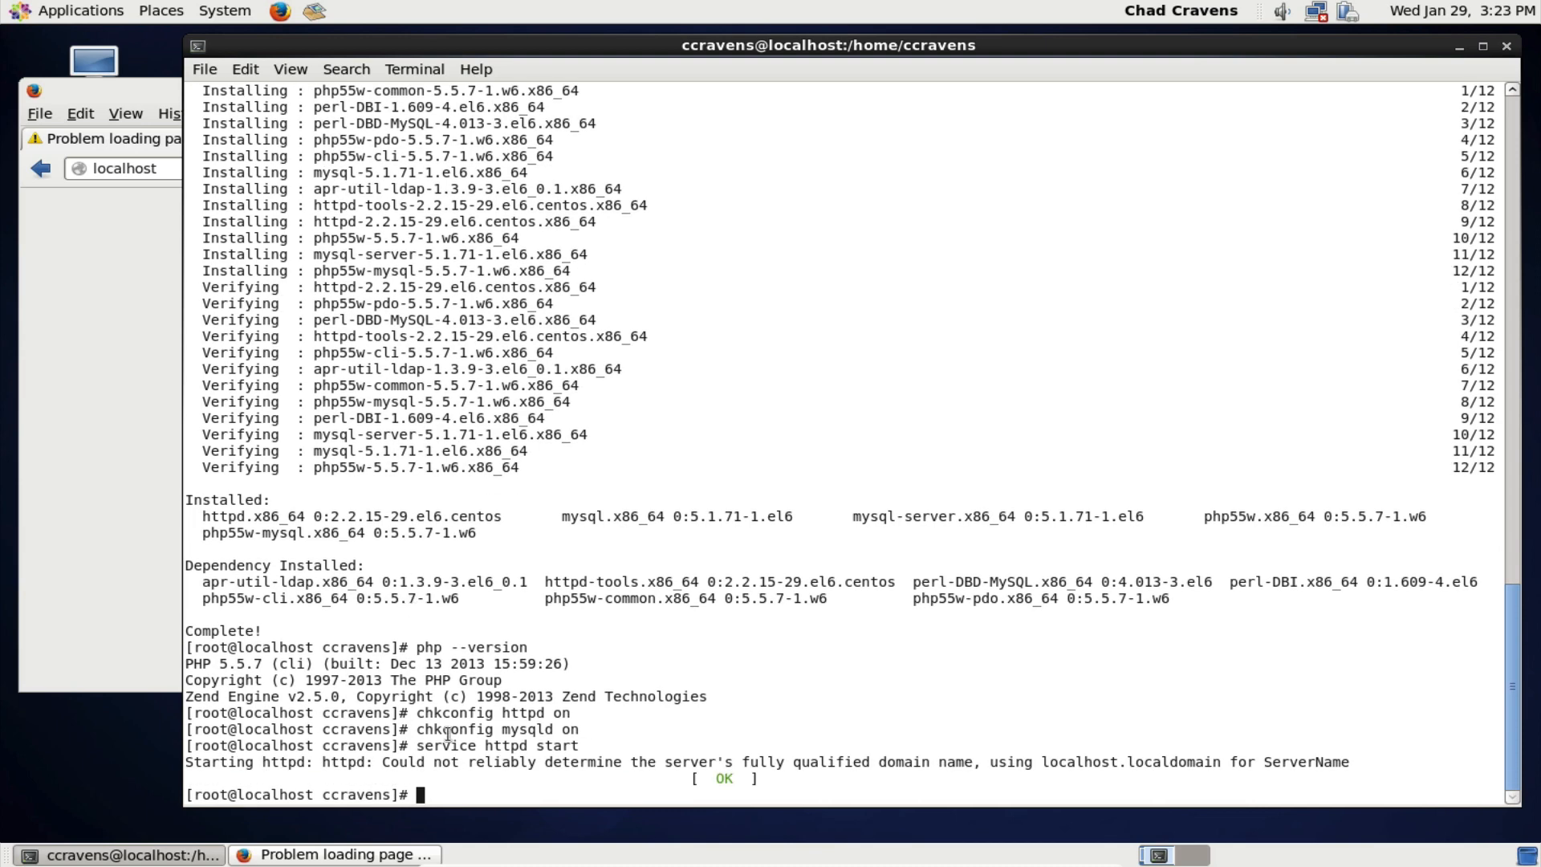
mouse_move(852, 763)
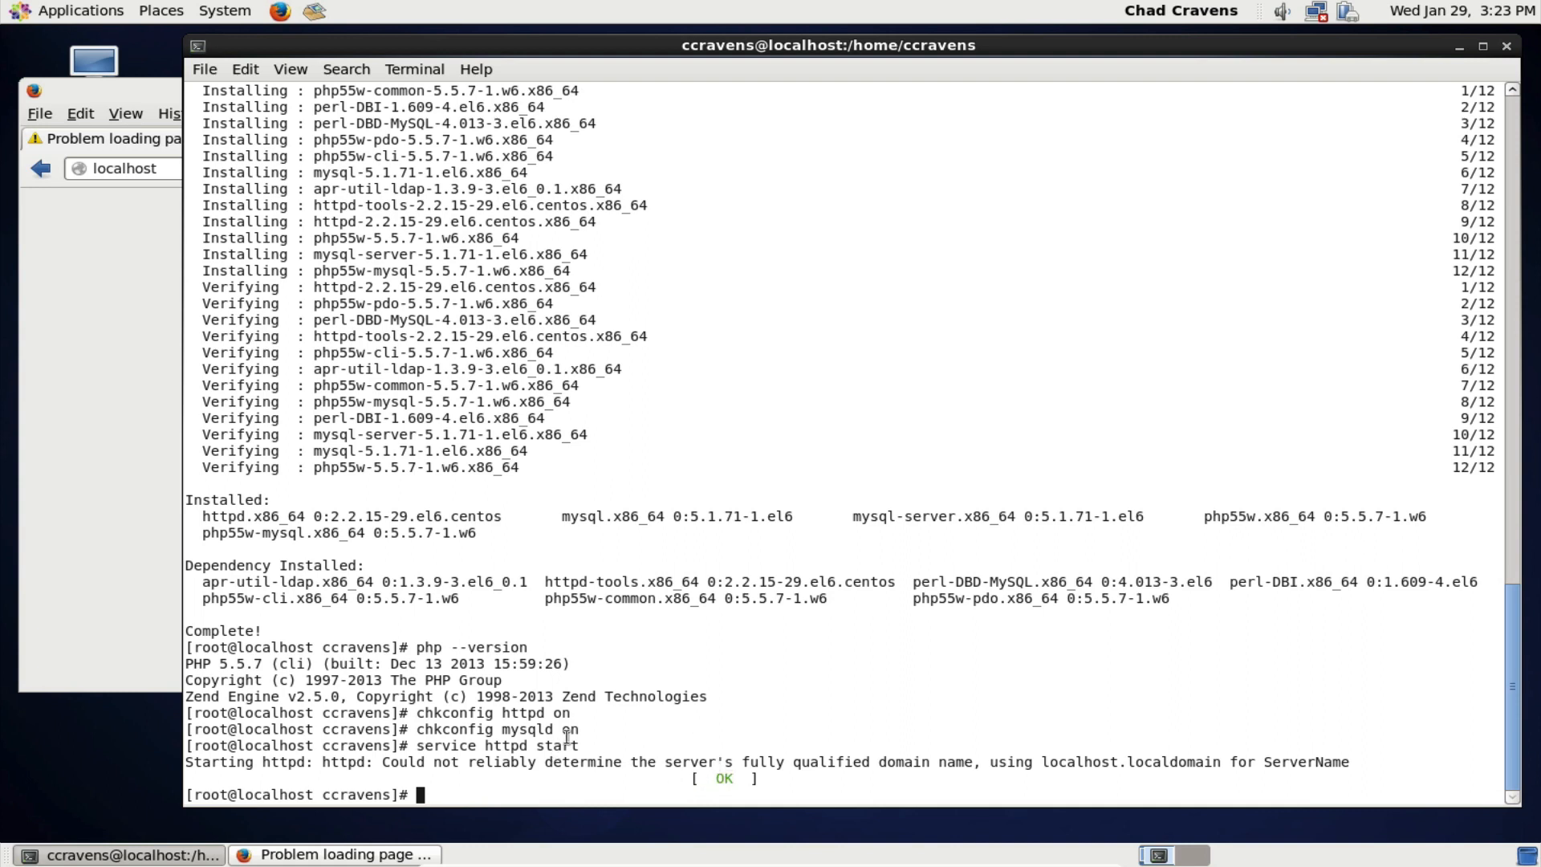
mouse_move(95, 347)
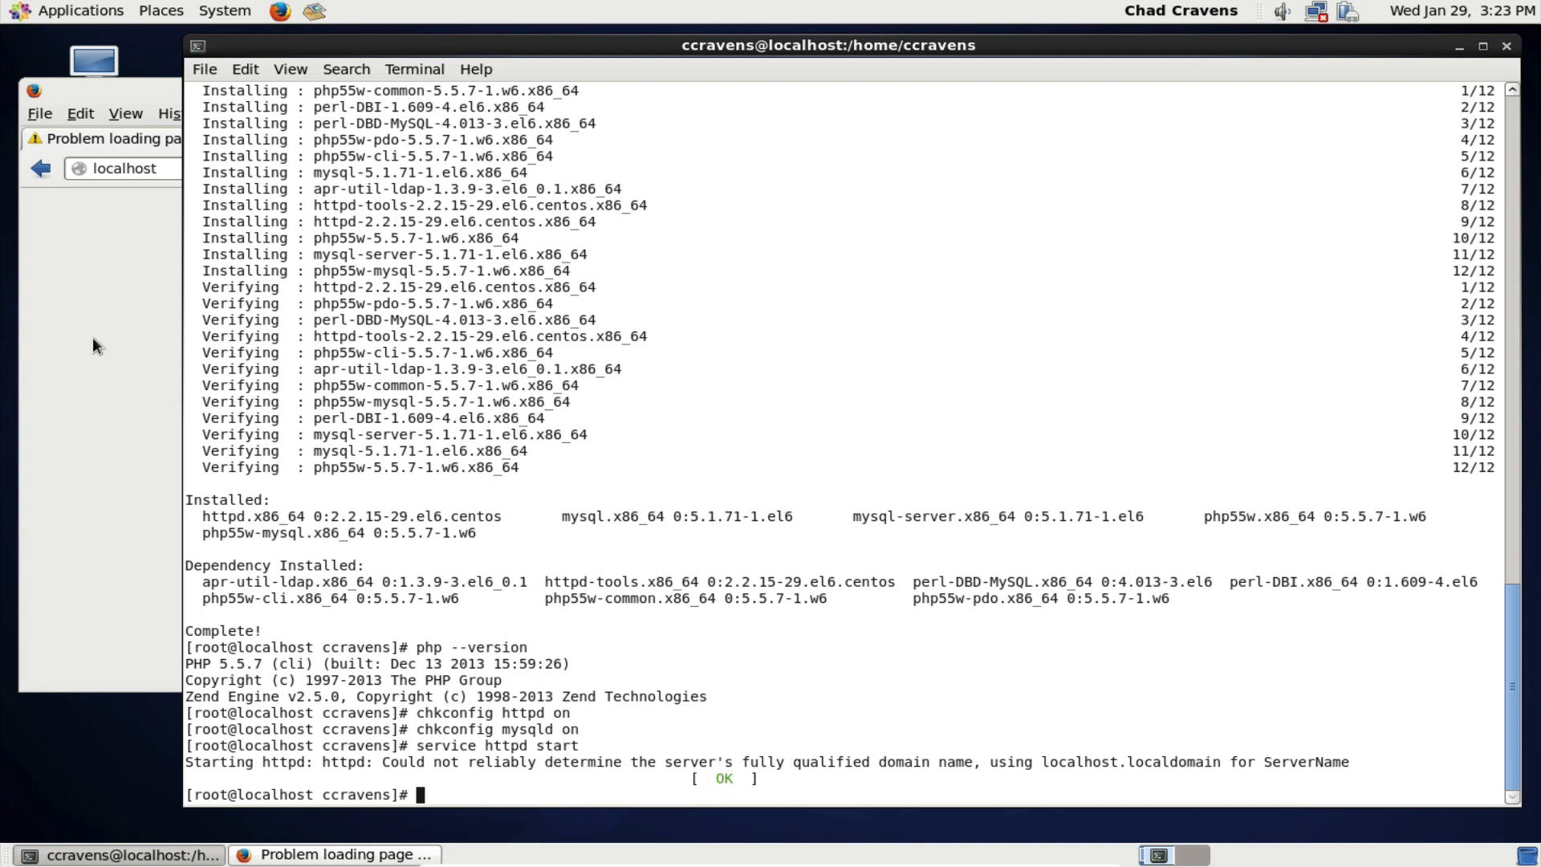
double_click(505, 746)
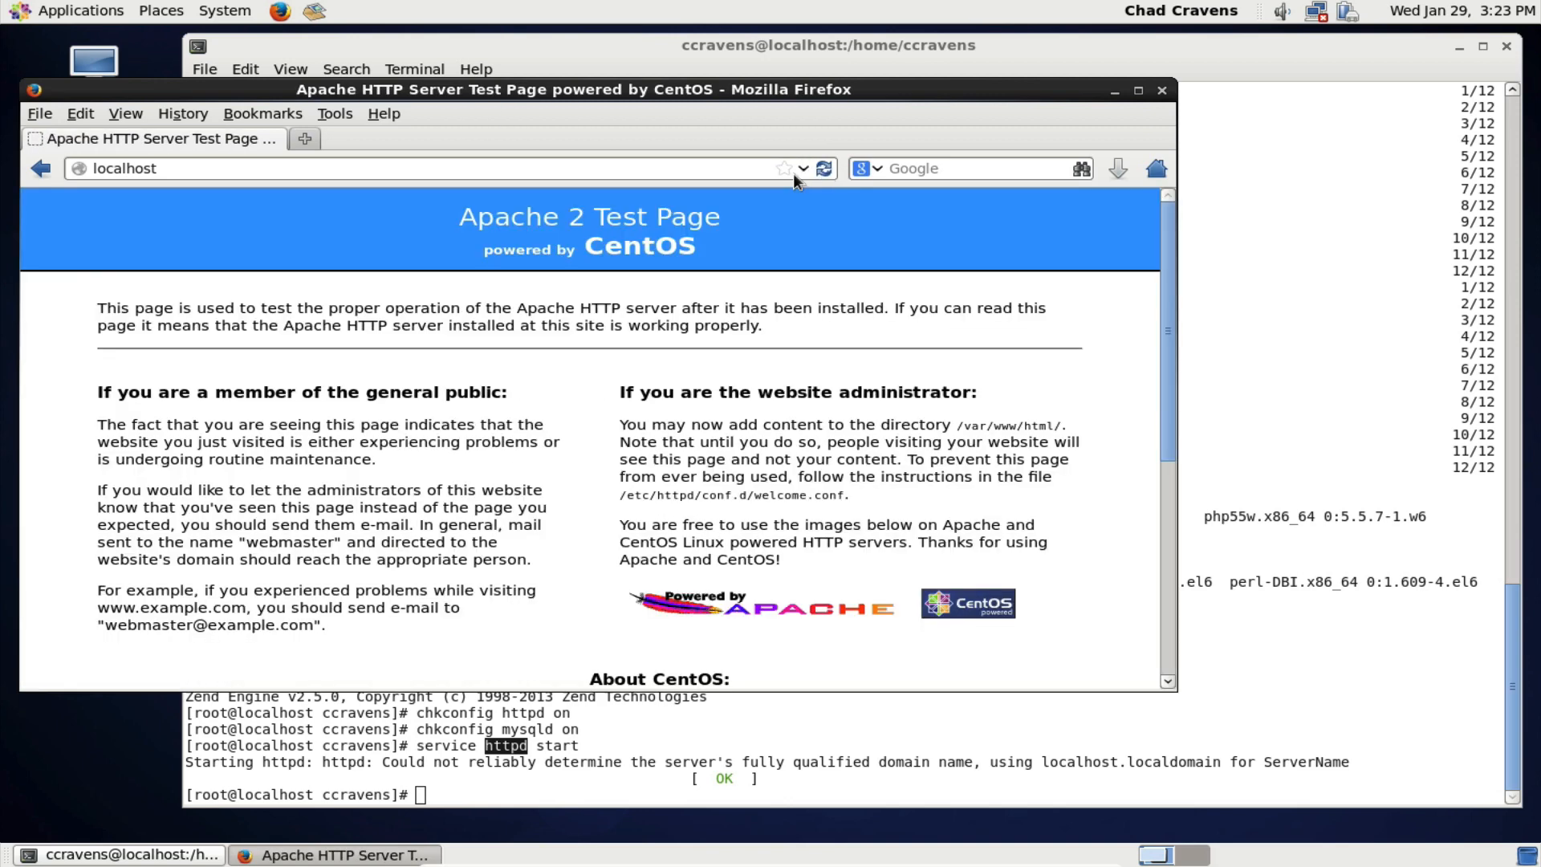
- Highlight 'CentOS' on the Apache 2 Test Page, then refocus the root terminal
drag(469, 216, 653, 260)
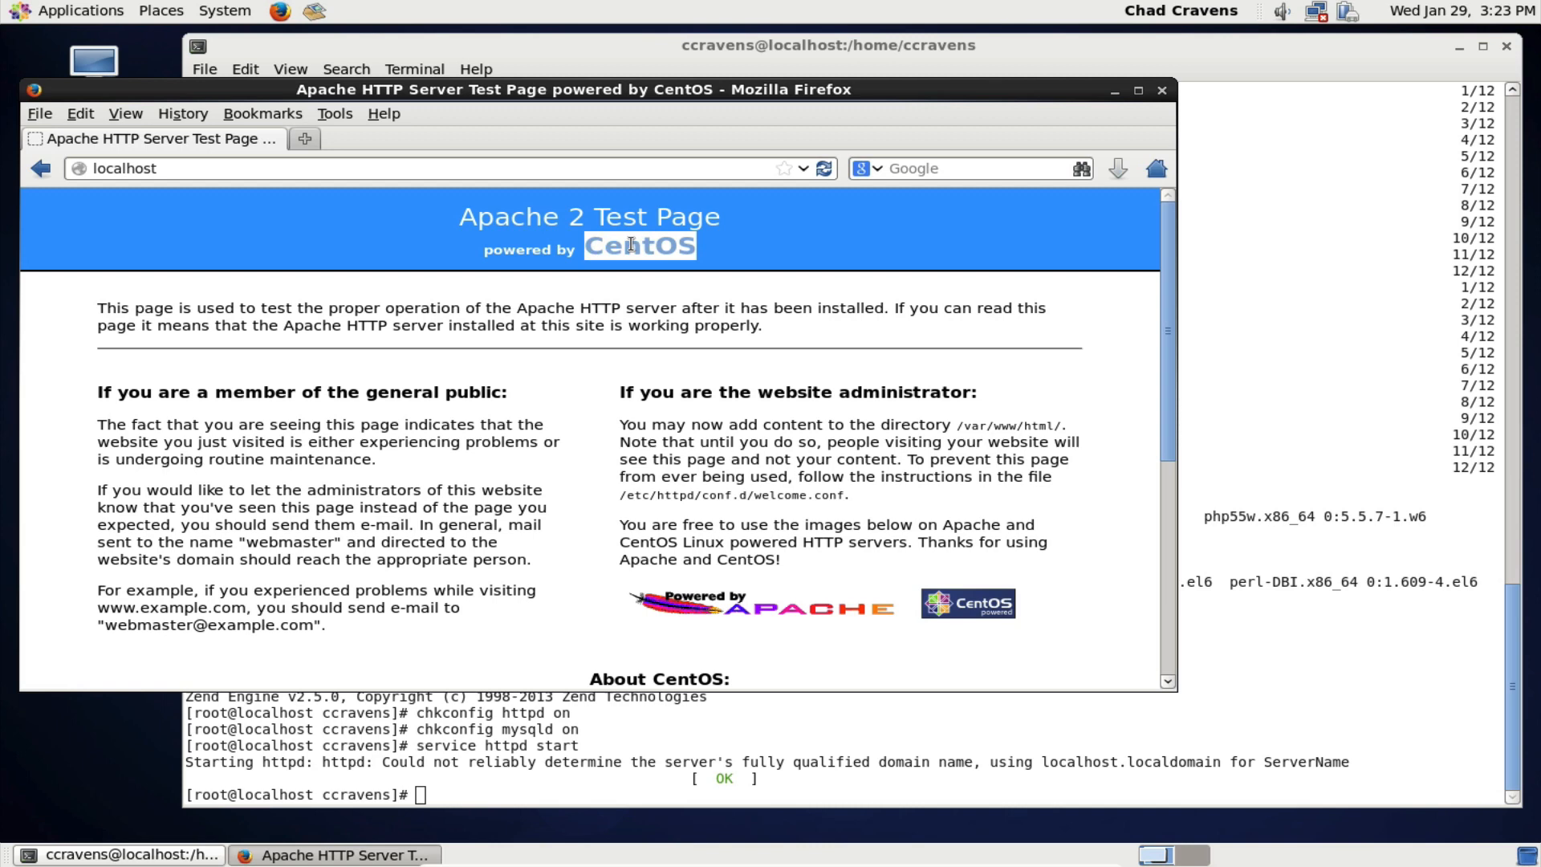
mouse_move(1239, 192)
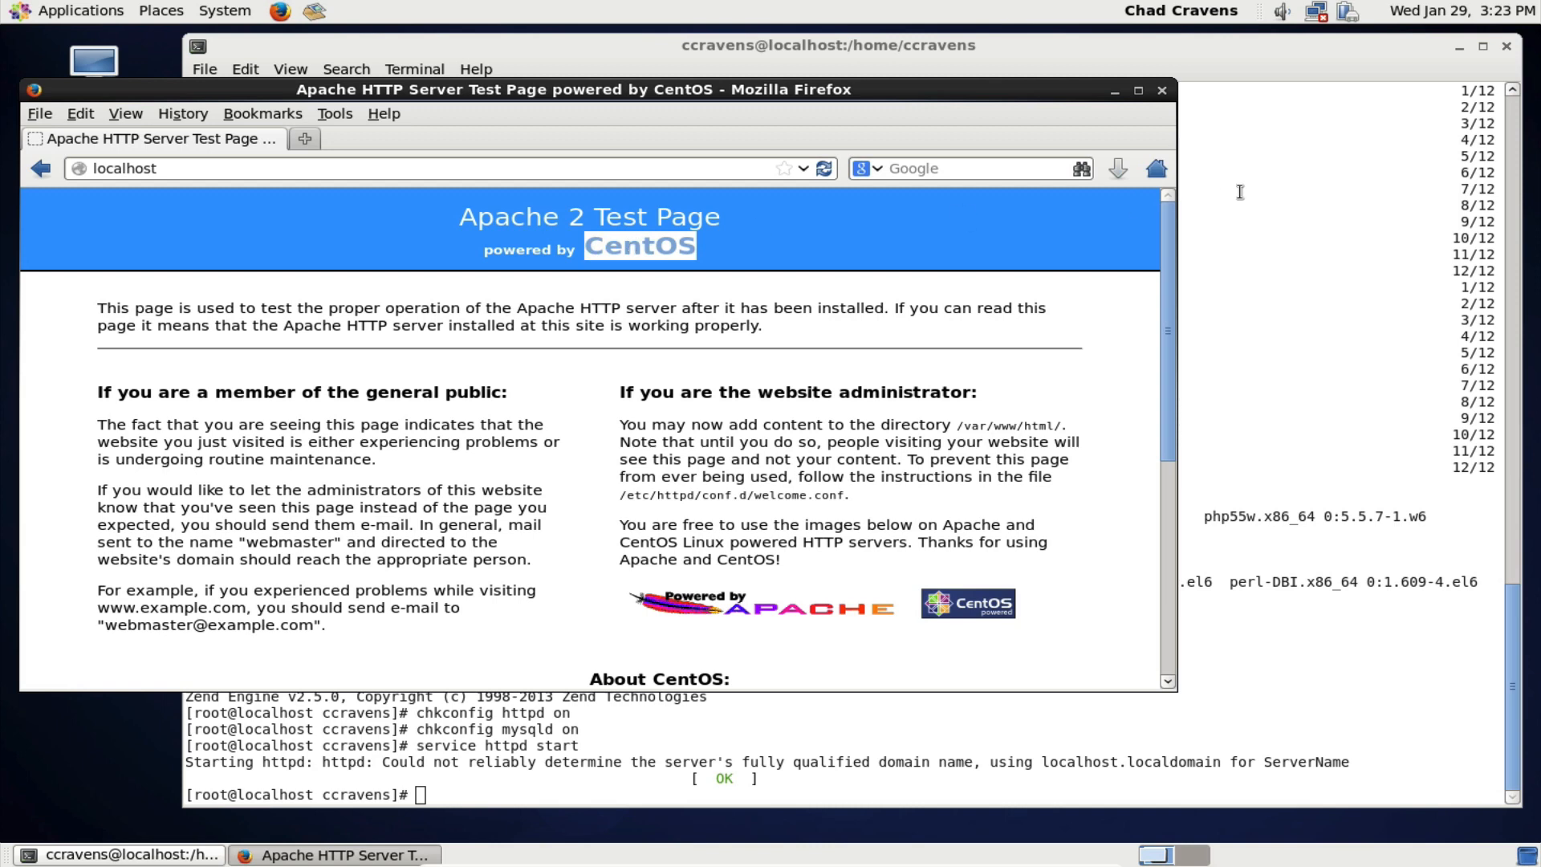
click(828, 45)
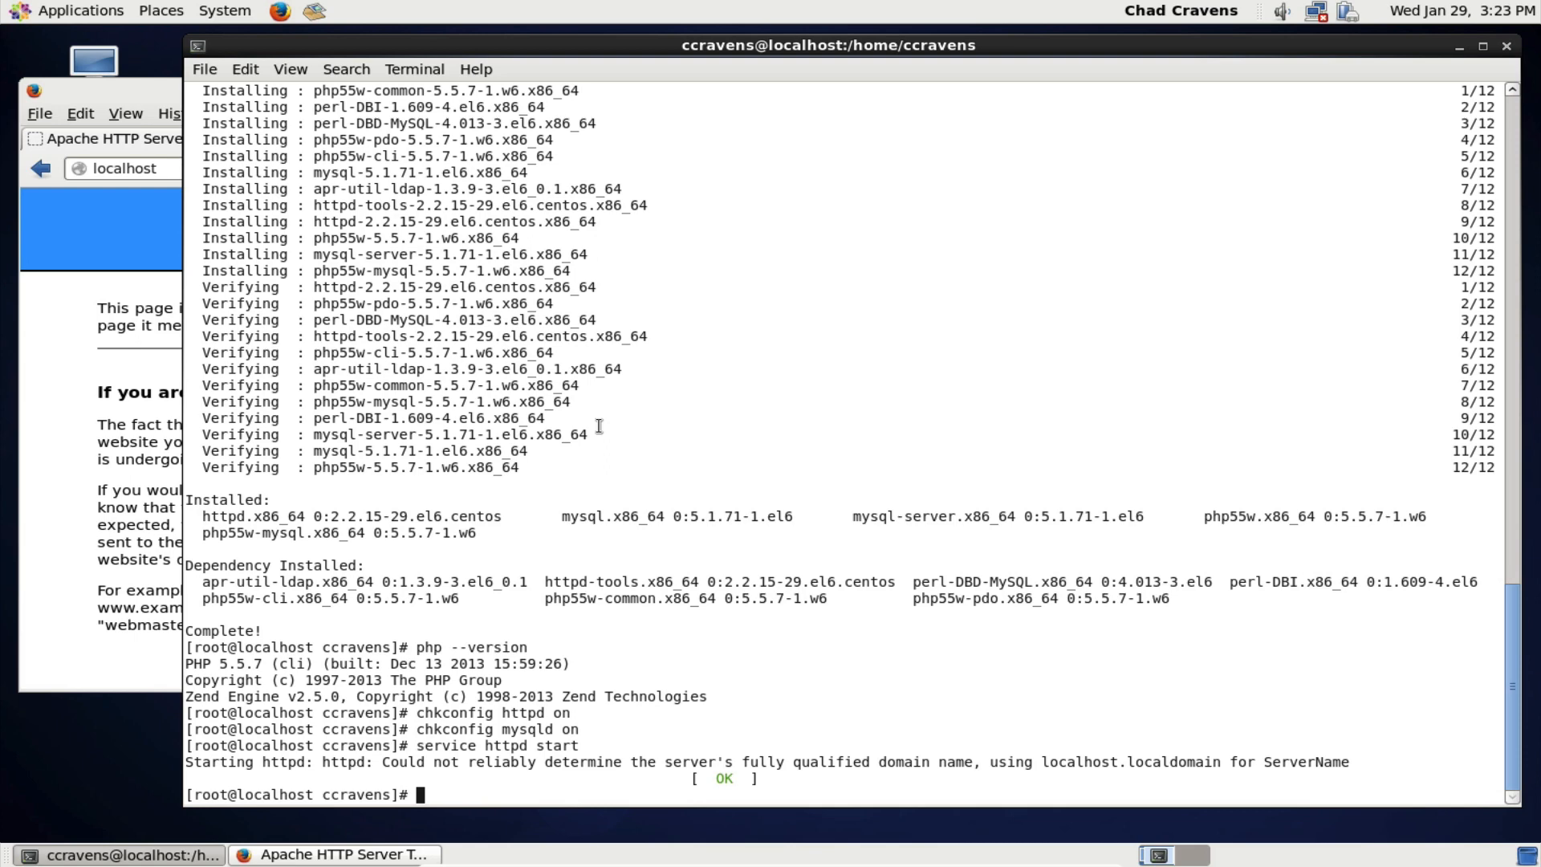
- Run 'service mysqld start' so MySQL initializes its tables and reports OK
text(service)
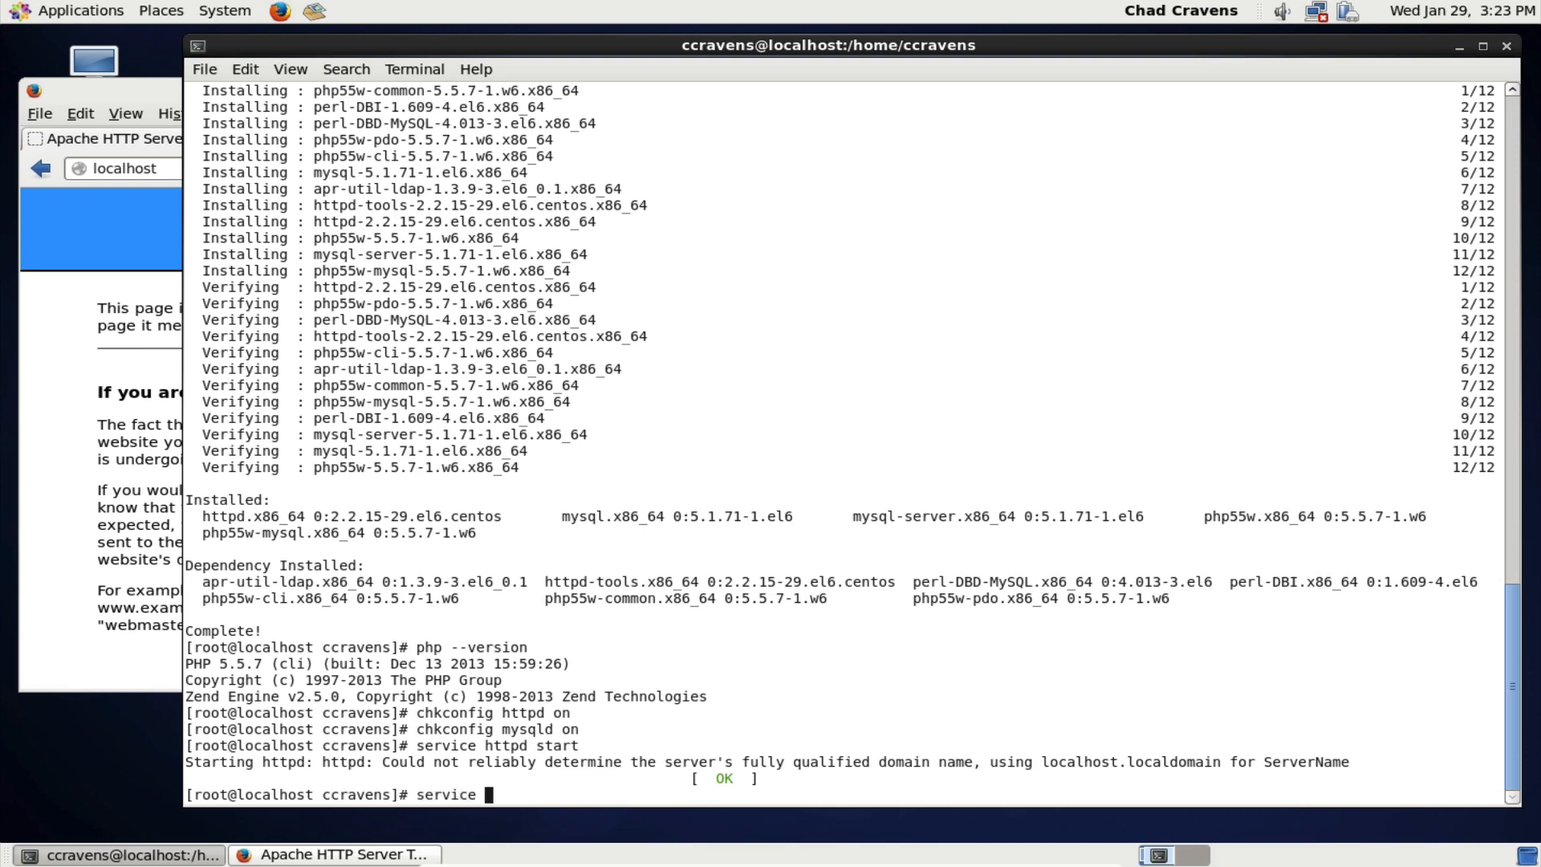
text(mysqld start)
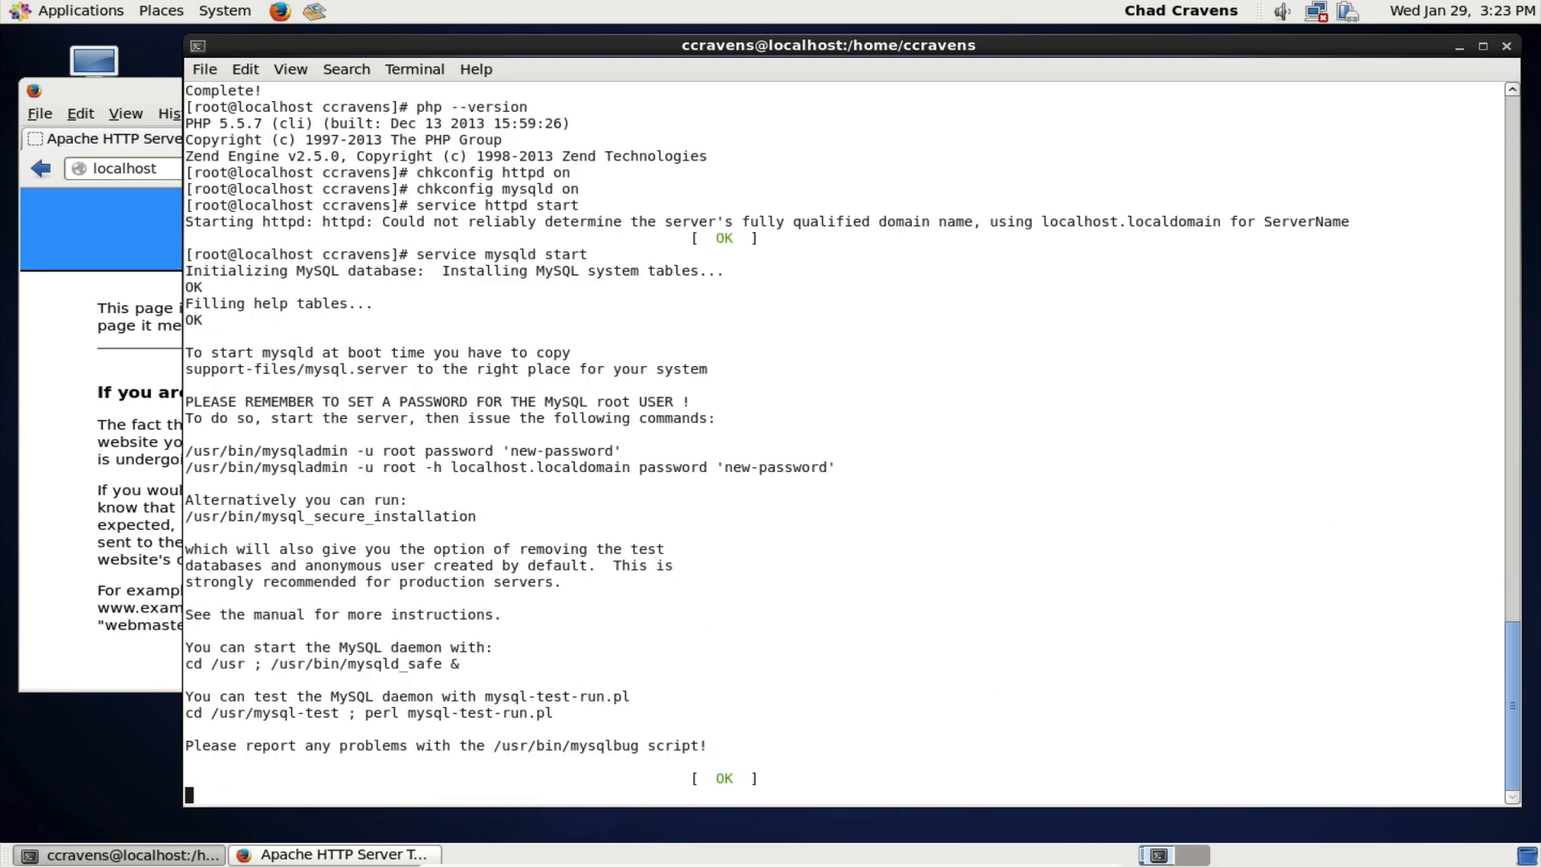
key(Return)
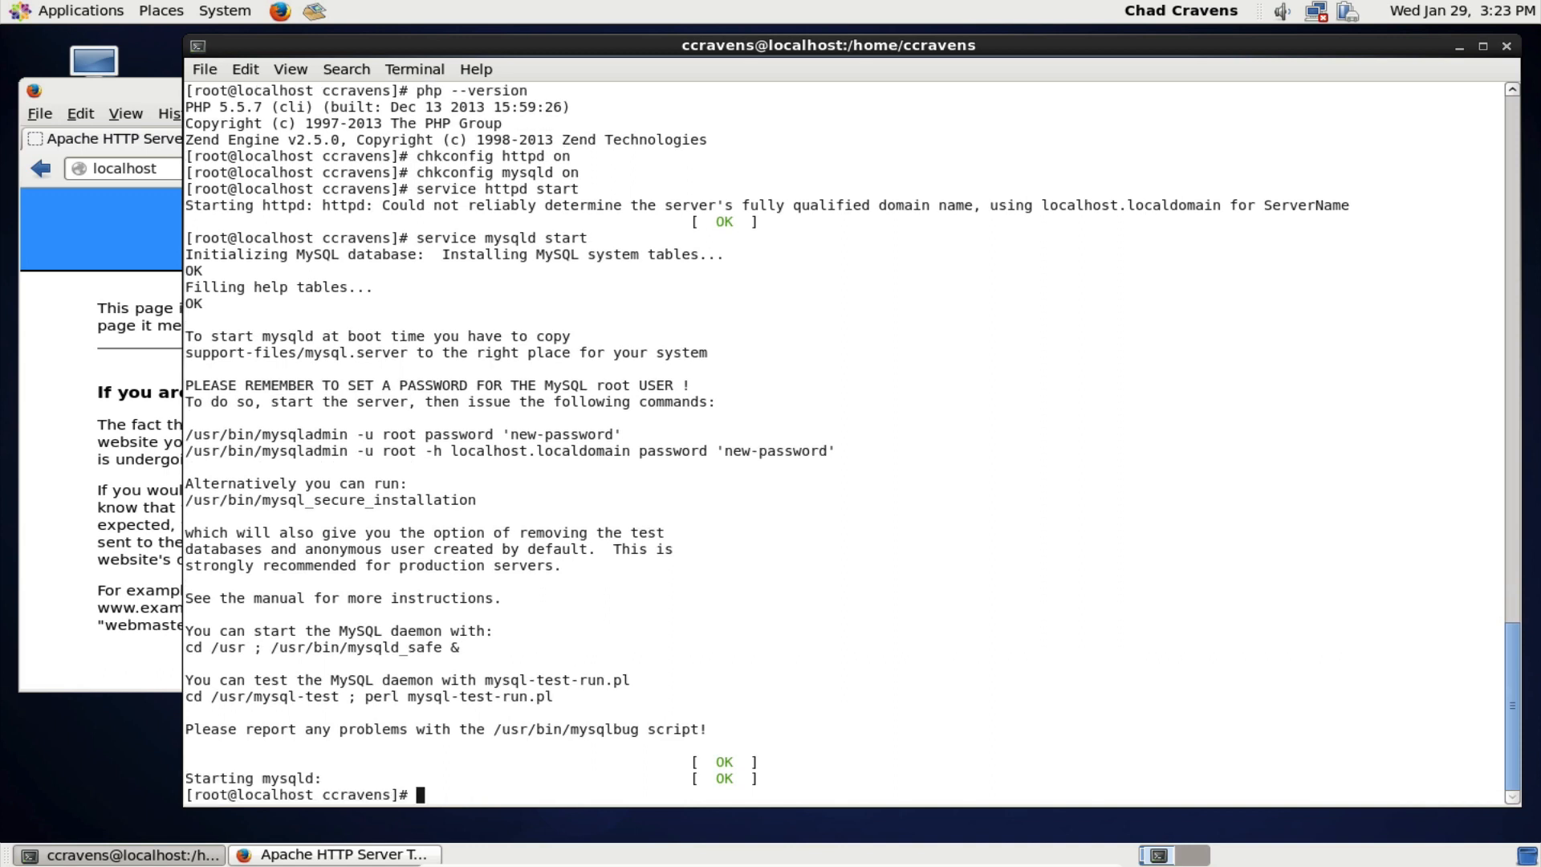
mouse_move(532, 731)
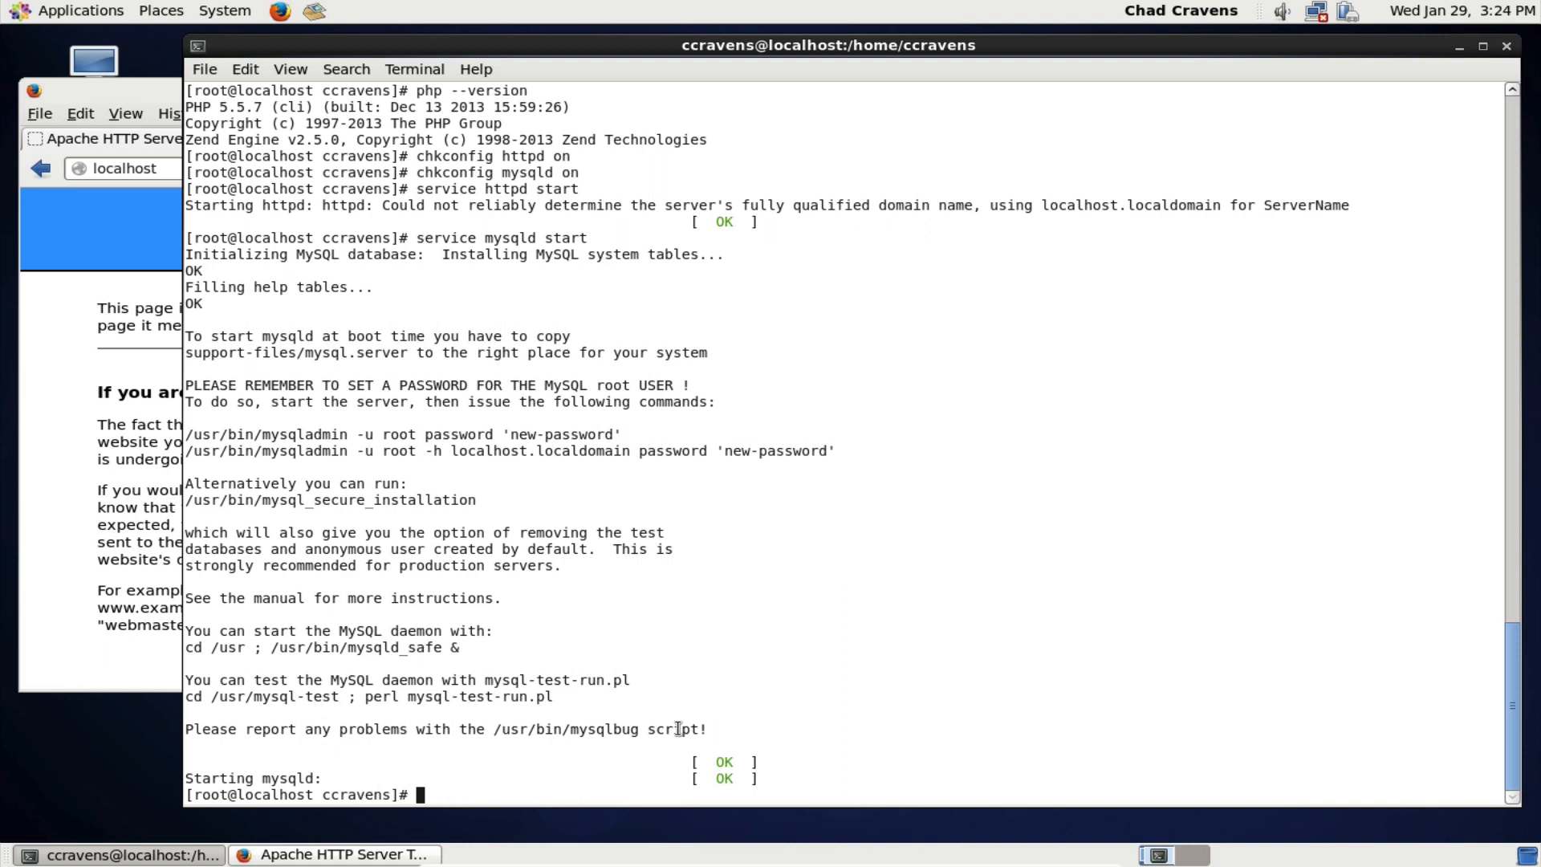
- Open a new /var/www/html/index.php in vi from the root prompt
text(v)
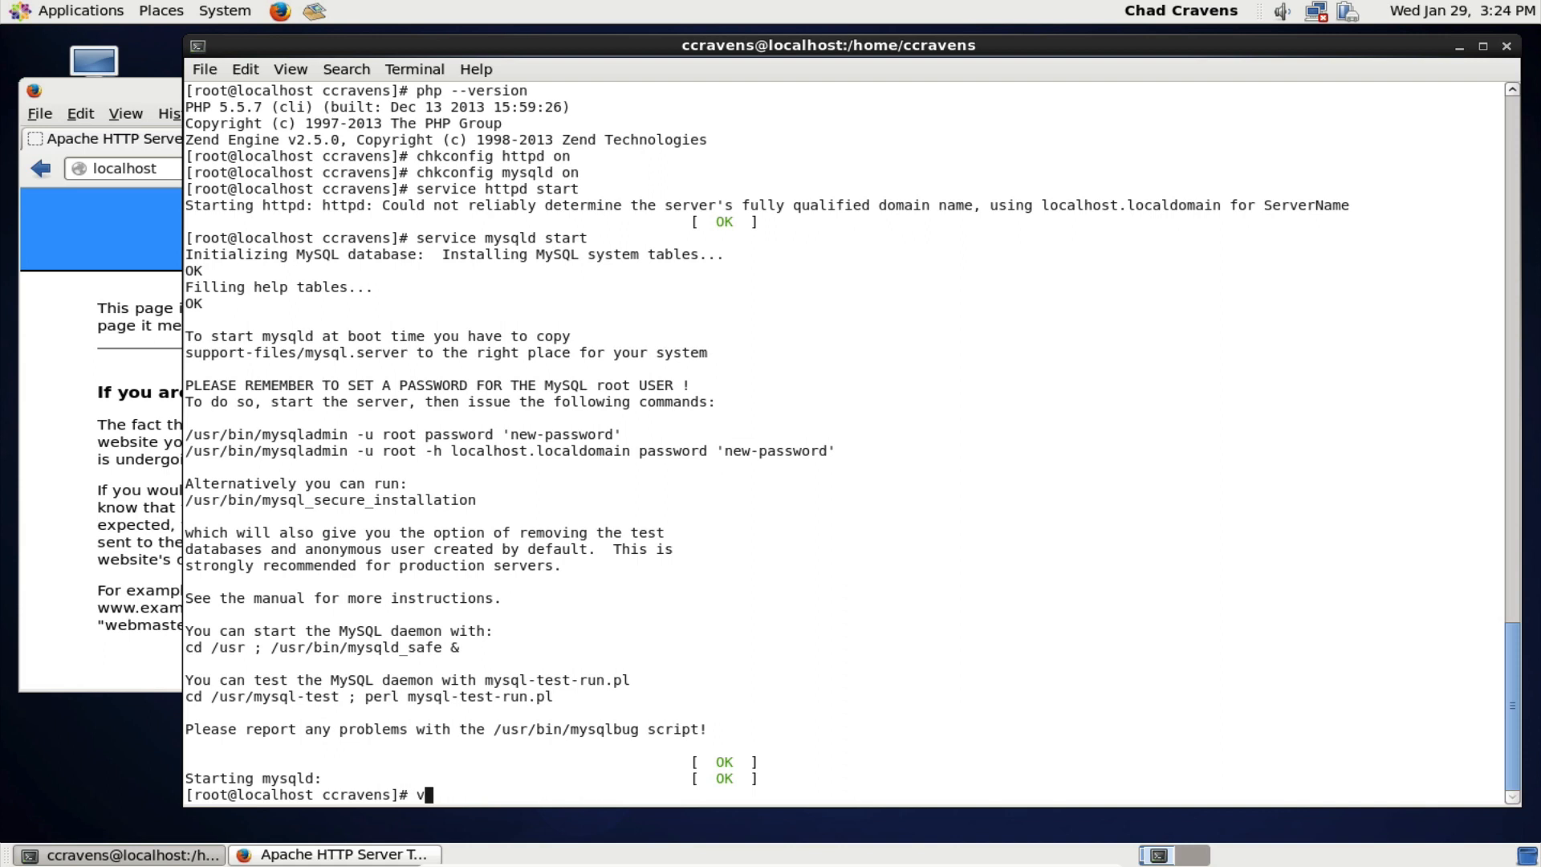
text(i)
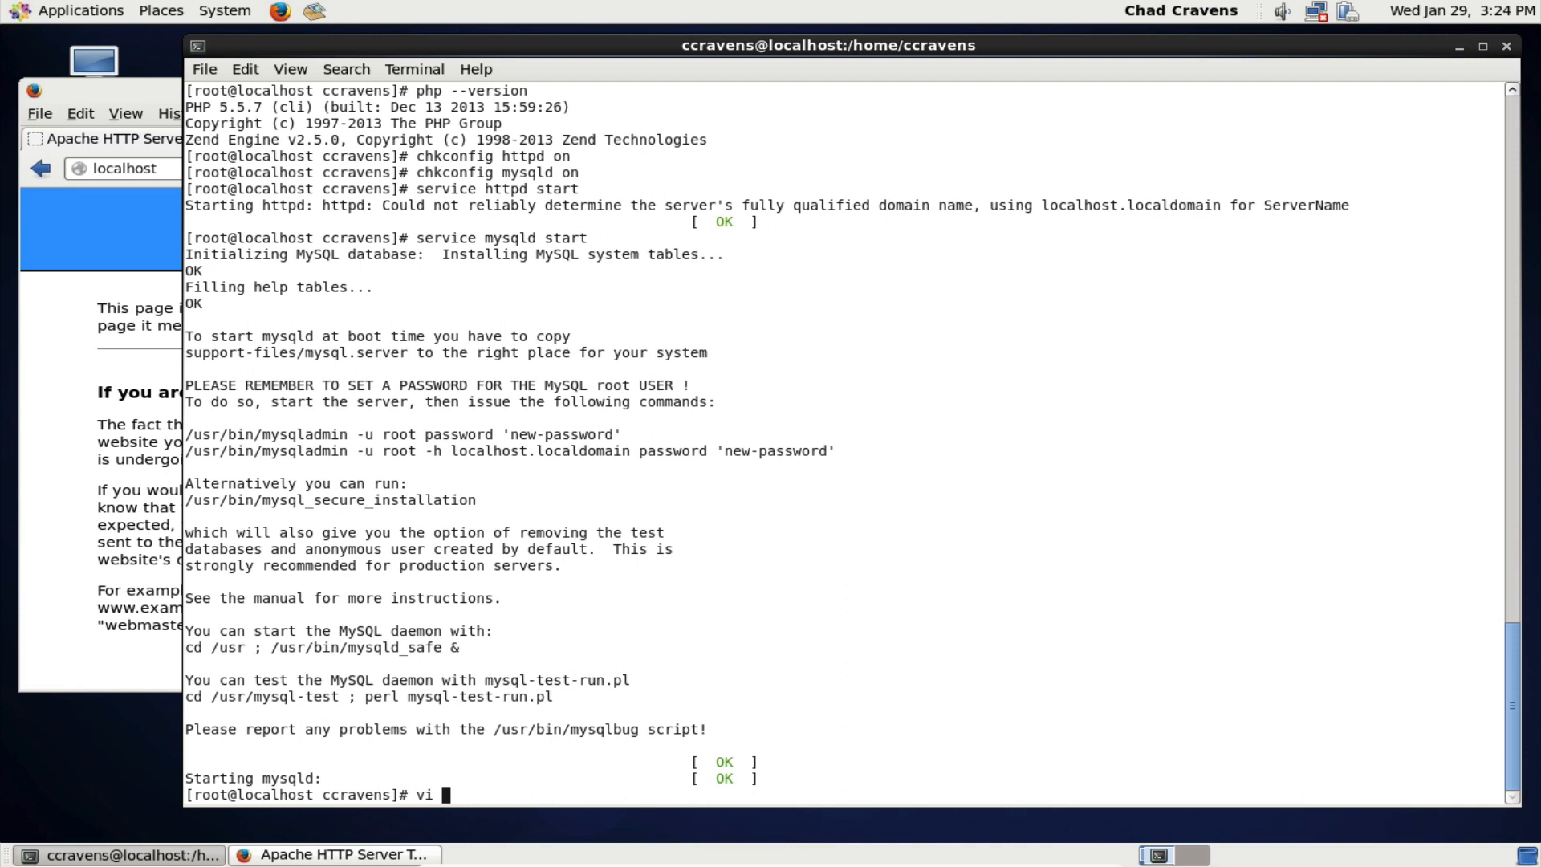
text(/var)
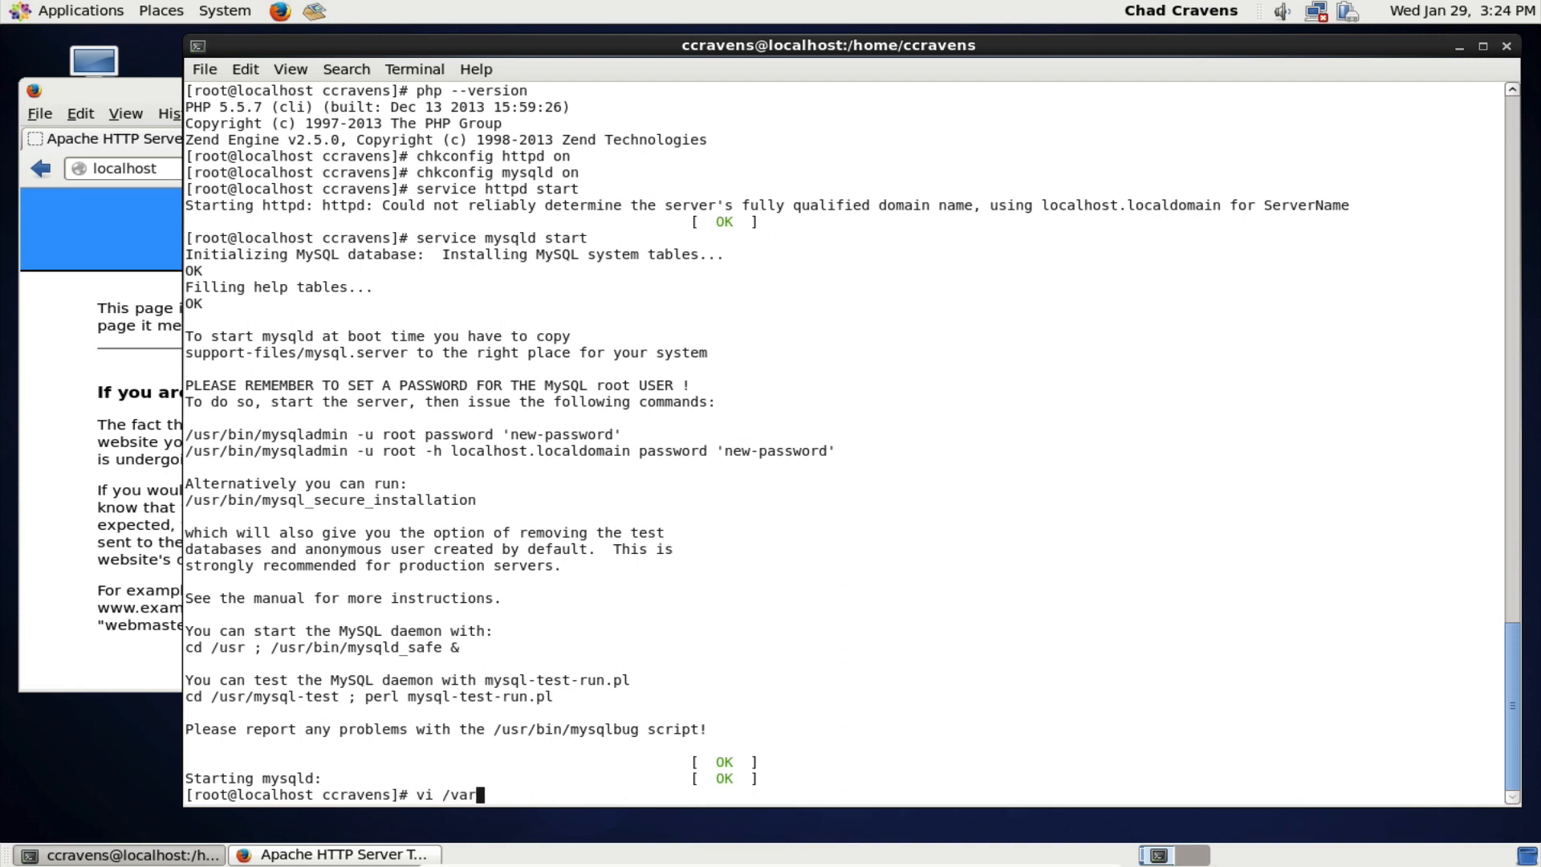
text(ww)
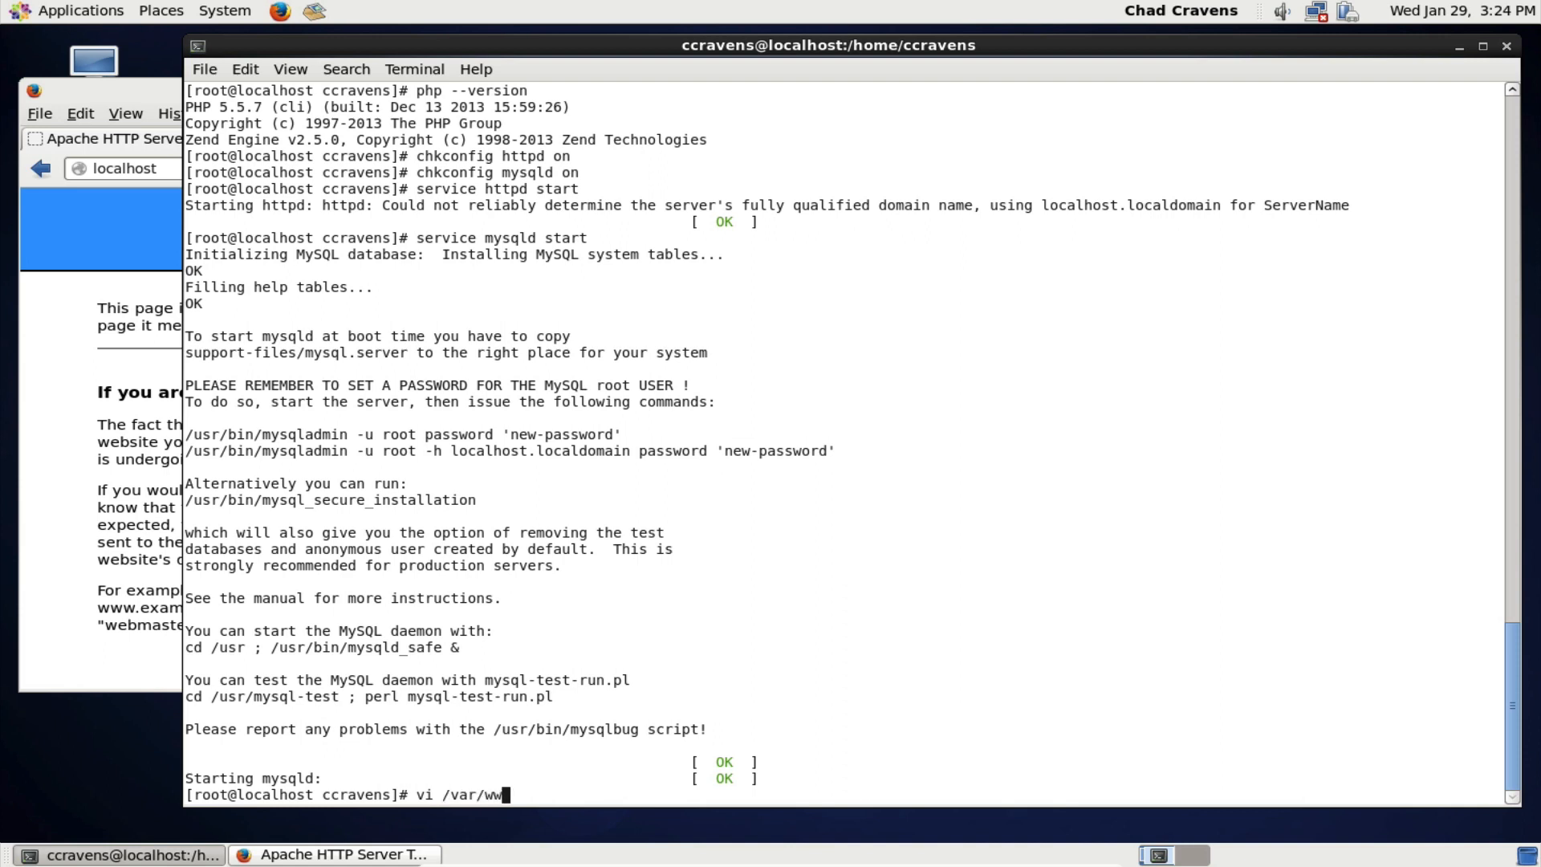
text(w/)
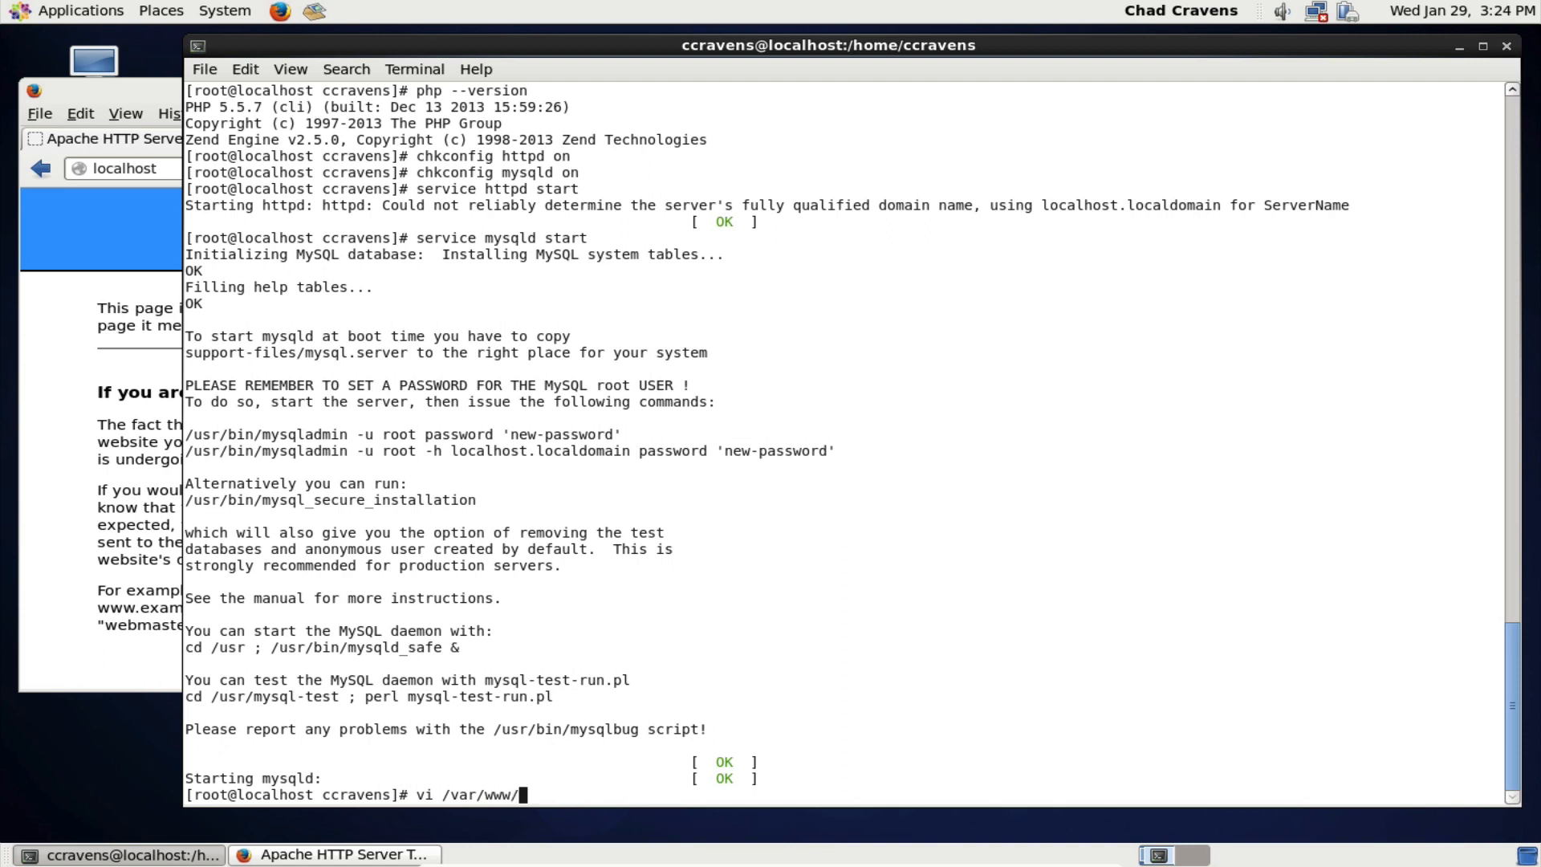
text(html)
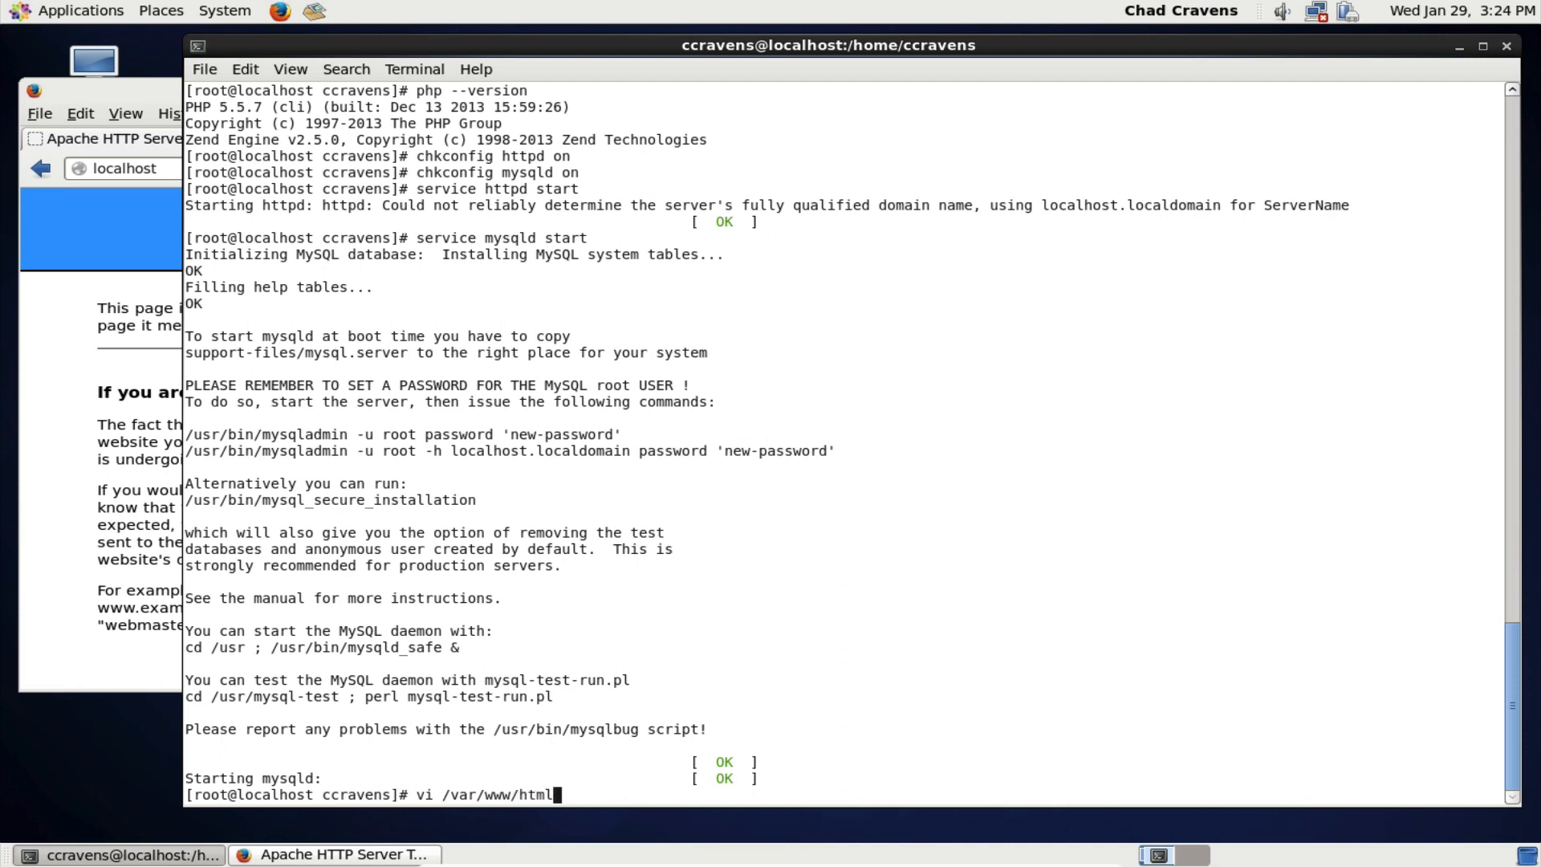
text(/inde)
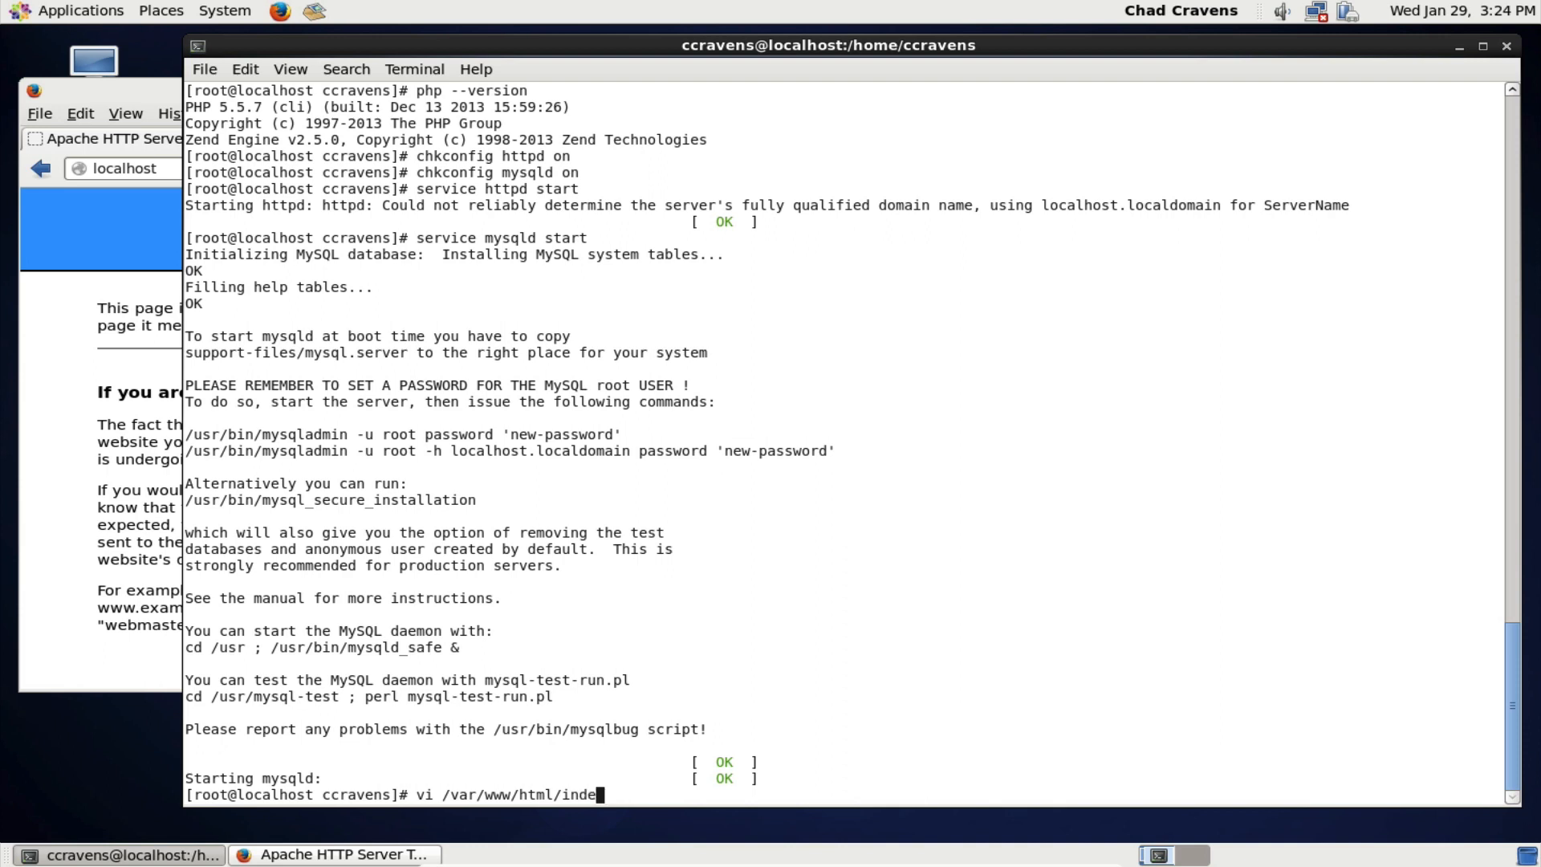
text(x.)
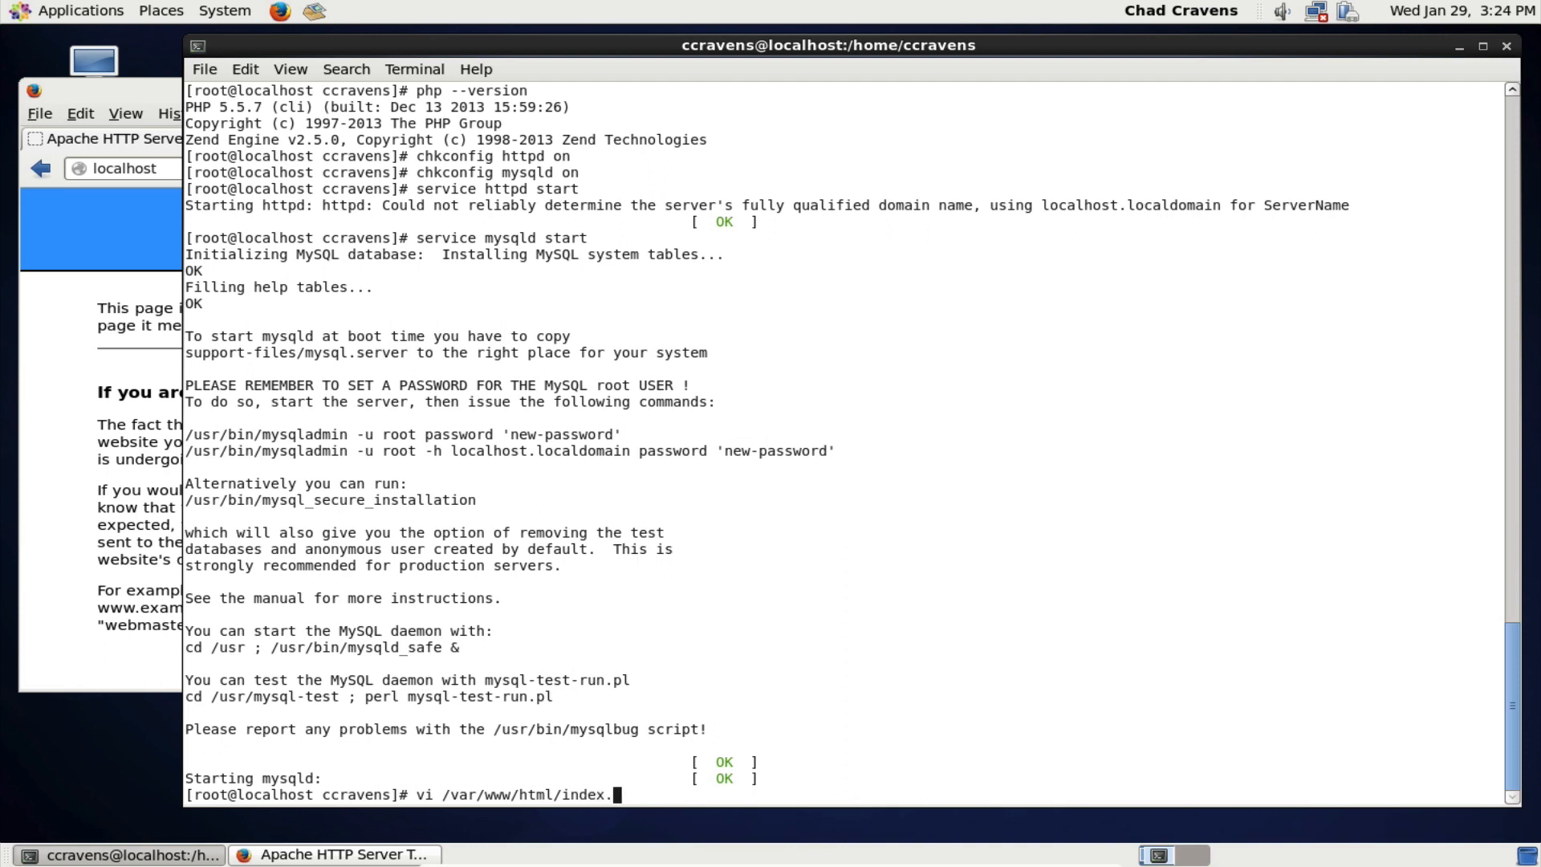
text(php)
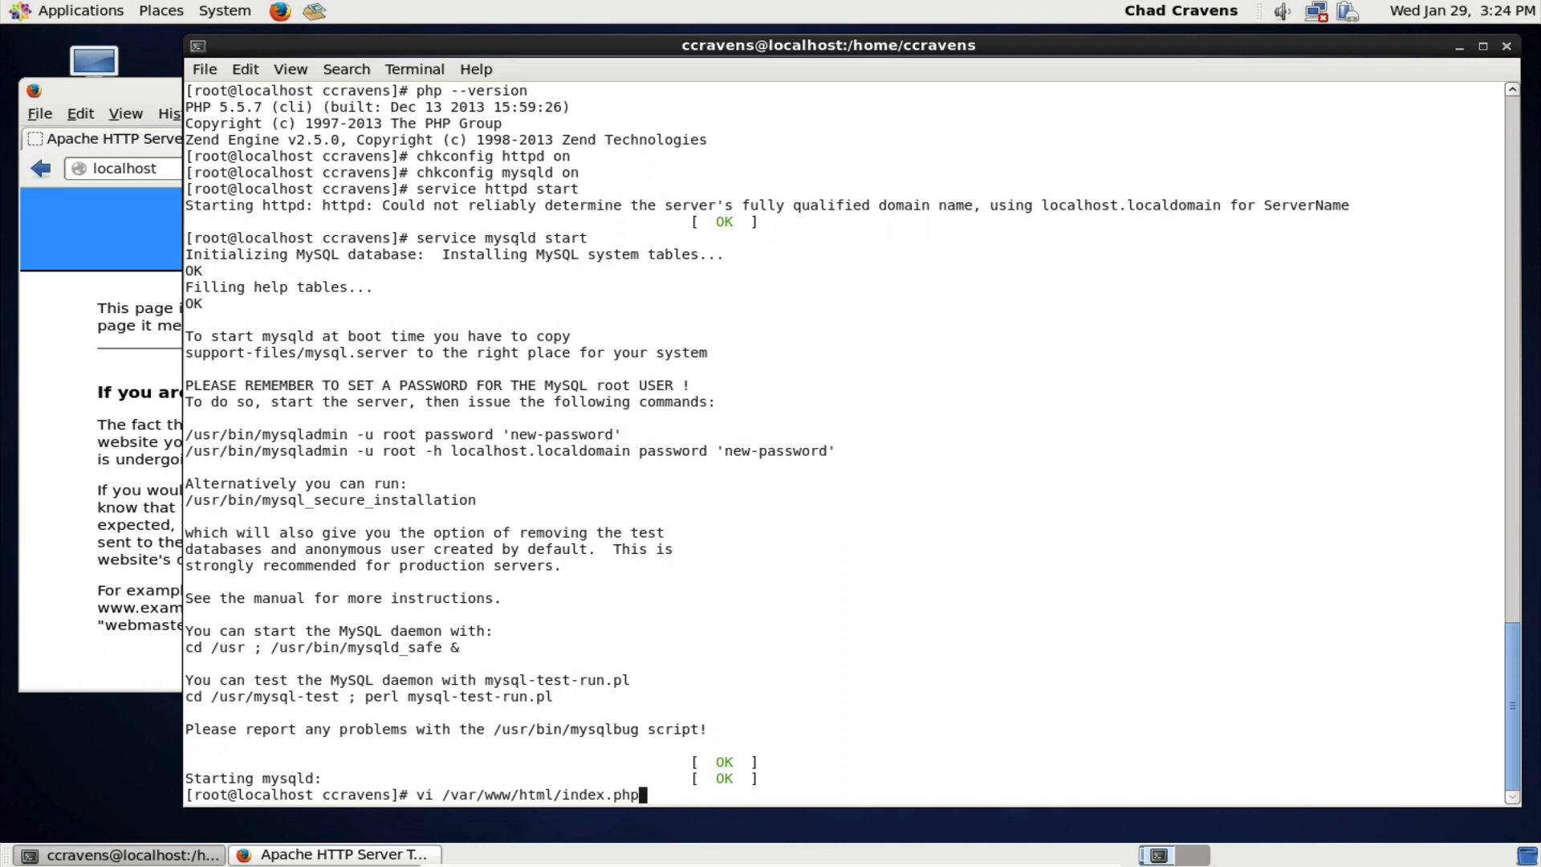
key(Return)
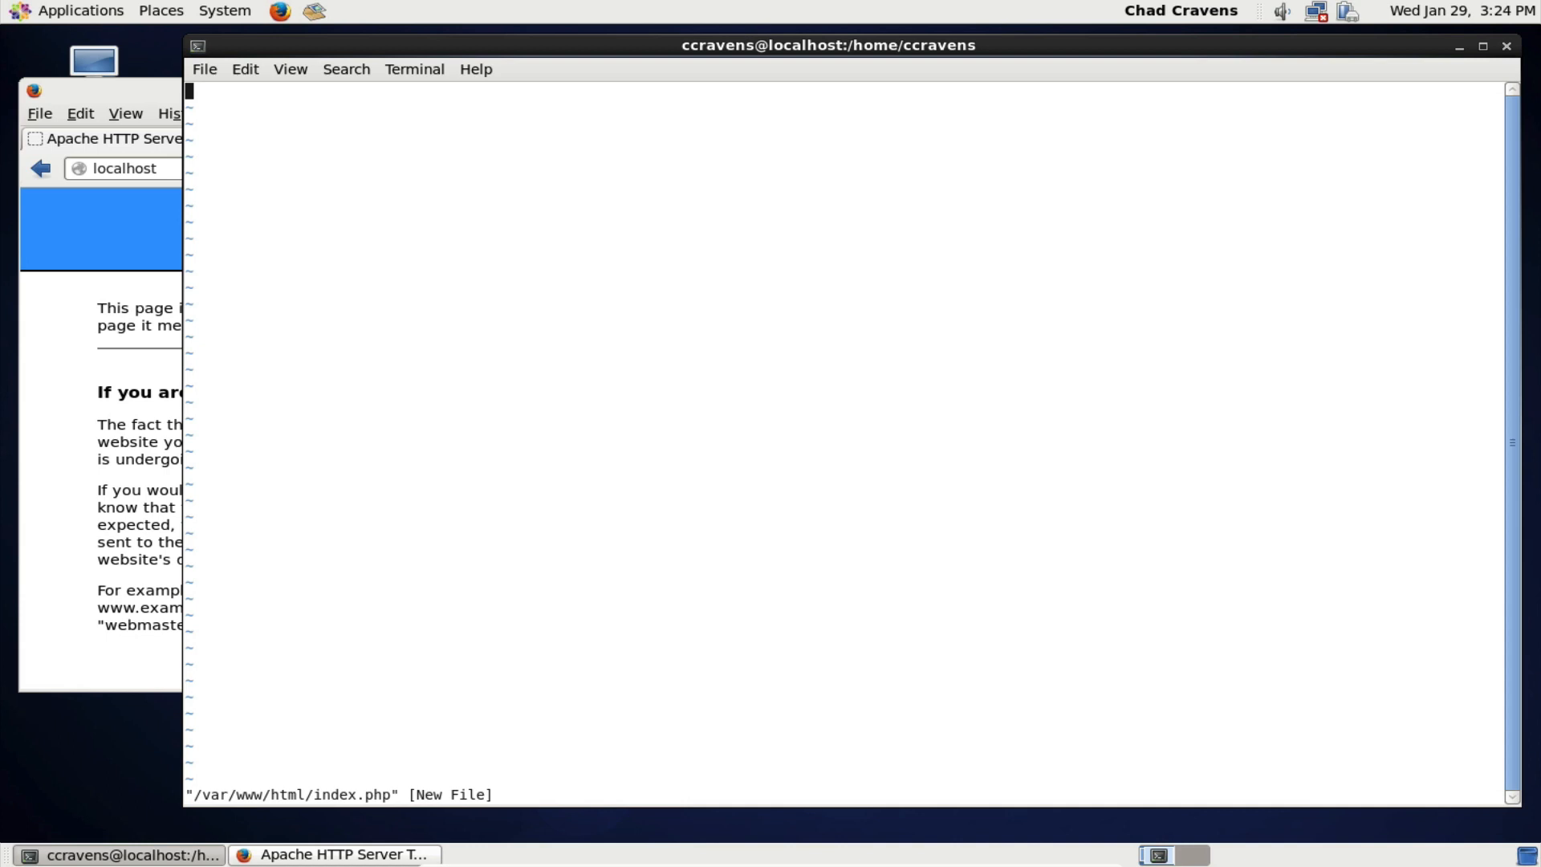
- Insert the line <?php phpinfo(); ?> into the empty index.php
key(i)
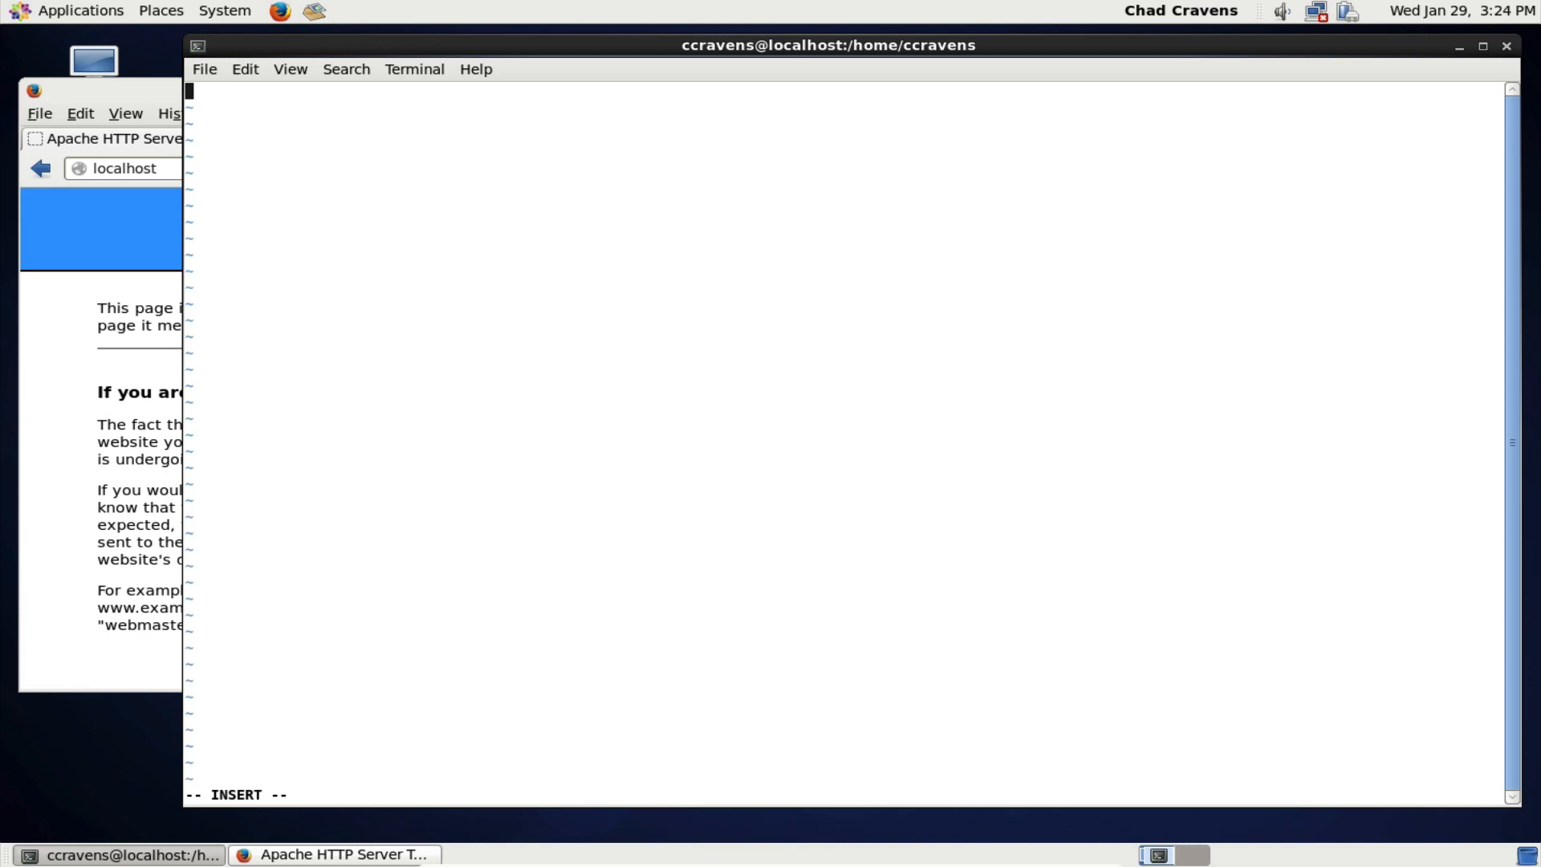
text(<)
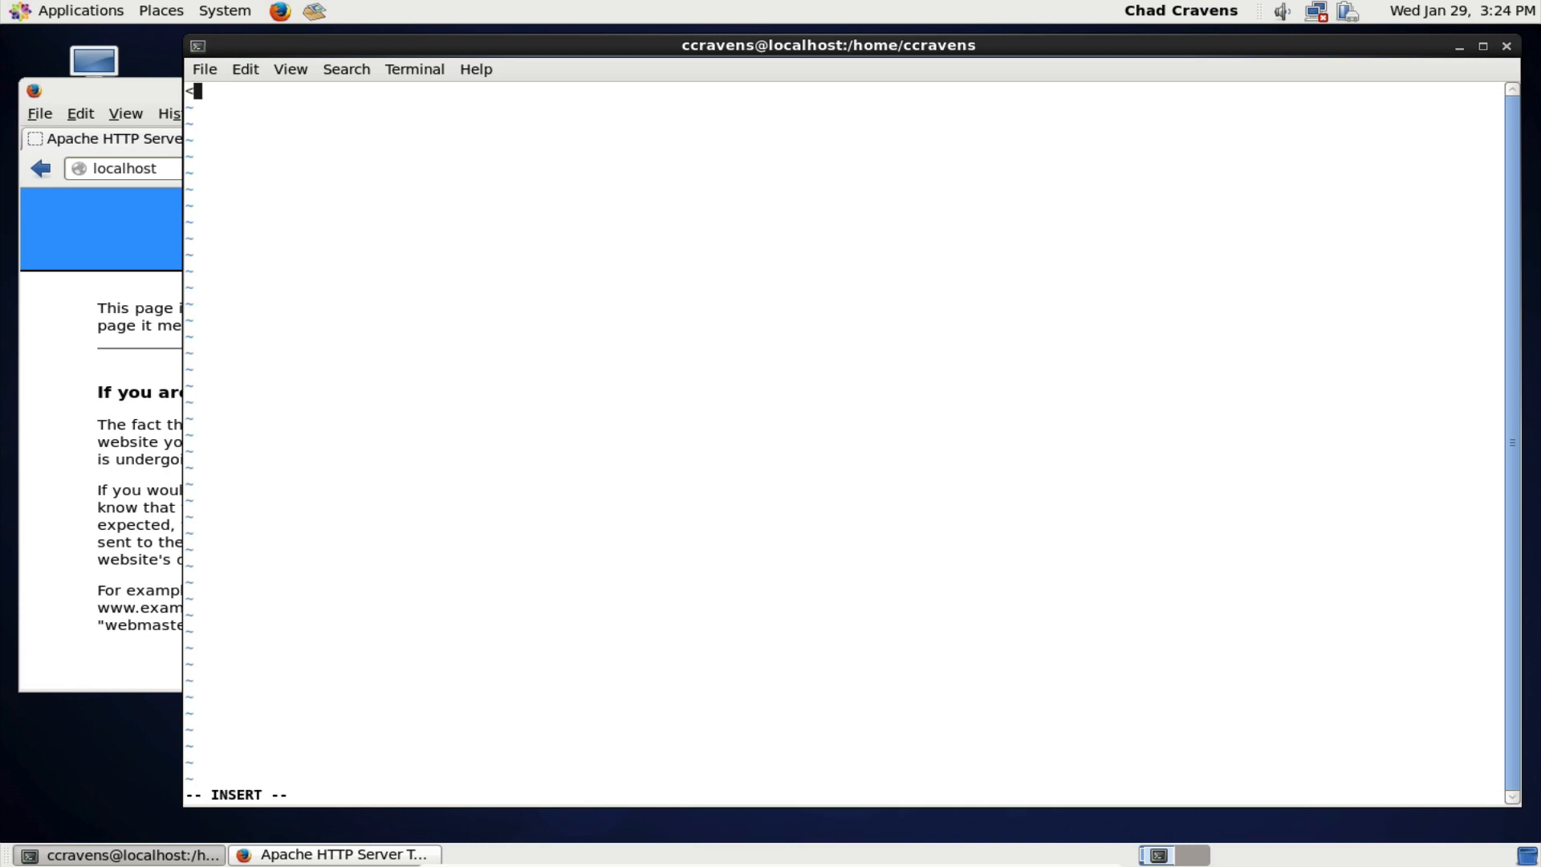
text(?)
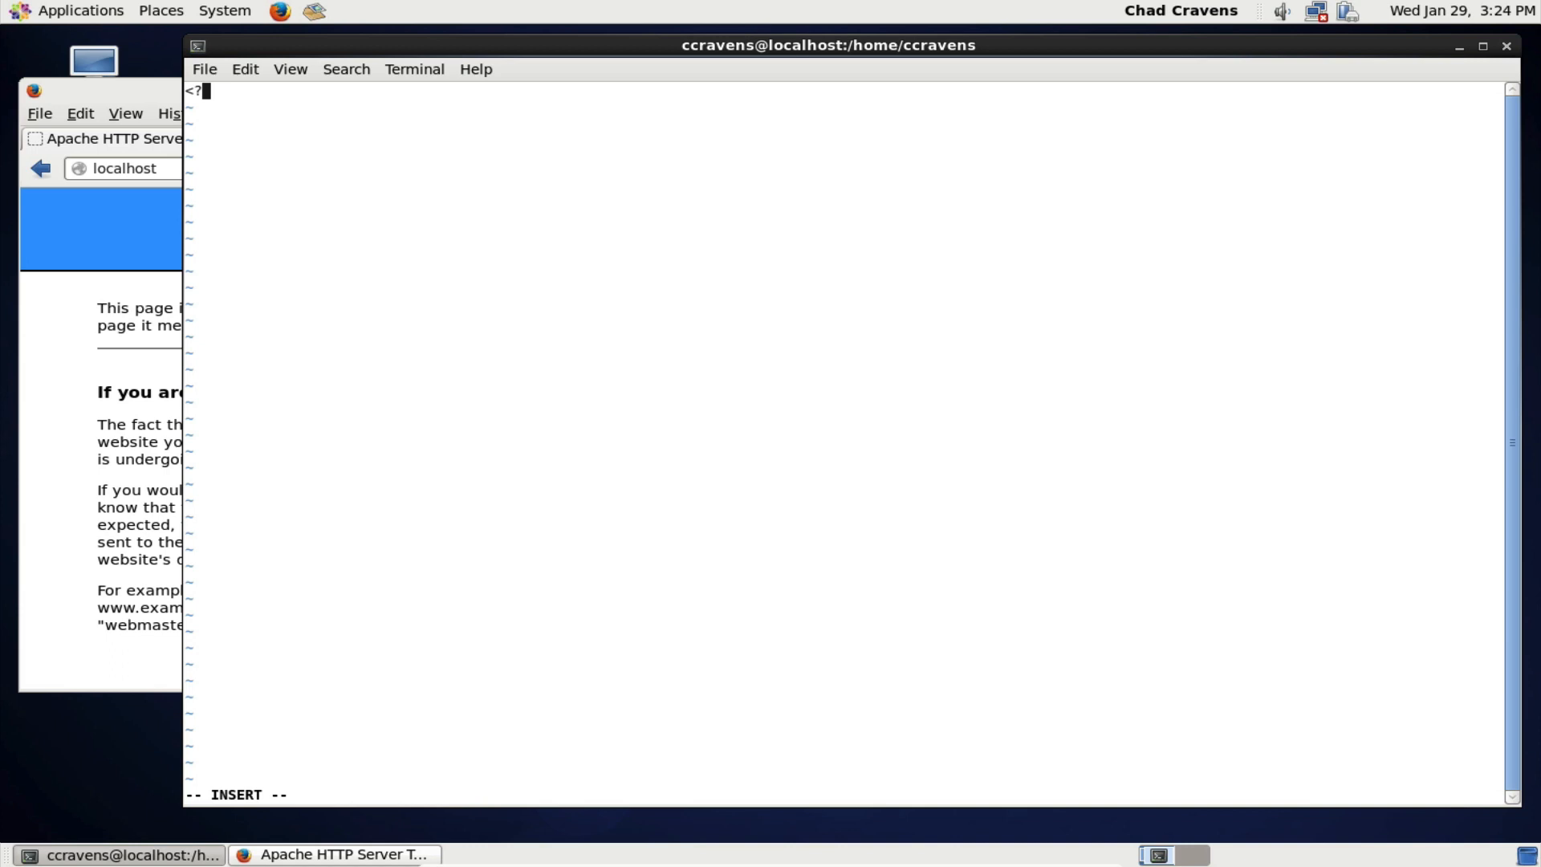
text(php)
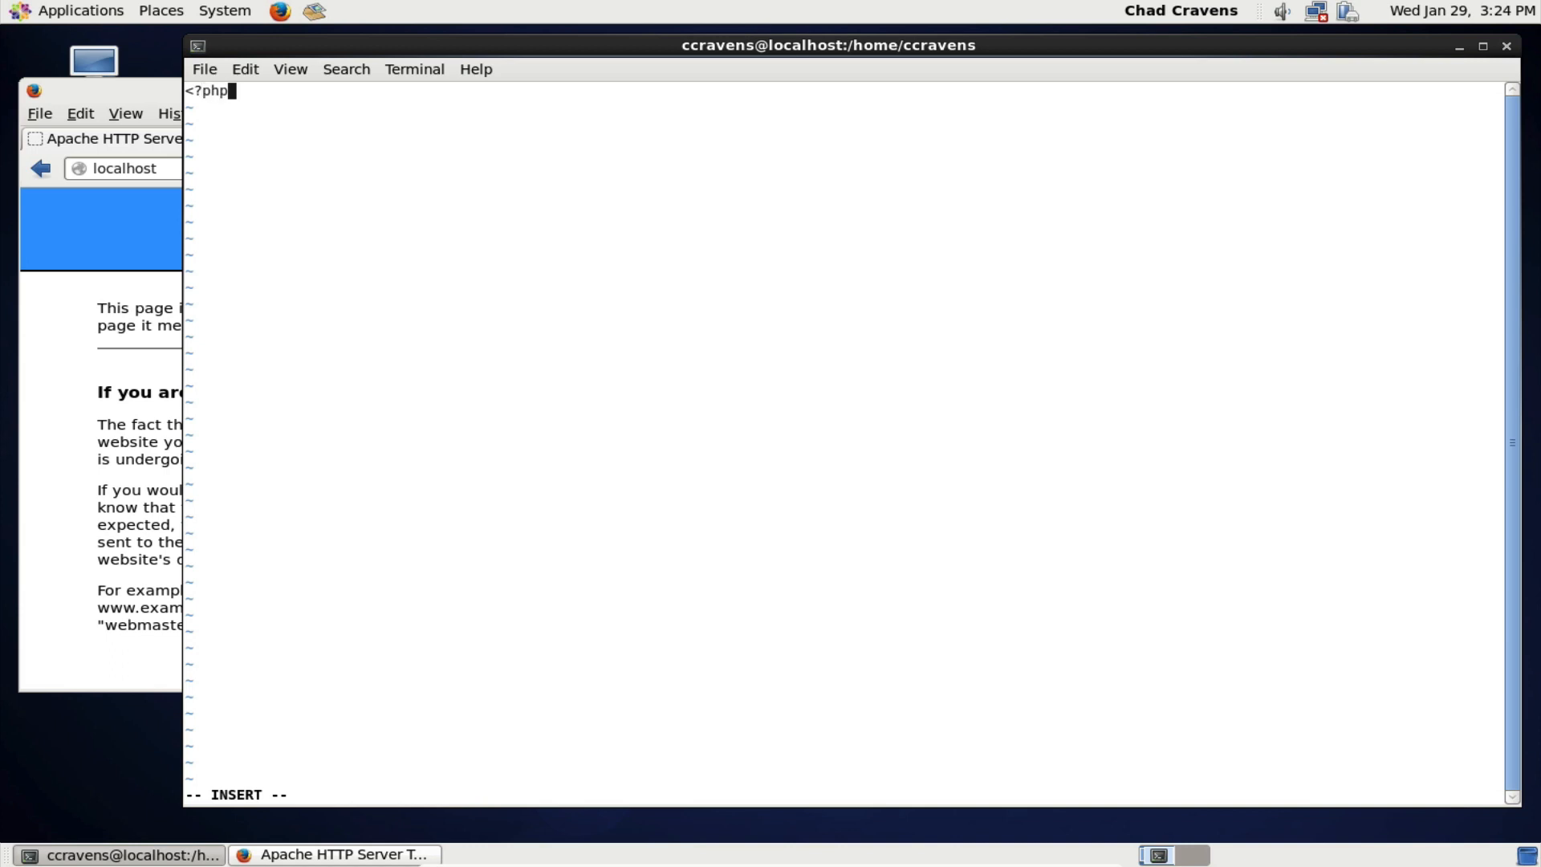
text(ph)
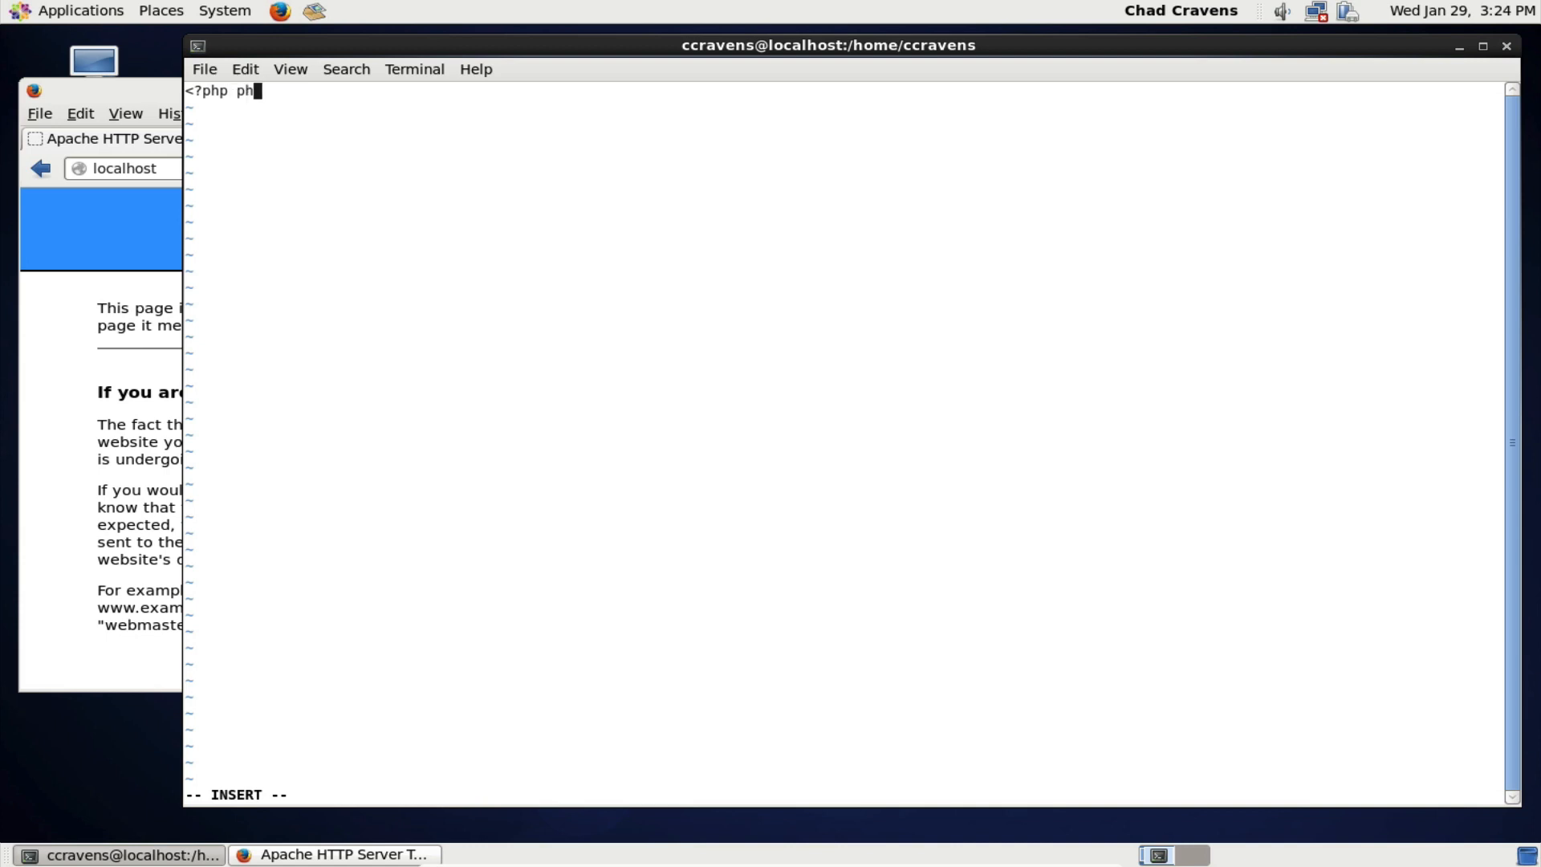
text(info)
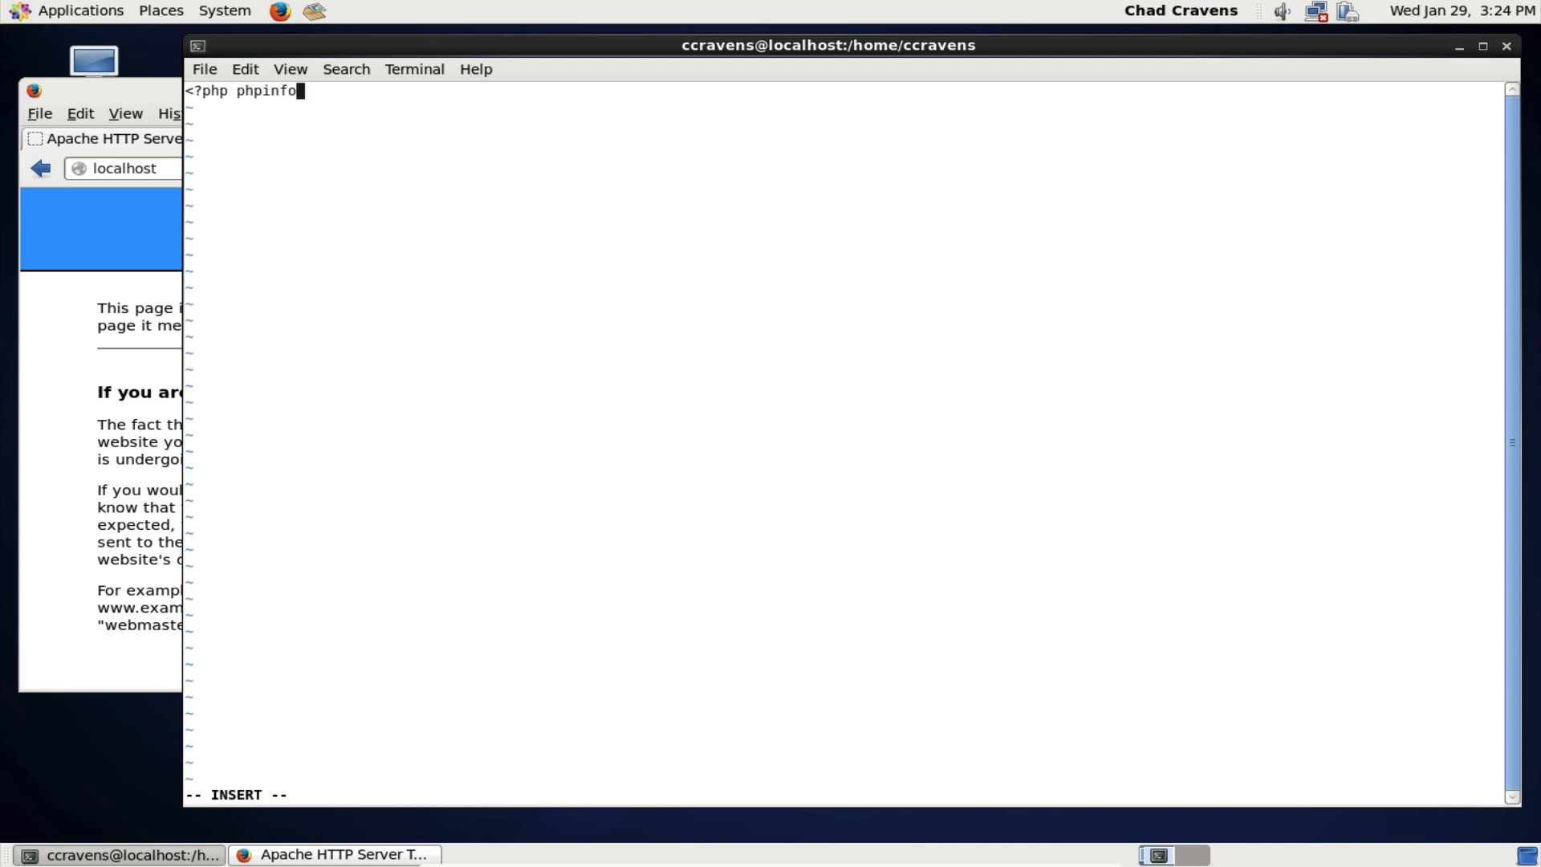
text(())
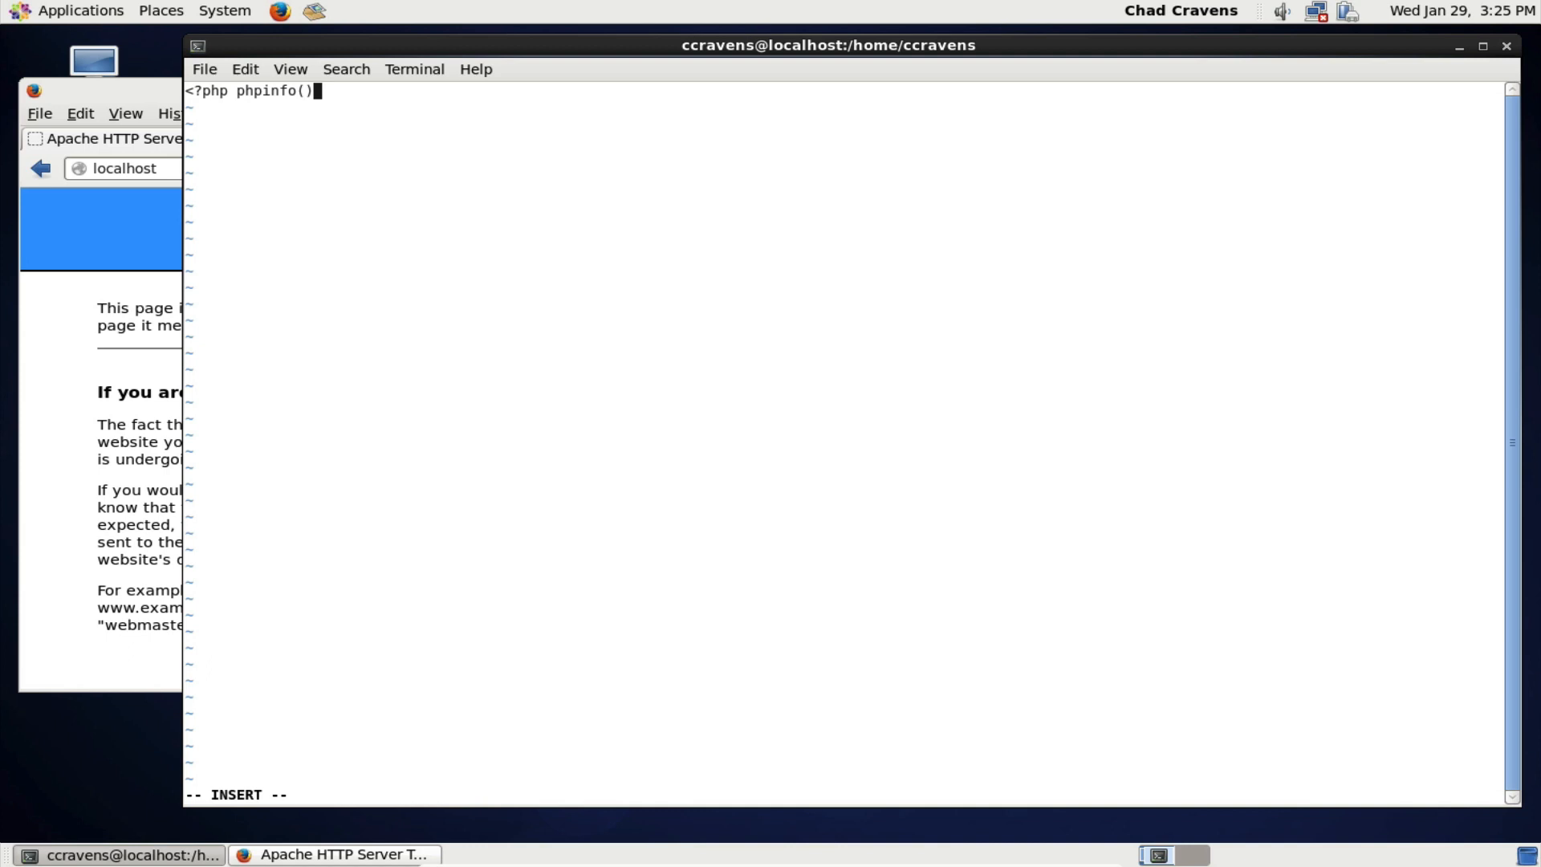
text(;)
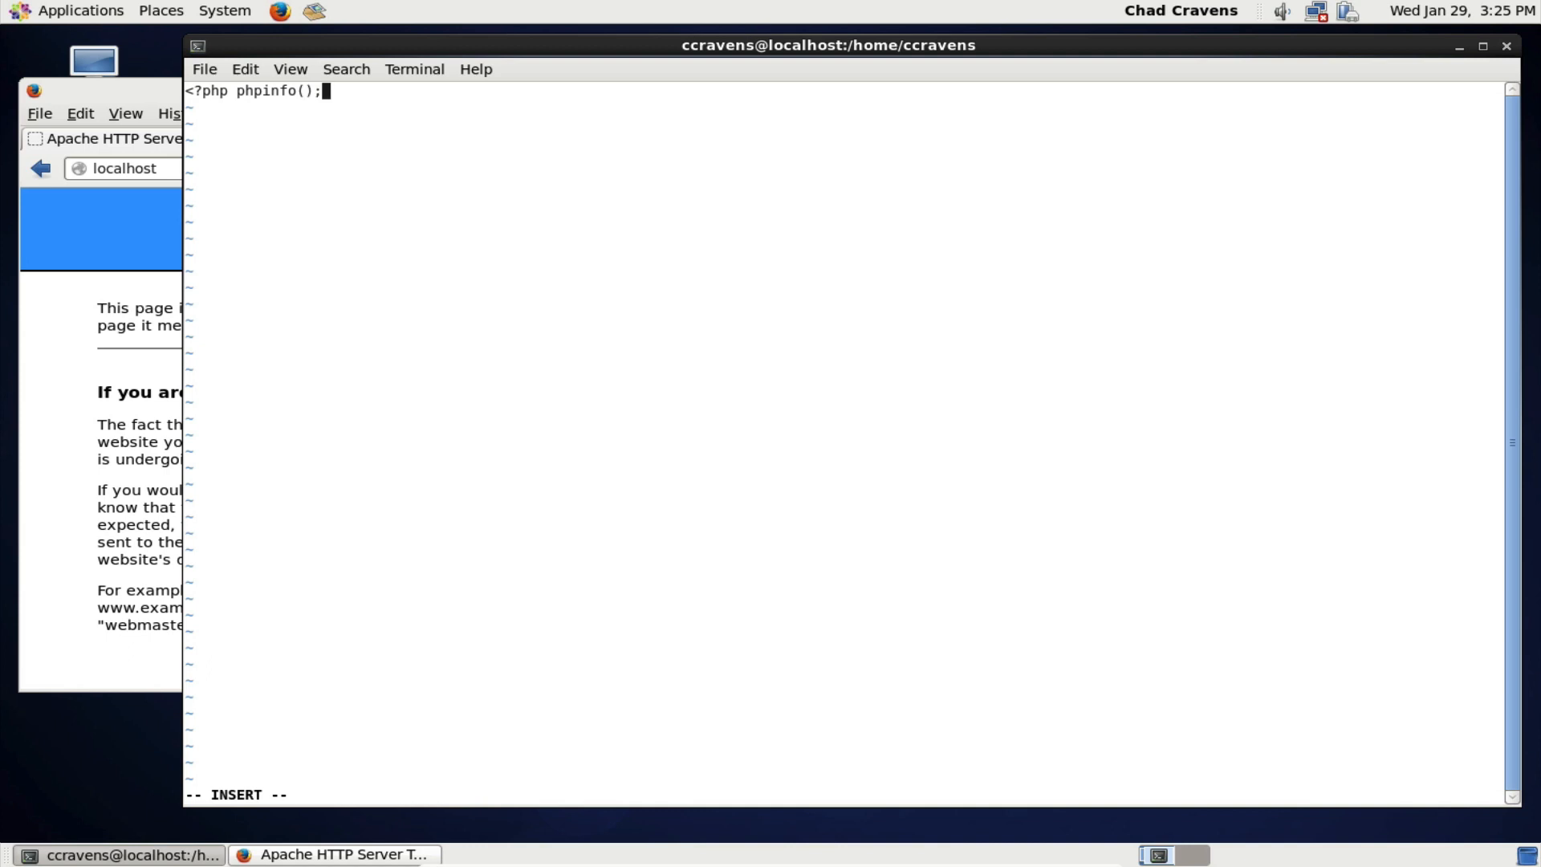
text(?>)
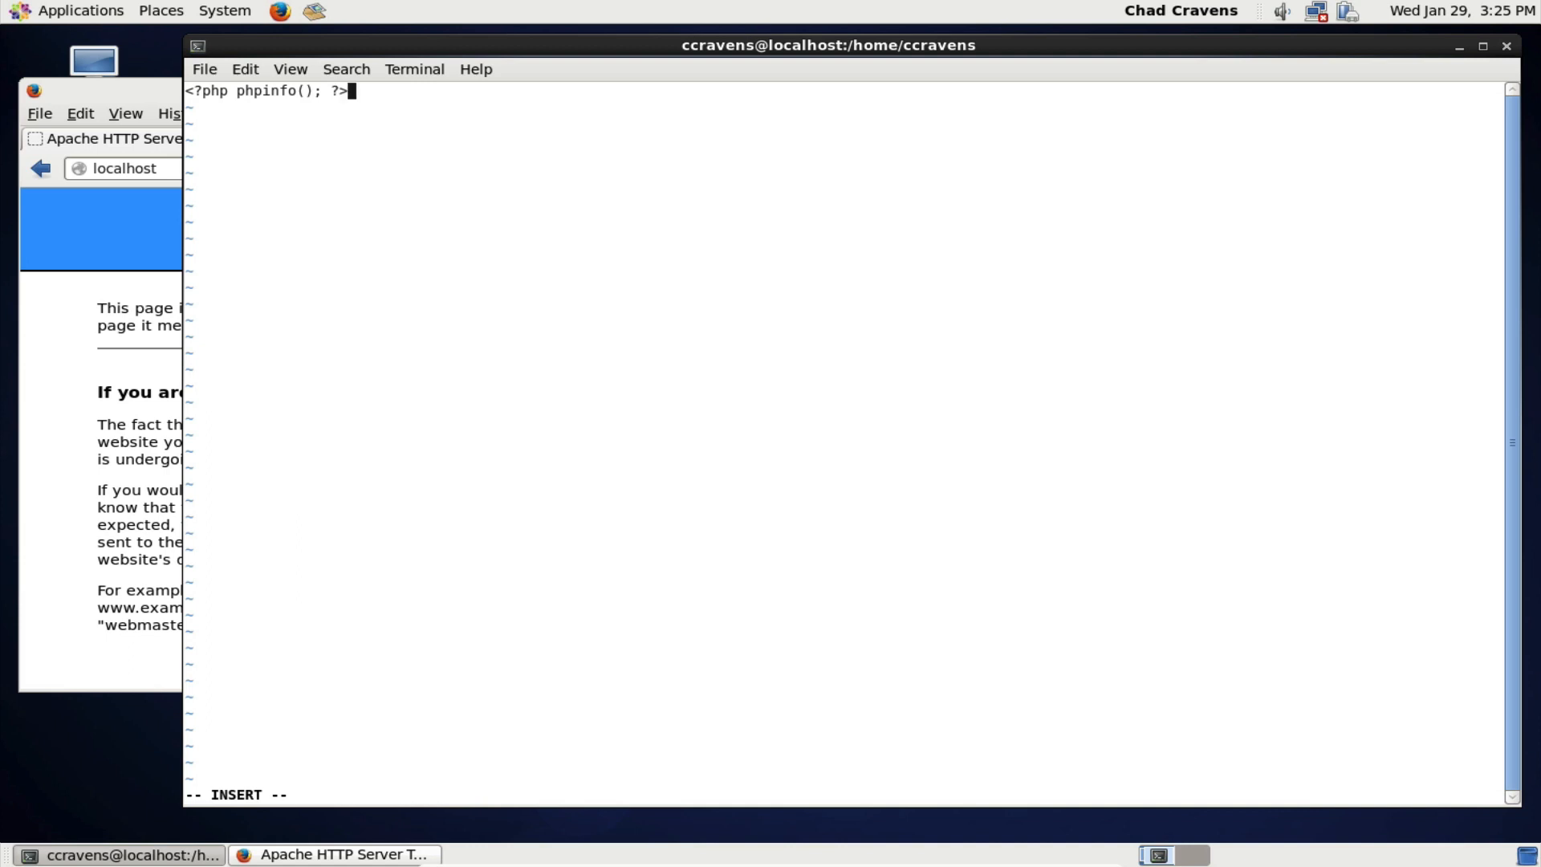
- Leave insert mode and save index.php with :wq, returning to the shell
key(Escape)
text(:)
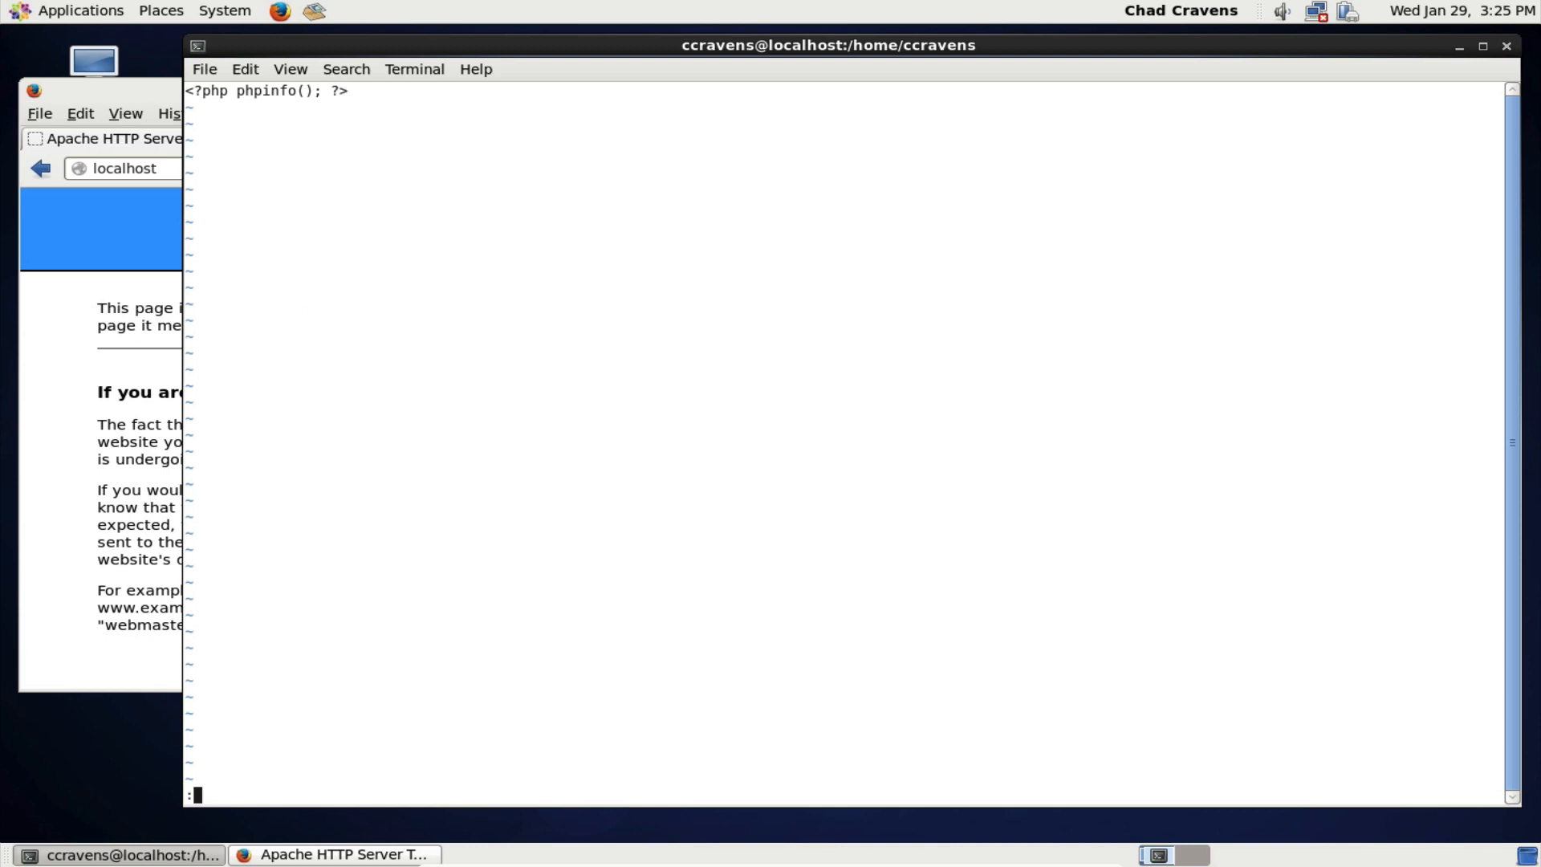
text(wq)
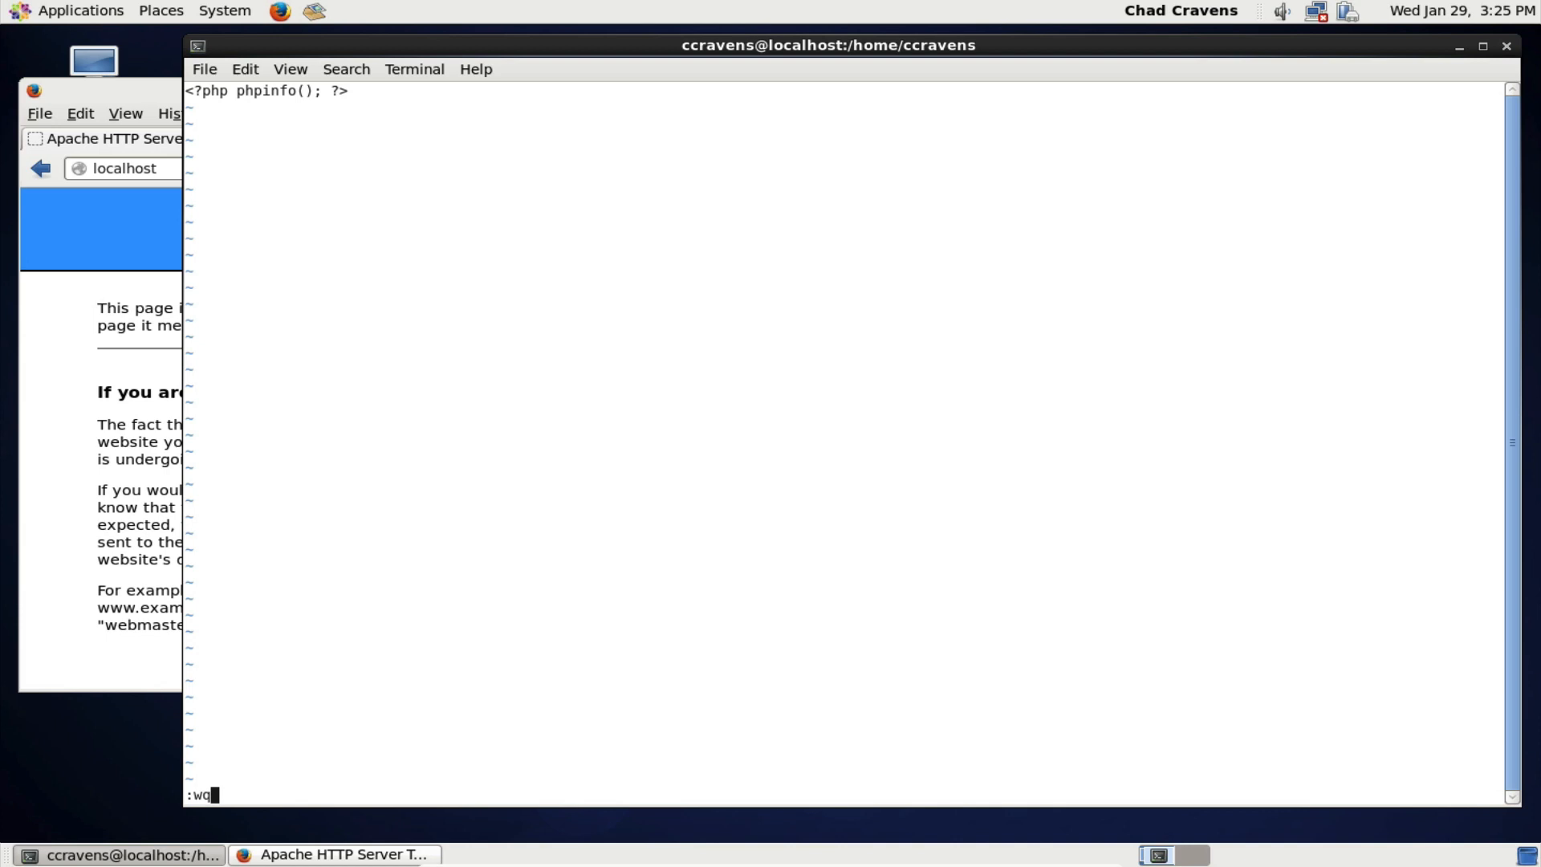
key(Return)
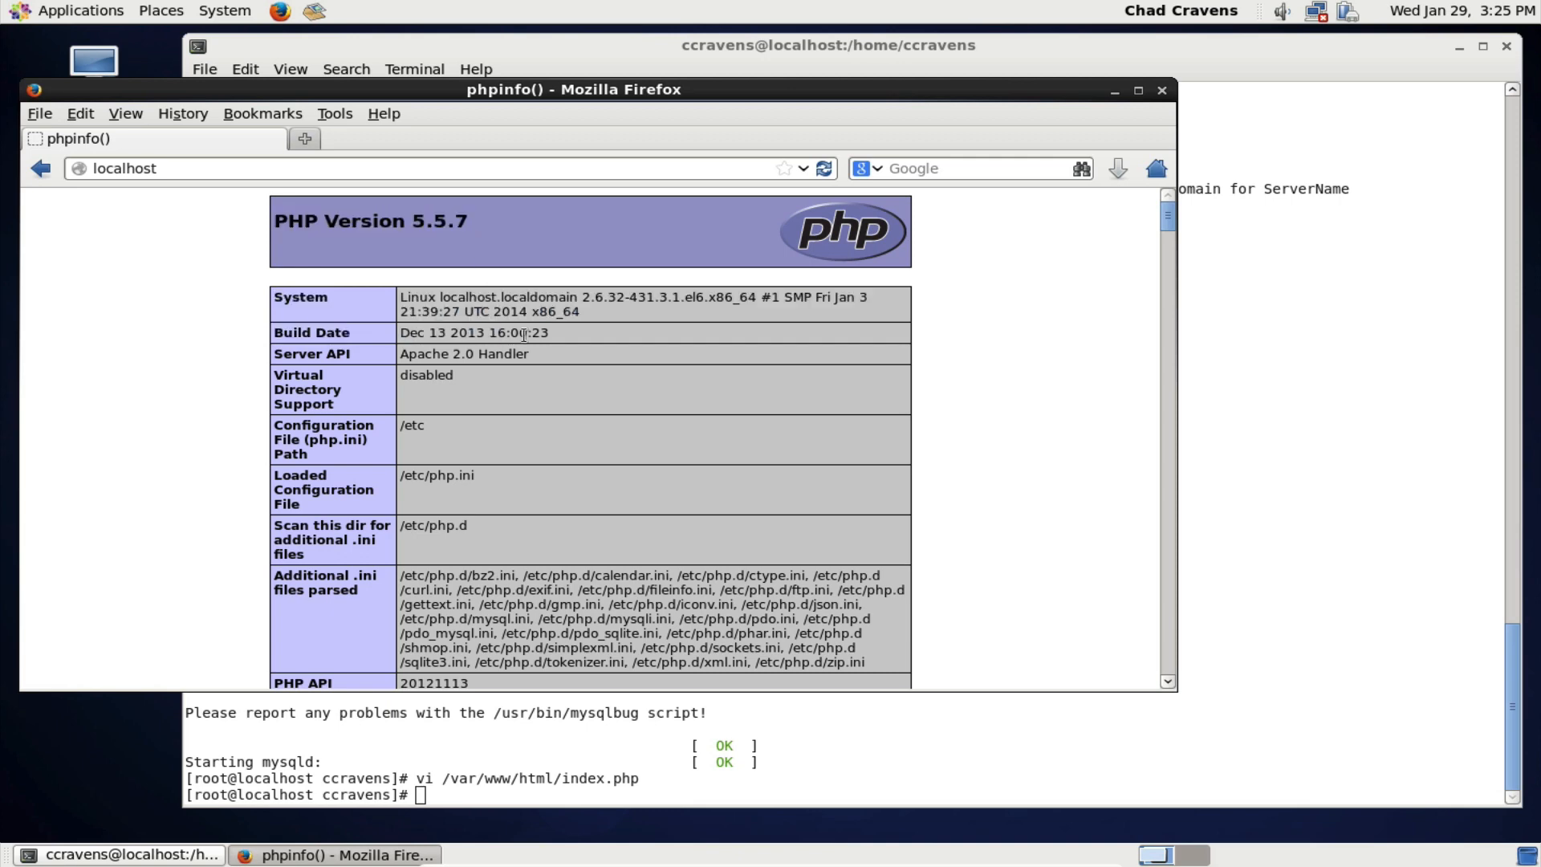
mouse_move(630, 404)
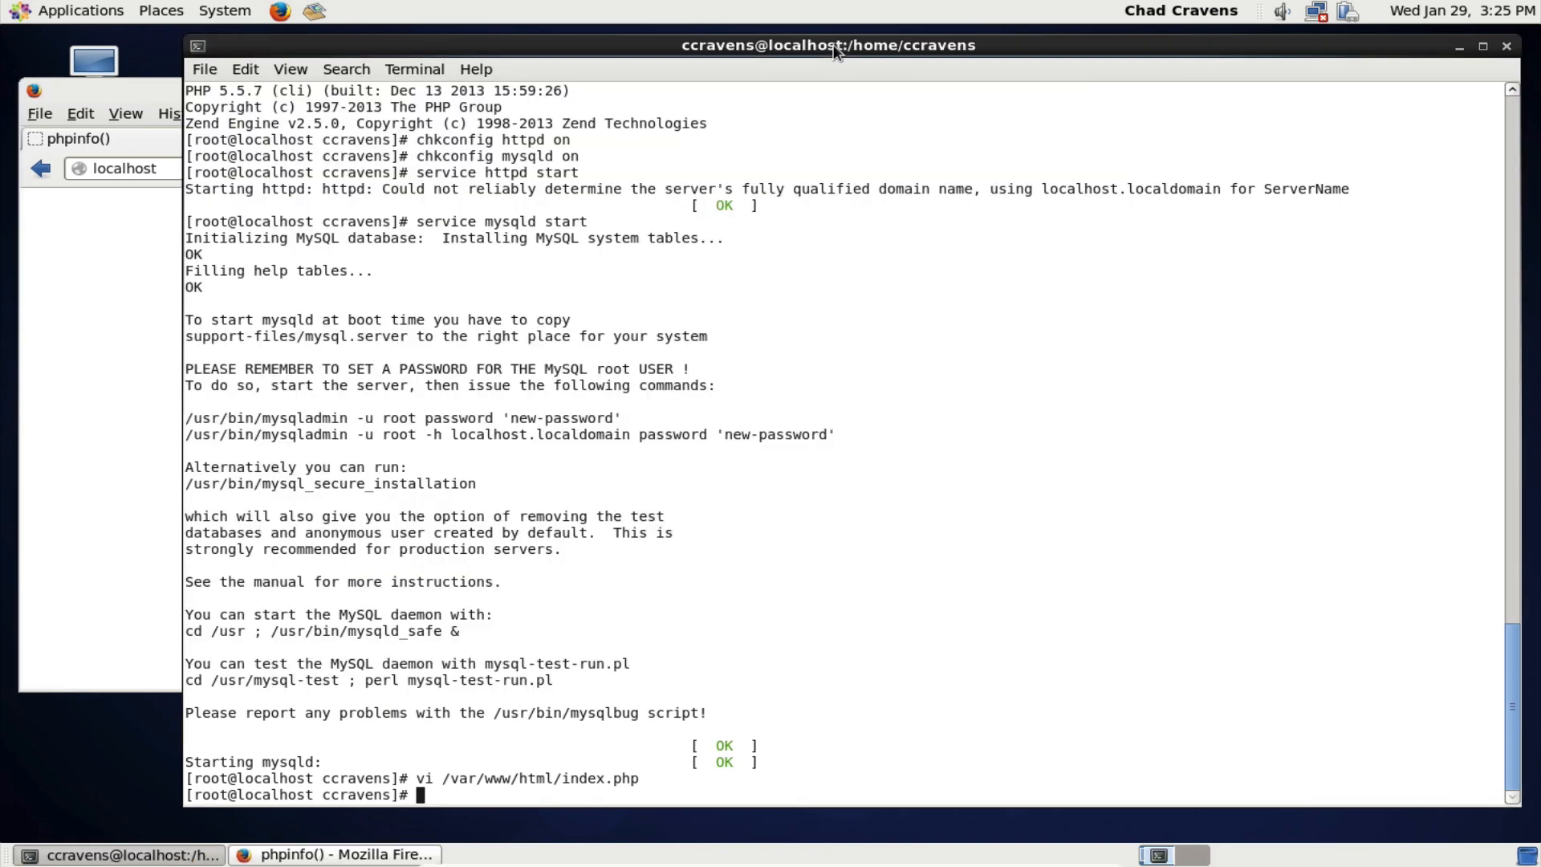
mouse_move(579, 319)
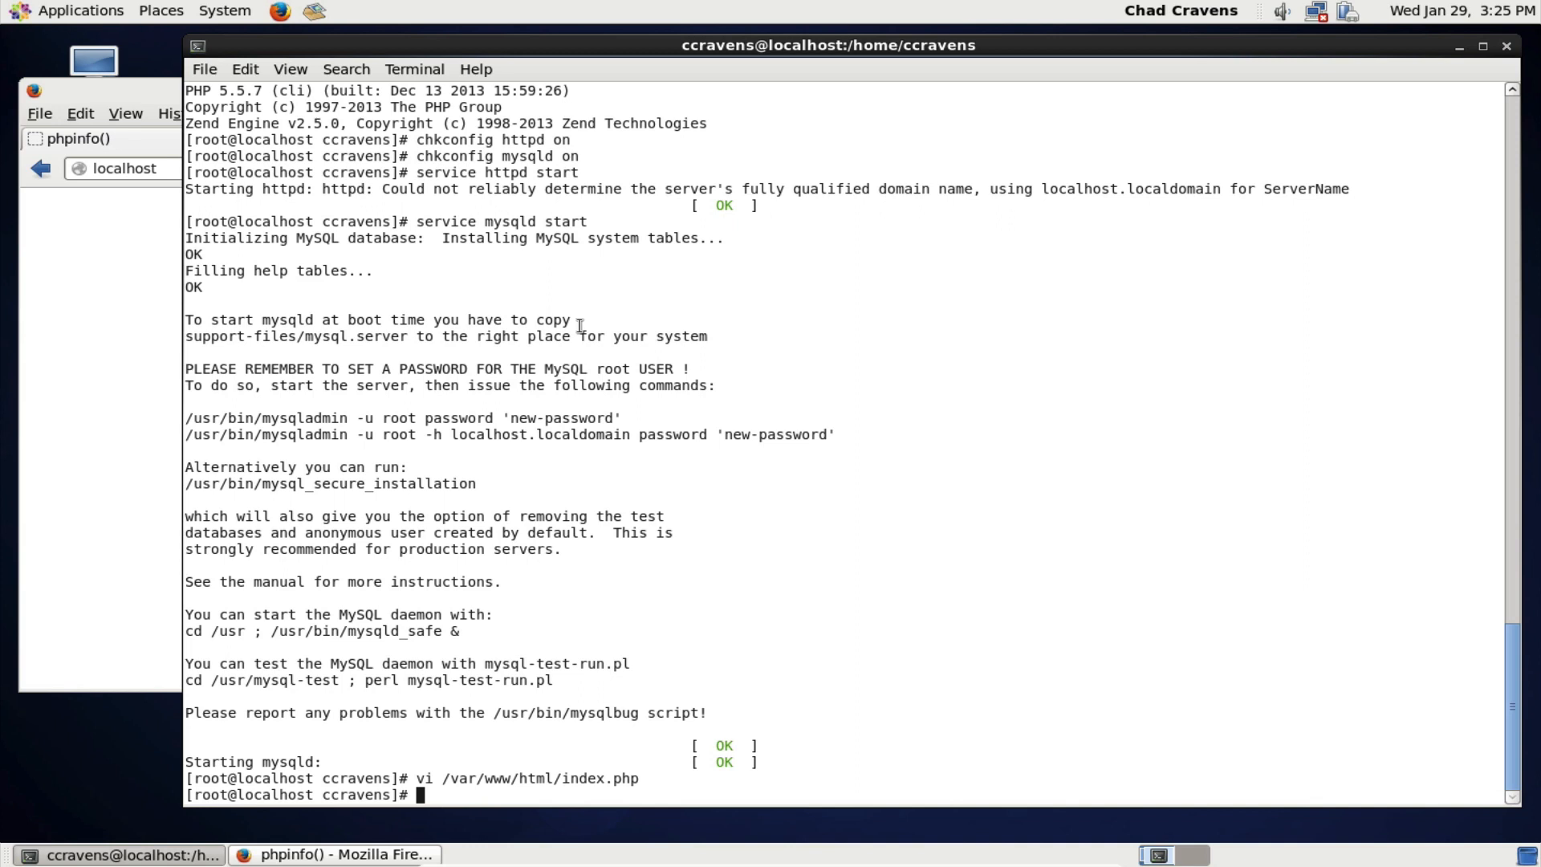
- Run mysql_secure_installation at the root prompt
text(mysq)
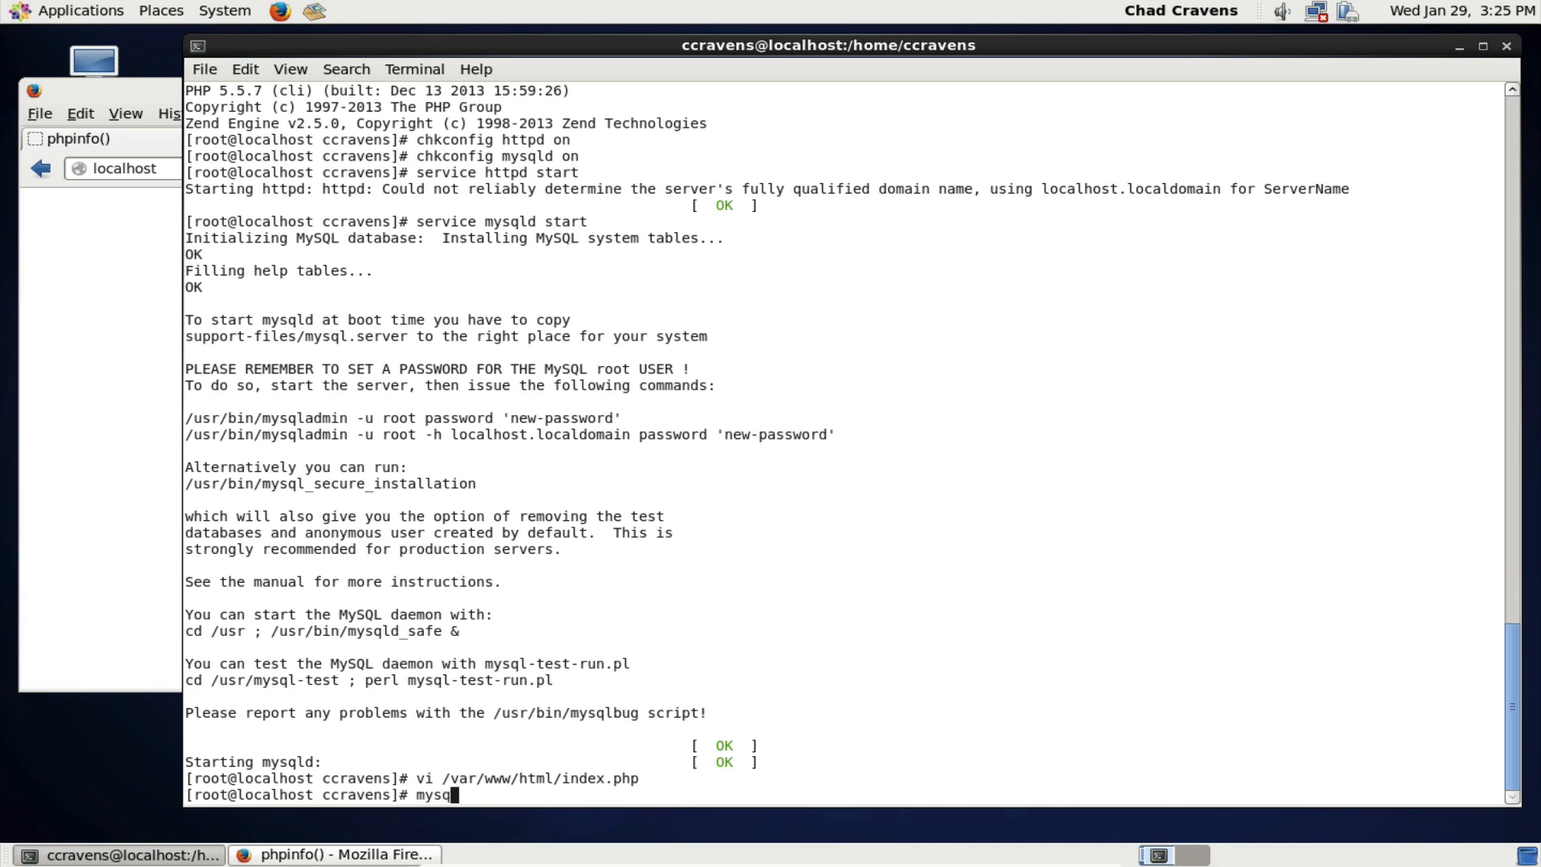
text(l_)
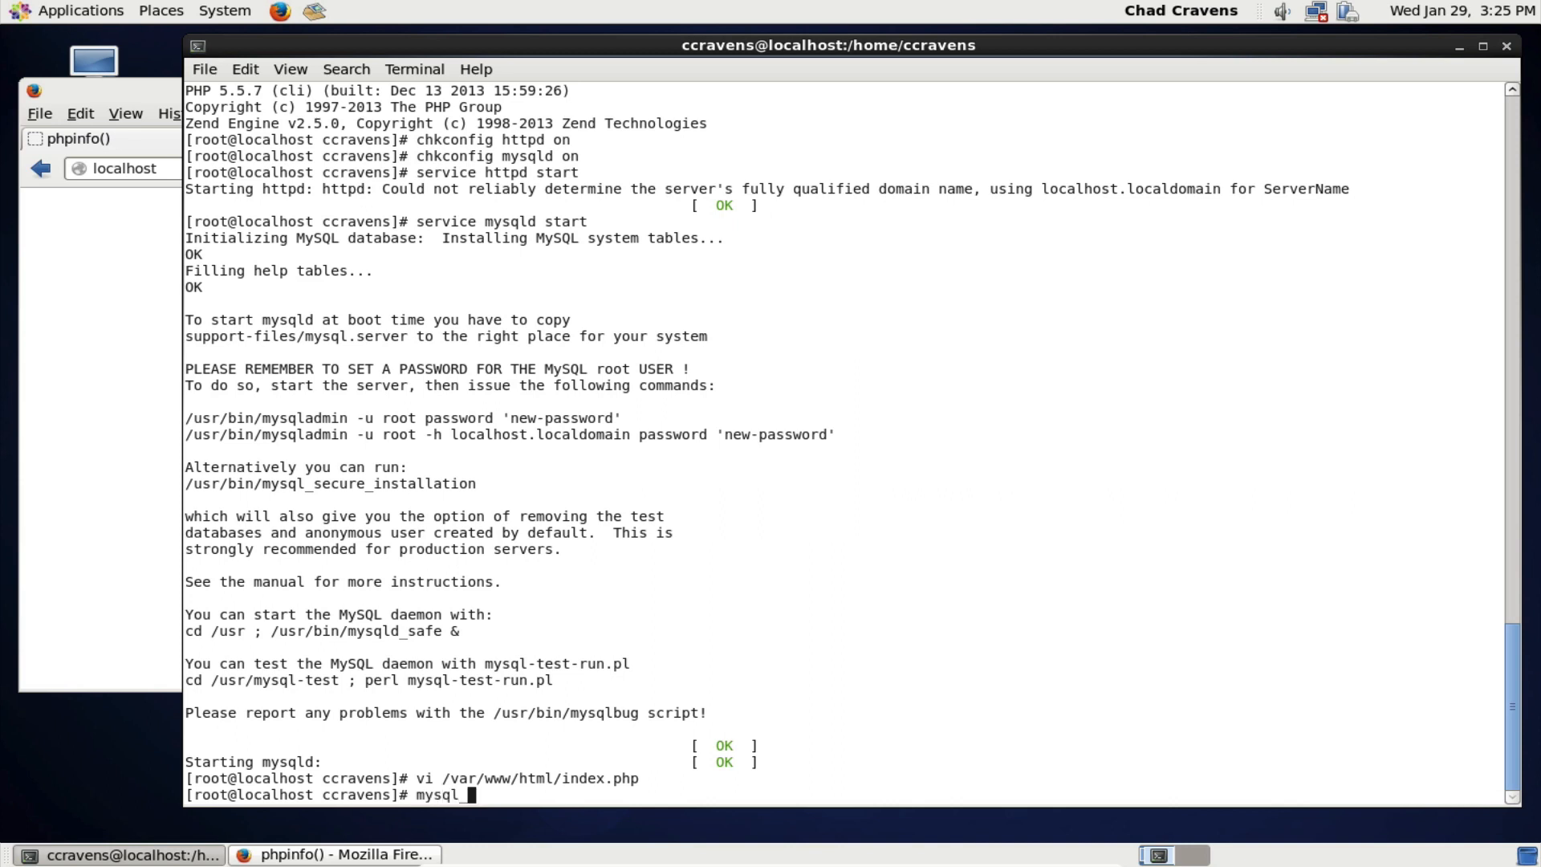
text(sec)
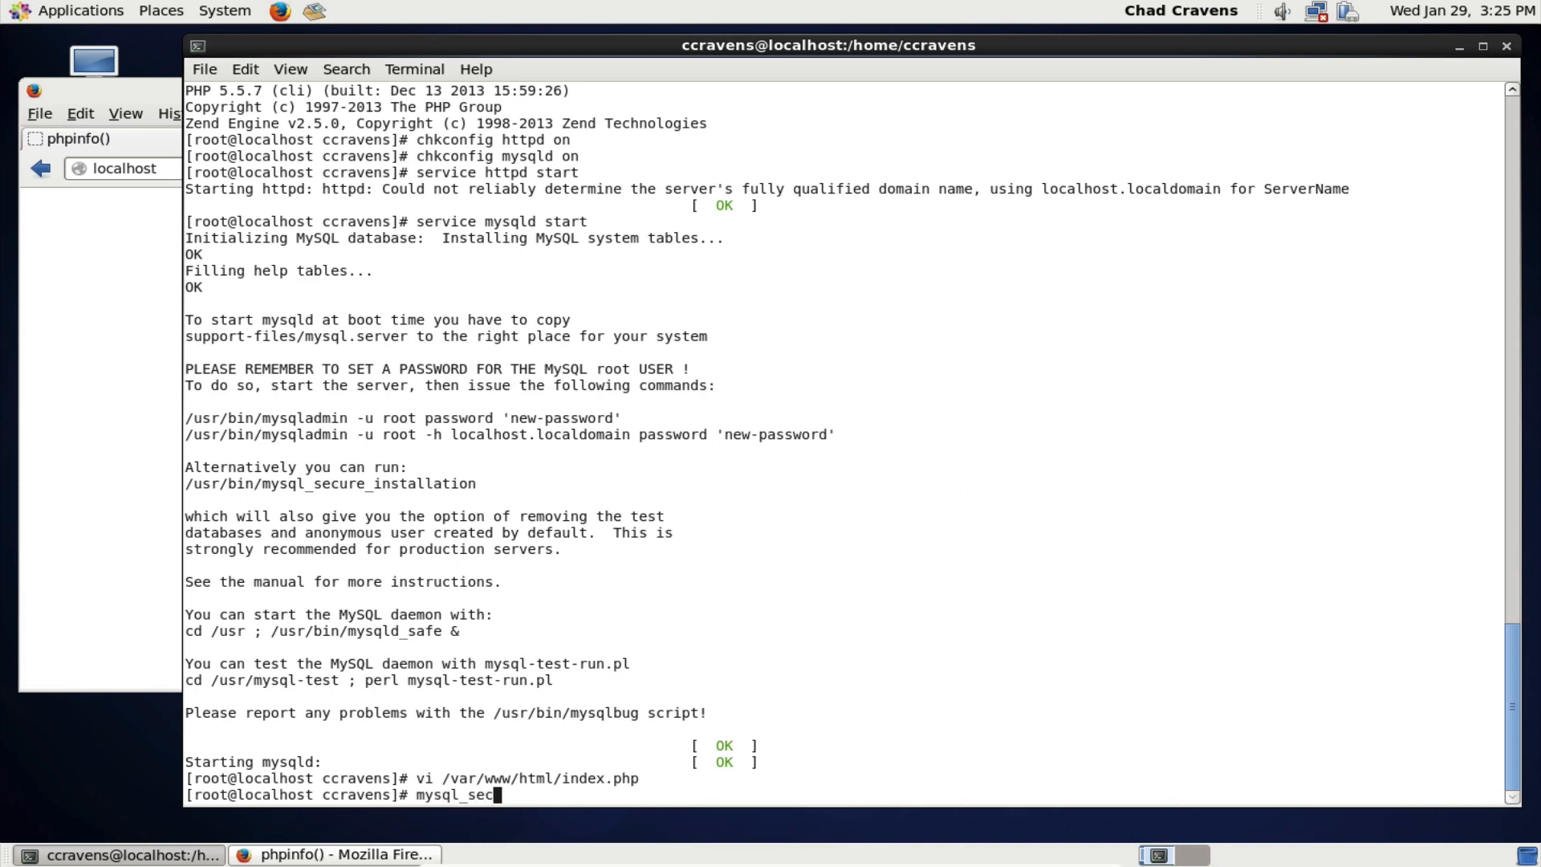
text(ure_installation)
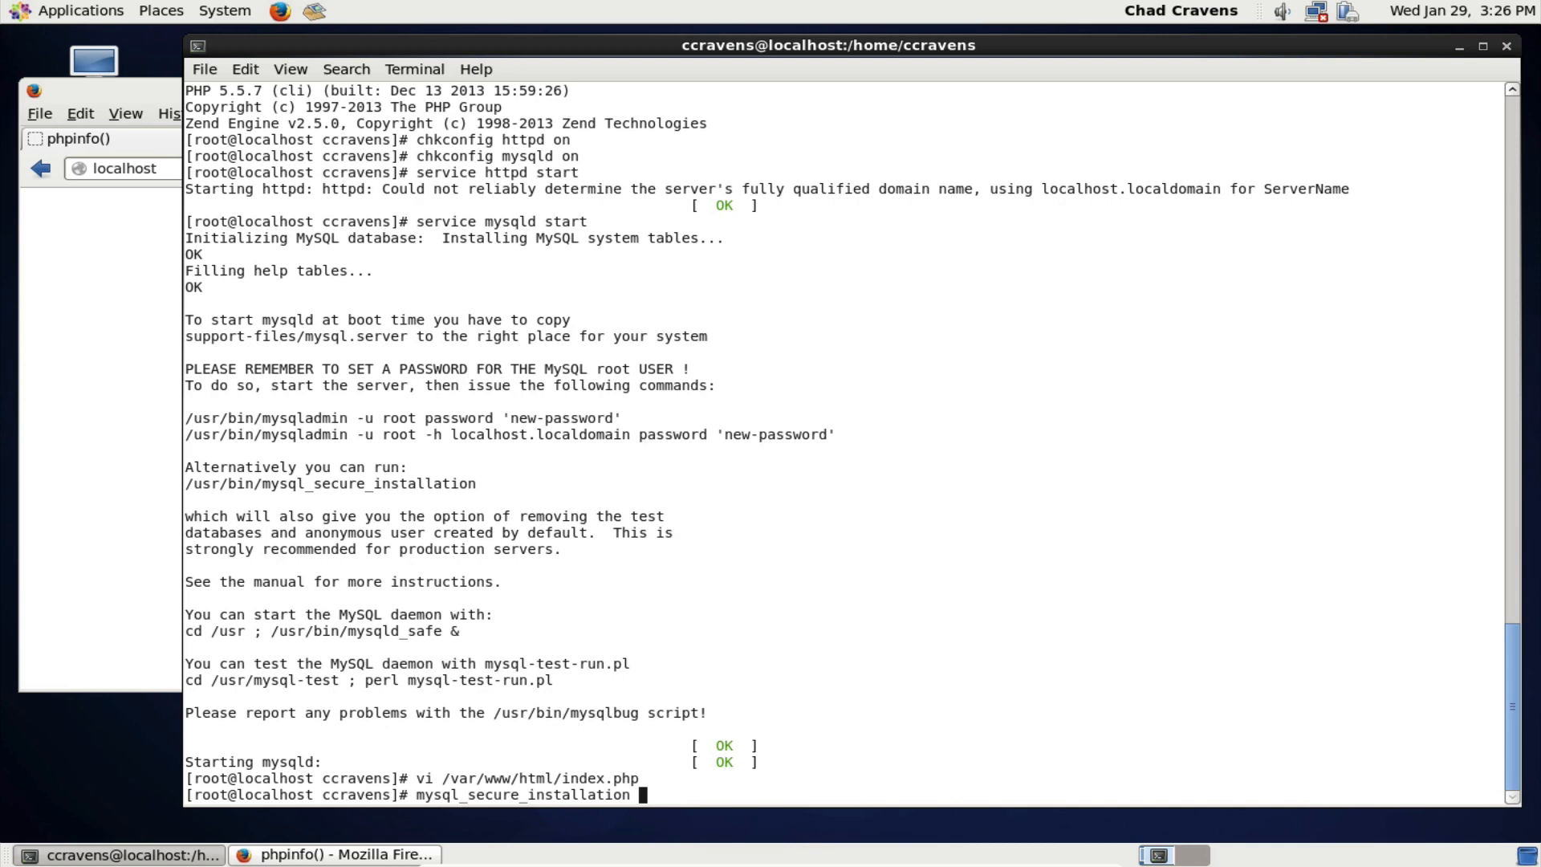
key(Return)
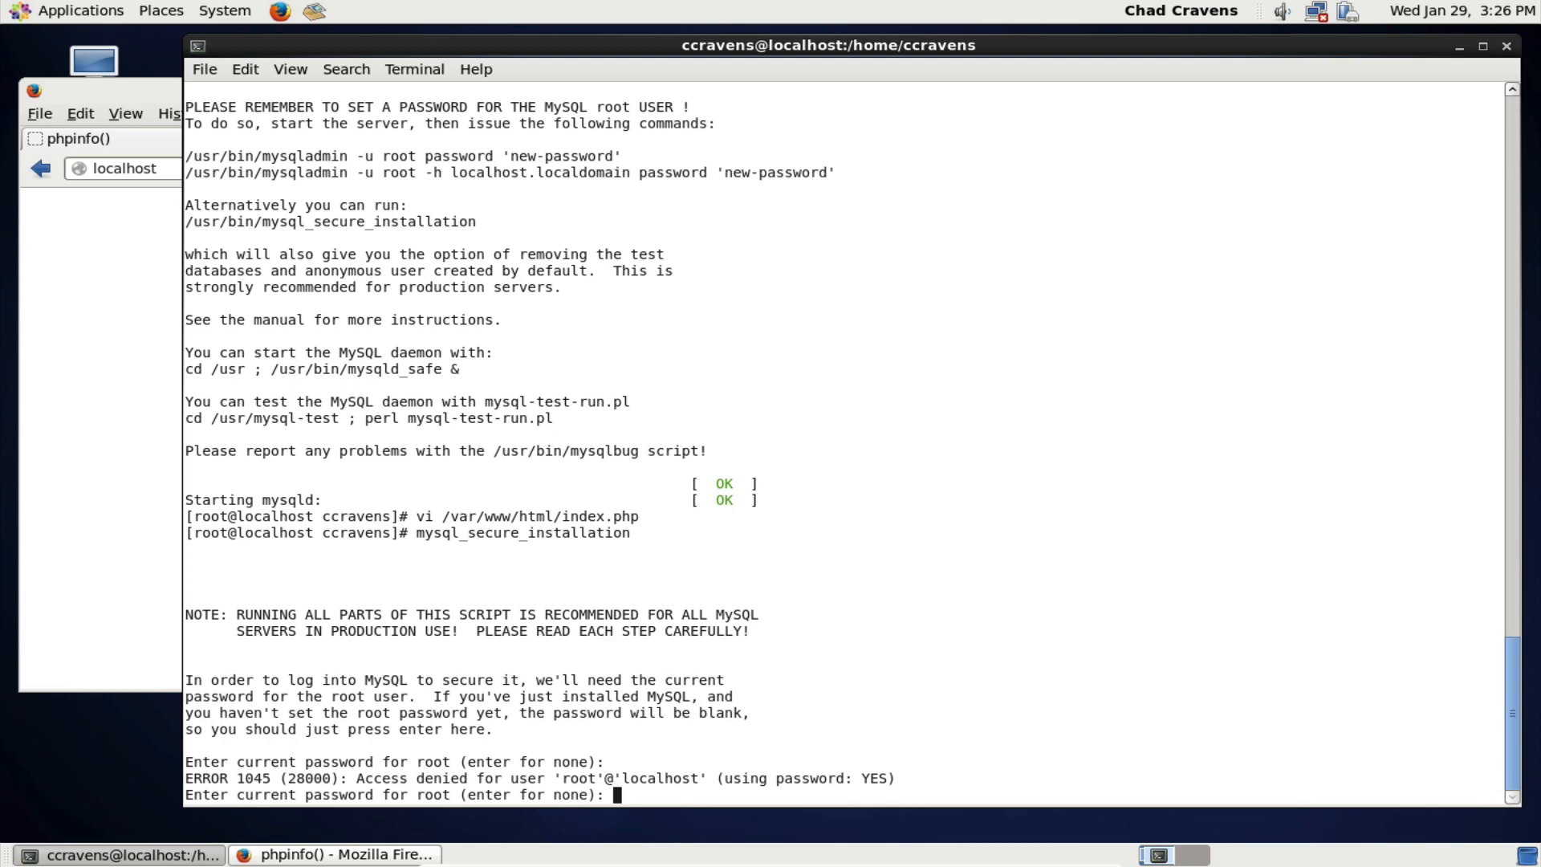
- Submit a blank current password, set a root password, and answer y to all remaining prompts
key(Return)
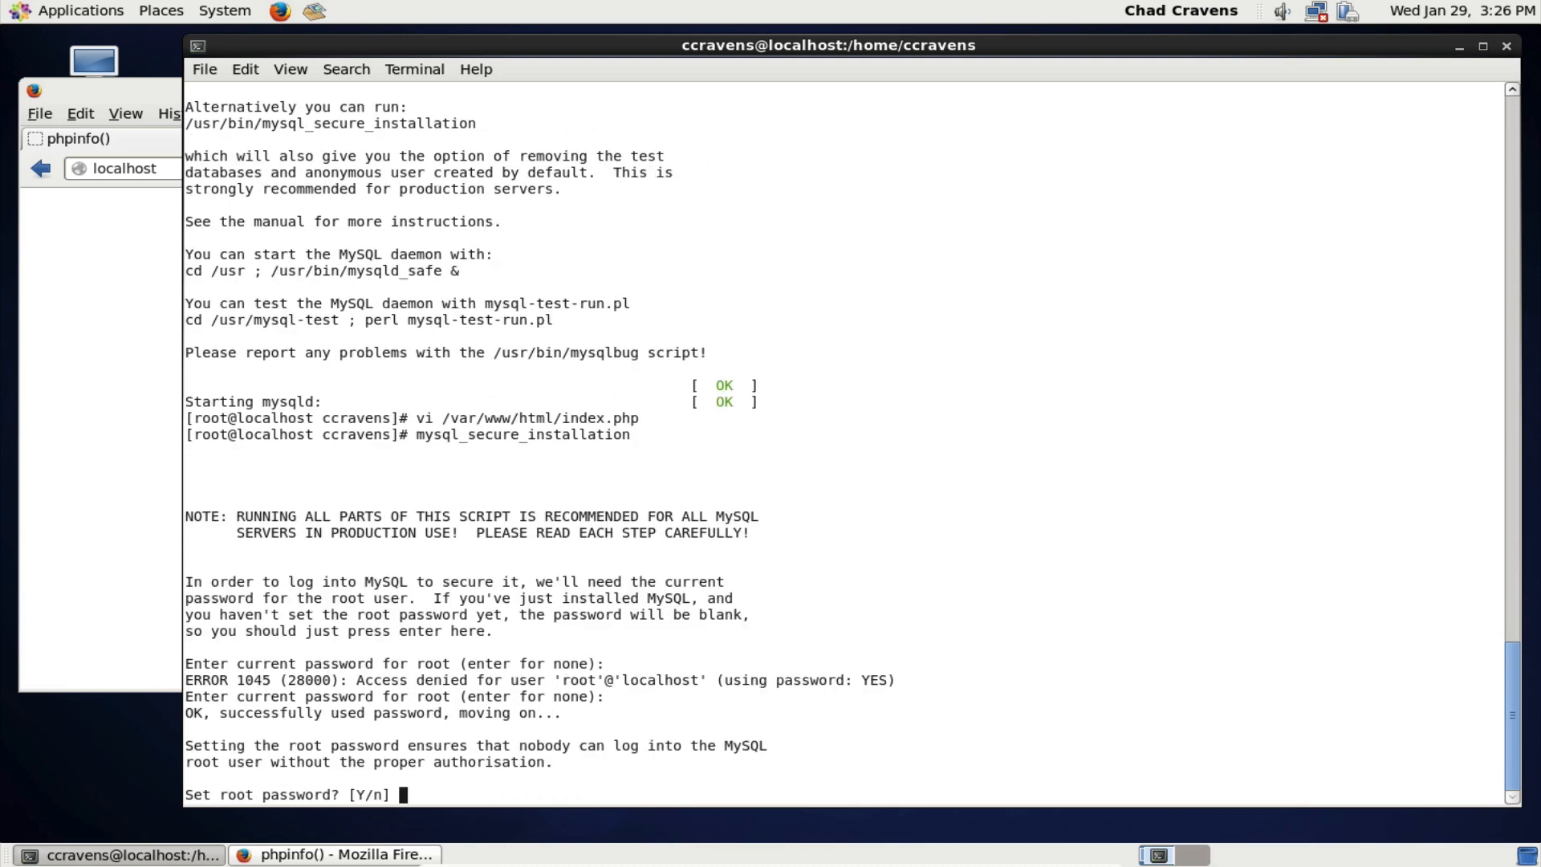
text(y)
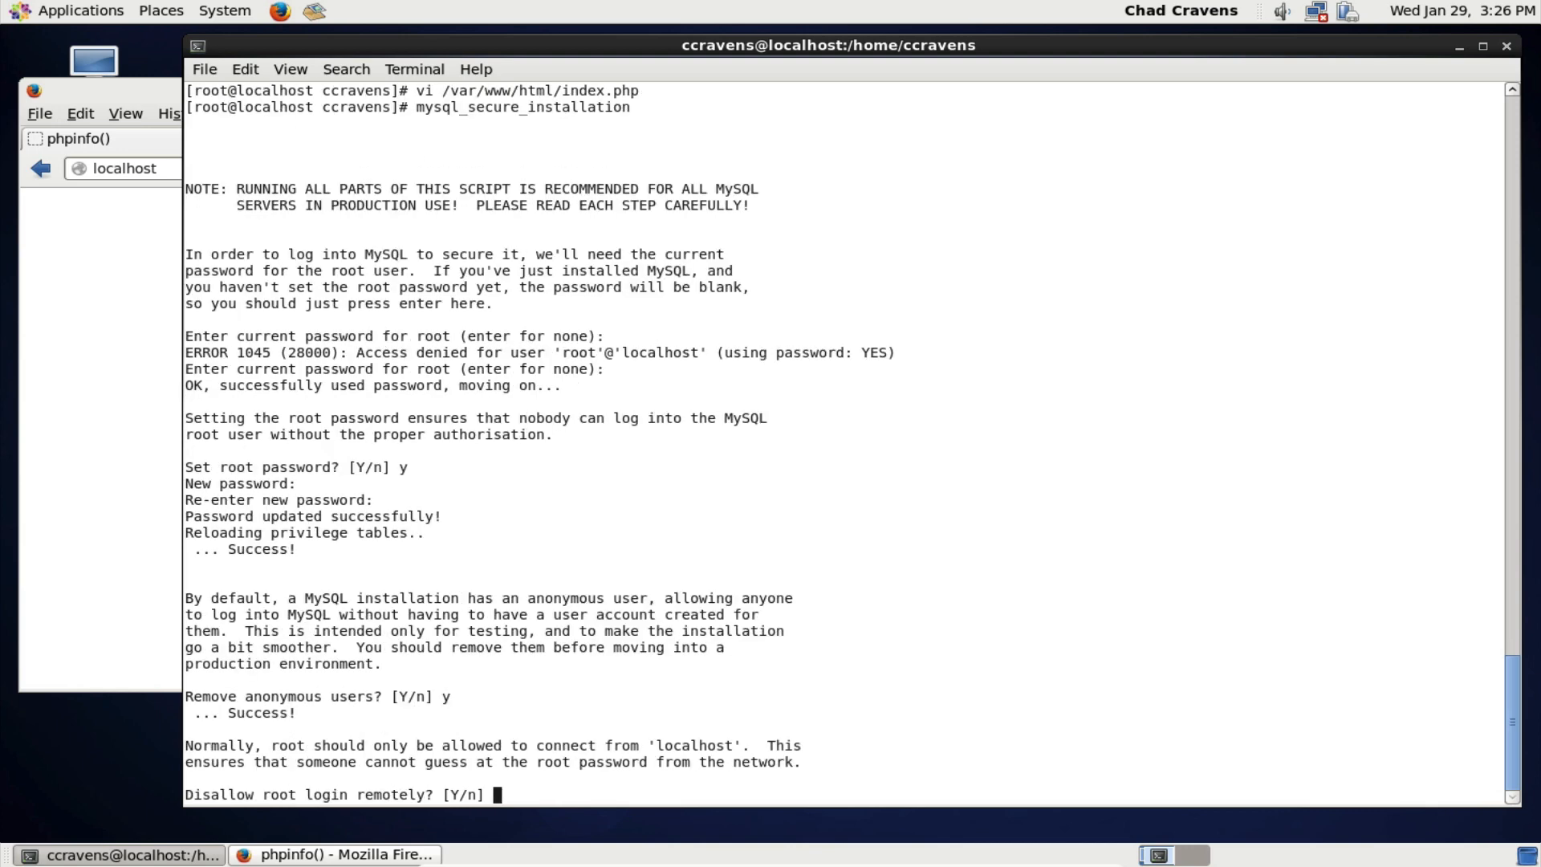
text(y)
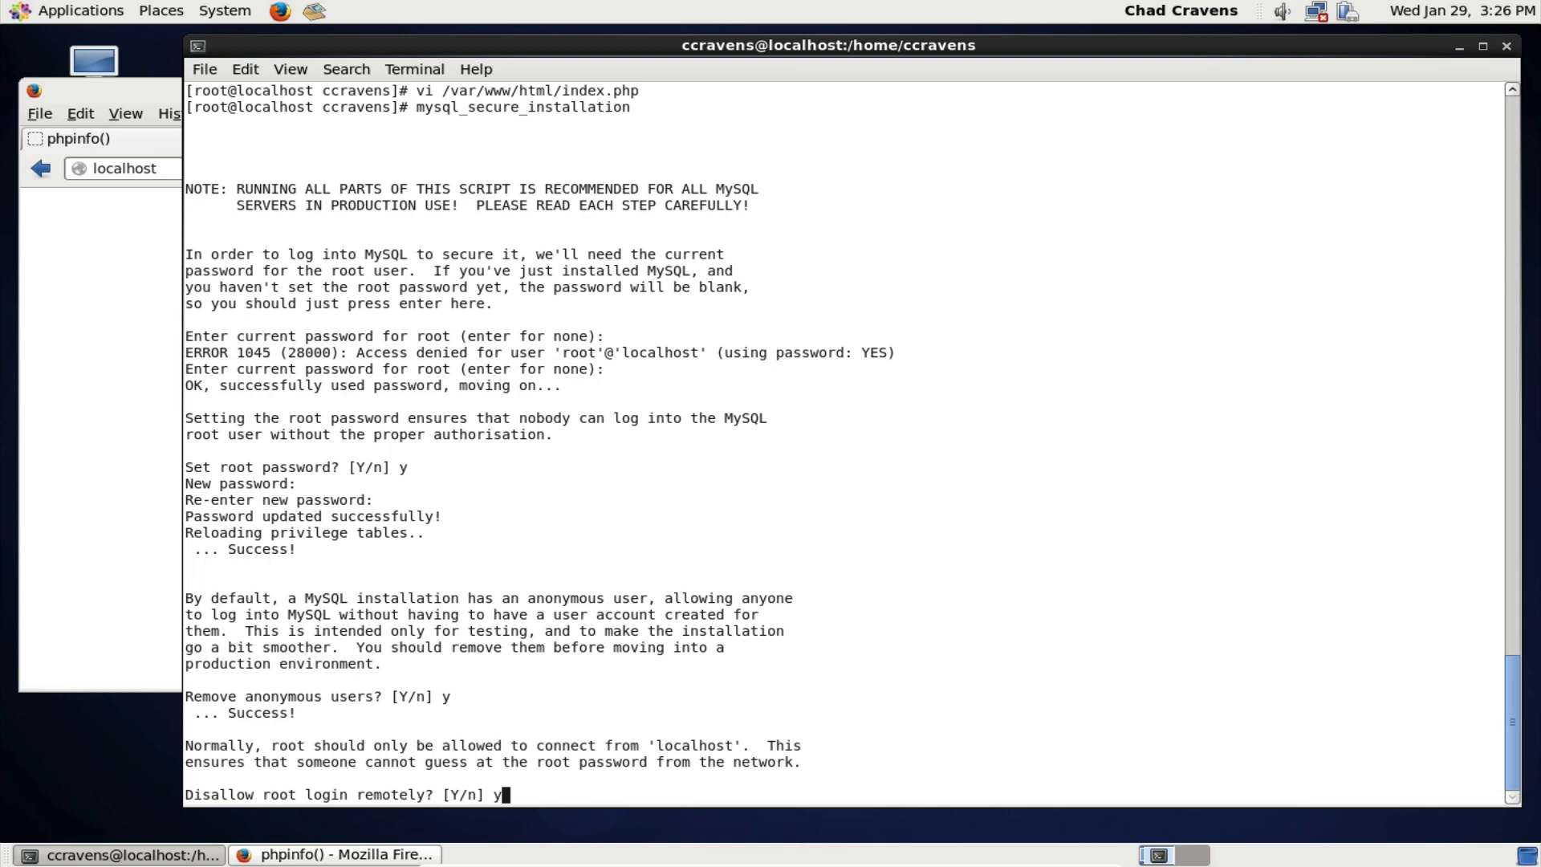
key(Return)
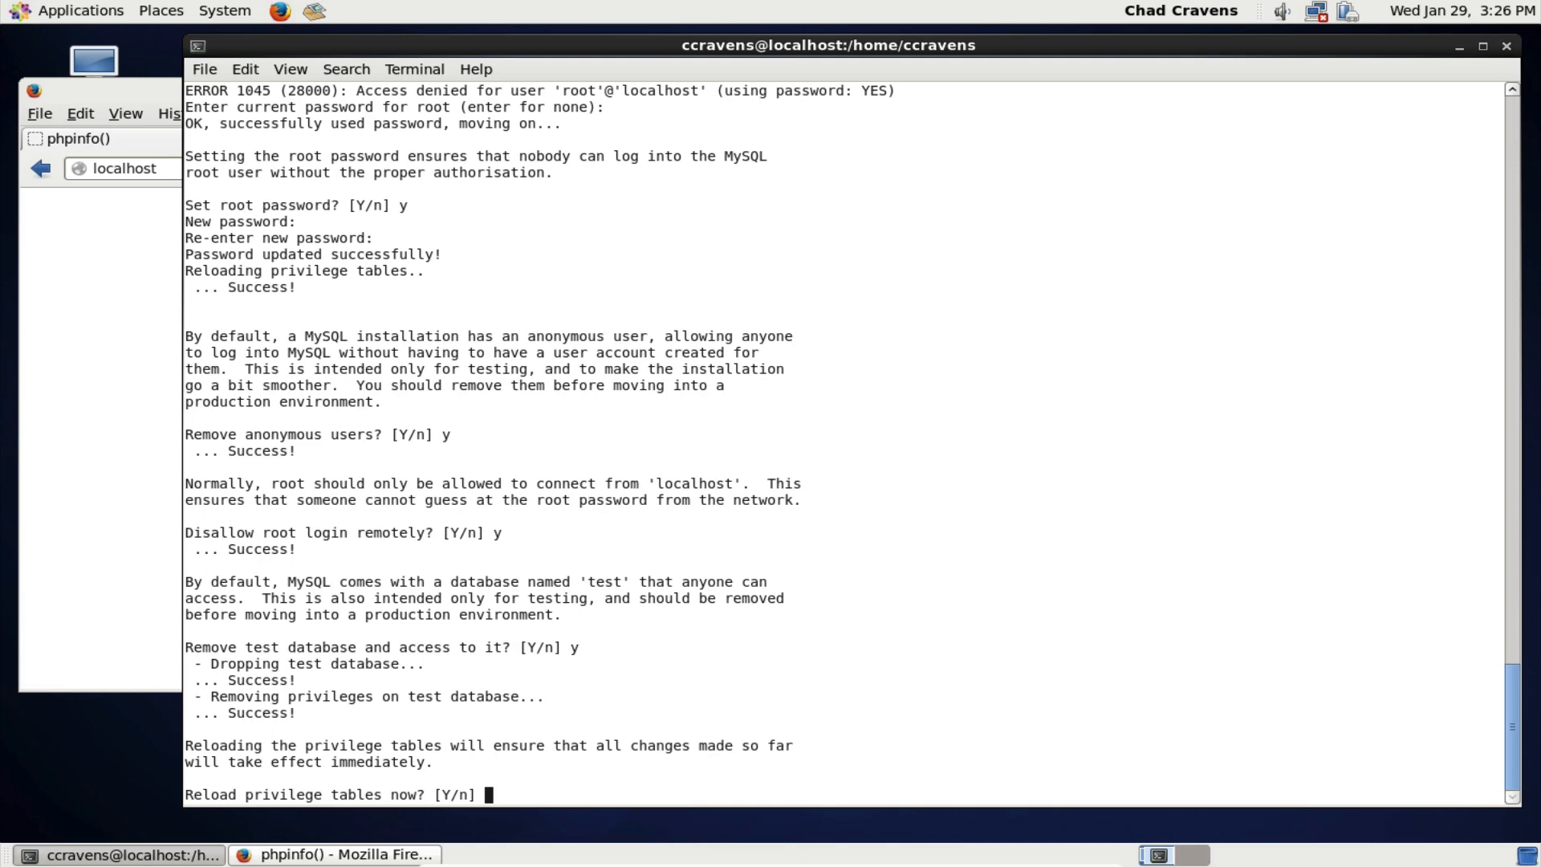
key(Return)
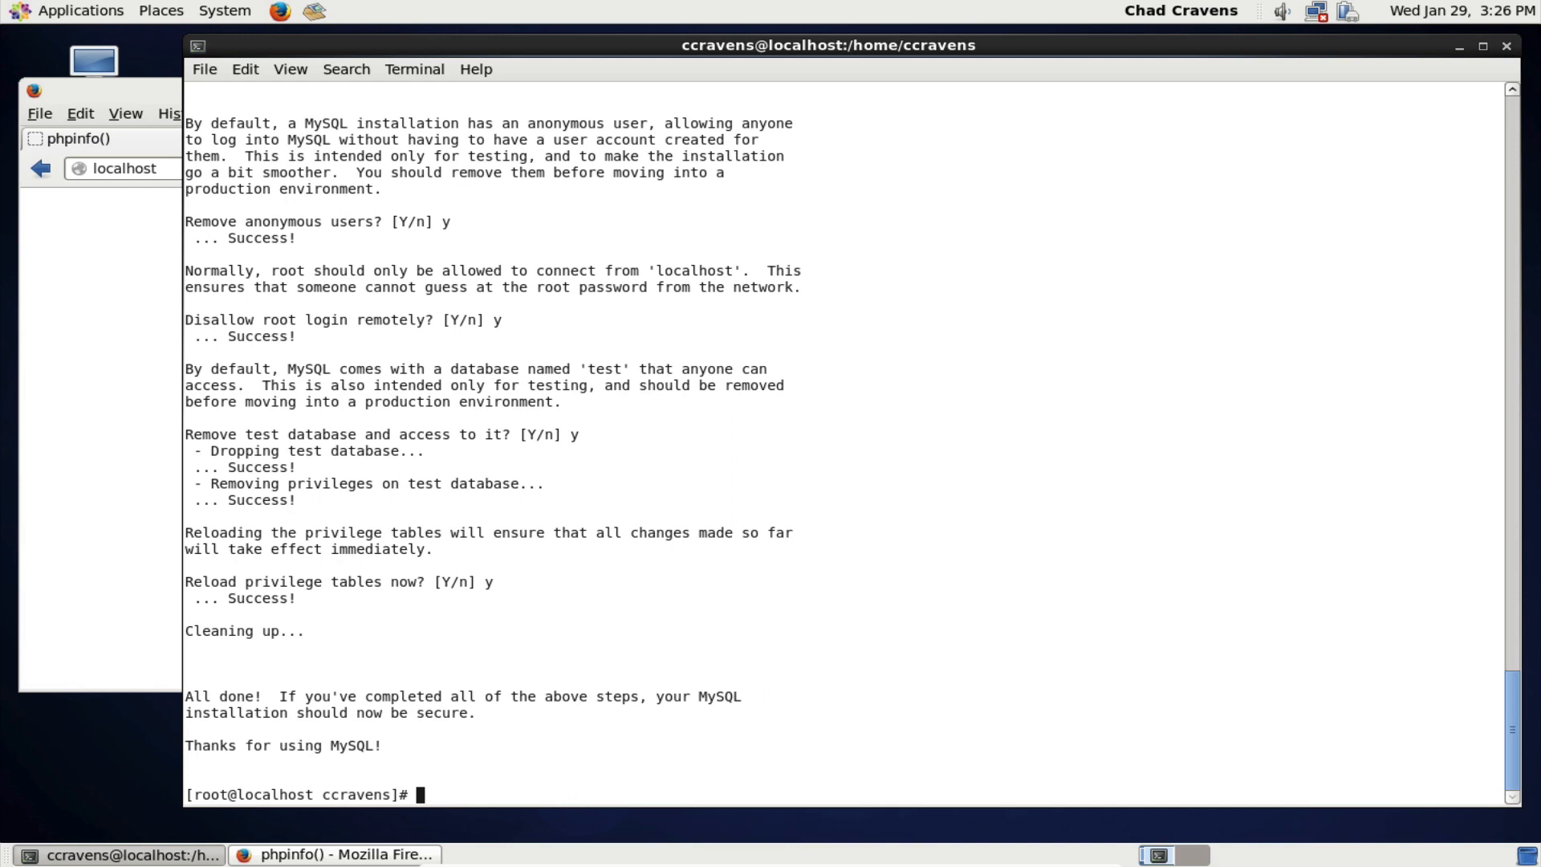
- Run 'service mysqld restart' to apply the new security settings
text(service m)
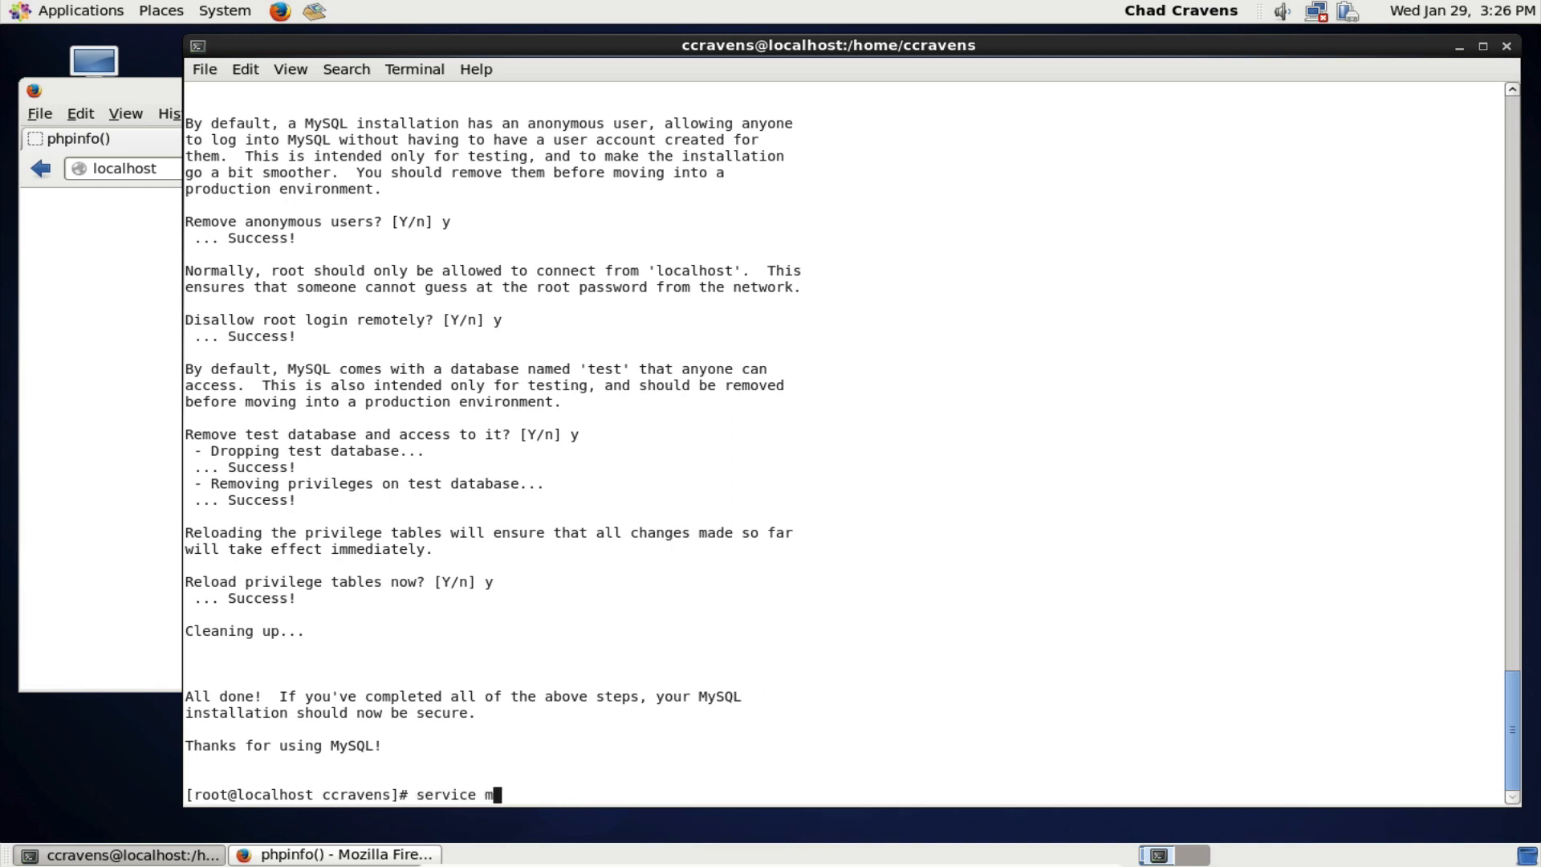
text(ysqld restart)
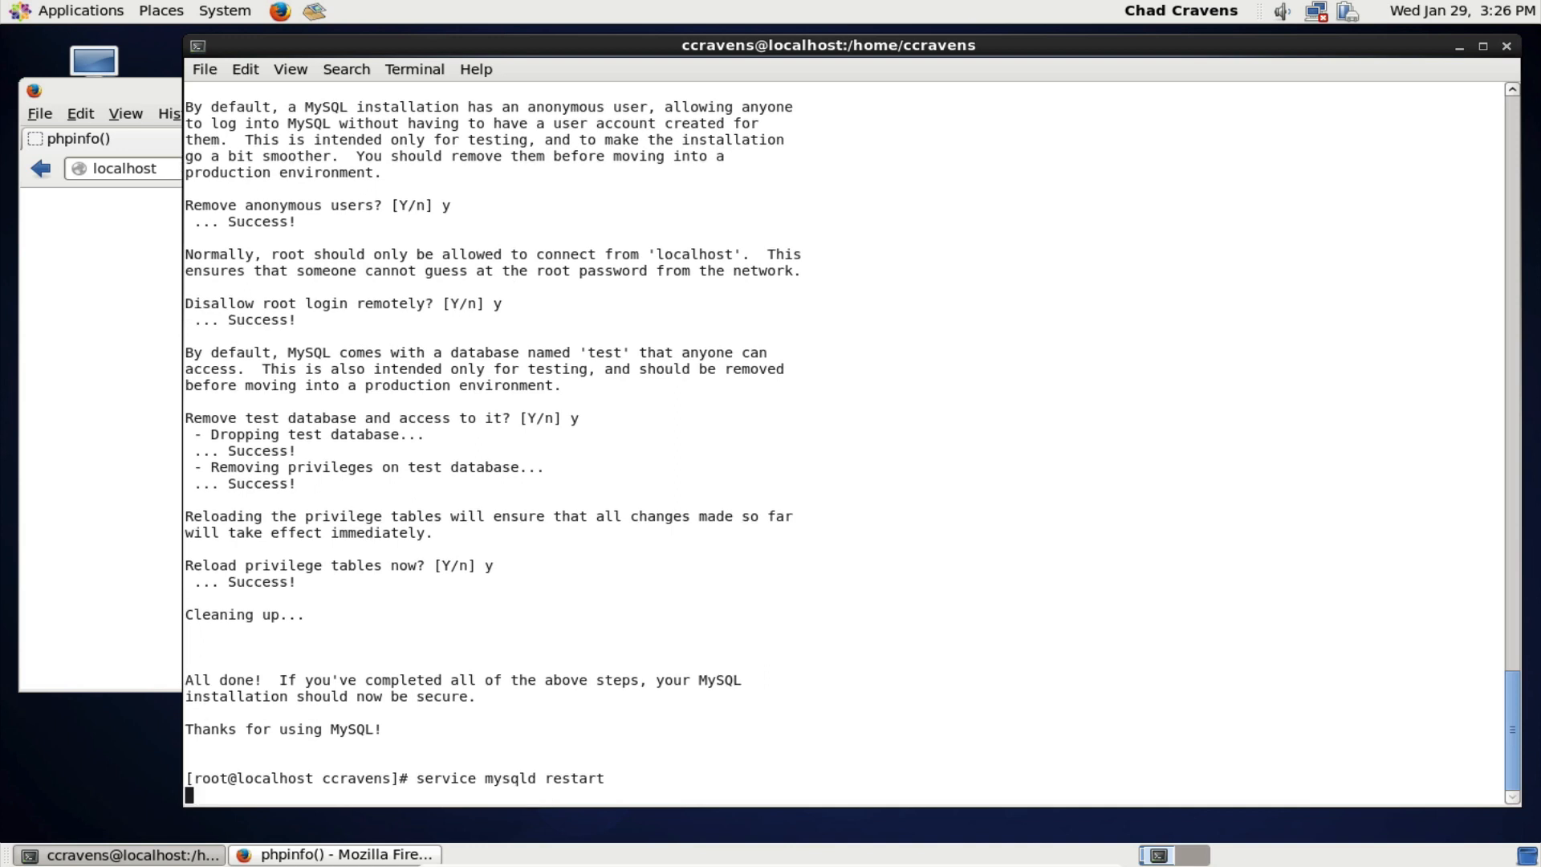
key(Return)
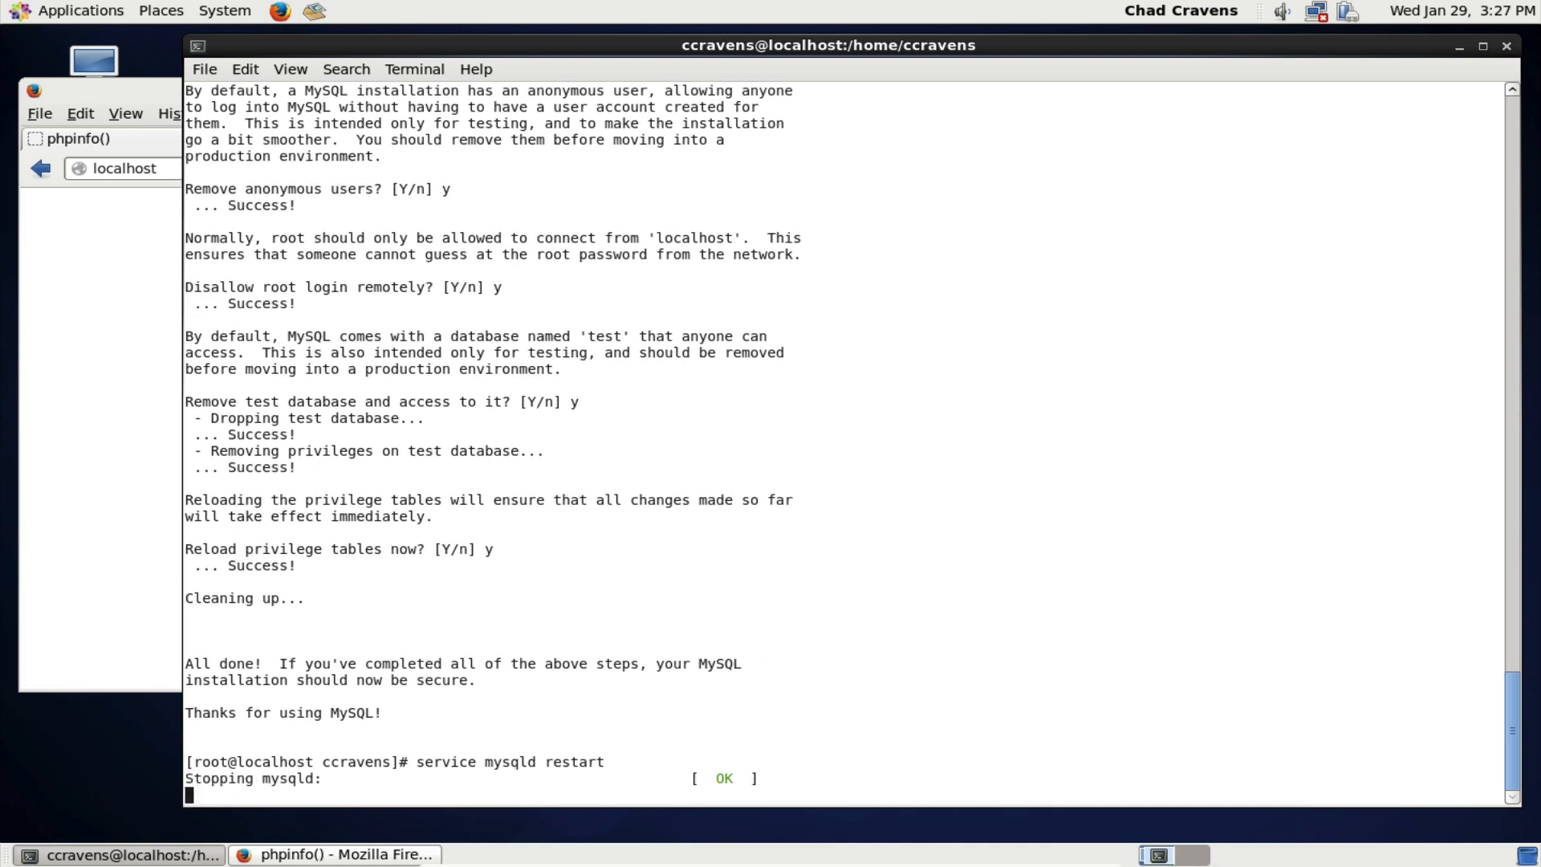